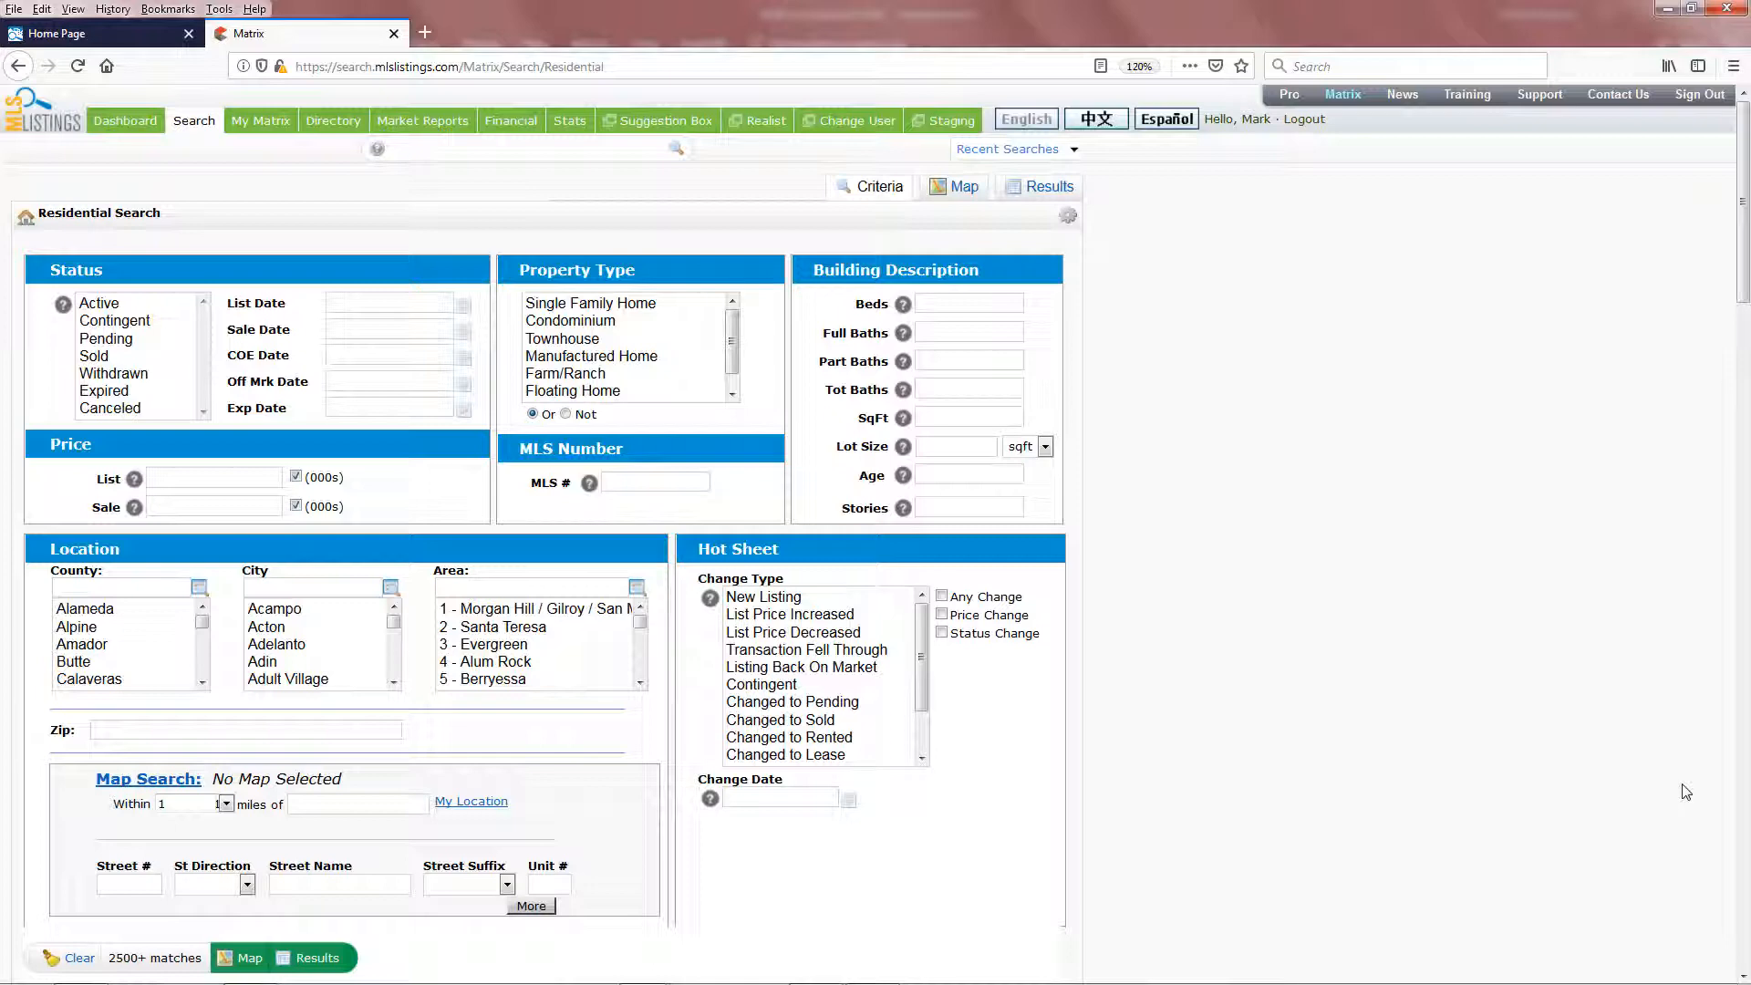
{"action": "mouse_move", "coordinate": [1495, 428]}
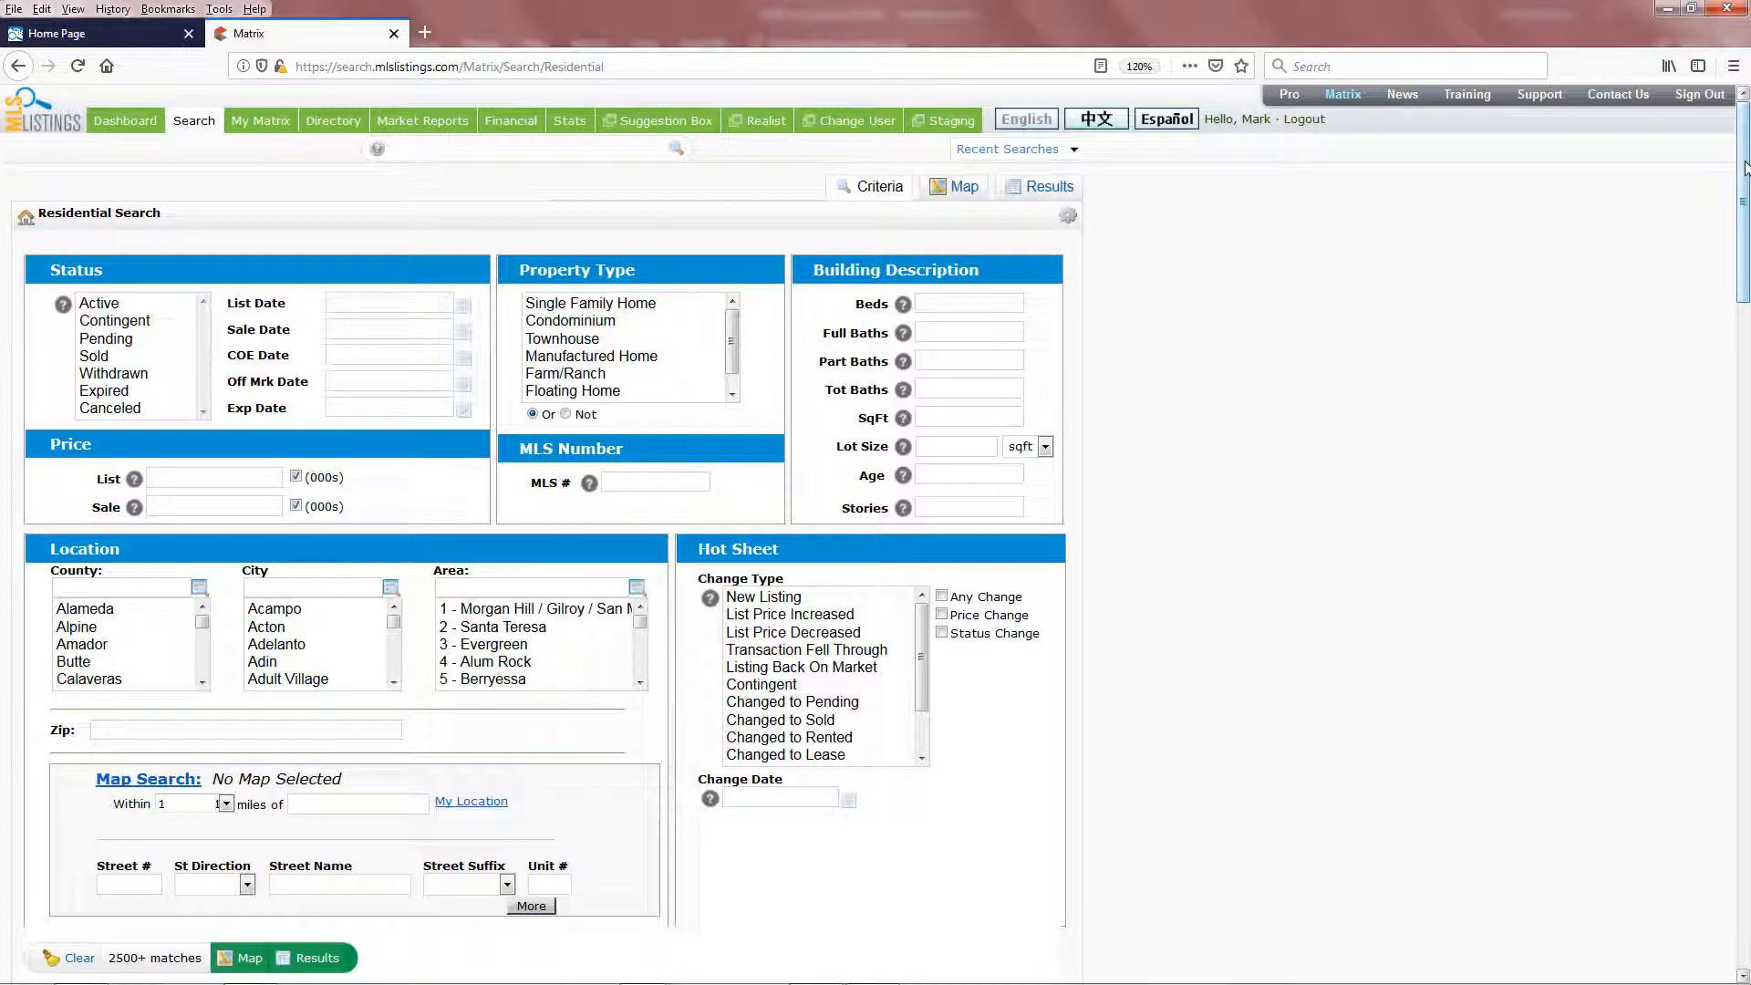
- Filter available fields by 'Listing' and choose Listing Agent Name, Listing Office Name and Listing Office Phone
{"action": "scroll", "scroll_direction": "down", "scroll_amount": 3}
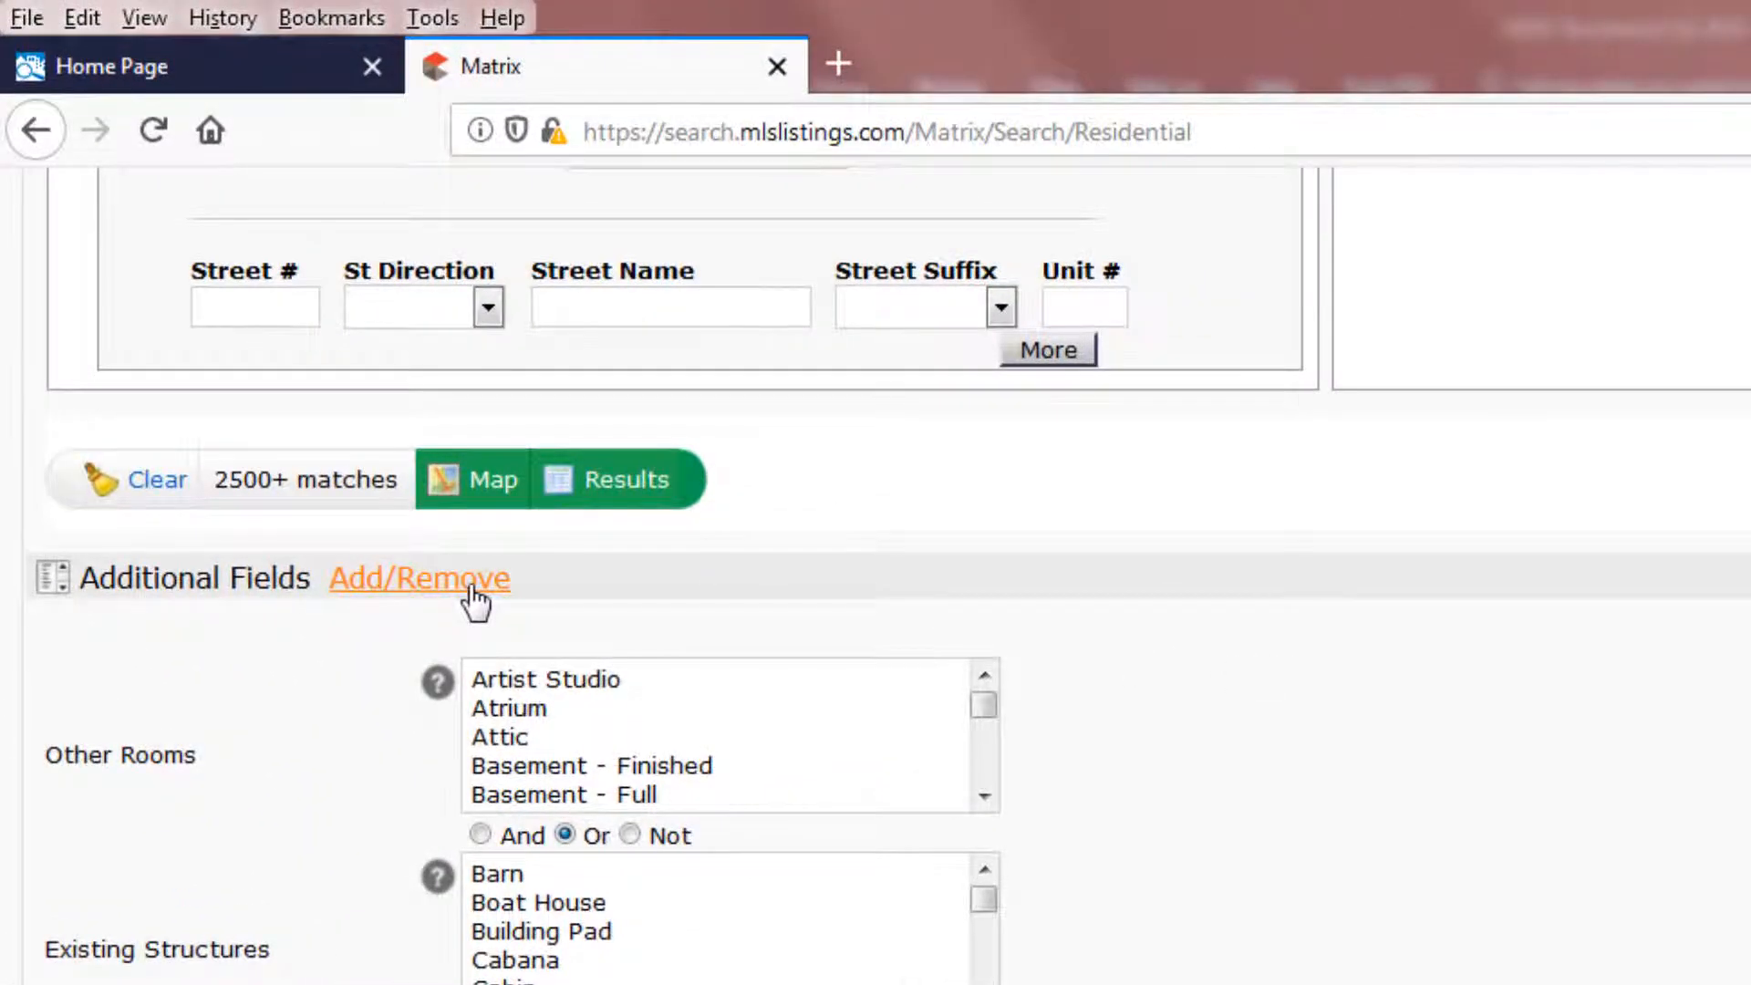
{"action": "left_click", "coordinate": [420, 578]}
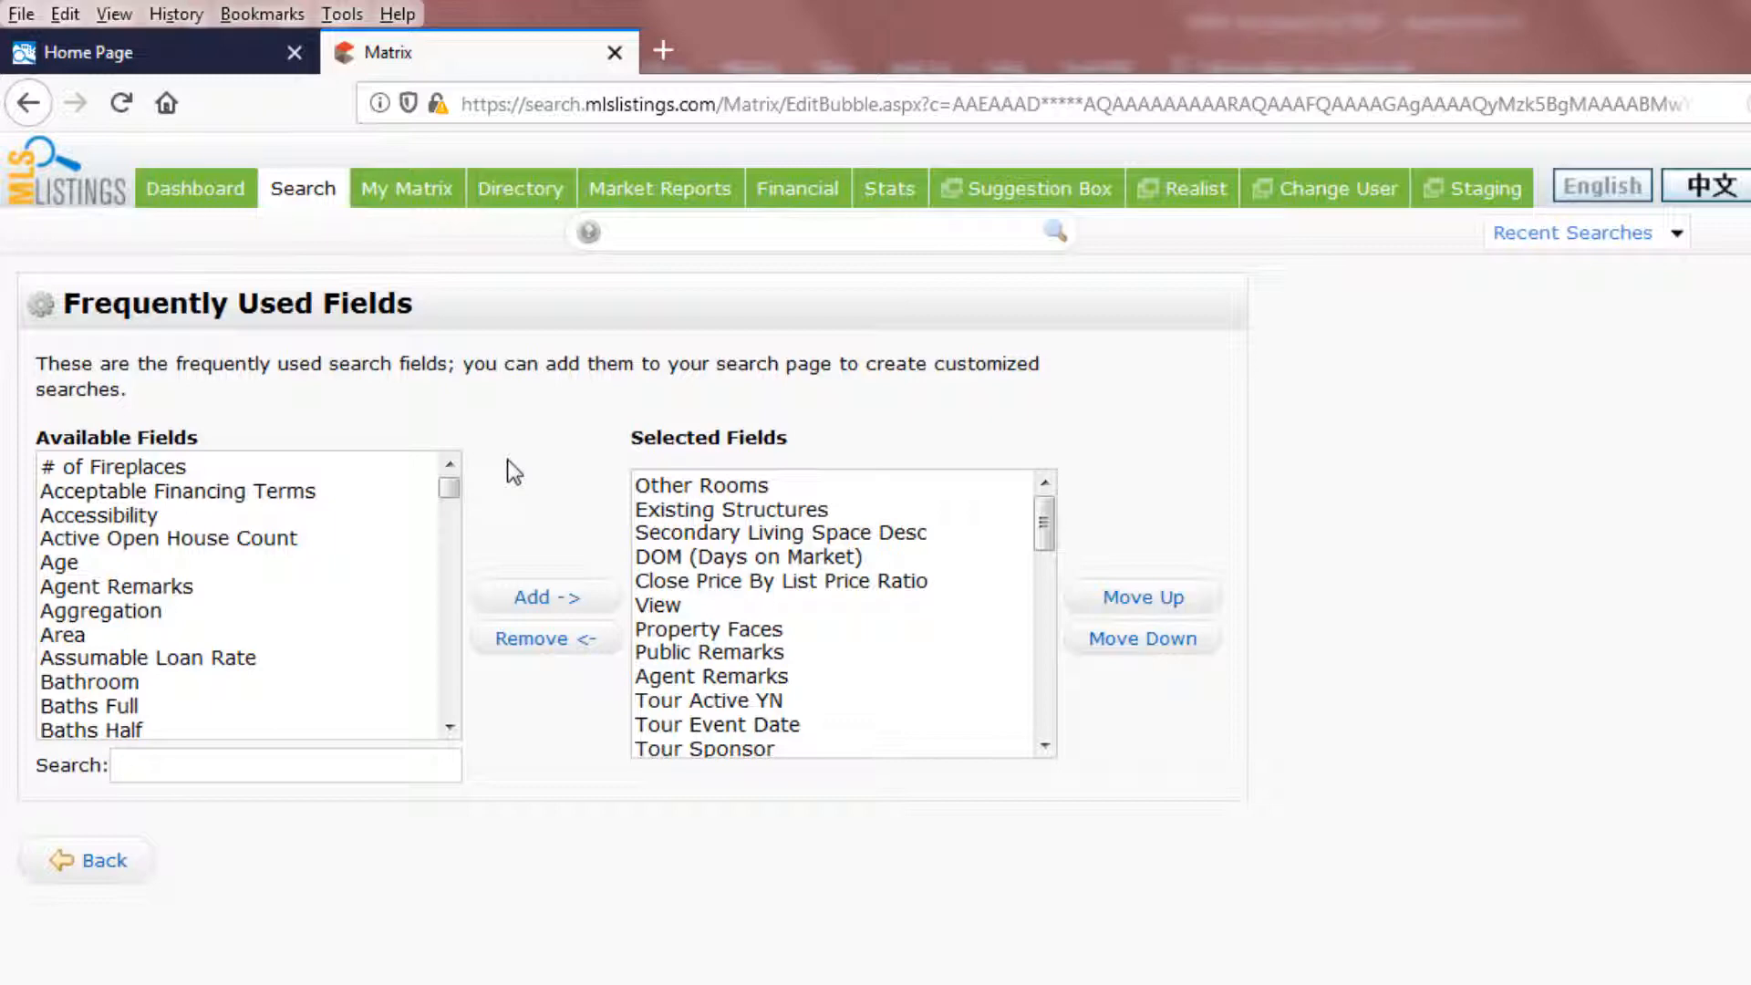
{"action": "mouse_move", "coordinate": [509, 470]}
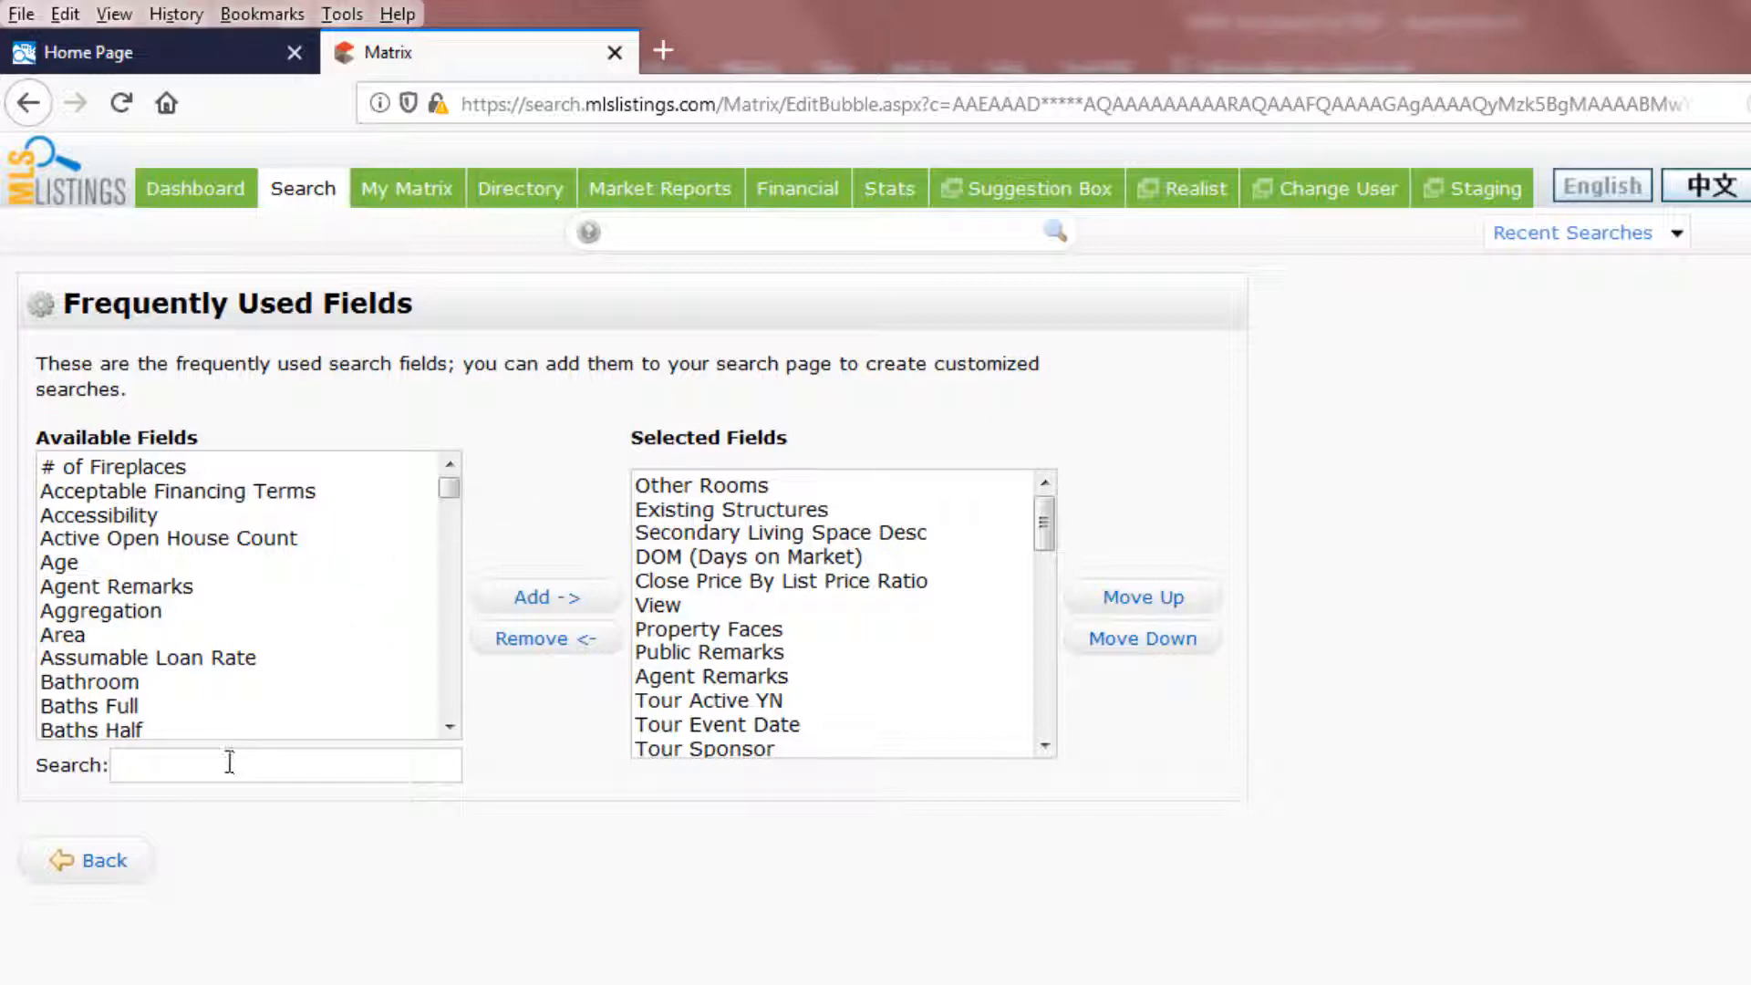
{"action": "type", "text": "Listing"}
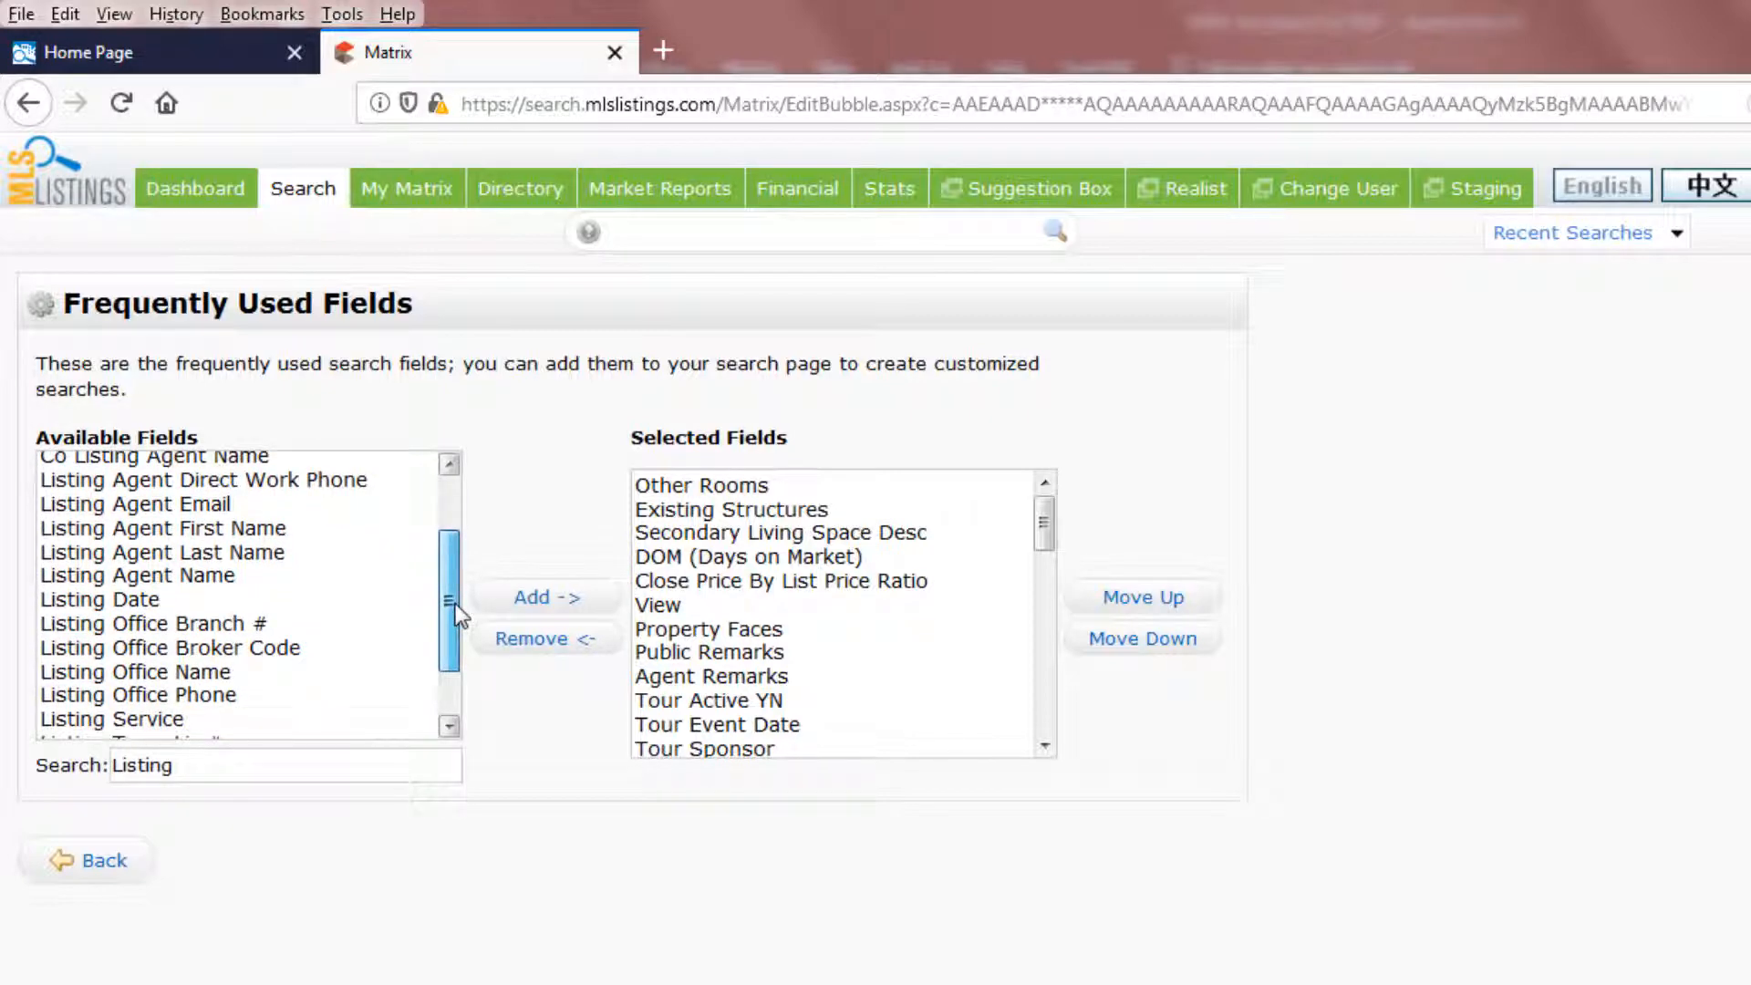
{"action": "left_click", "coordinate": [137, 575]}
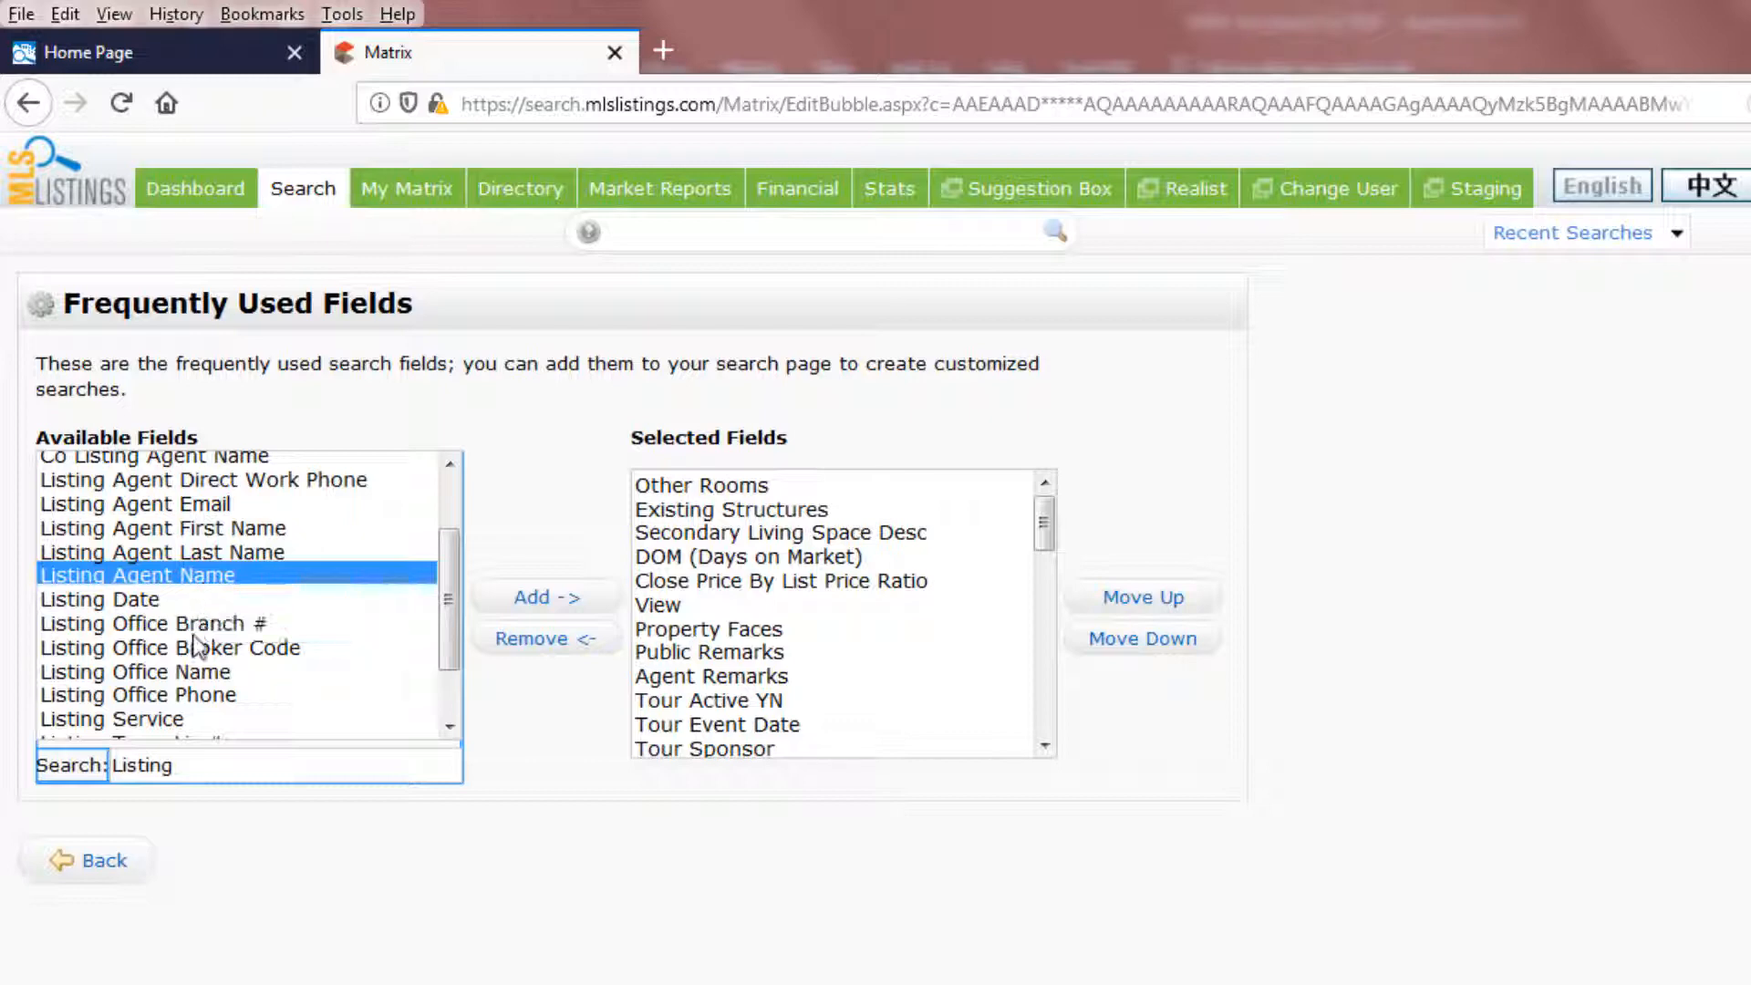
{"action": "left_click", "coordinate": [133, 672]}
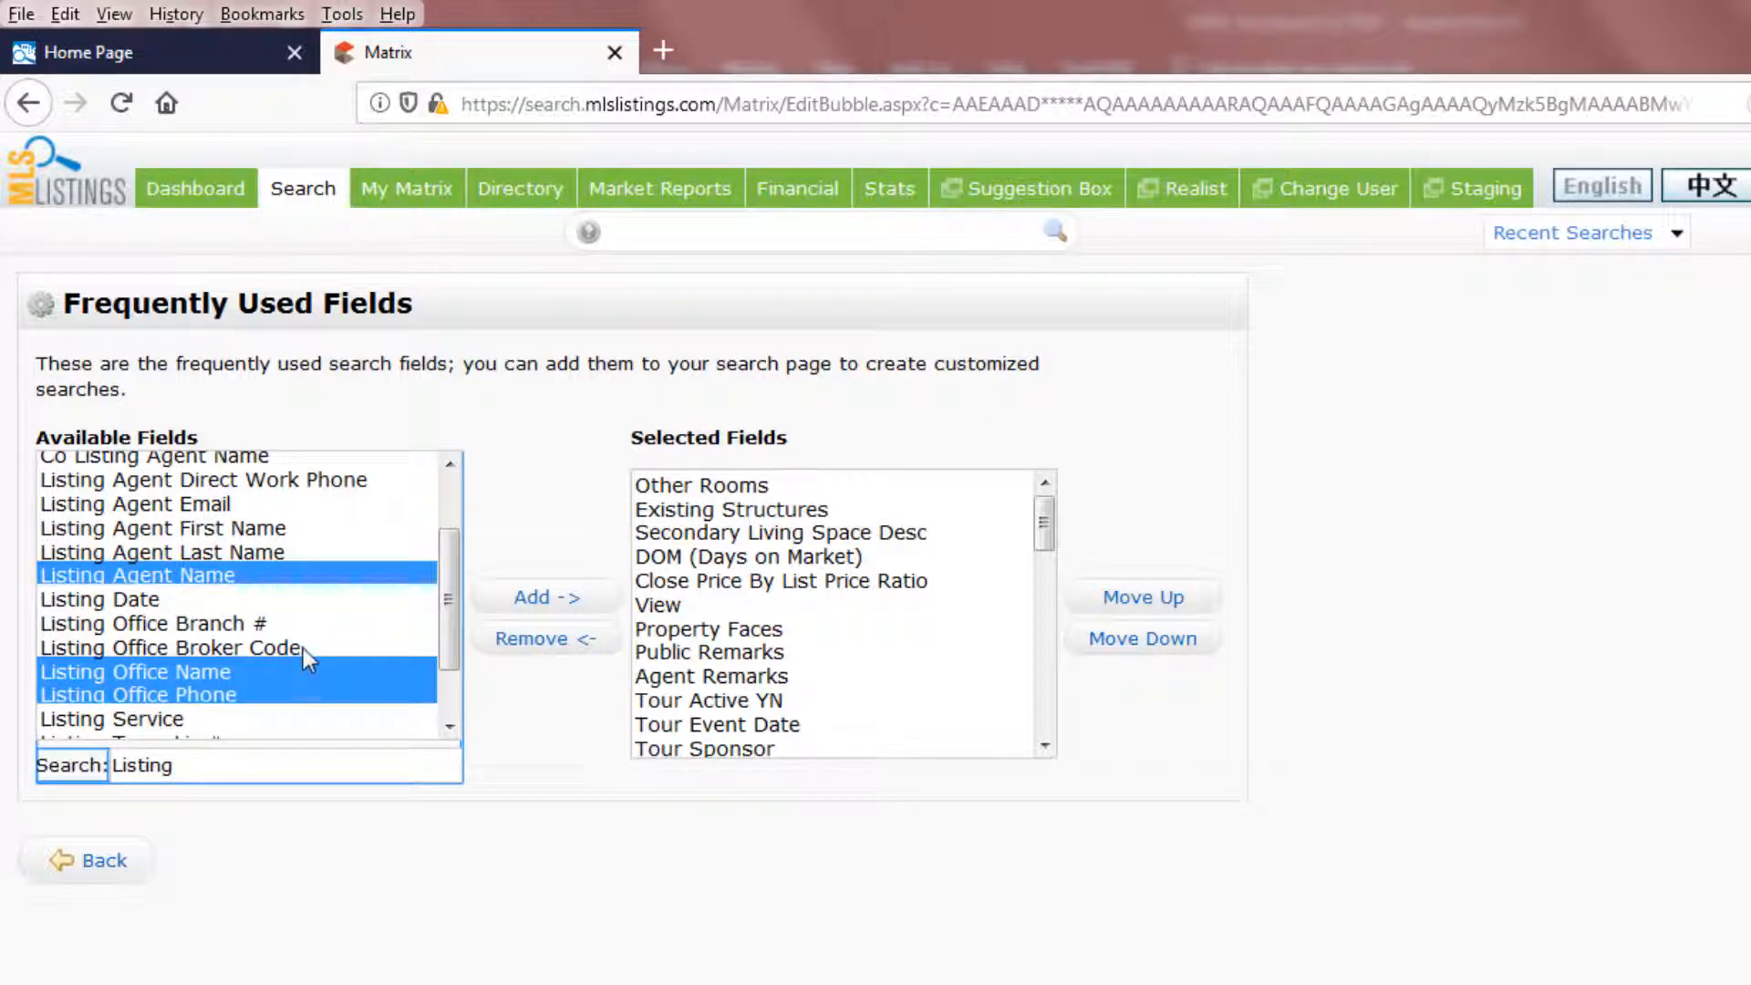
{"action": "mouse_move", "coordinate": [546, 599]}
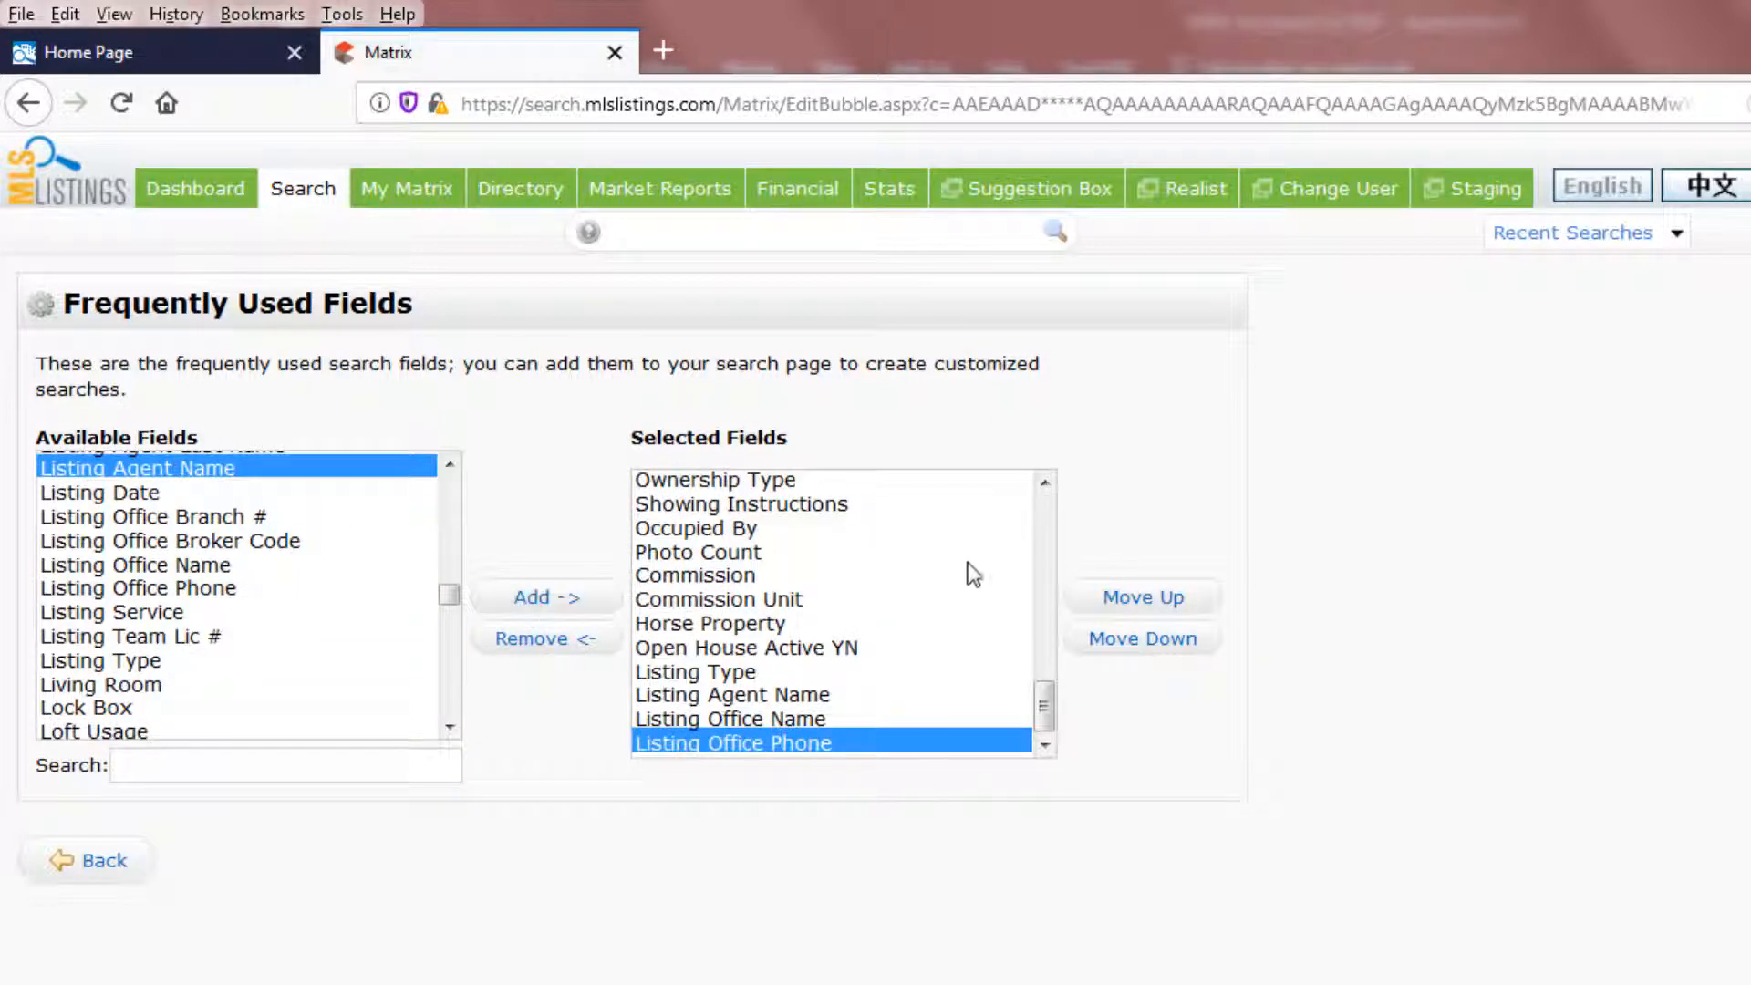
{"action": "mouse_move", "coordinate": [910, 642]}
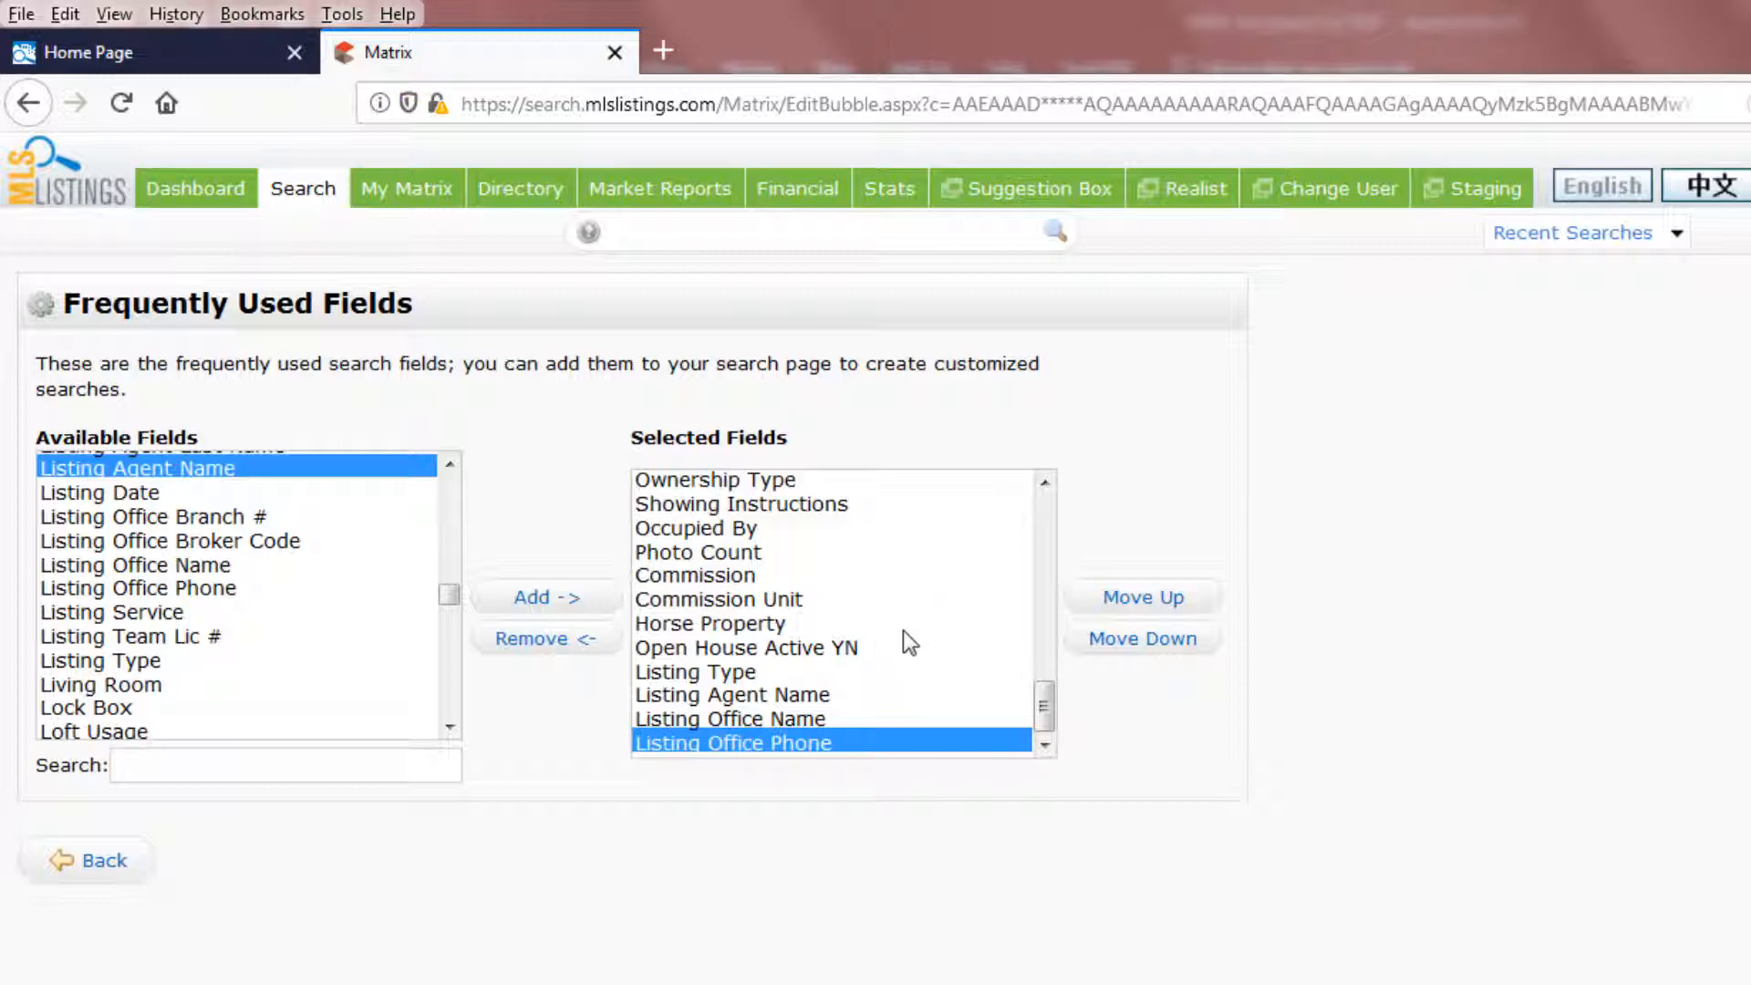
{"action": "mouse_move", "coordinate": [915, 700]}
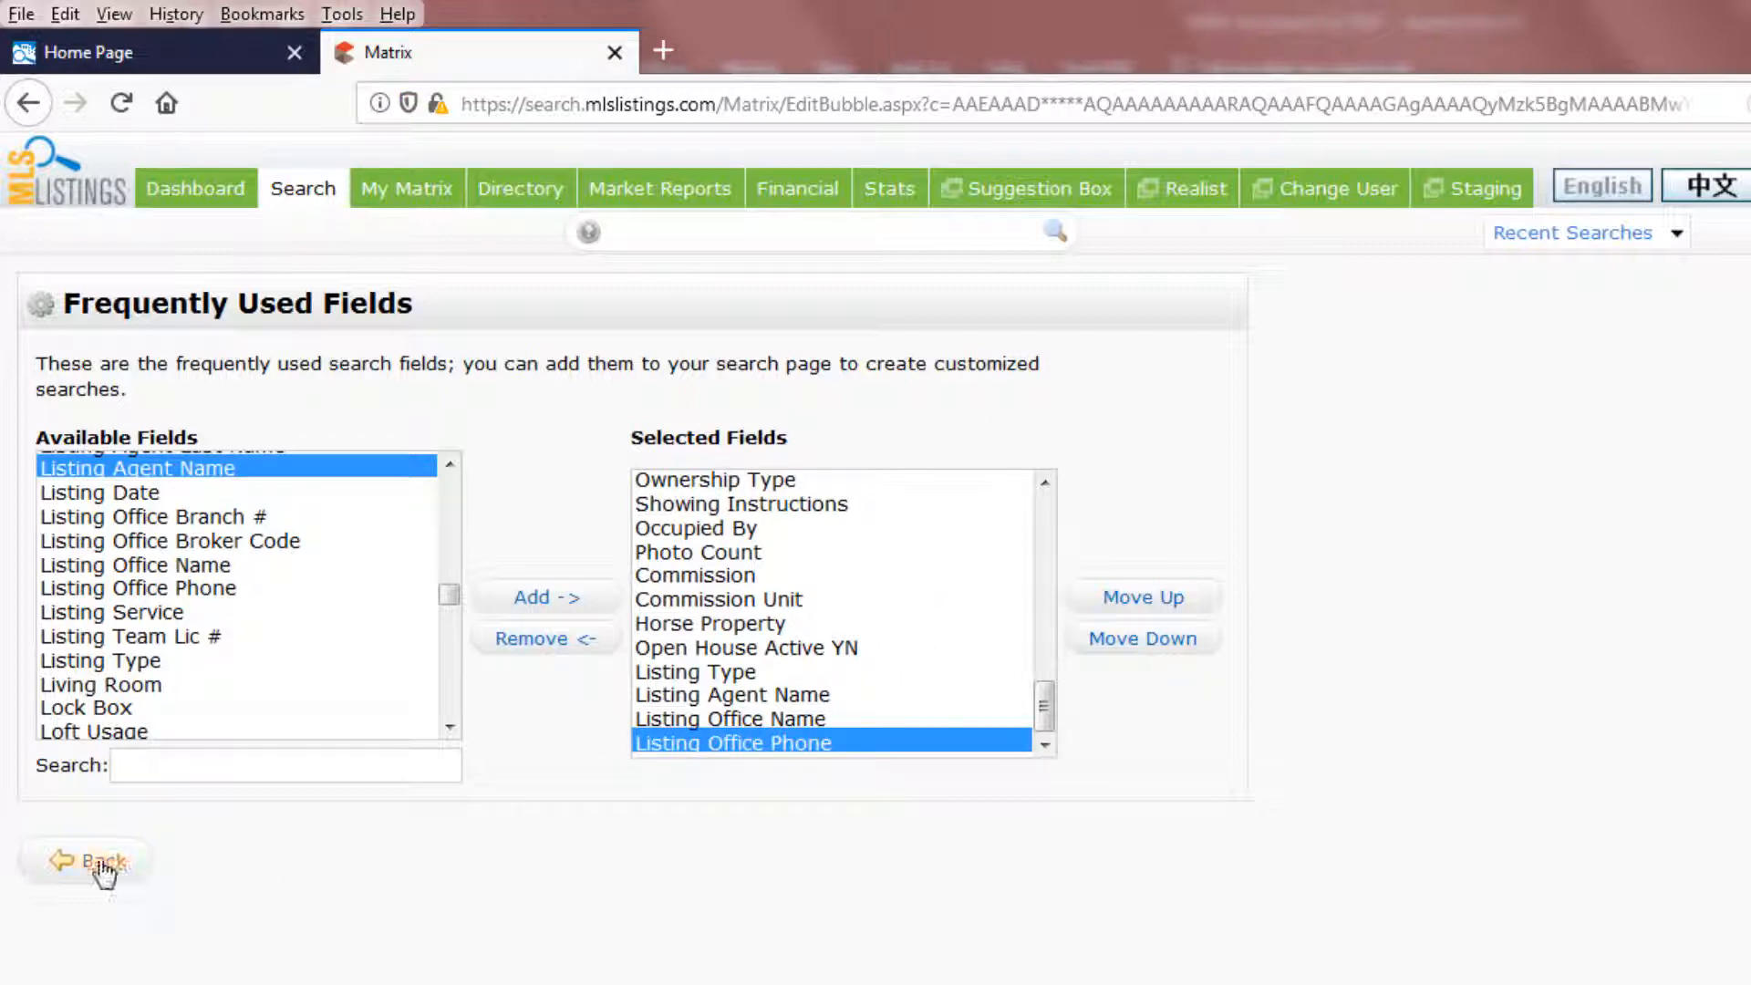
{"action": "left_click", "coordinate": [88, 861]}
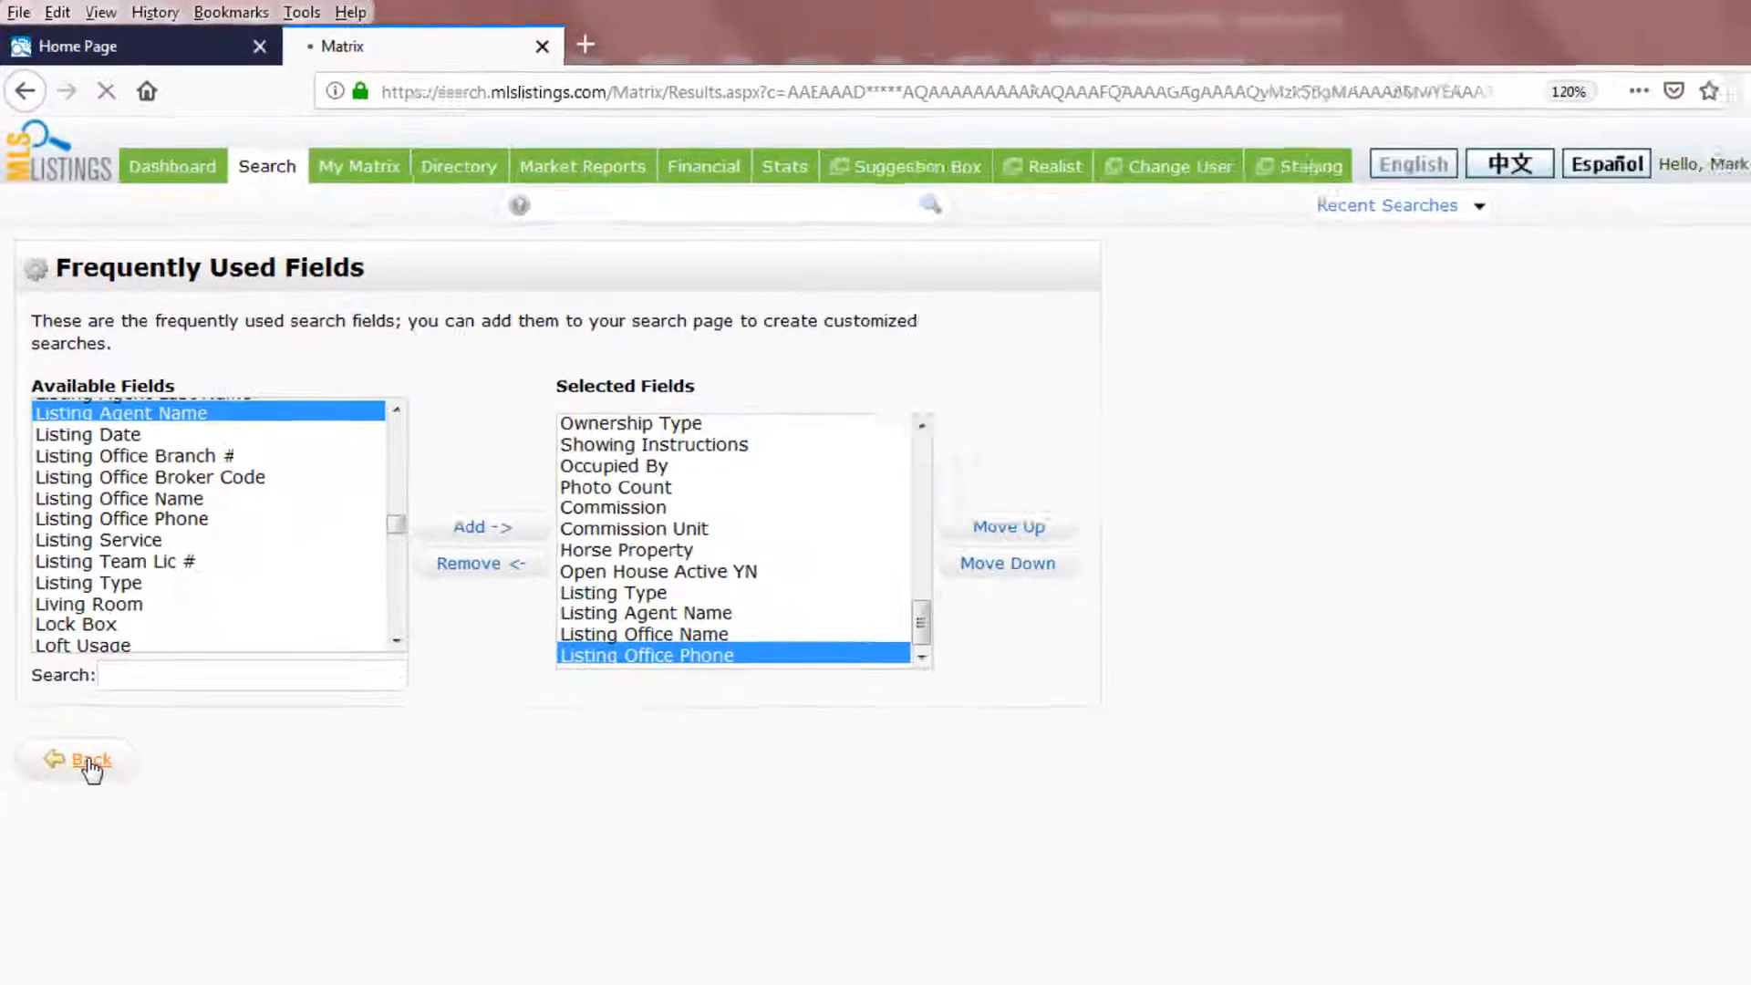
{"action": "left_click", "coordinate": [88, 759]}
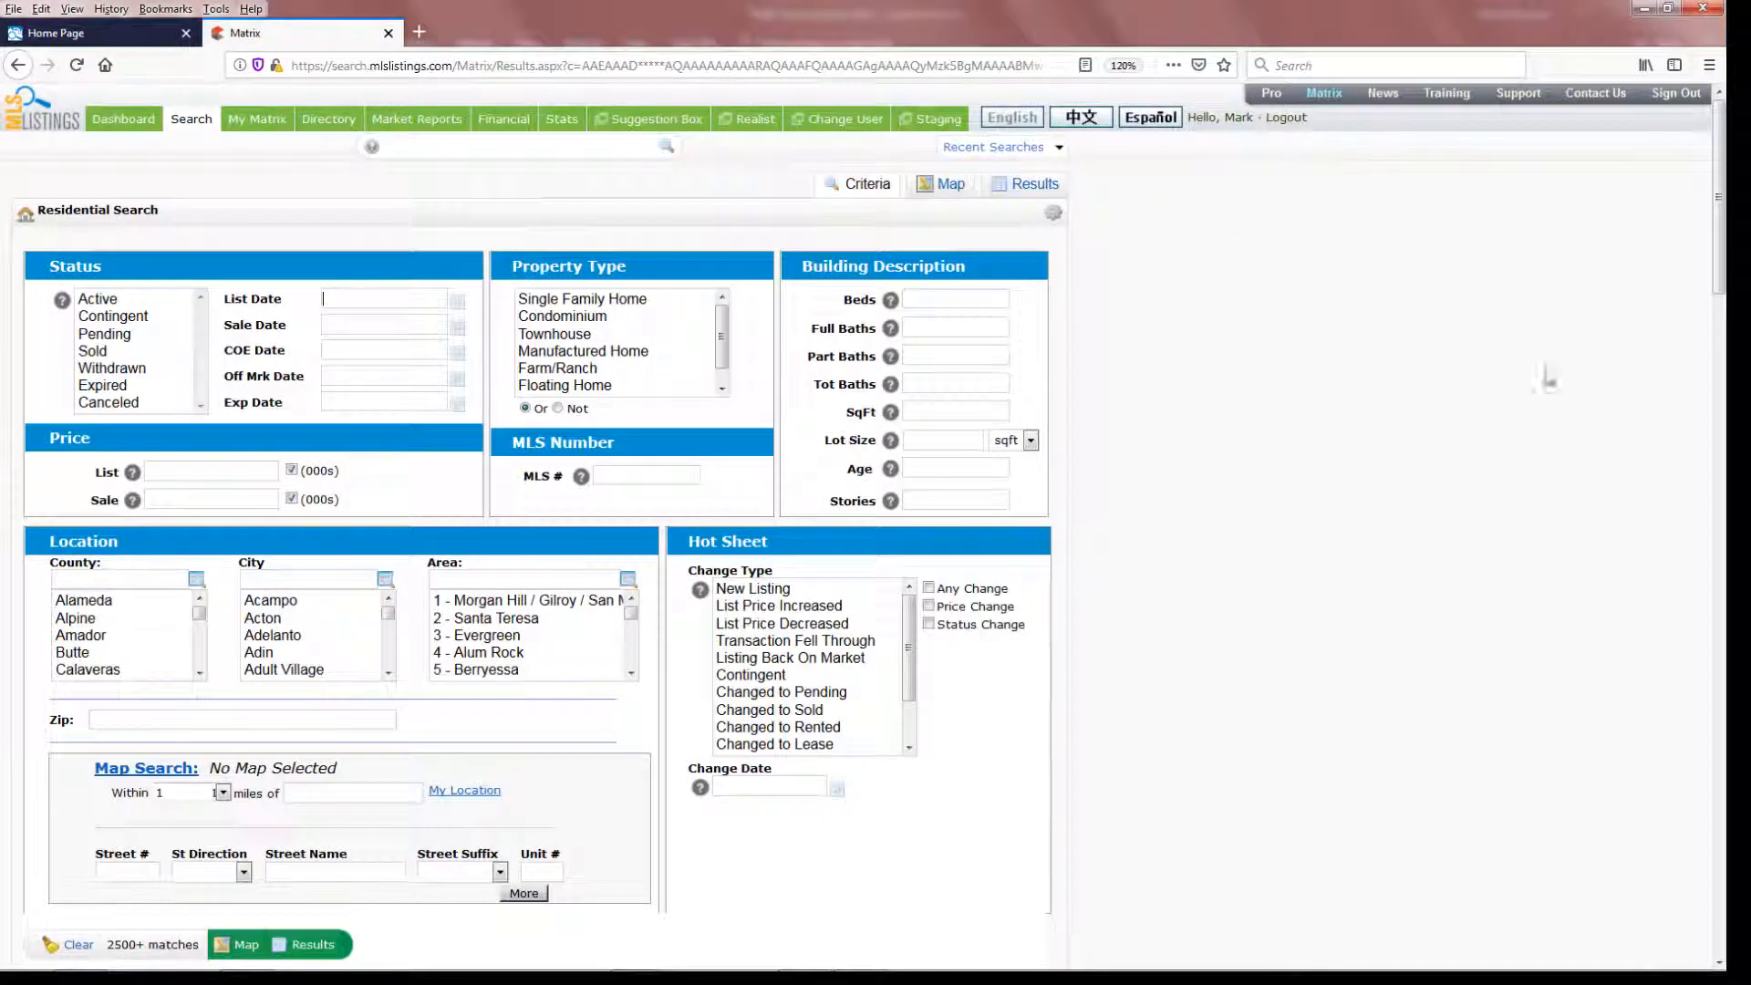
{"action": "scroll", "scroll_direction": "down", "scroll_amount": 3}
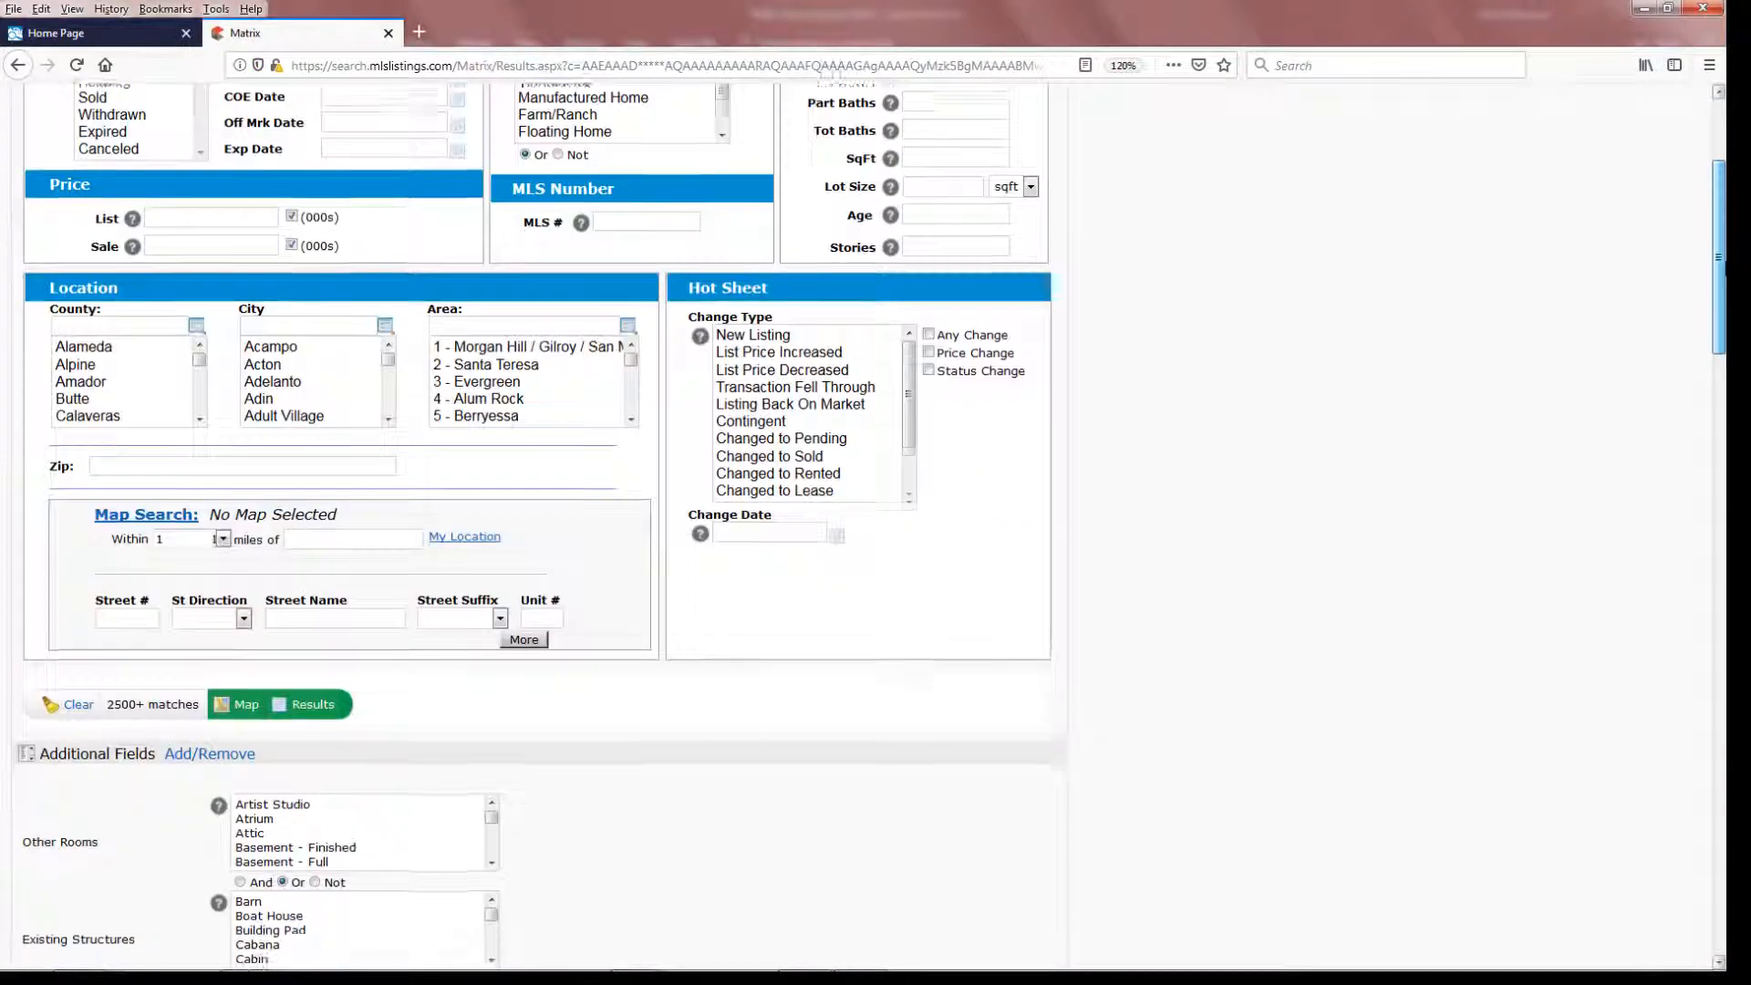
{"action": "scroll", "scroll_direction": "down", "scroll_amount": 3}
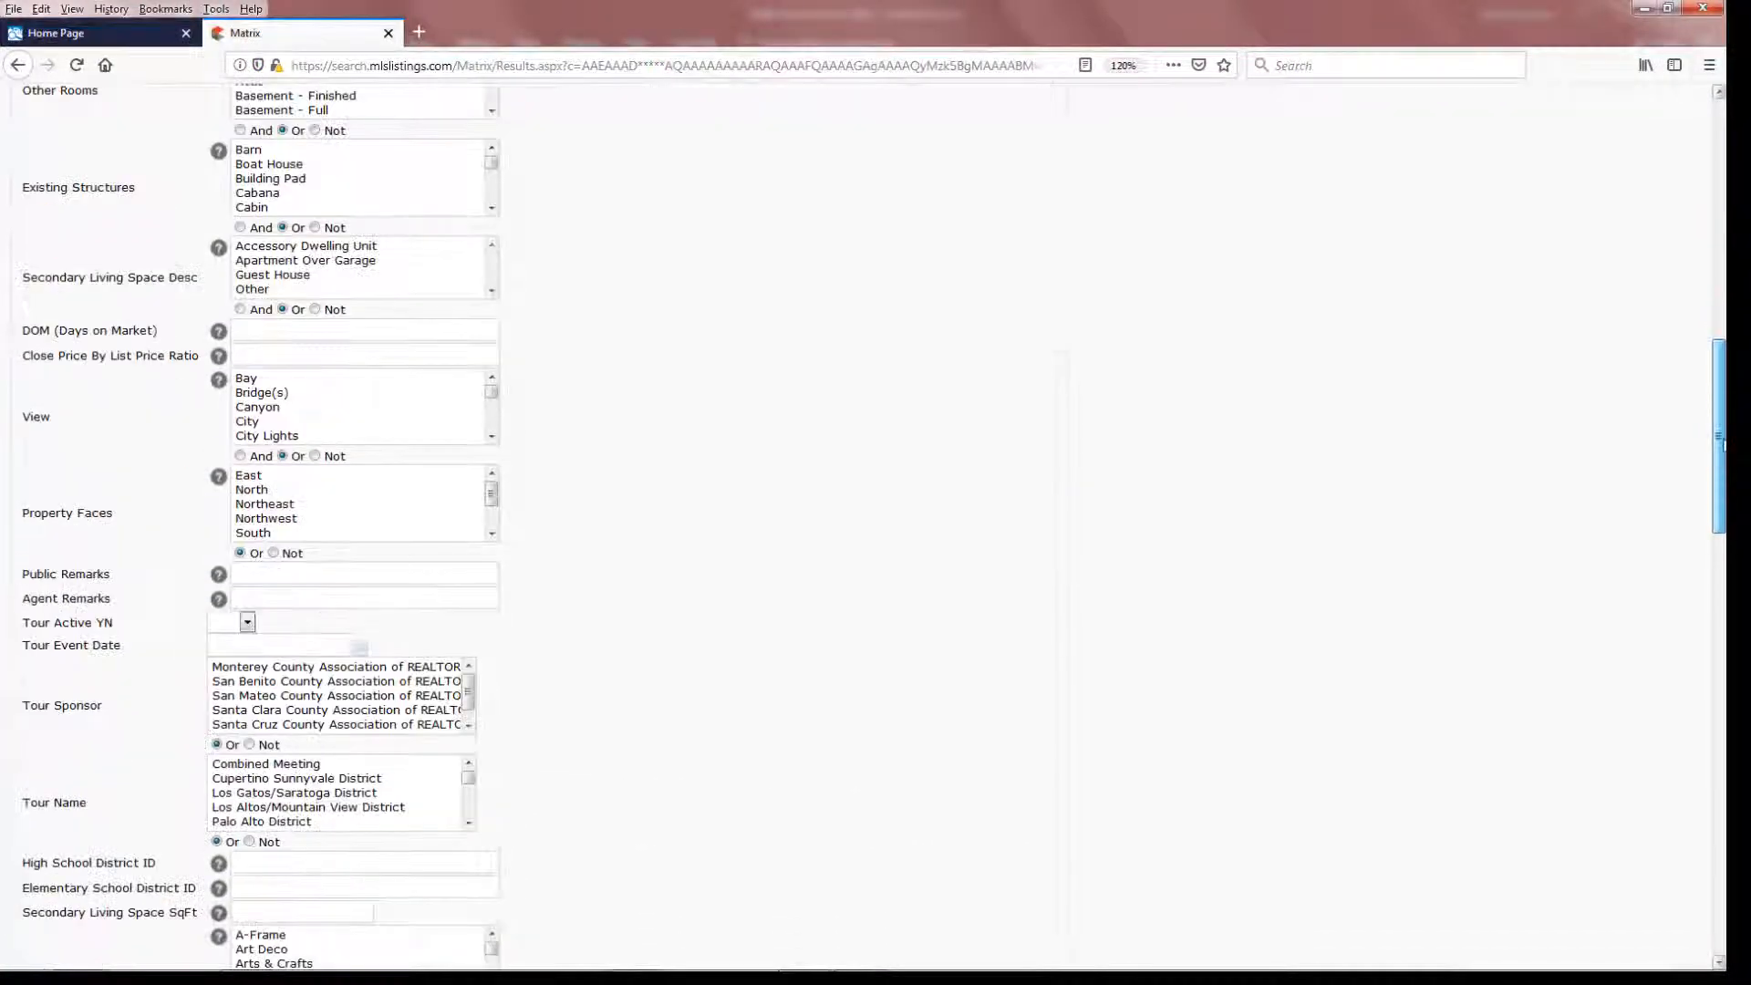
{"action": "scroll", "scroll_direction": "down", "scroll_amount": 3}
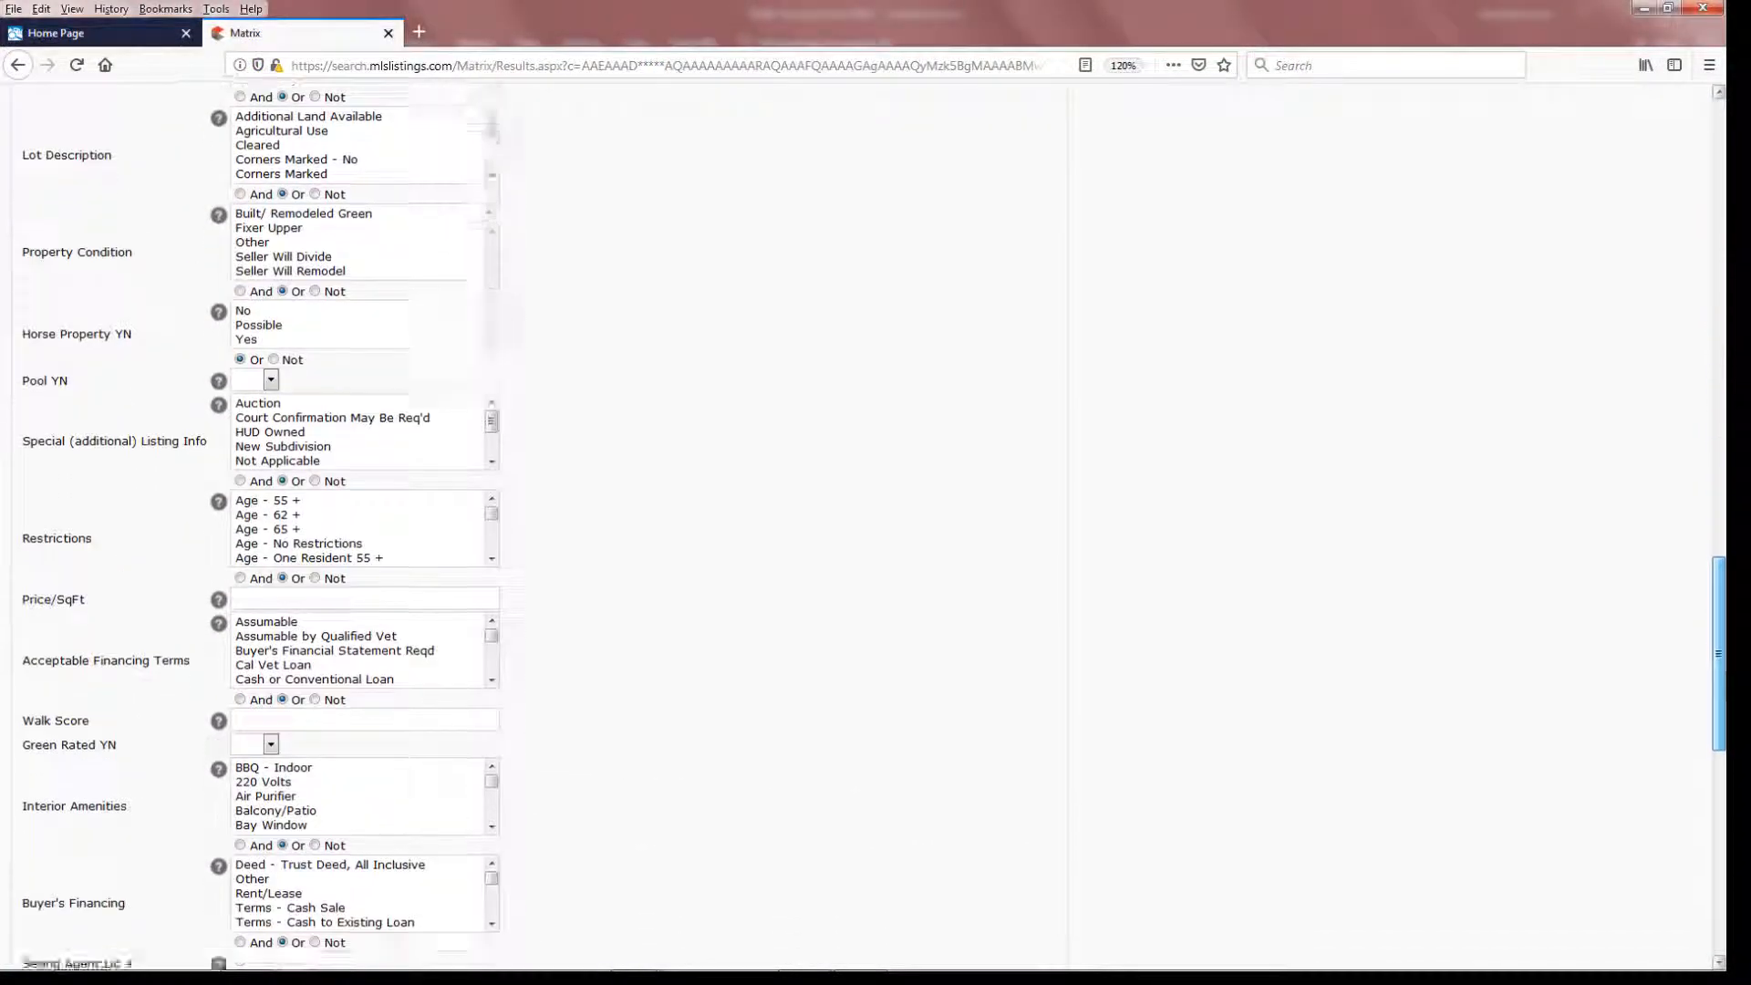
{"action": "scroll", "scroll_direction": "down", "scroll_amount": 3}
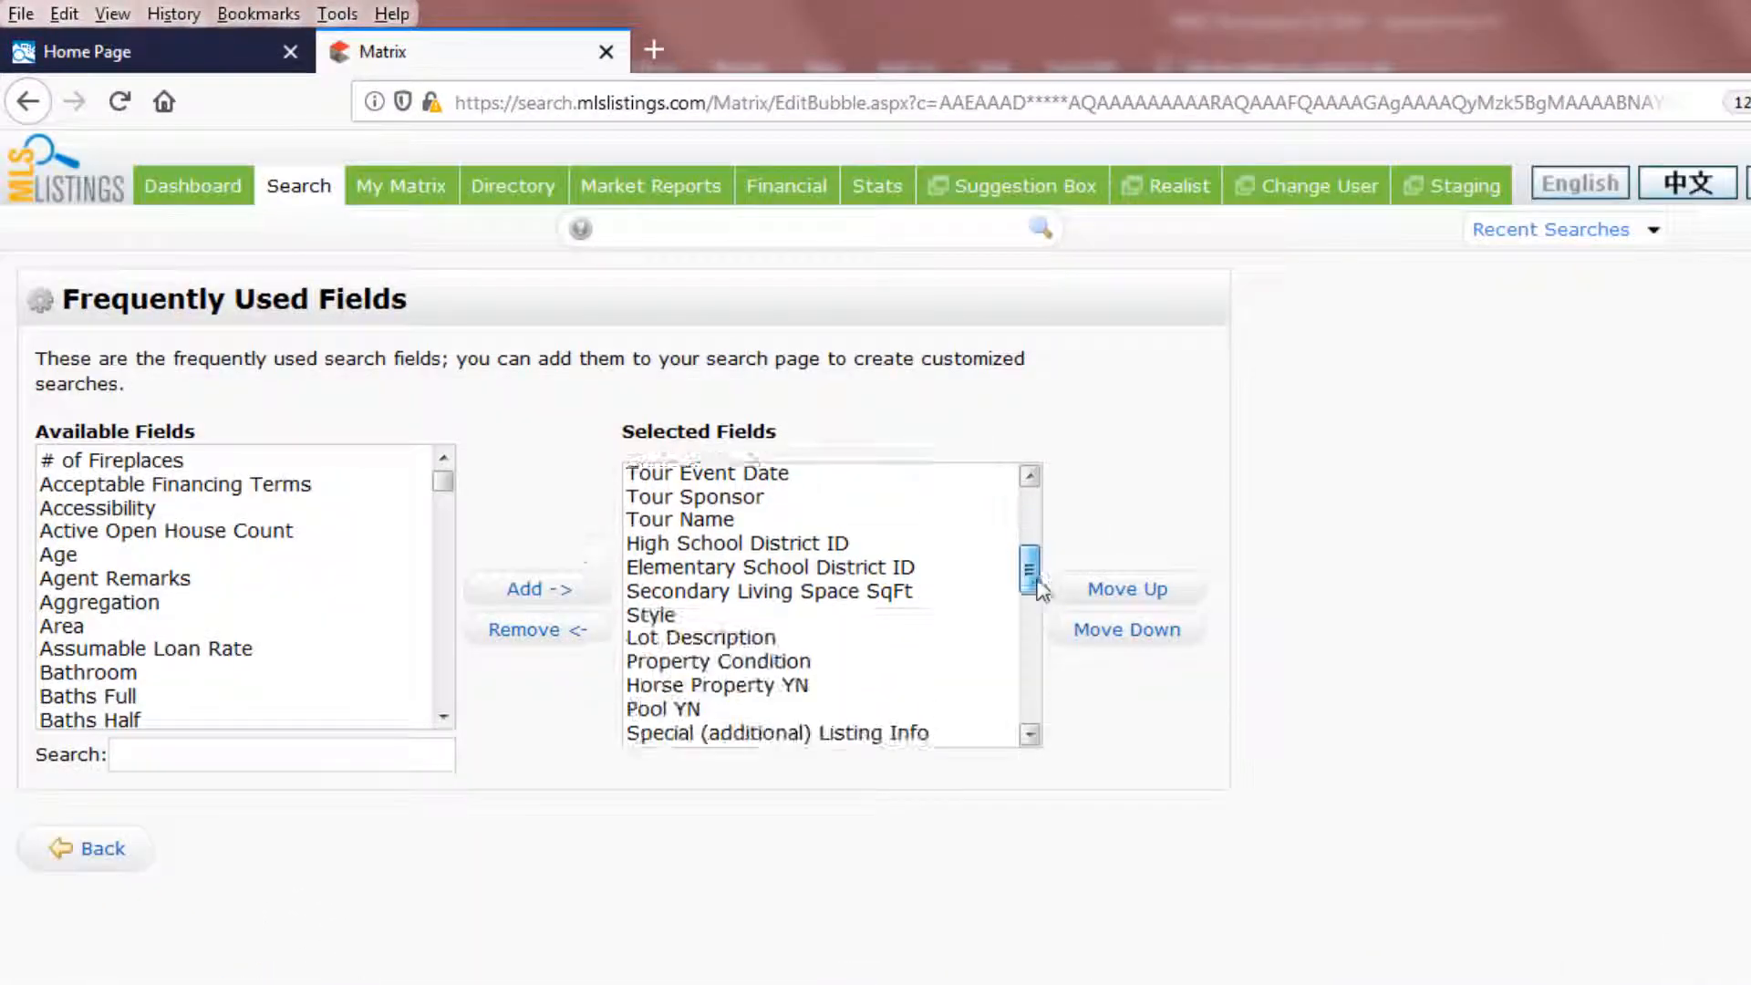
{"action": "left_click_drag", "start_coordinate": [1029, 564], "coordinate": [1029, 680]}
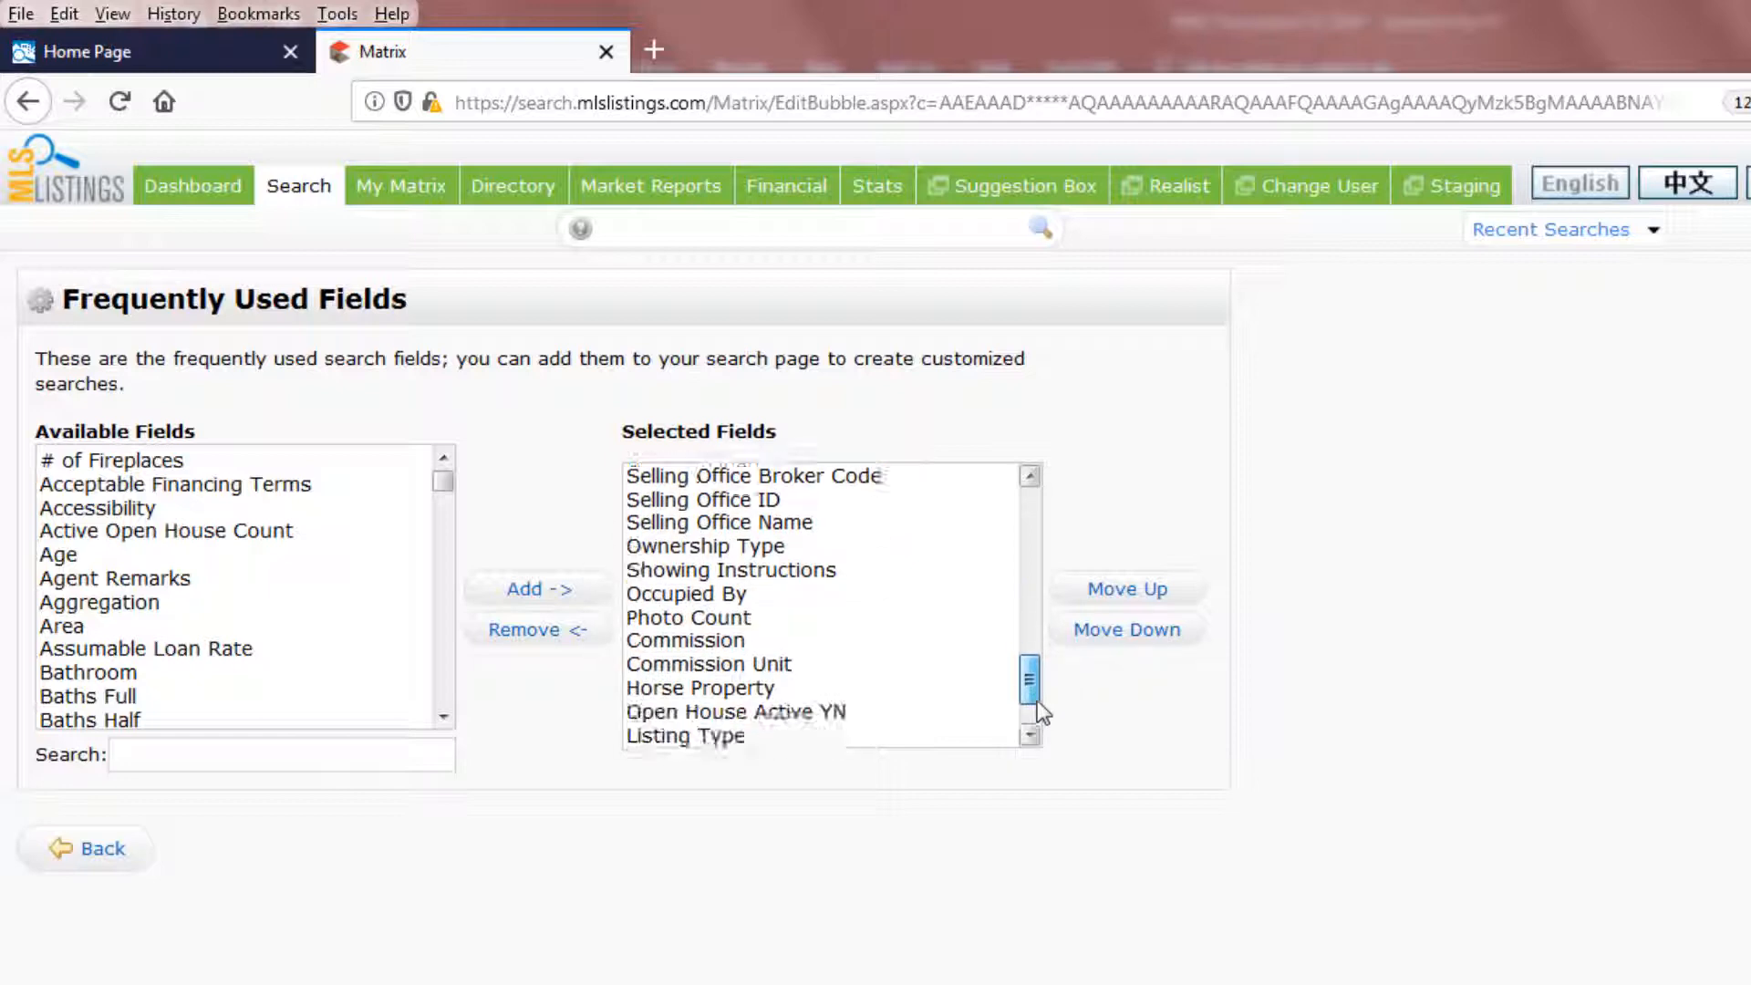
- Move Listing Agent Name up three places so it sits just below Occupied By
{"action": "left_click", "coordinate": [721, 684]}
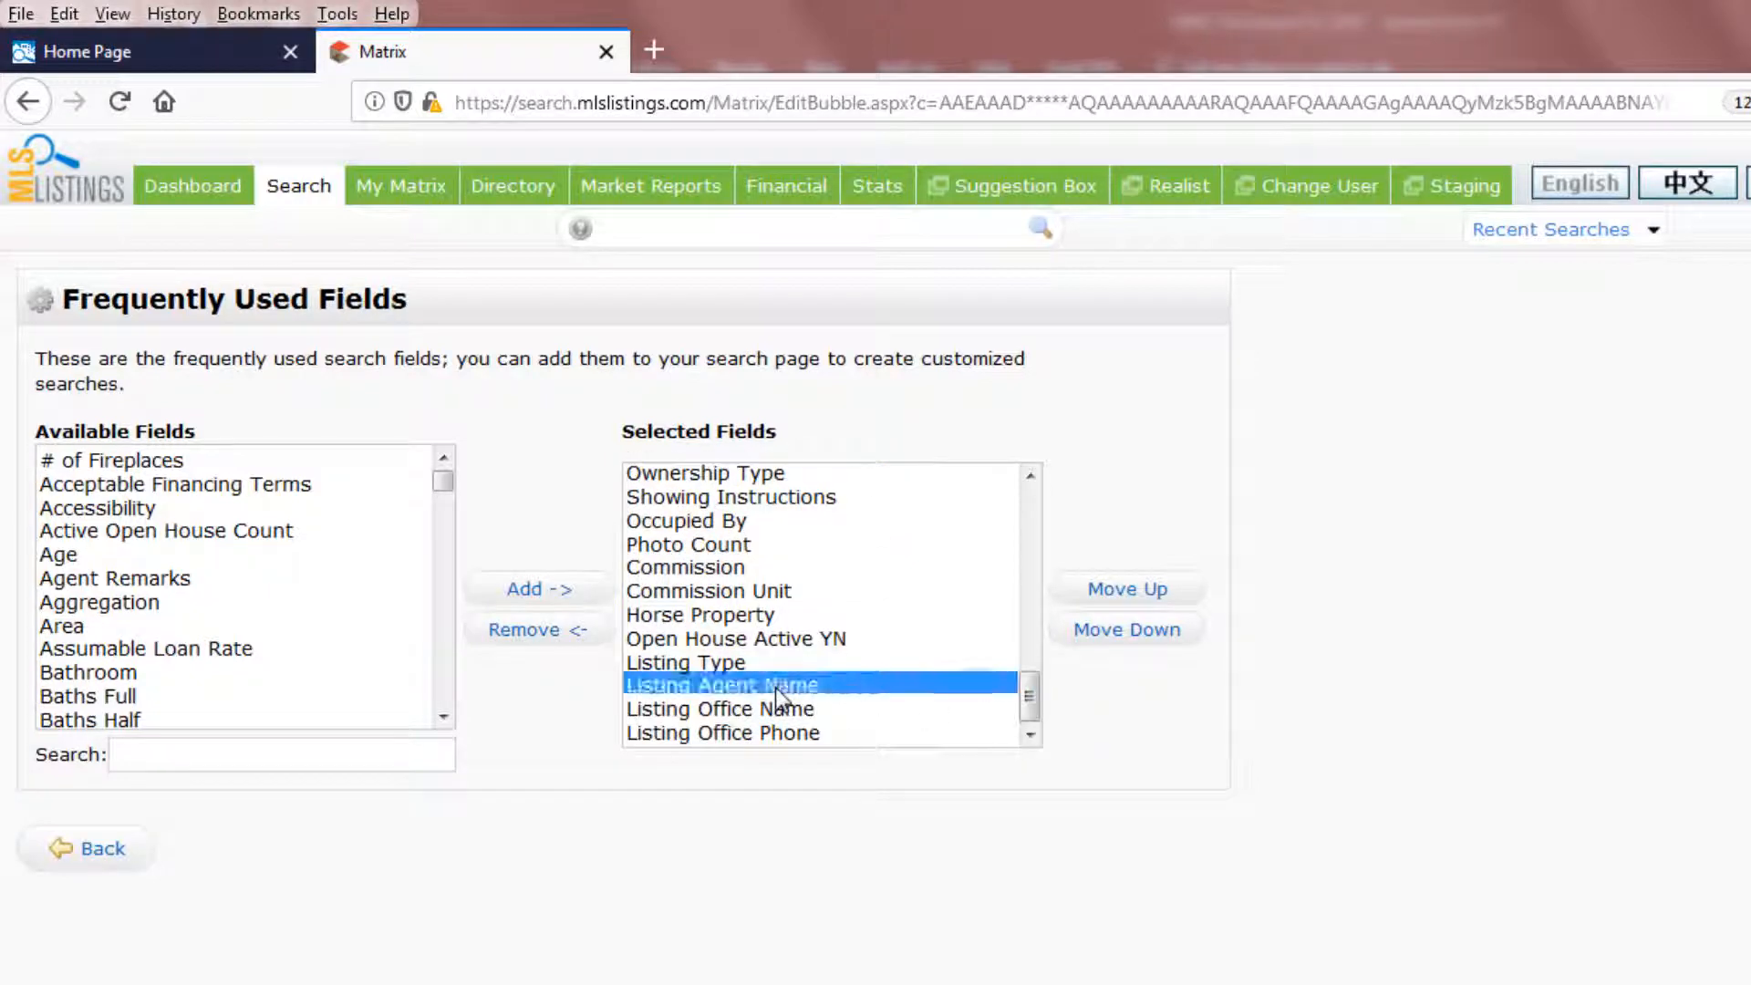
{"action": "mouse_move", "coordinate": [1128, 589]}
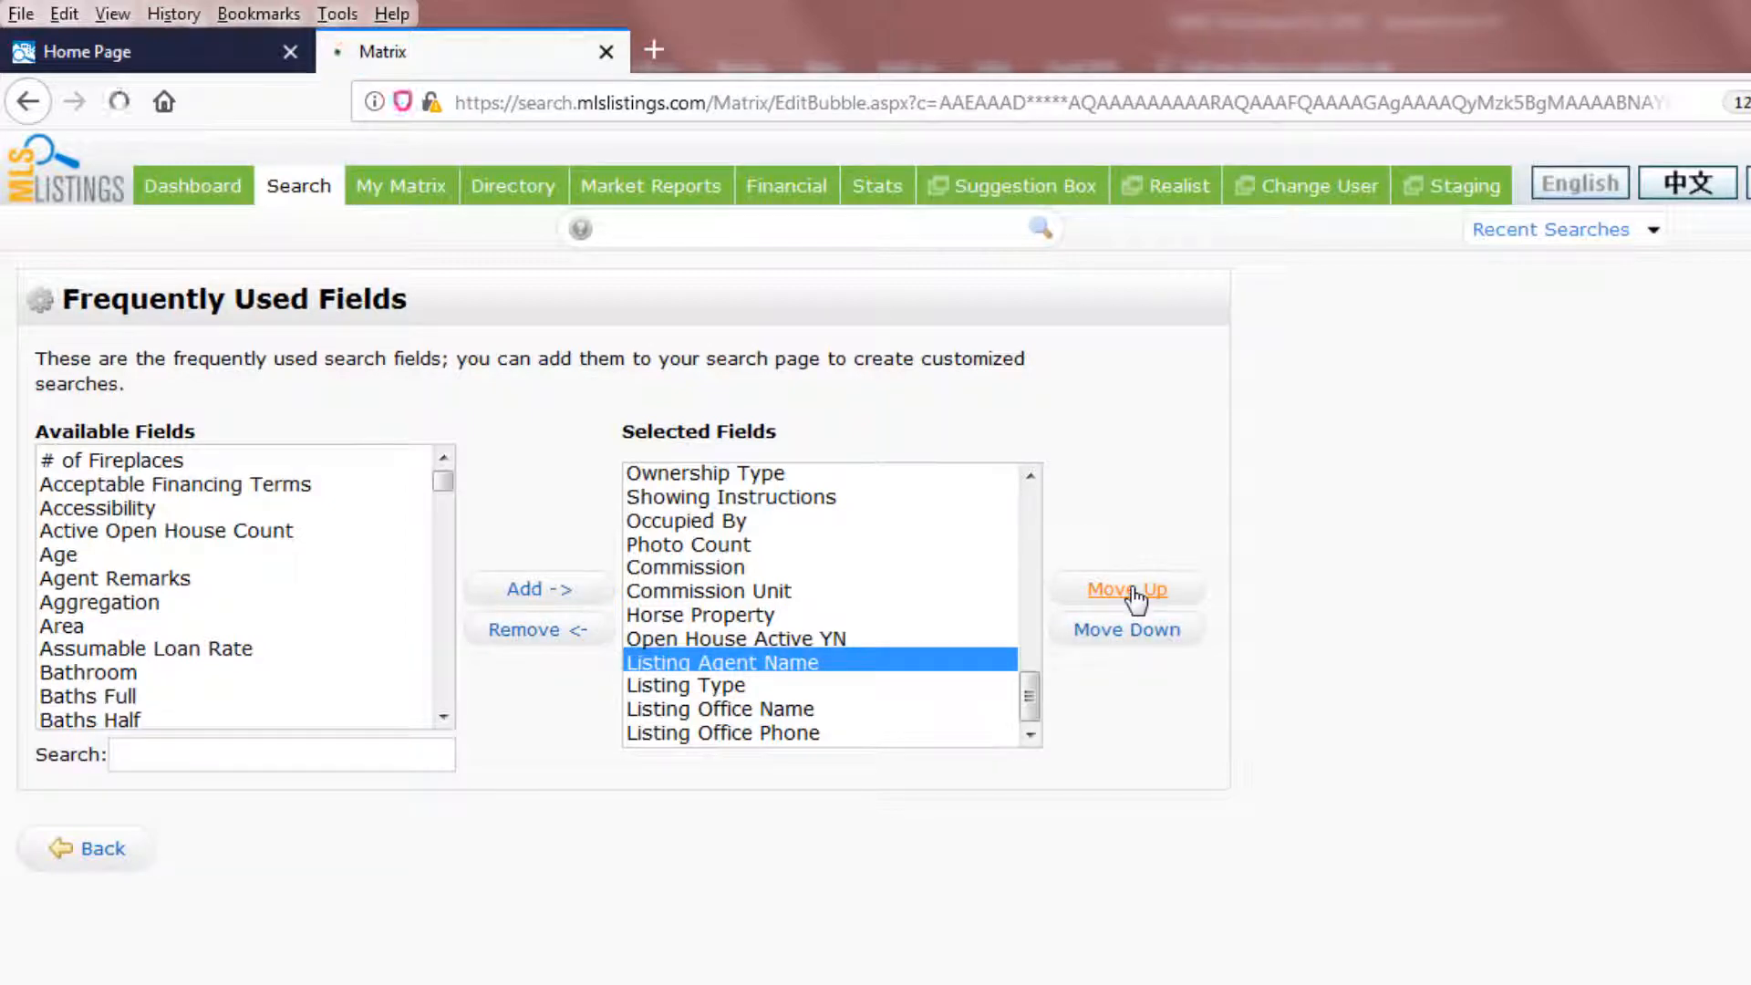
{"action": "left_click", "coordinate": [1125, 589]}
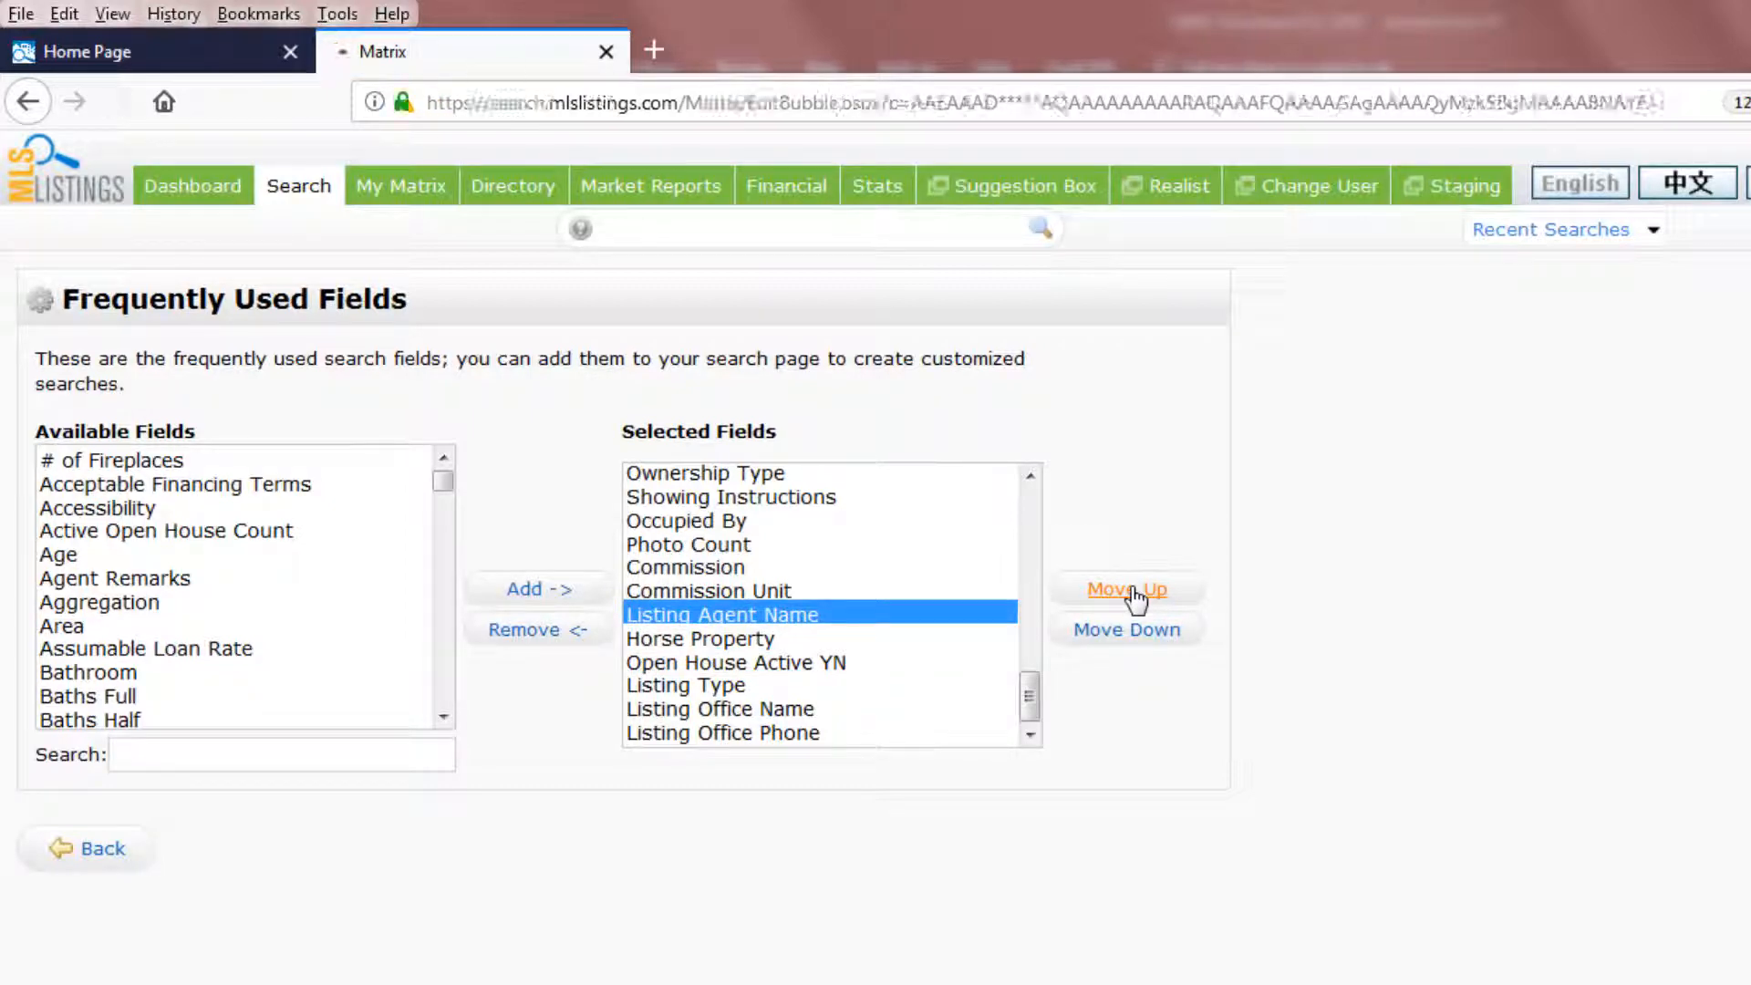
{"action": "left_click", "coordinate": [1126, 589]}
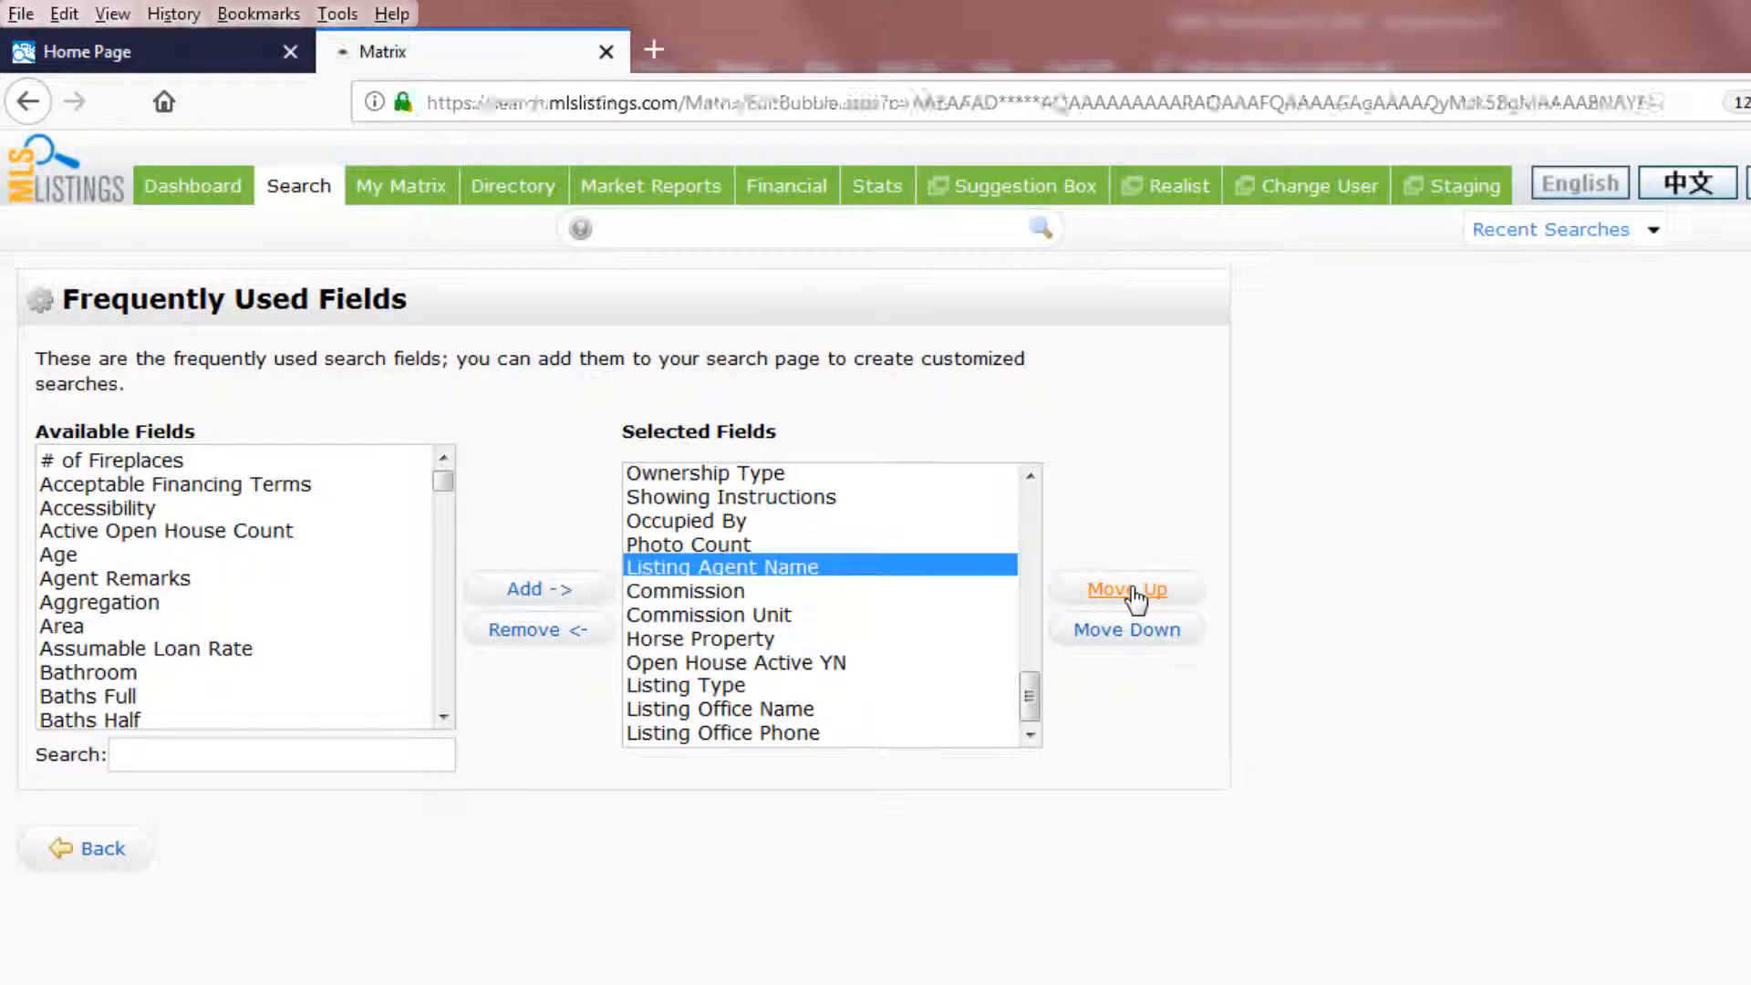
{"action": "left_click", "coordinate": [1125, 589]}
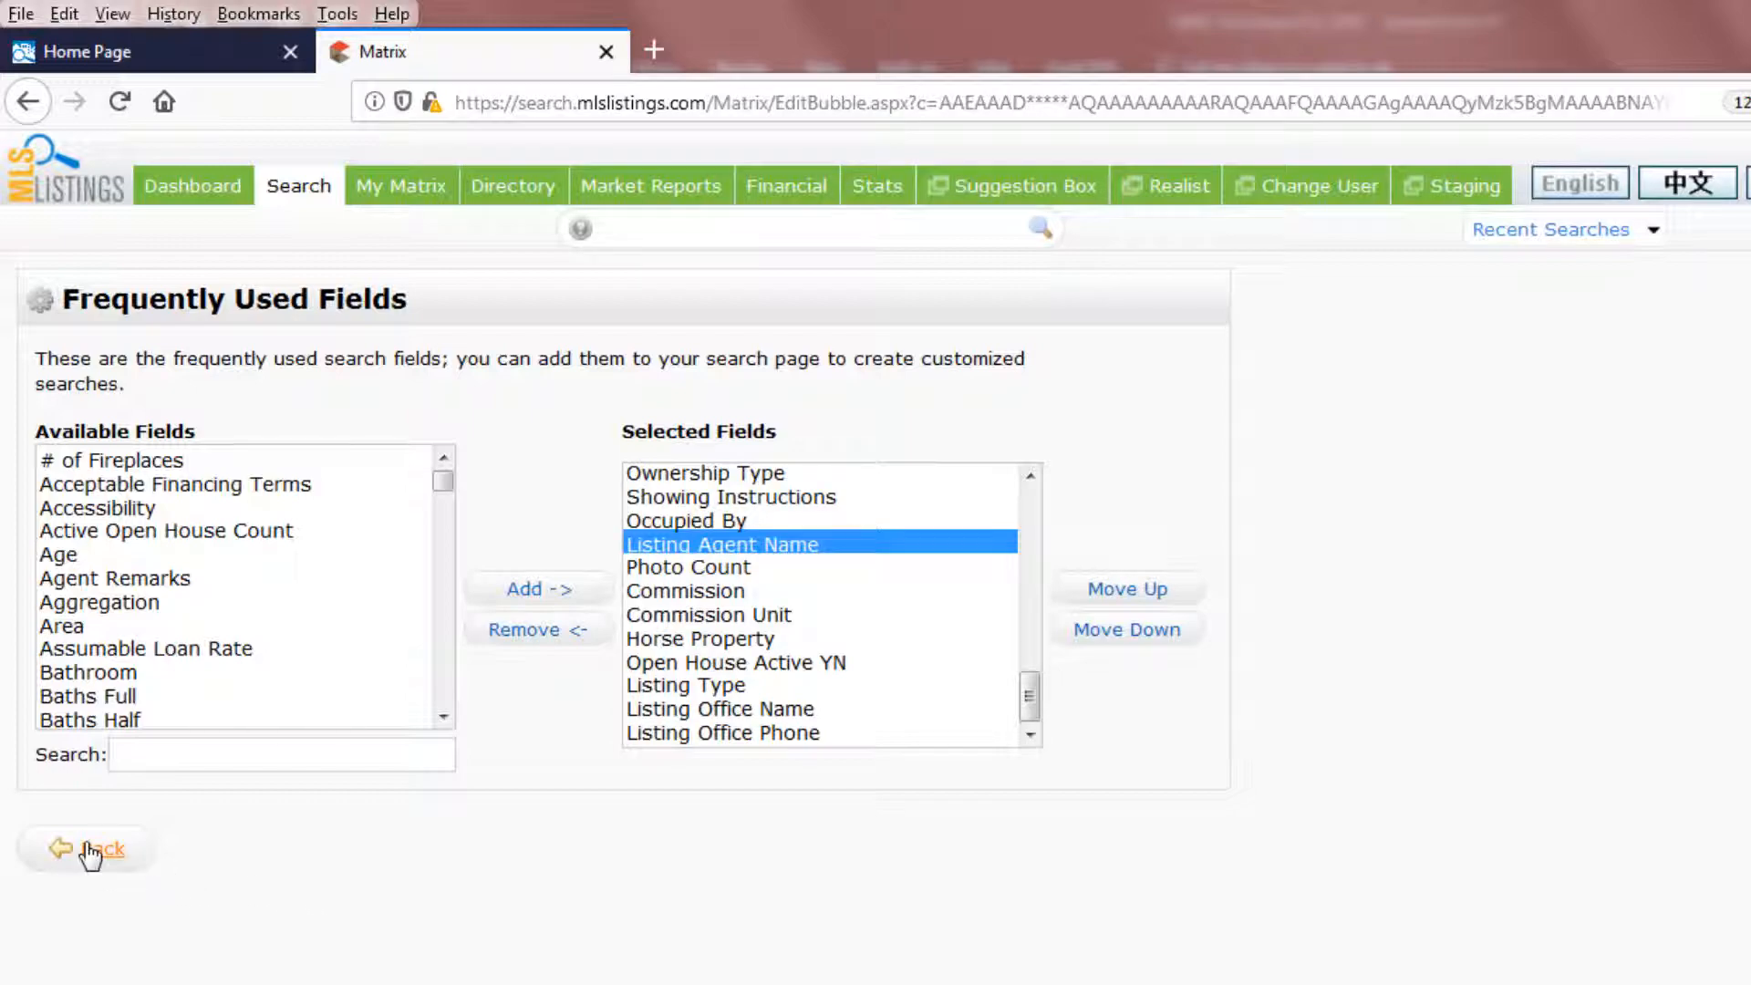
- Return to the Residential Search form, briefly switching to the MultiFamily search type
{"action": "left_click", "coordinate": [90, 848]}
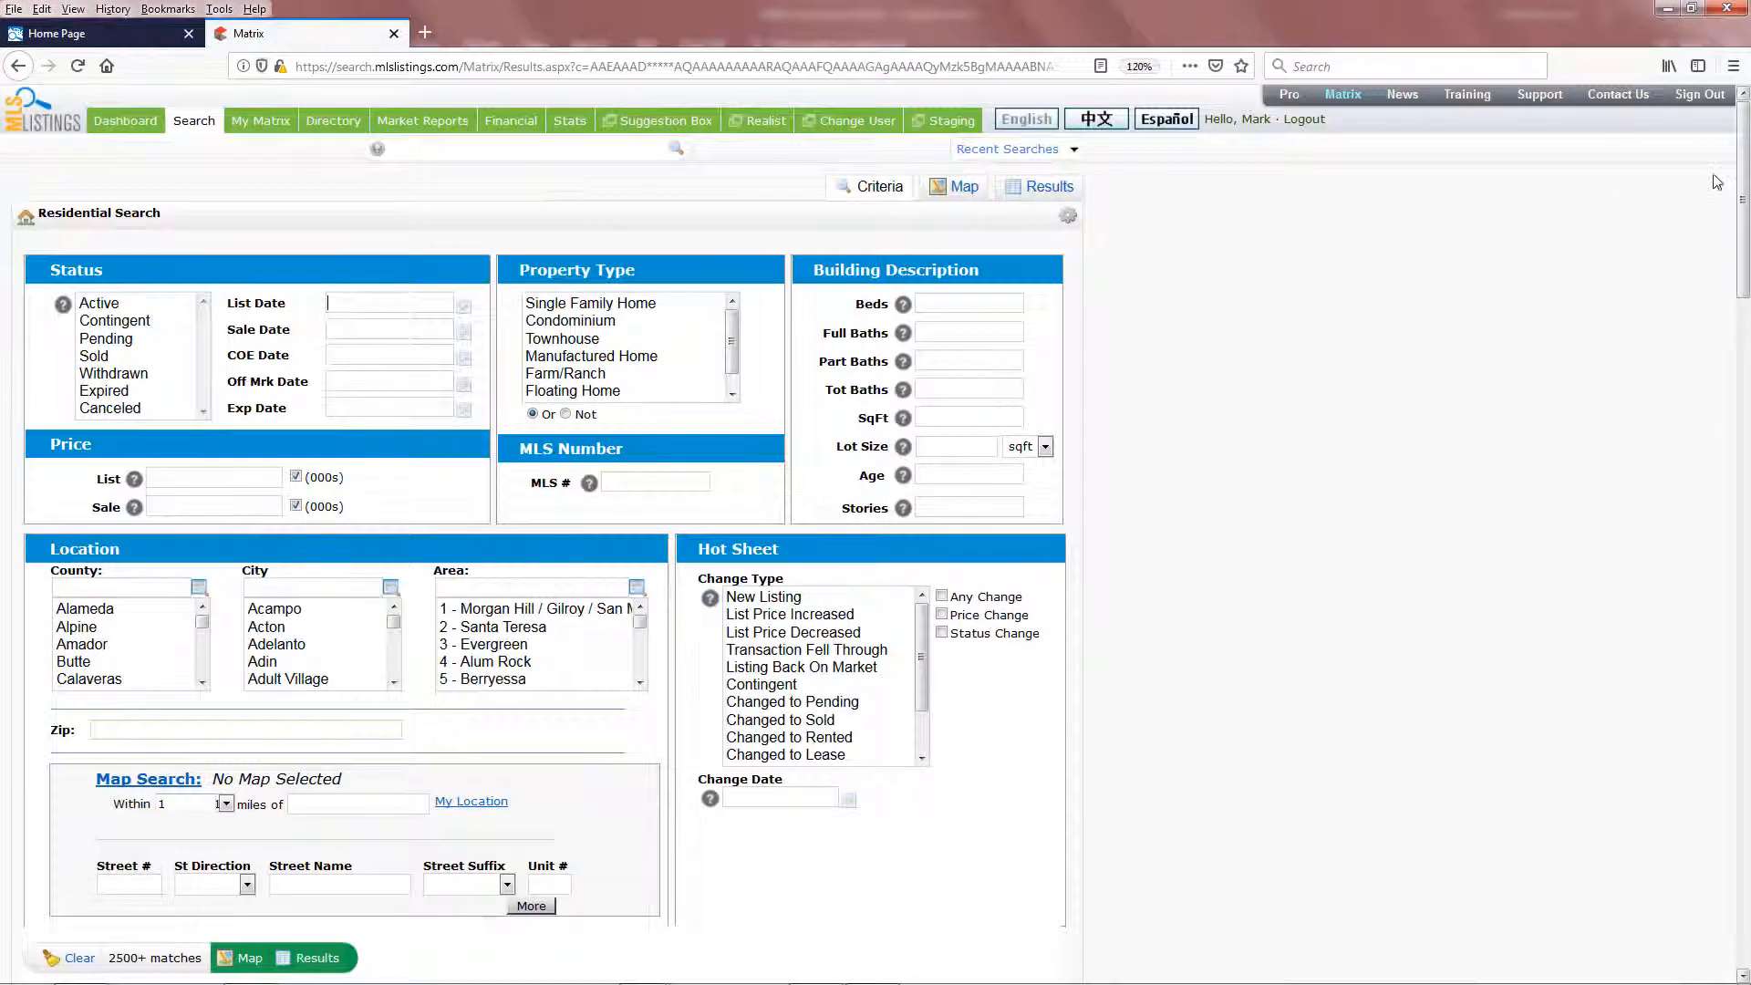
{"action": "scroll", "scroll_direction": "down", "scroll_amount": 3}
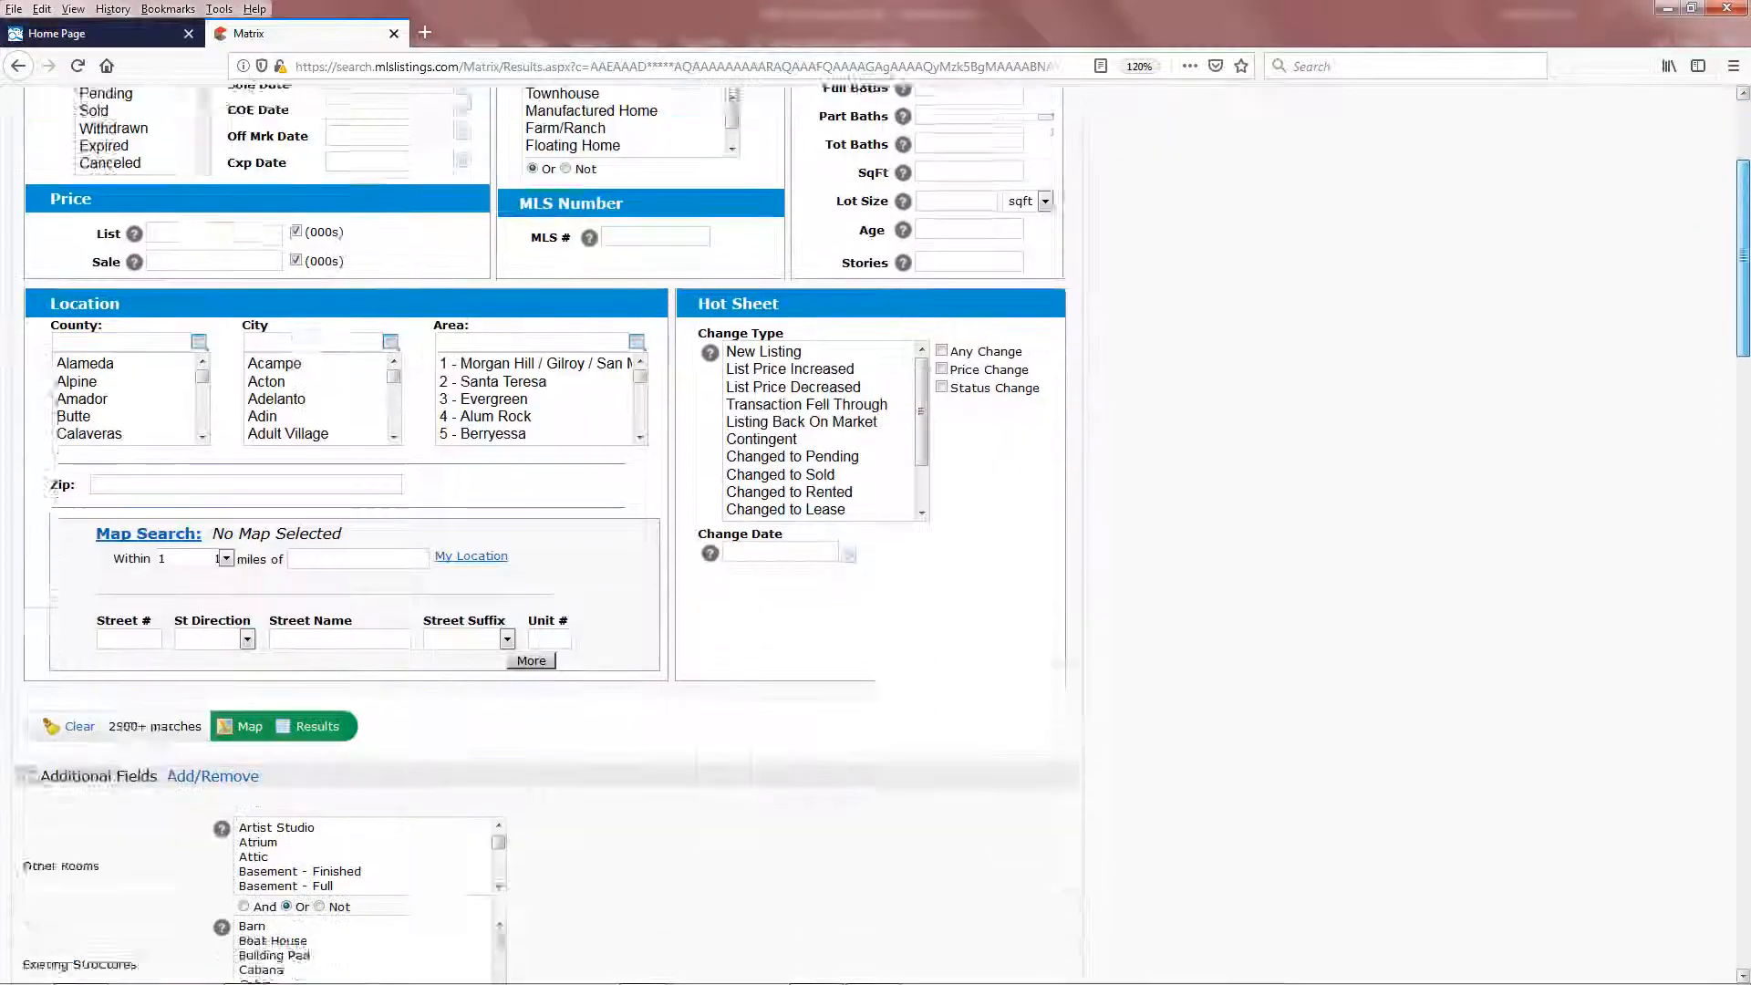
{"action": "scroll", "scroll_direction": "down", "scroll_amount": 3}
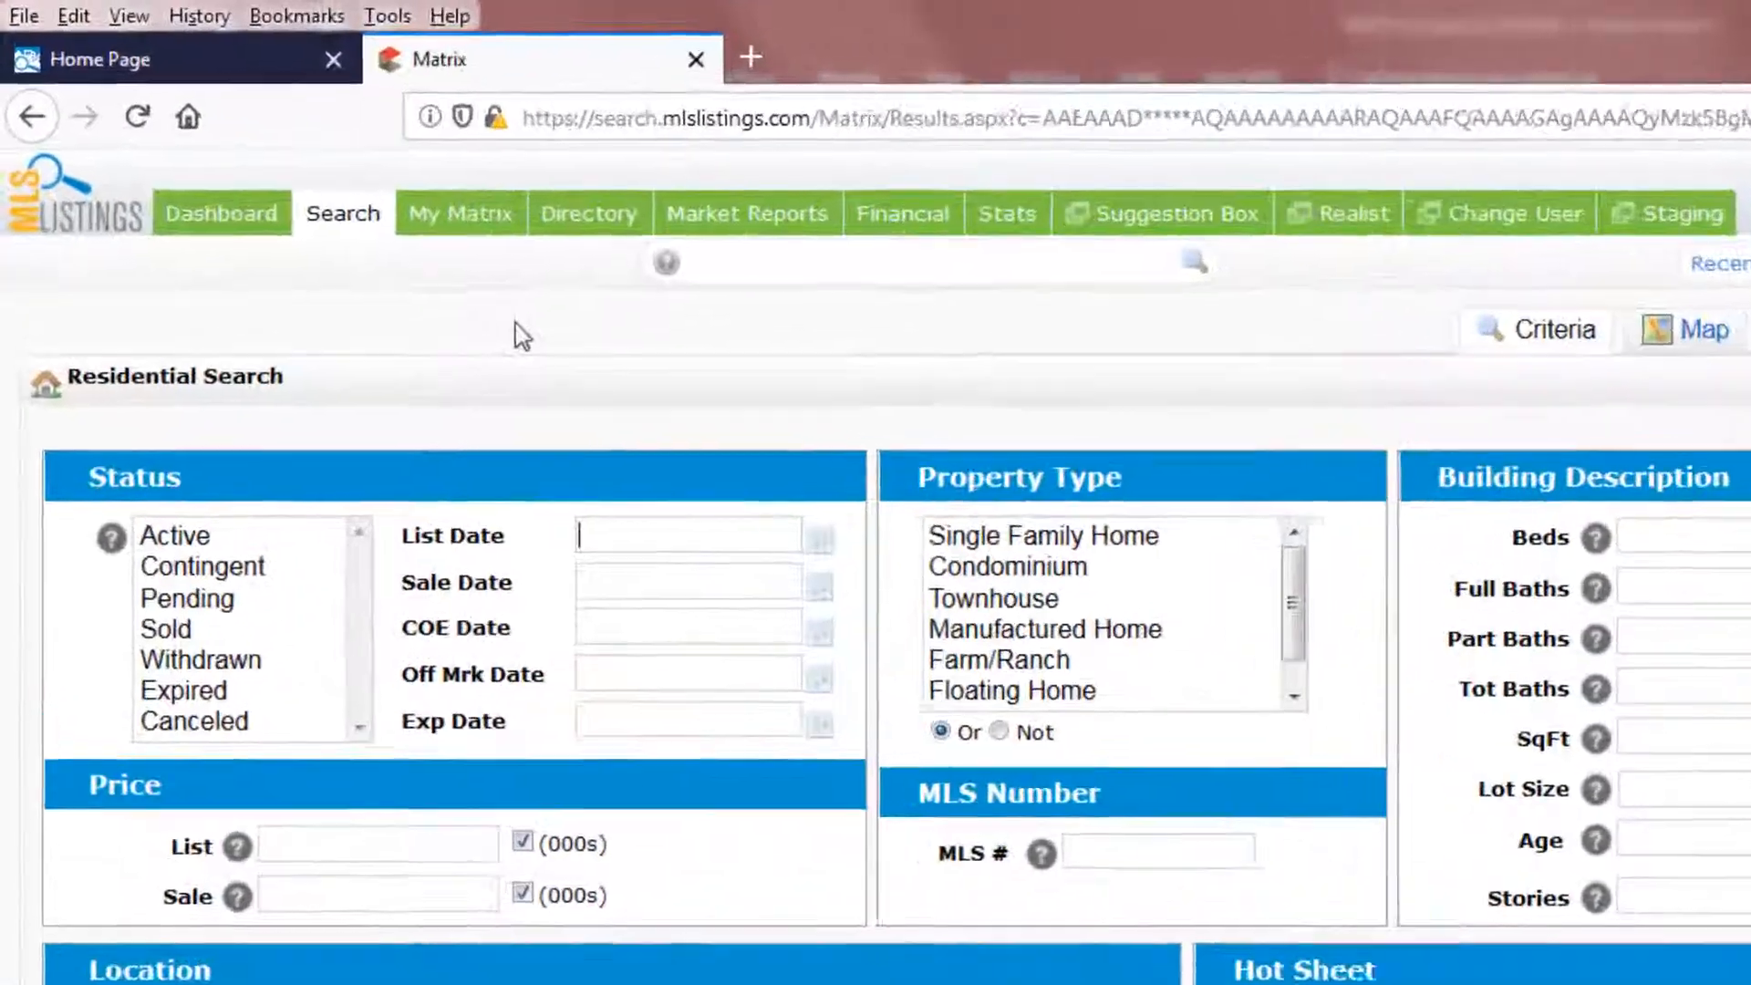
{"action": "left_click", "coordinate": [341, 213]}
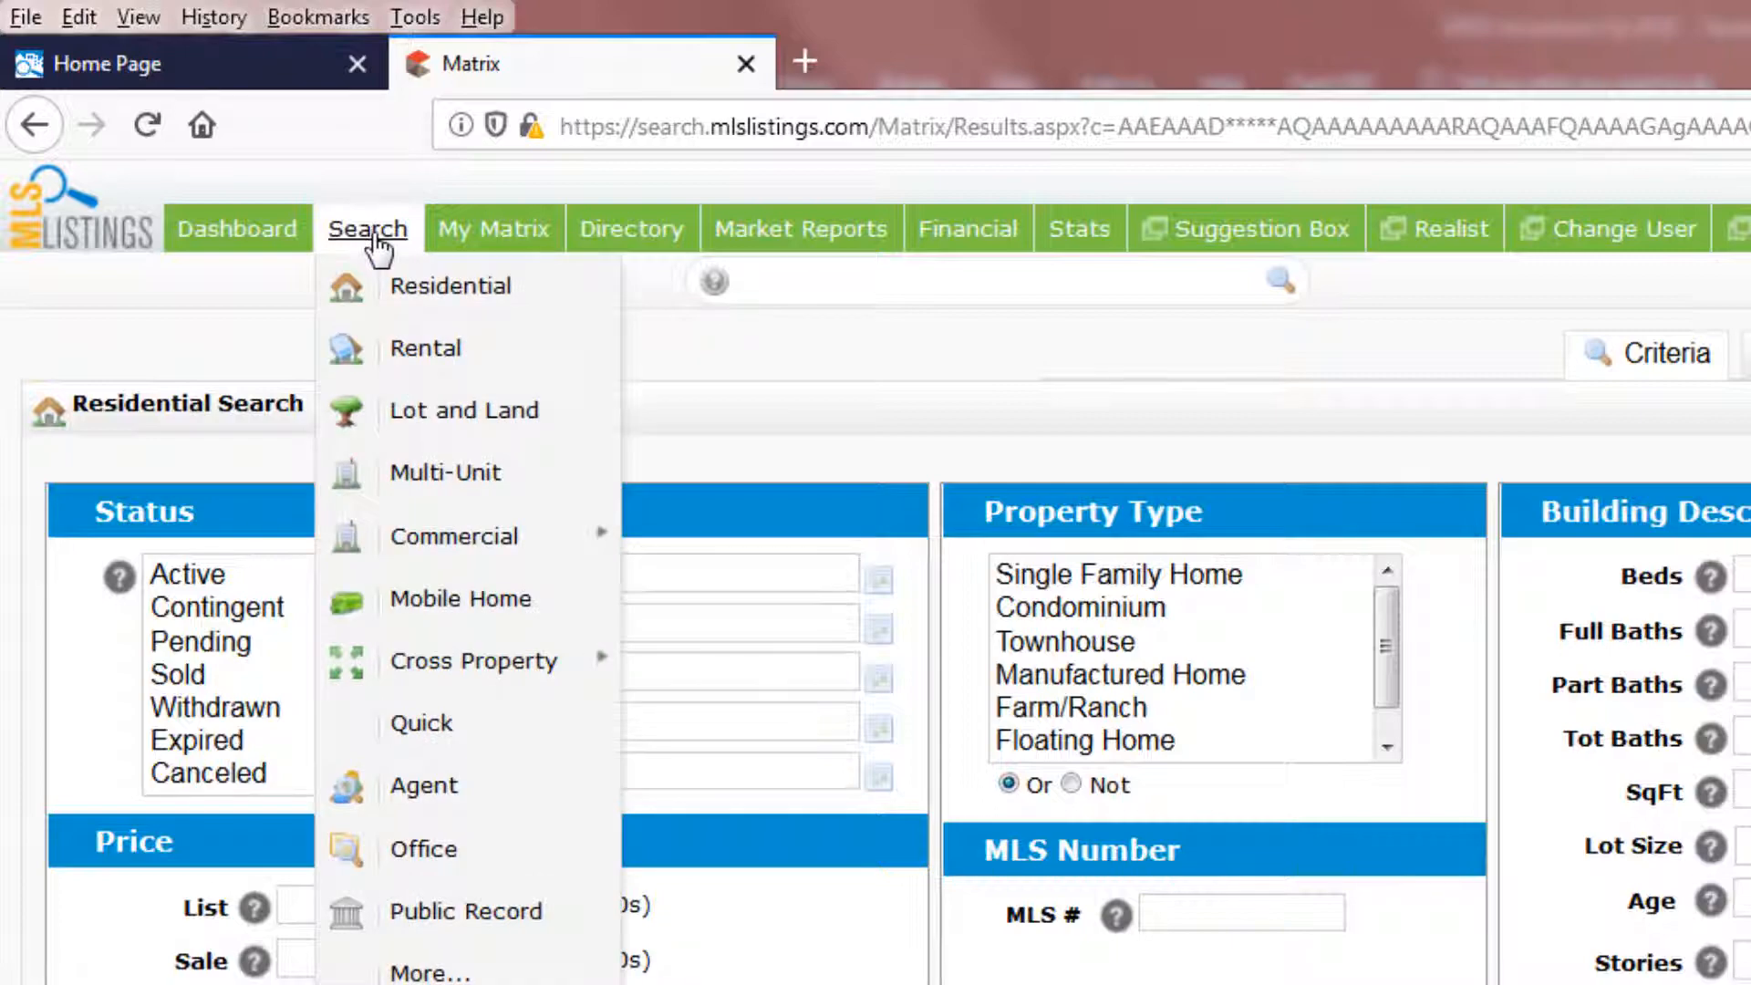
{"action": "mouse_move", "coordinate": [445, 471]}
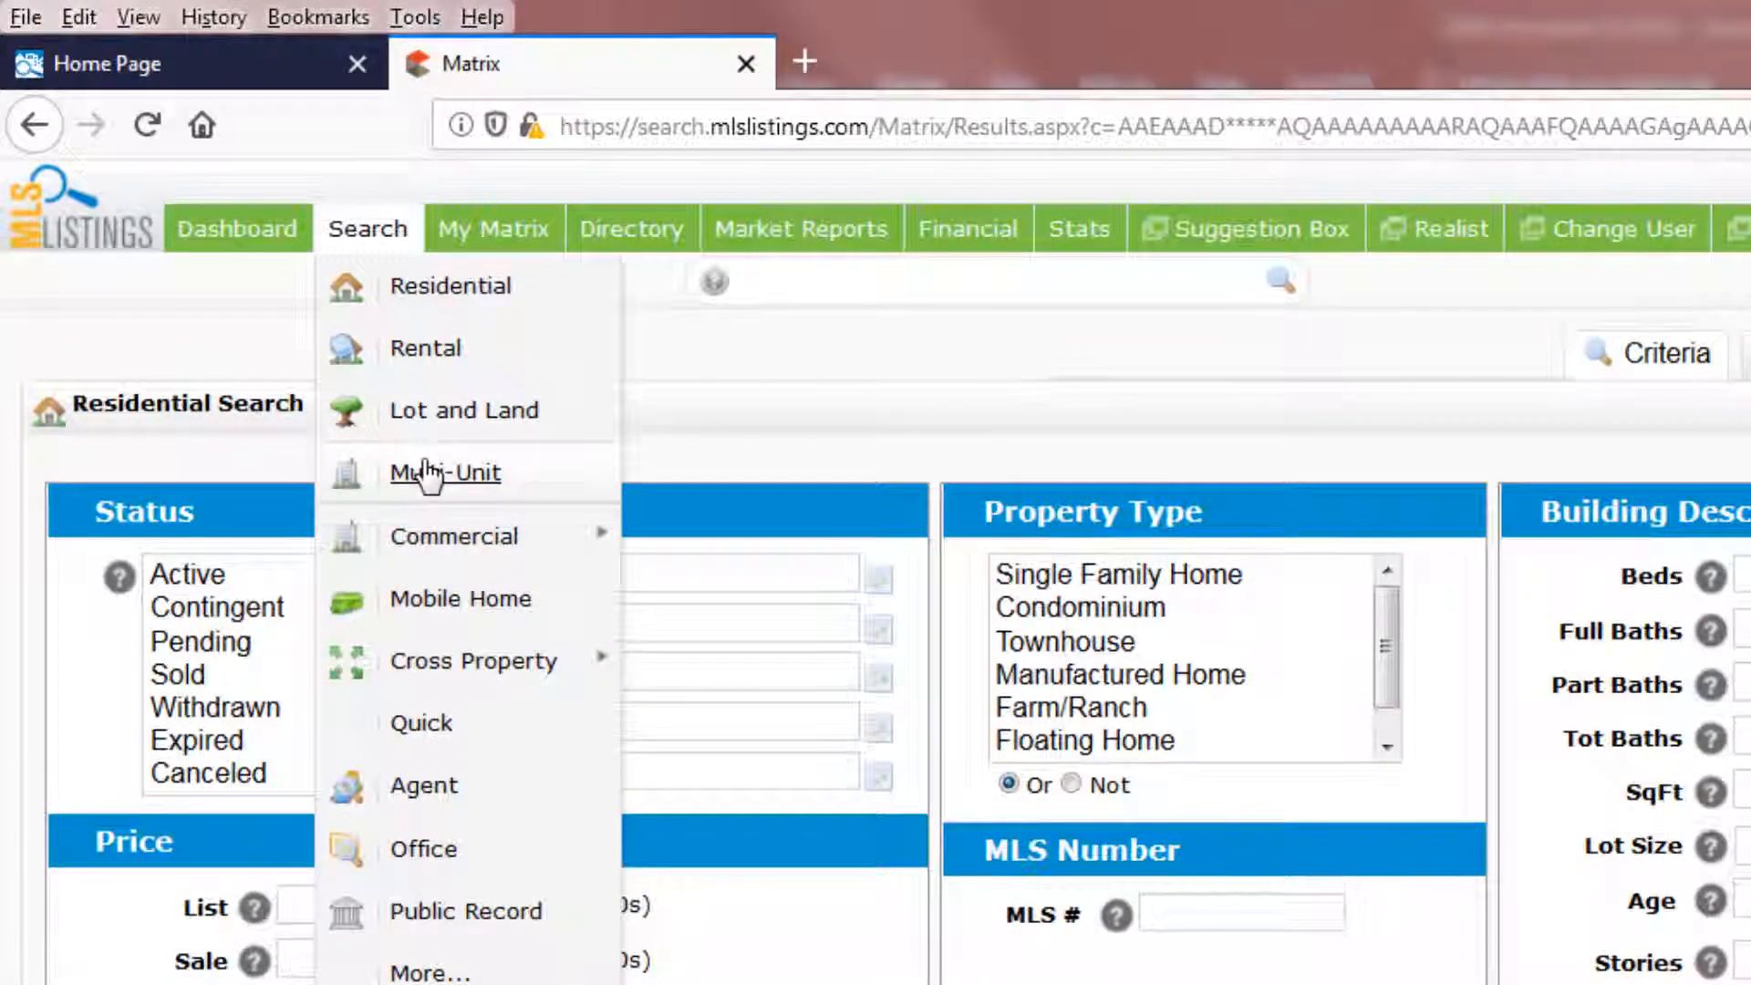
{"action": "left_click", "coordinate": [445, 471]}
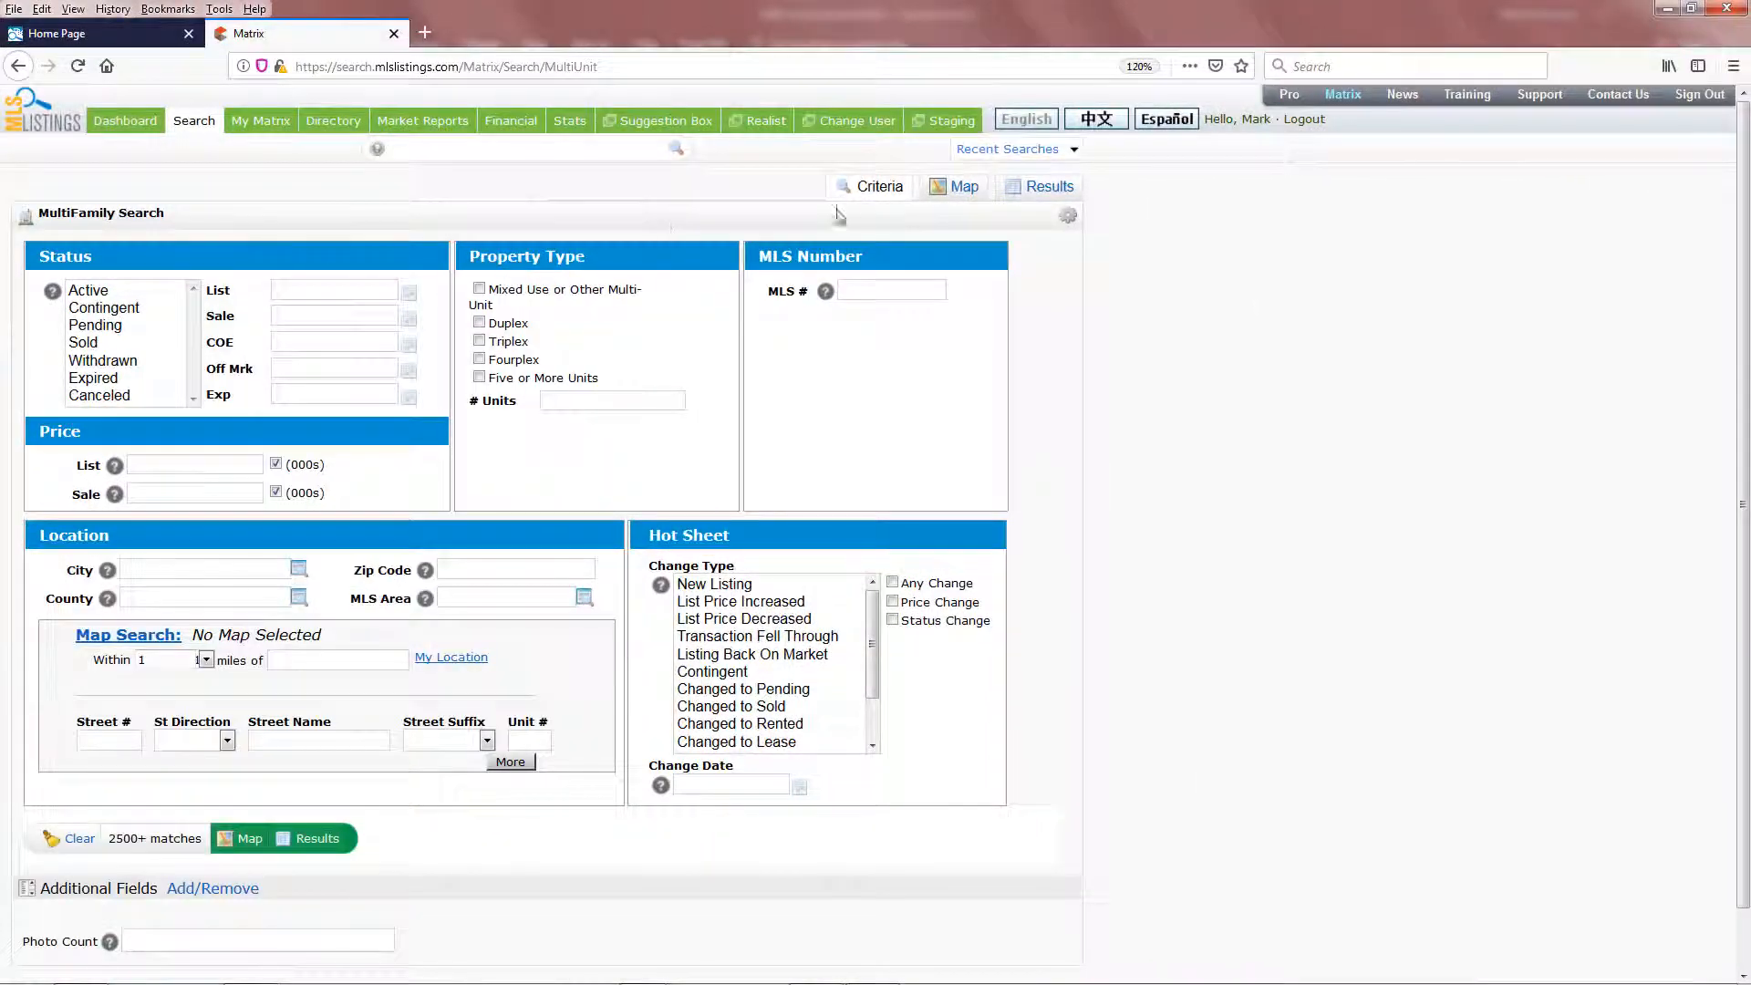
{"action": "scroll", "scroll_direction": "down", "scroll_amount": 3}
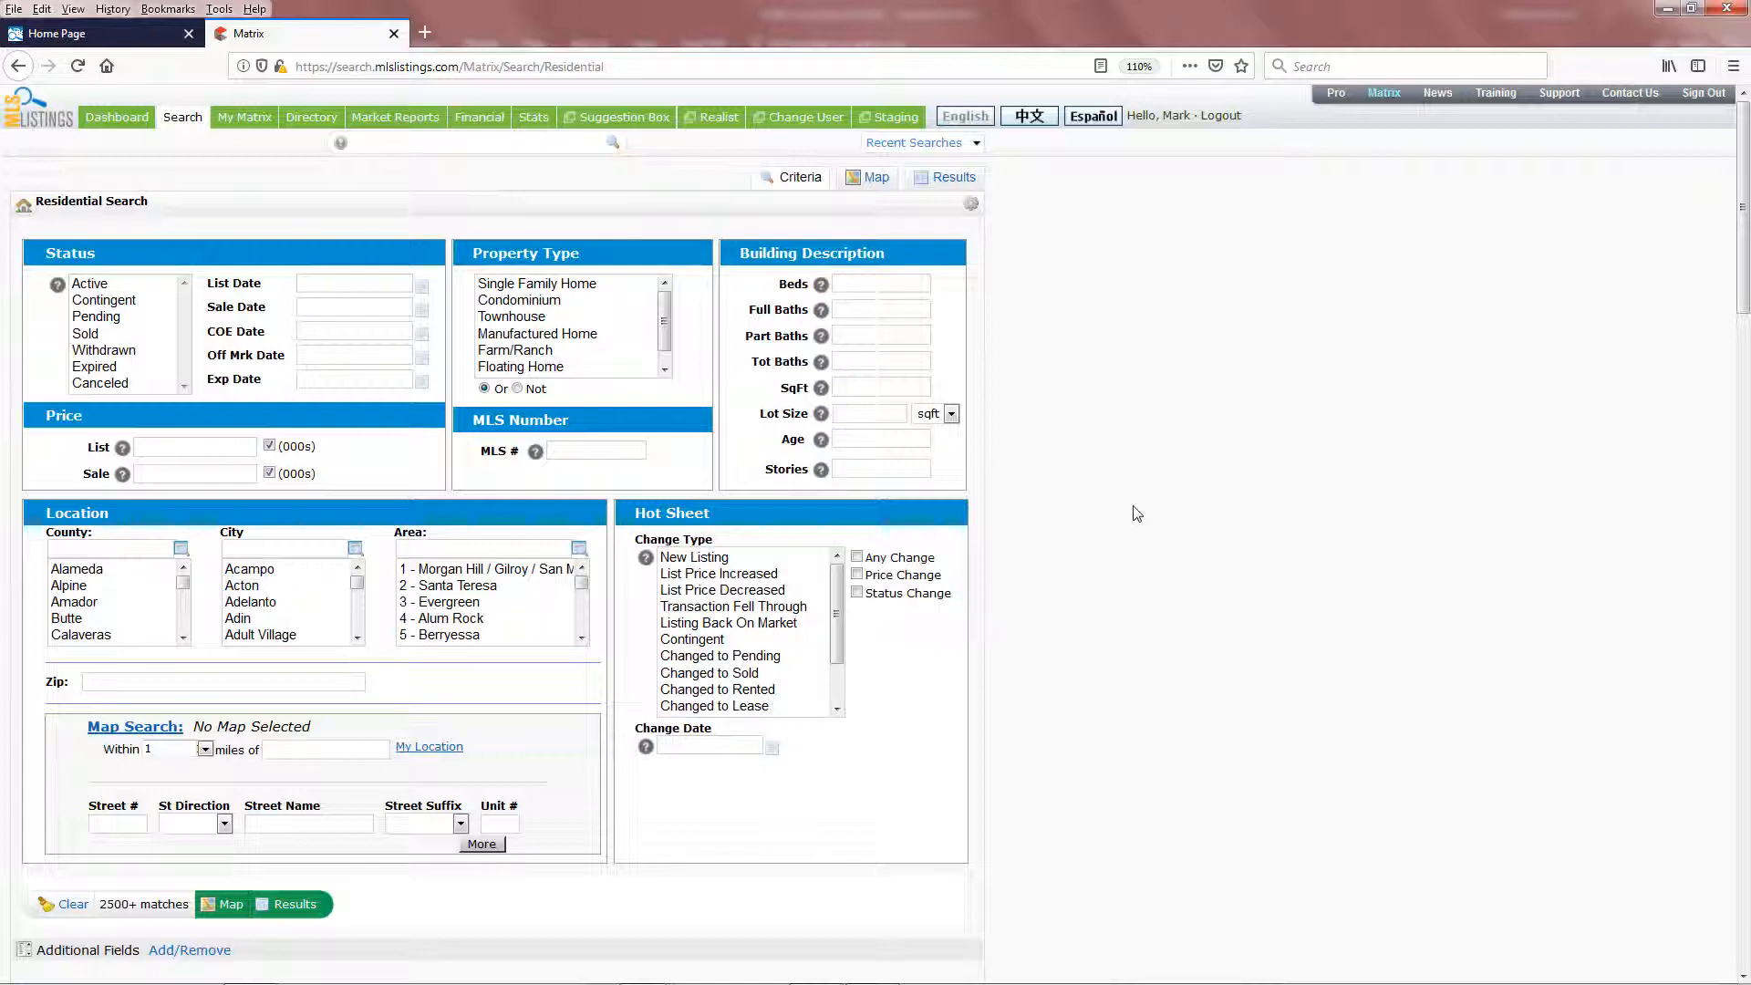
{"action": "mouse_move", "coordinate": [1120, 449]}
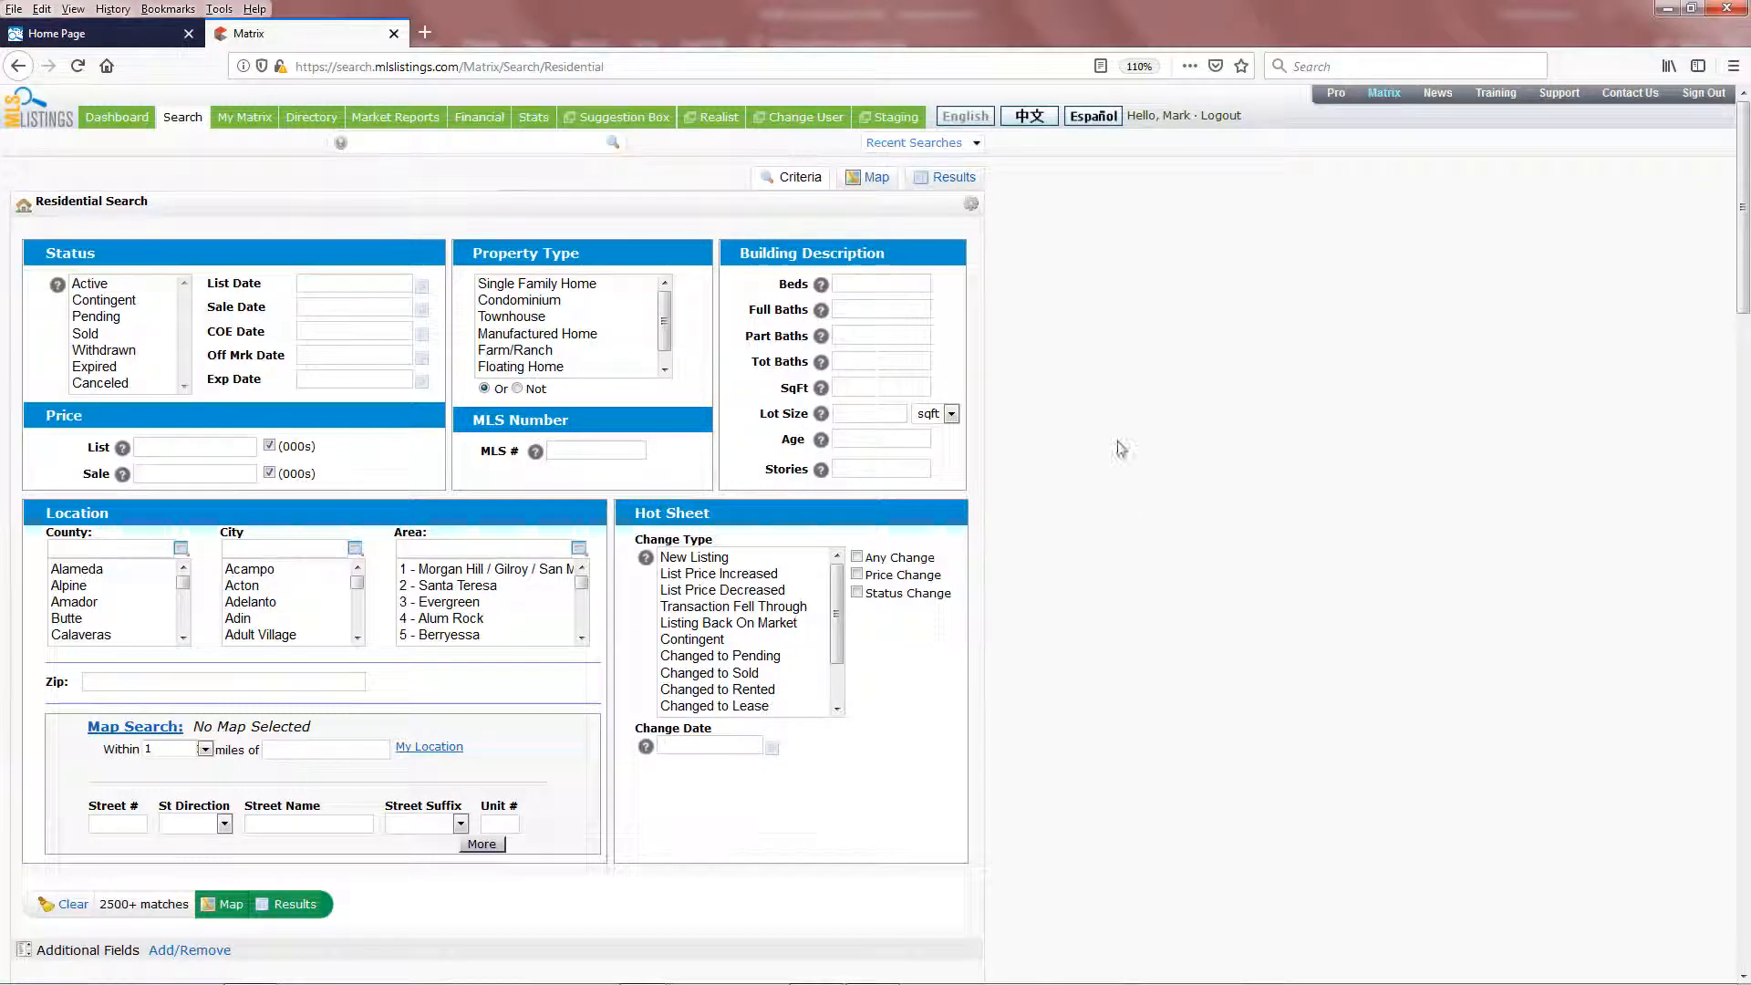
{"action": "mouse_move", "coordinate": [875, 211]}
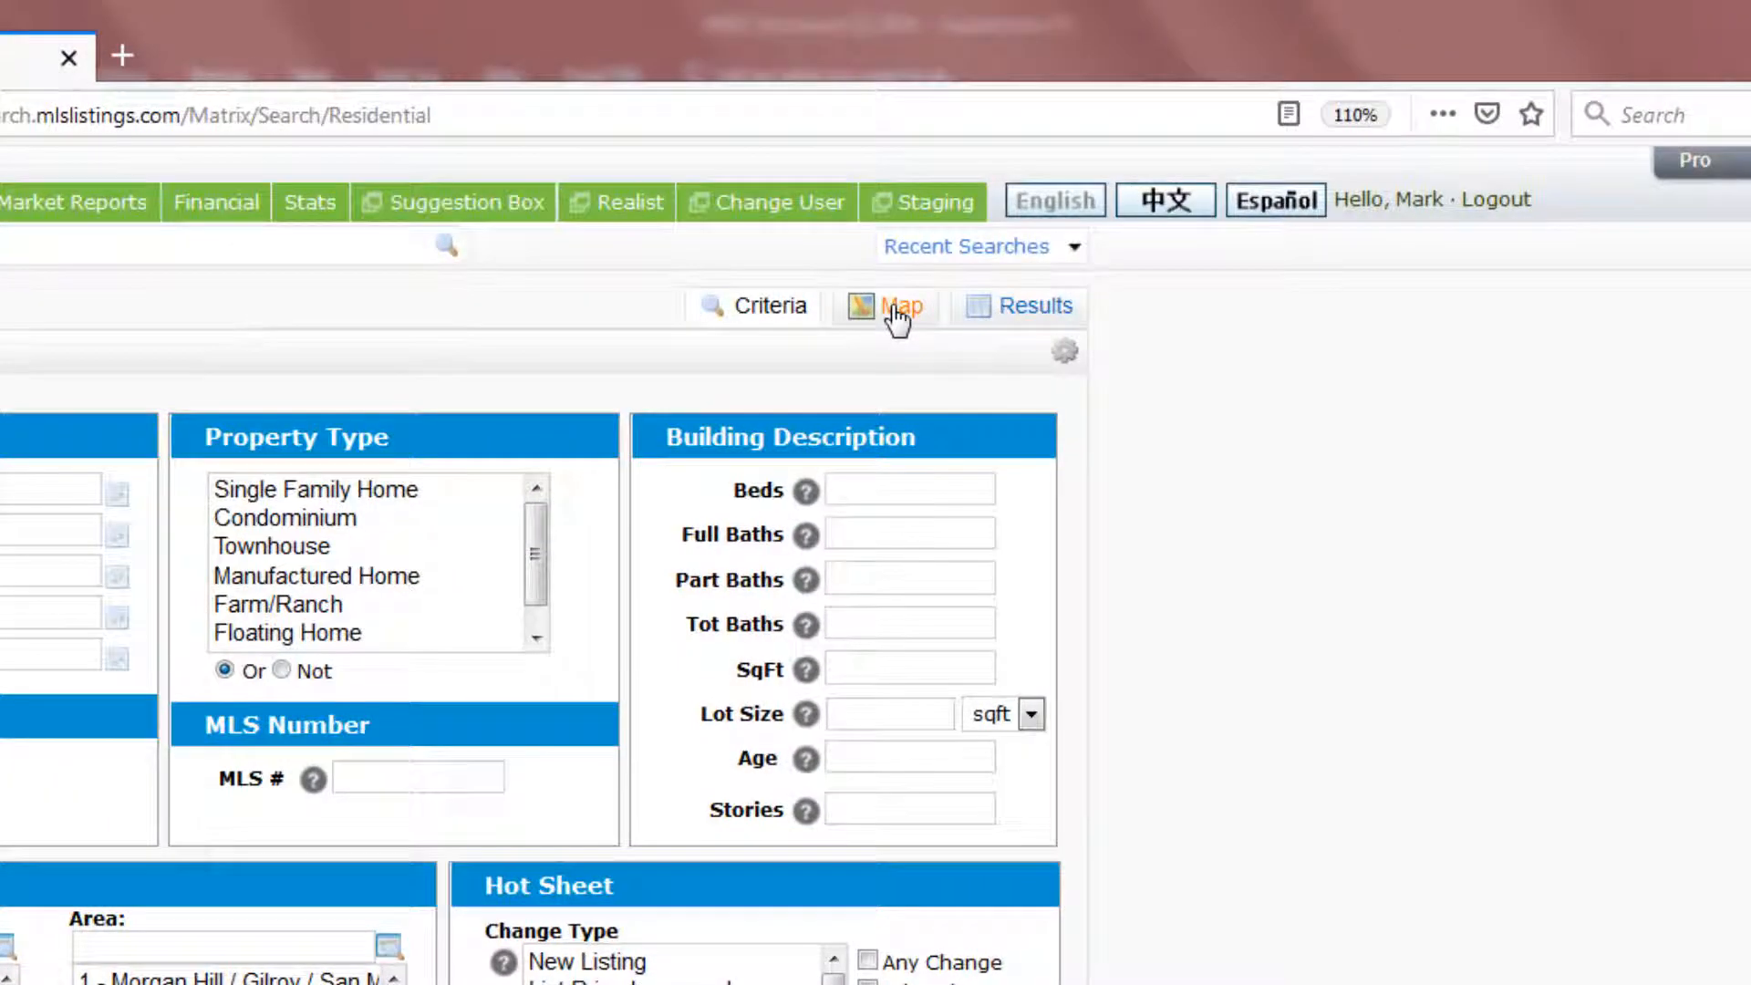
- Show the search on a map, try Satellite, zoom in on West San Jose and return to the street map
{"action": "left_click", "coordinate": [886, 304]}
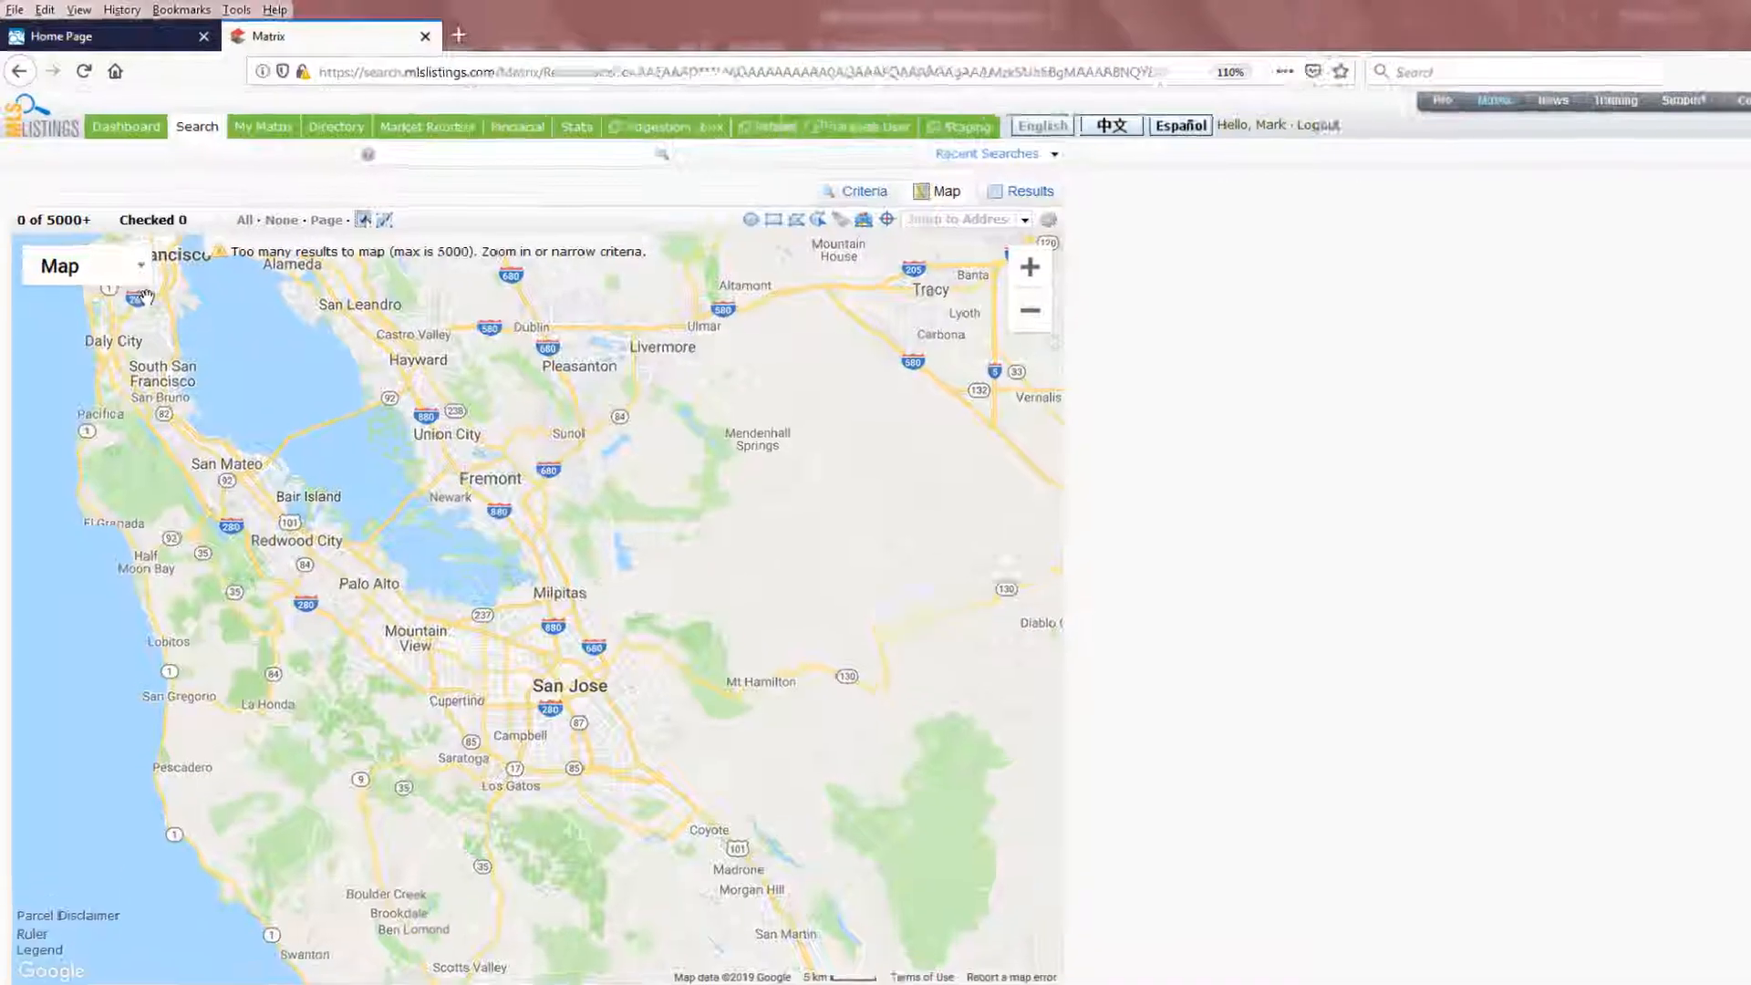
{"action": "left_click", "coordinate": [88, 266]}
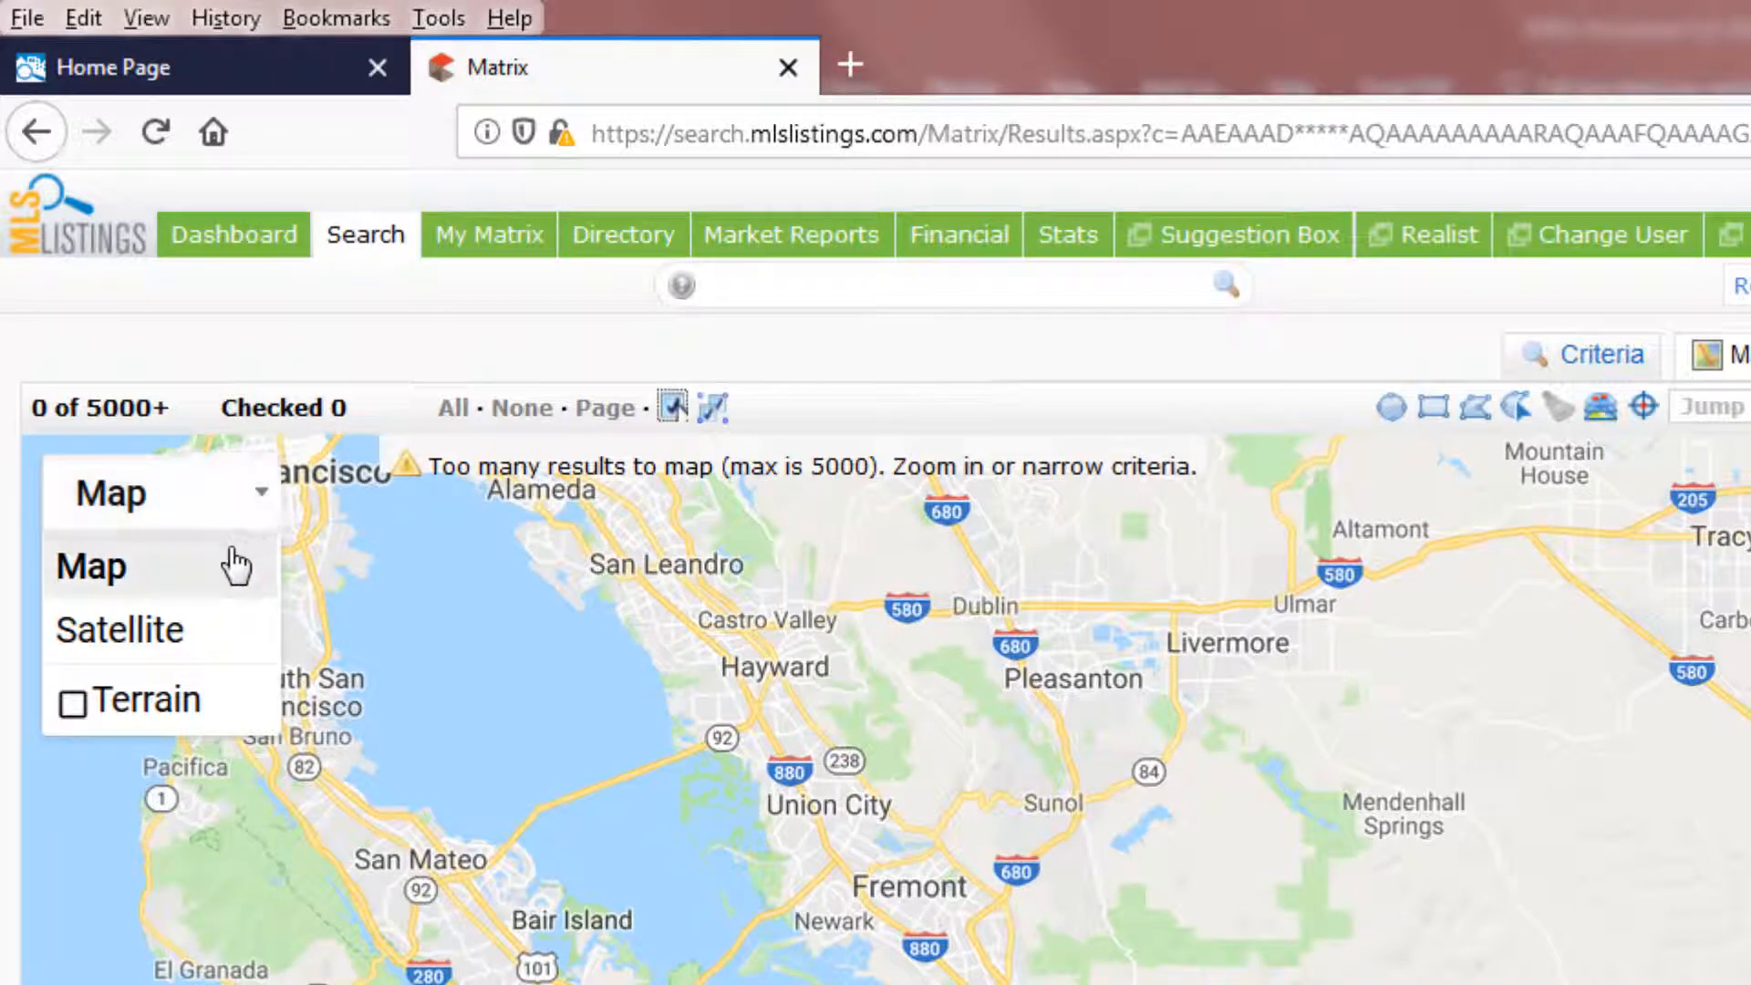
{"action": "mouse_move", "coordinate": [235, 564]}
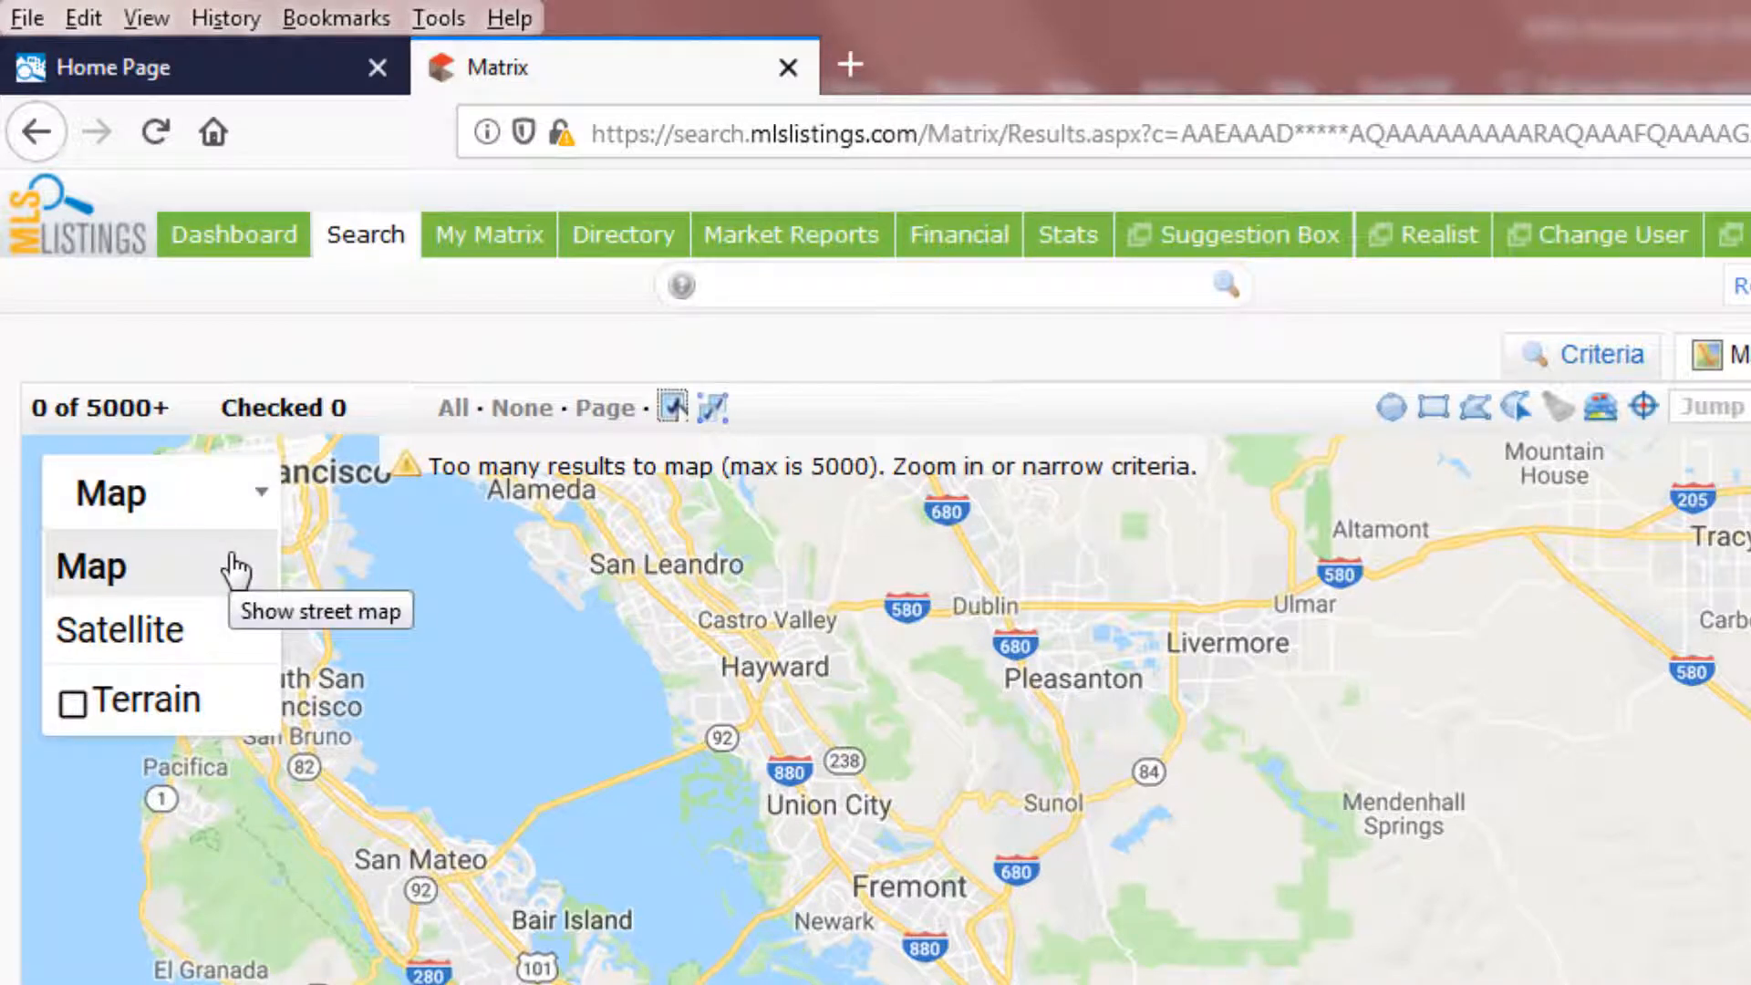
{"action": "mouse_move", "coordinate": [221, 591]}
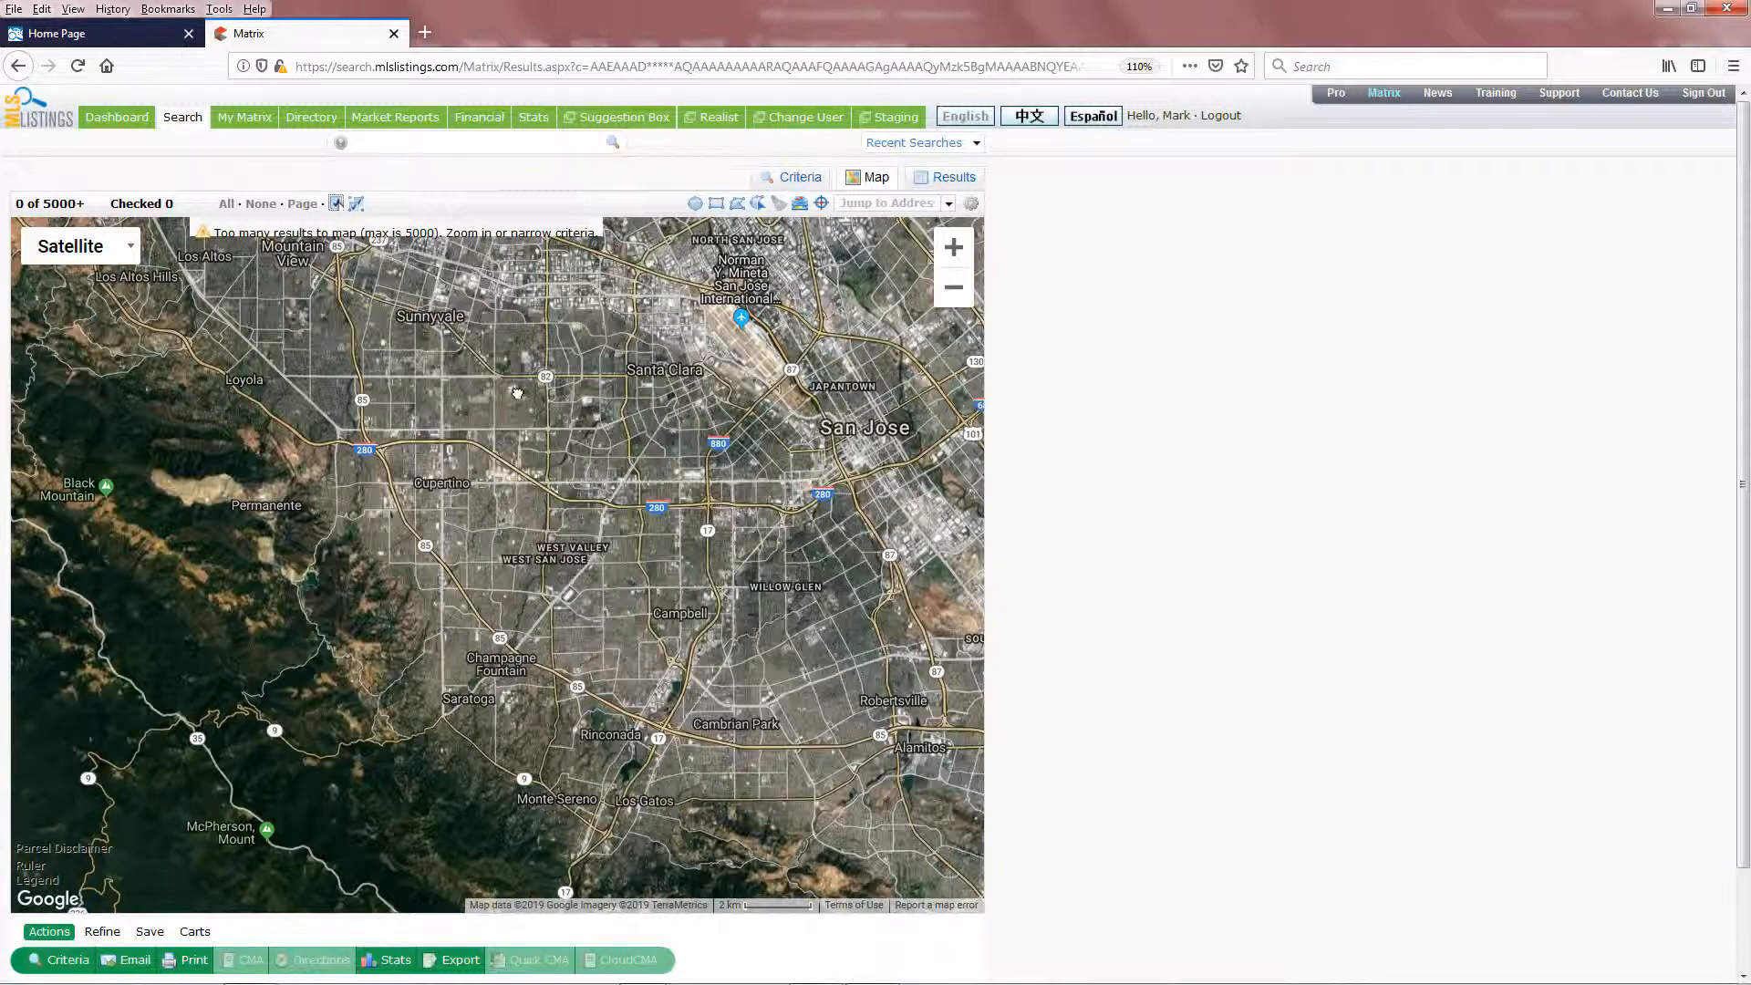
{"action": "left_click", "coordinate": [952, 247]}
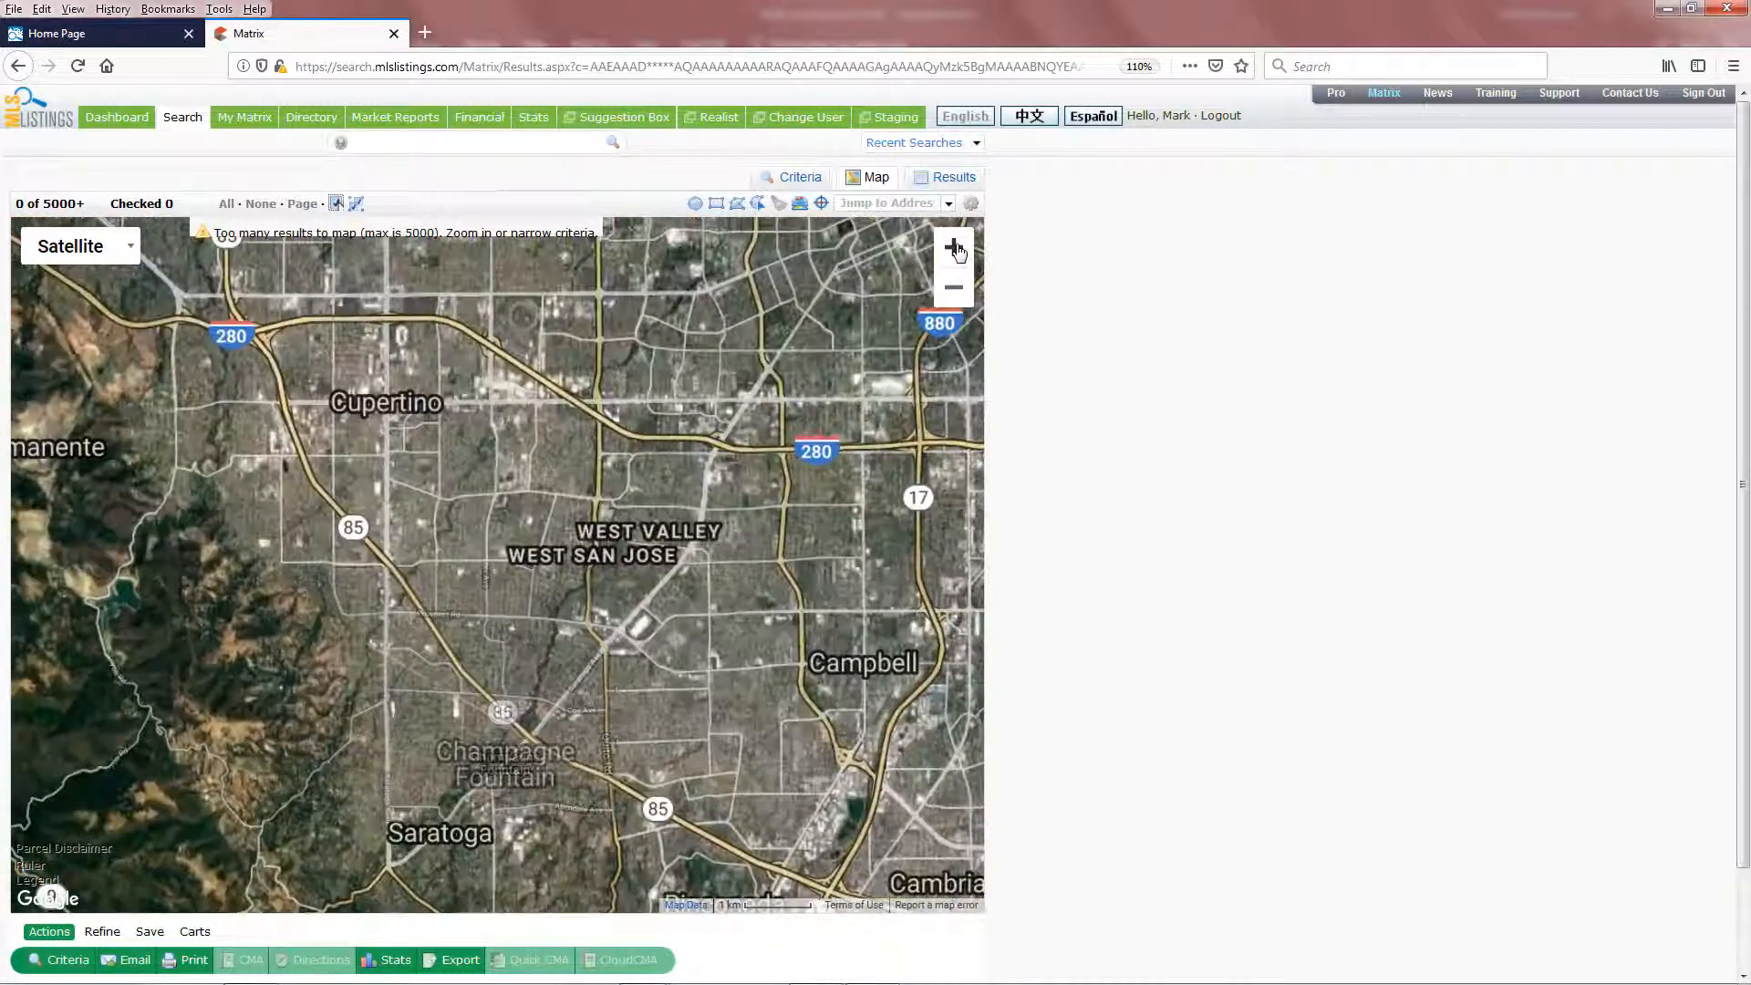
{"action": "left_click", "coordinate": [954, 247]}
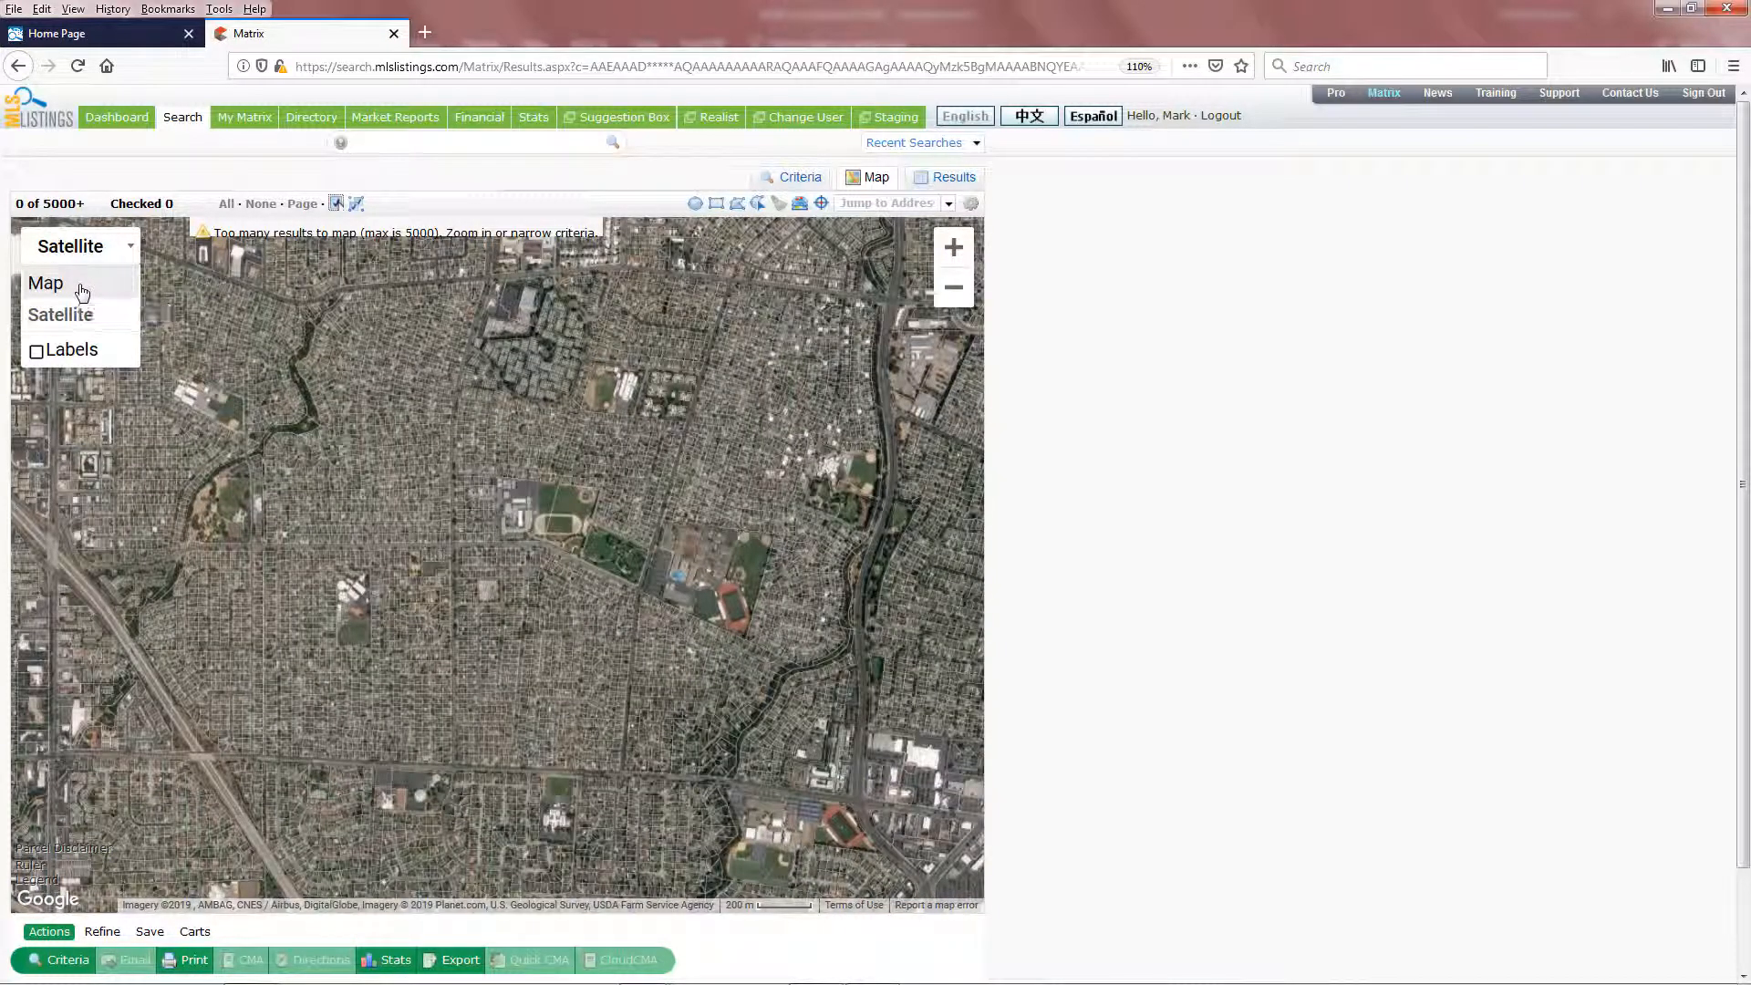
{"action": "left_click", "coordinate": [45, 282]}
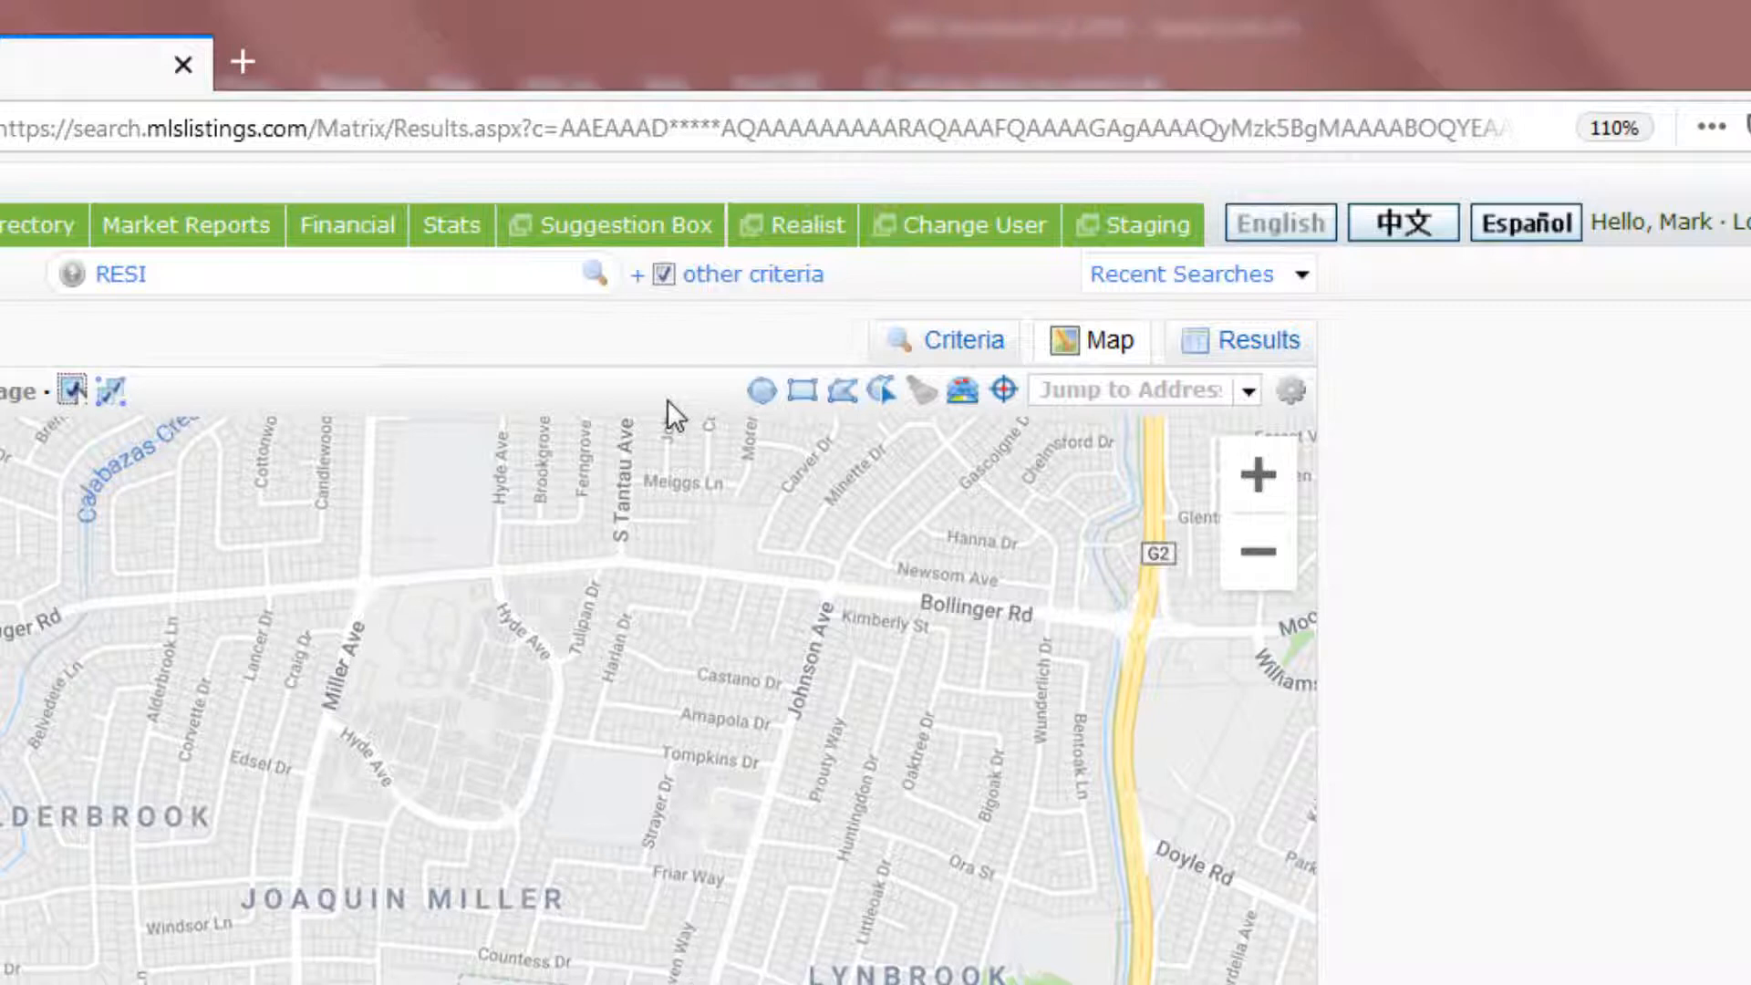
{"action": "mouse_move", "coordinate": [730, 416]}
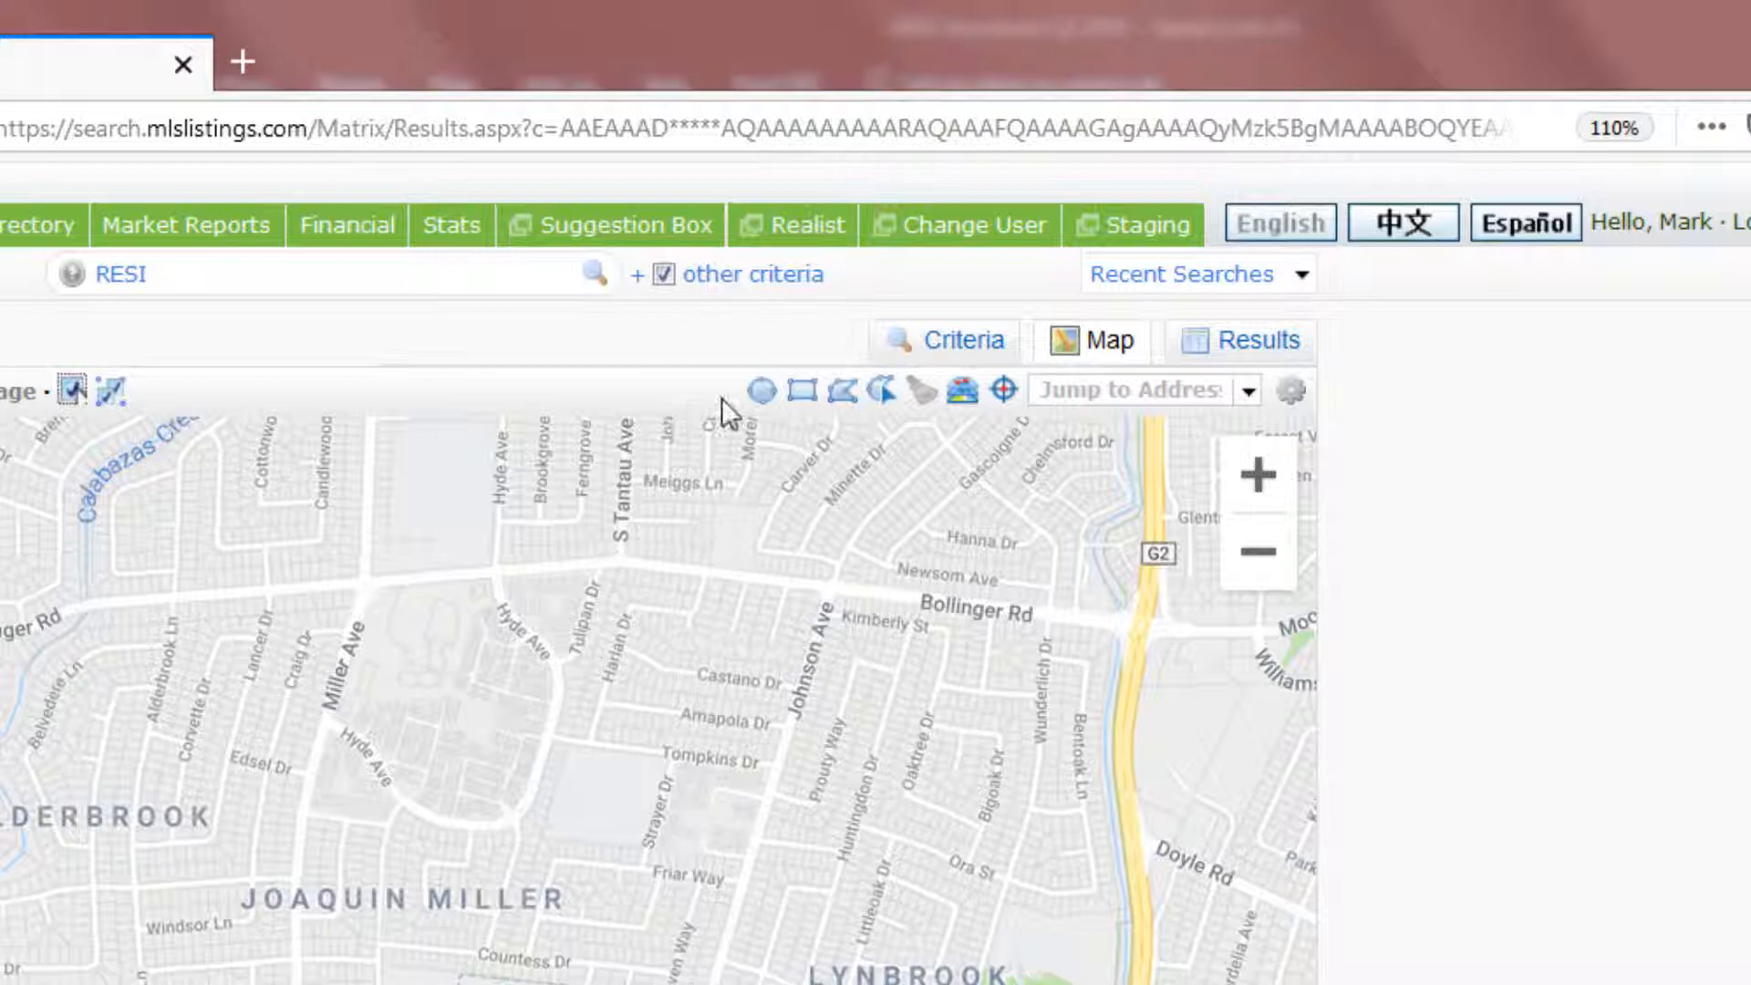
{"action": "mouse_move", "coordinate": [764, 401]}
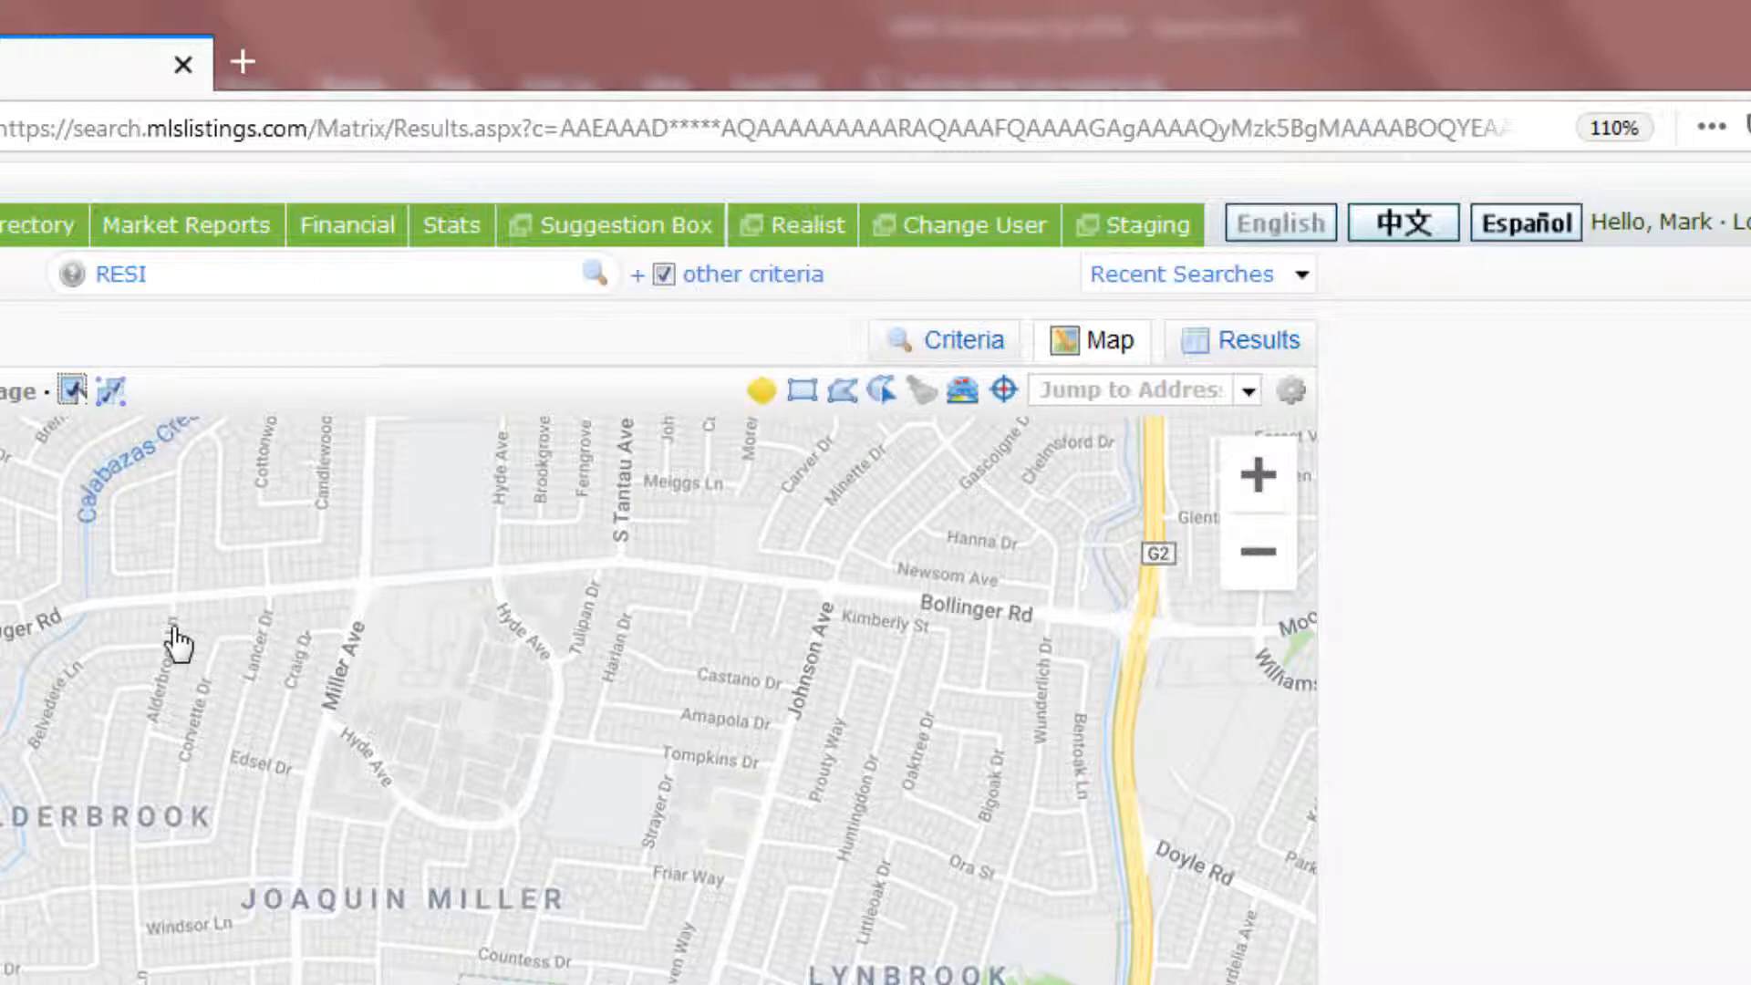
- Draw a circle over Alderbrook, a rectangle above Bollinger Rd and a freehand shape around Lynbrook
{"action": "left_click_drag", "start_coordinate": [173, 640], "coordinate": [317, 748]}
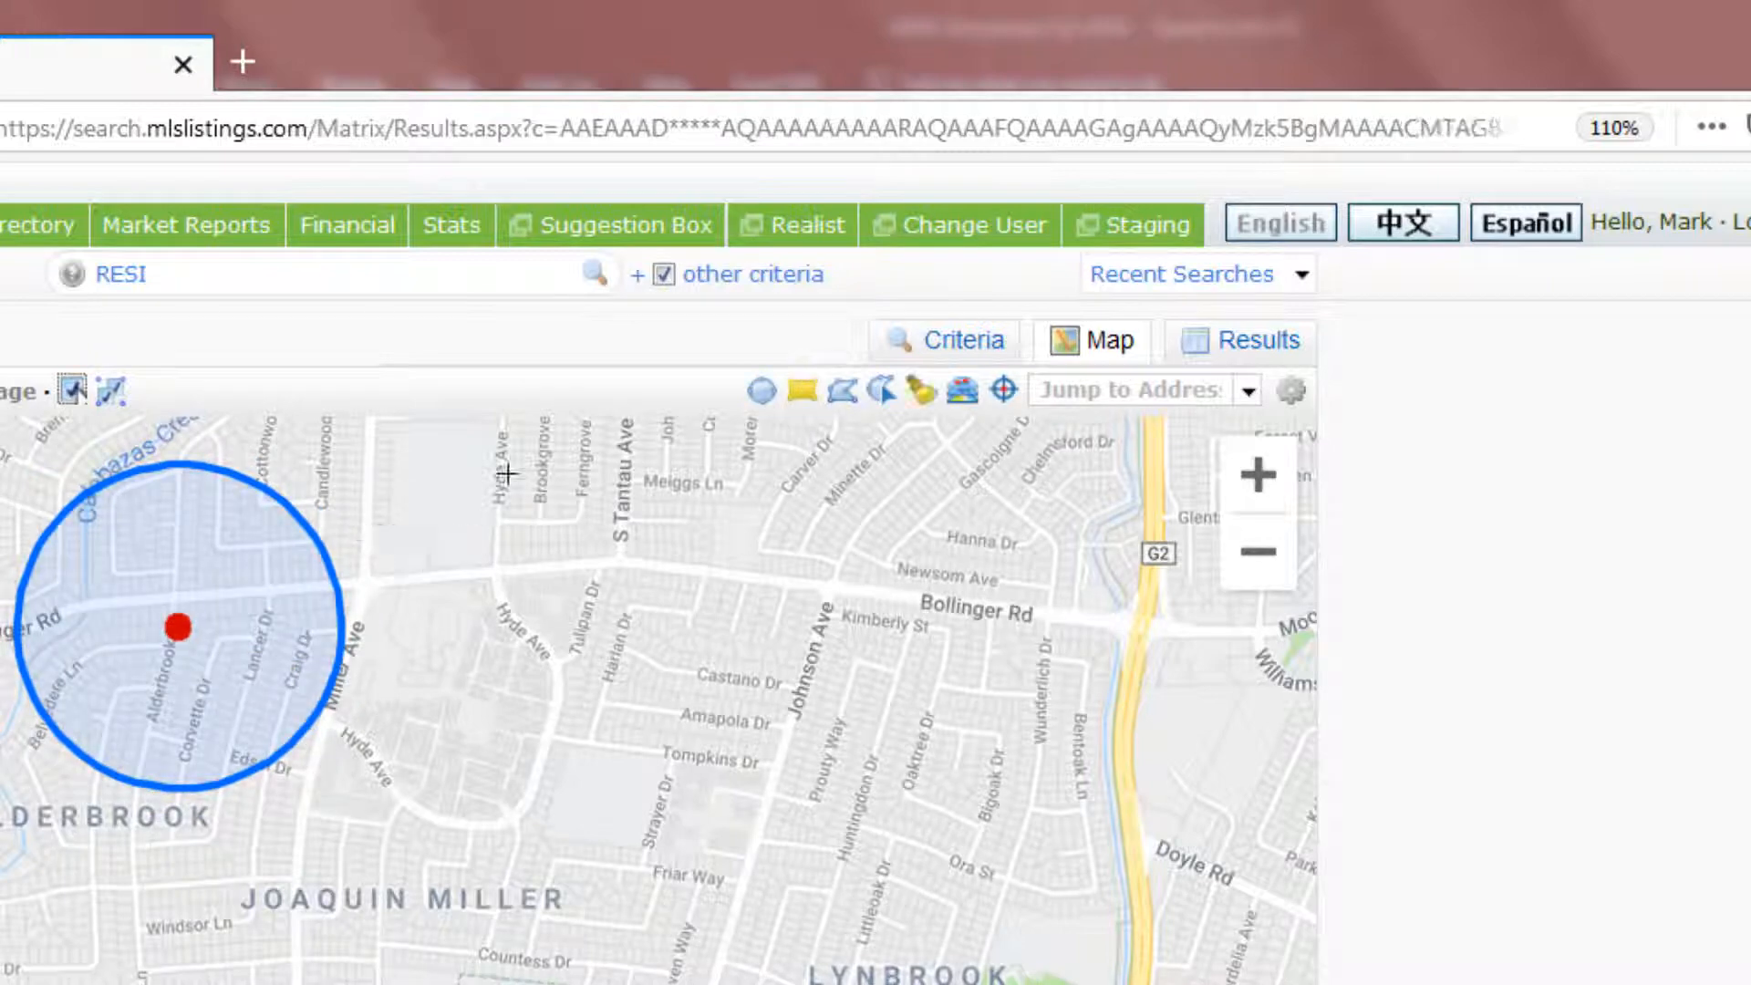
{"action": "left_click_drag", "start_coordinate": [509, 481], "coordinate": [869, 633]}
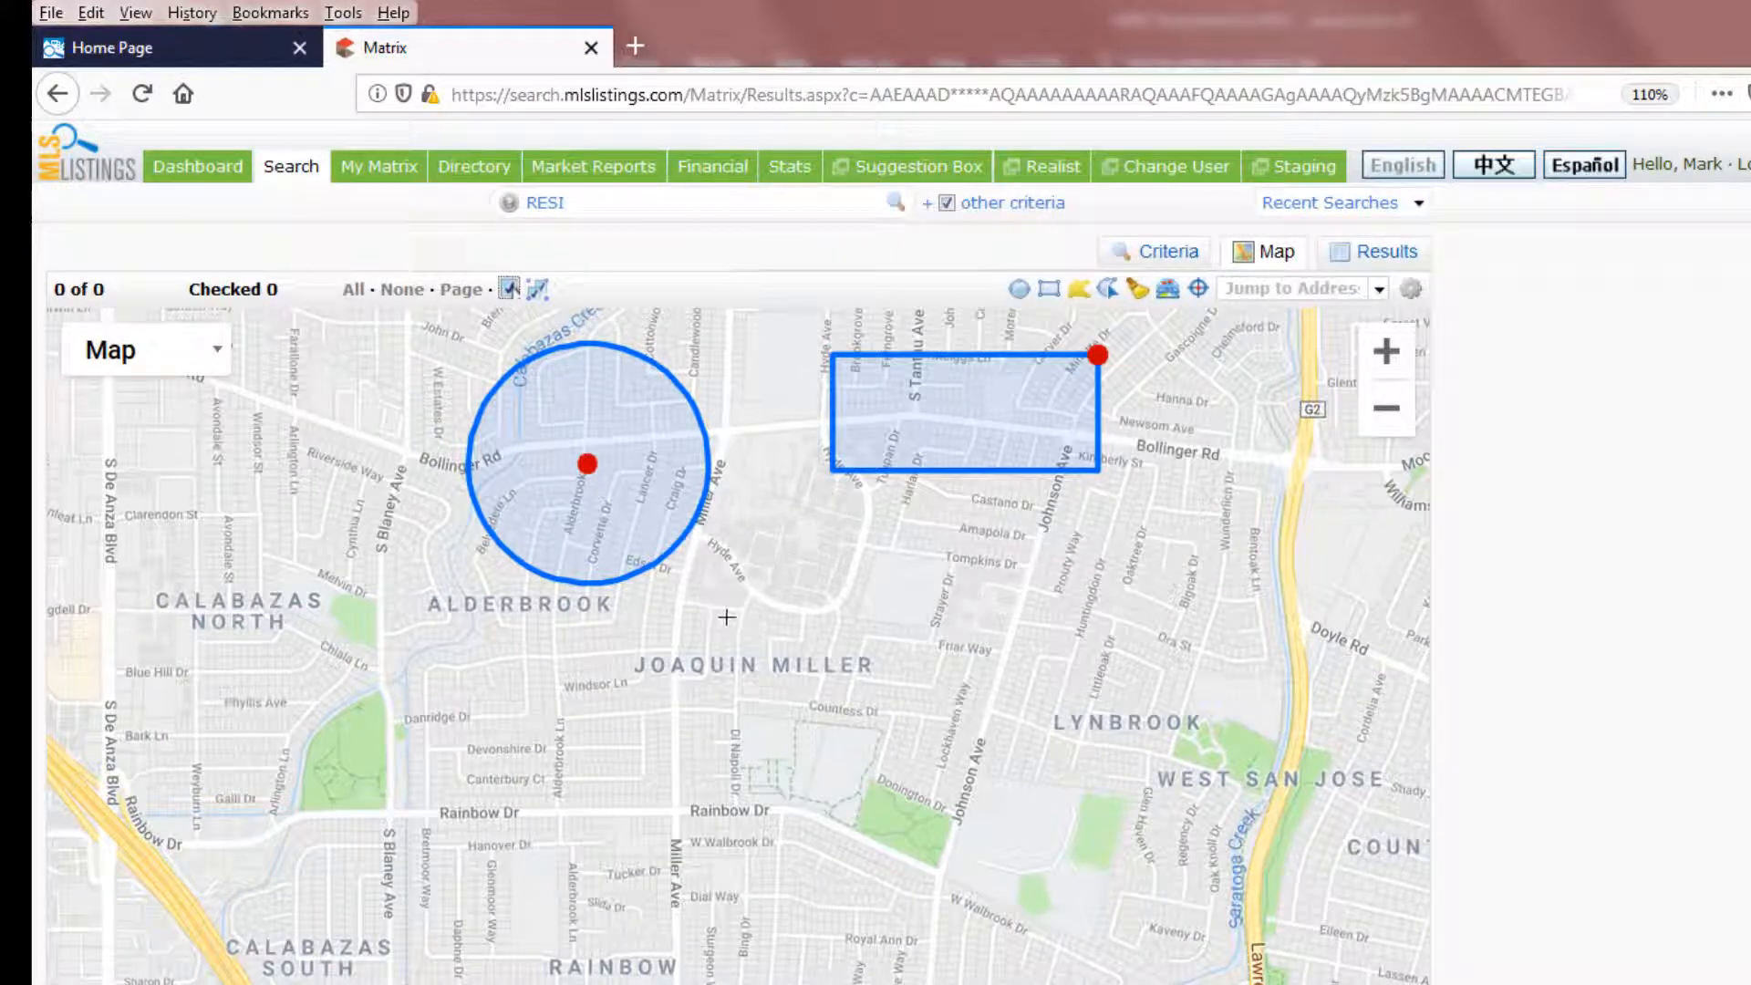
{"action": "mouse_move", "coordinate": [676, 604]}
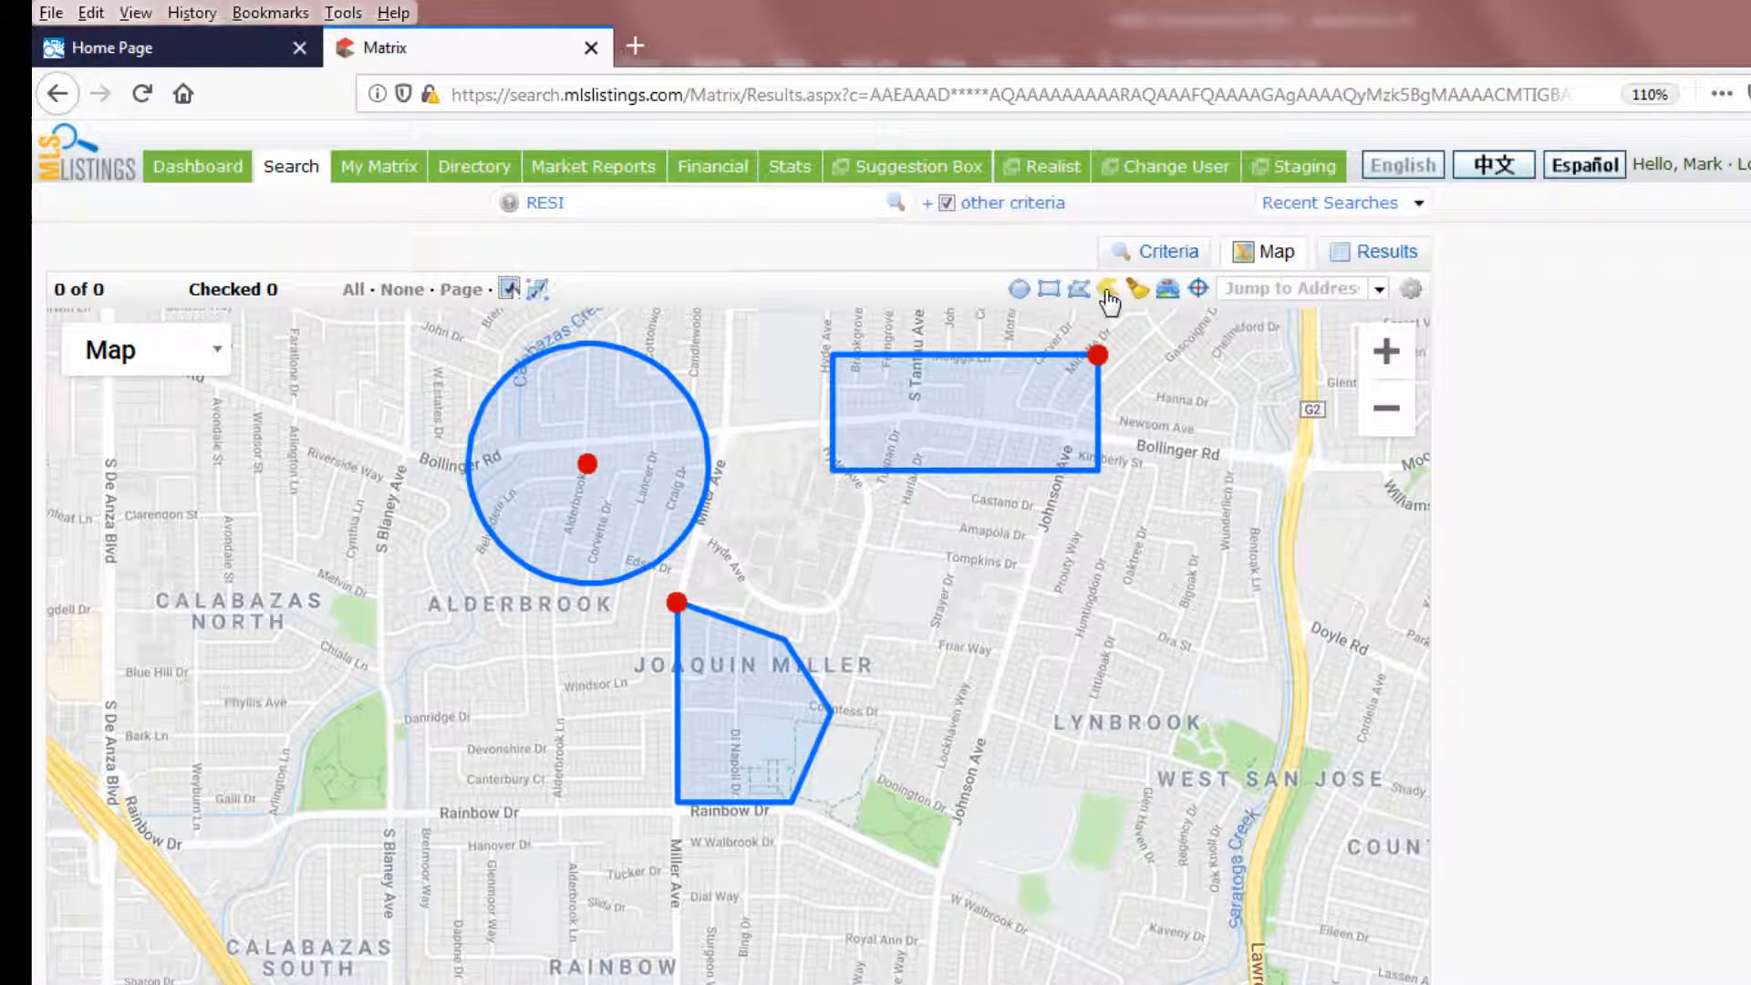
{"action": "mouse_move", "coordinate": [1033, 578]}
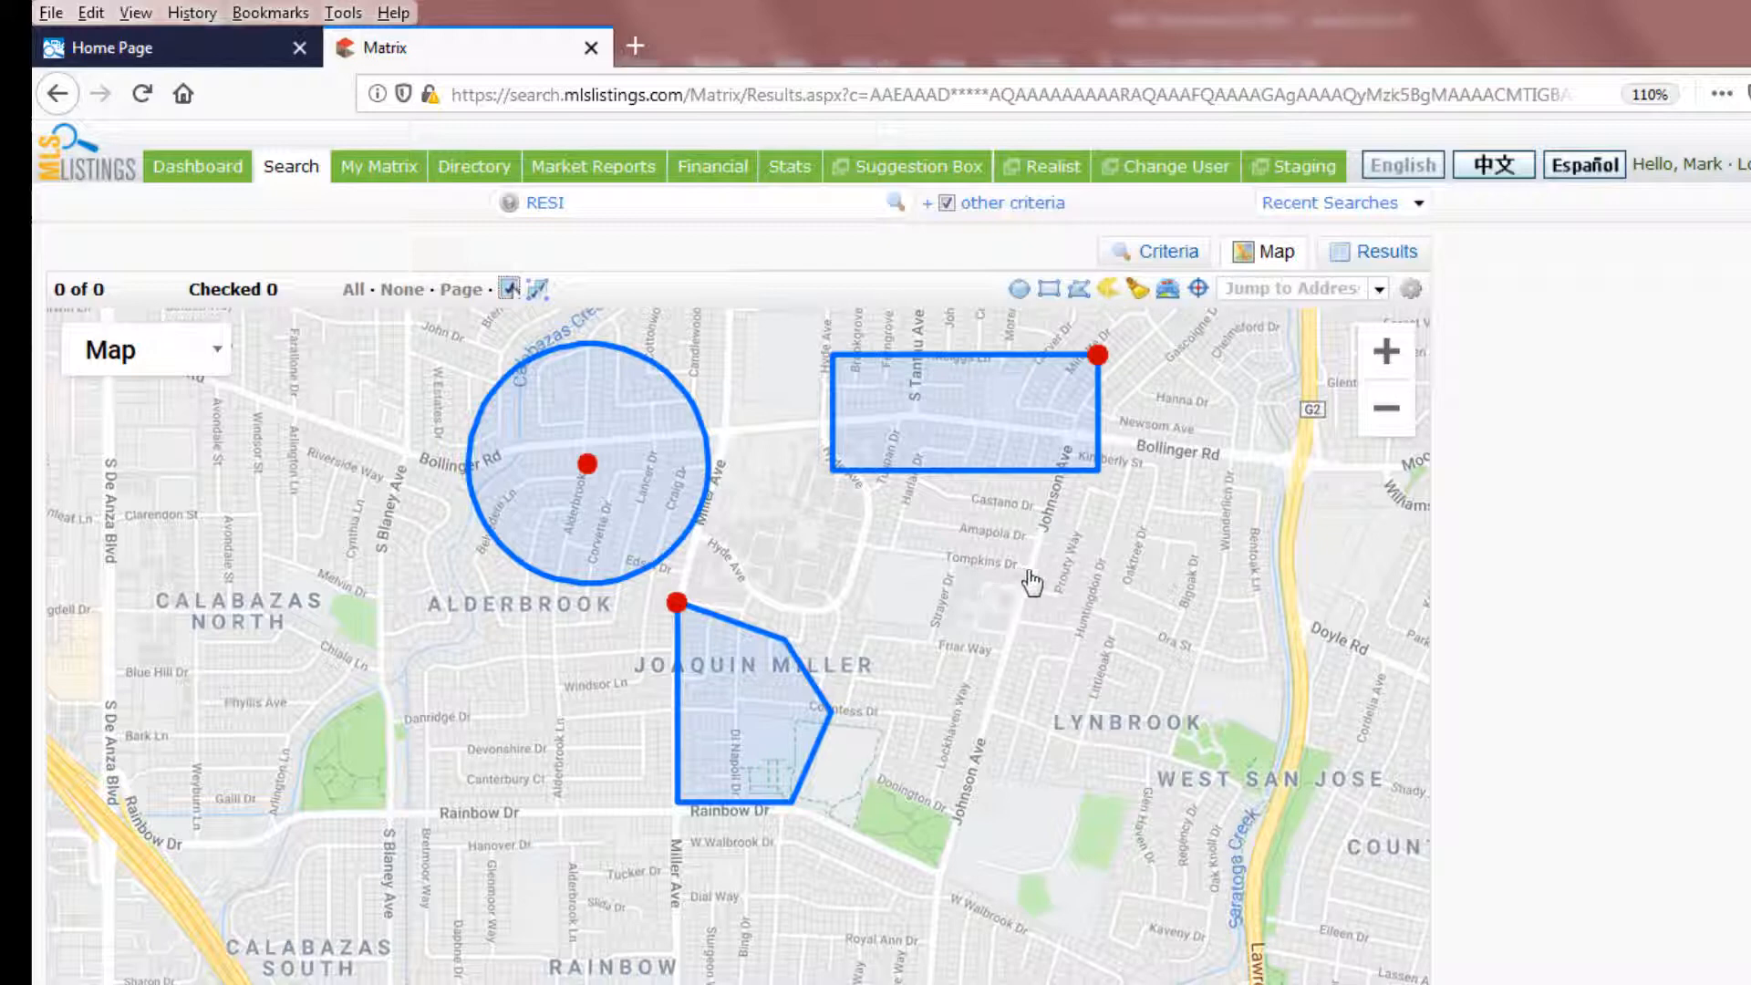
{"action": "left_click_drag", "start_coordinate": [1025, 578], "coordinate": [1005, 648]}
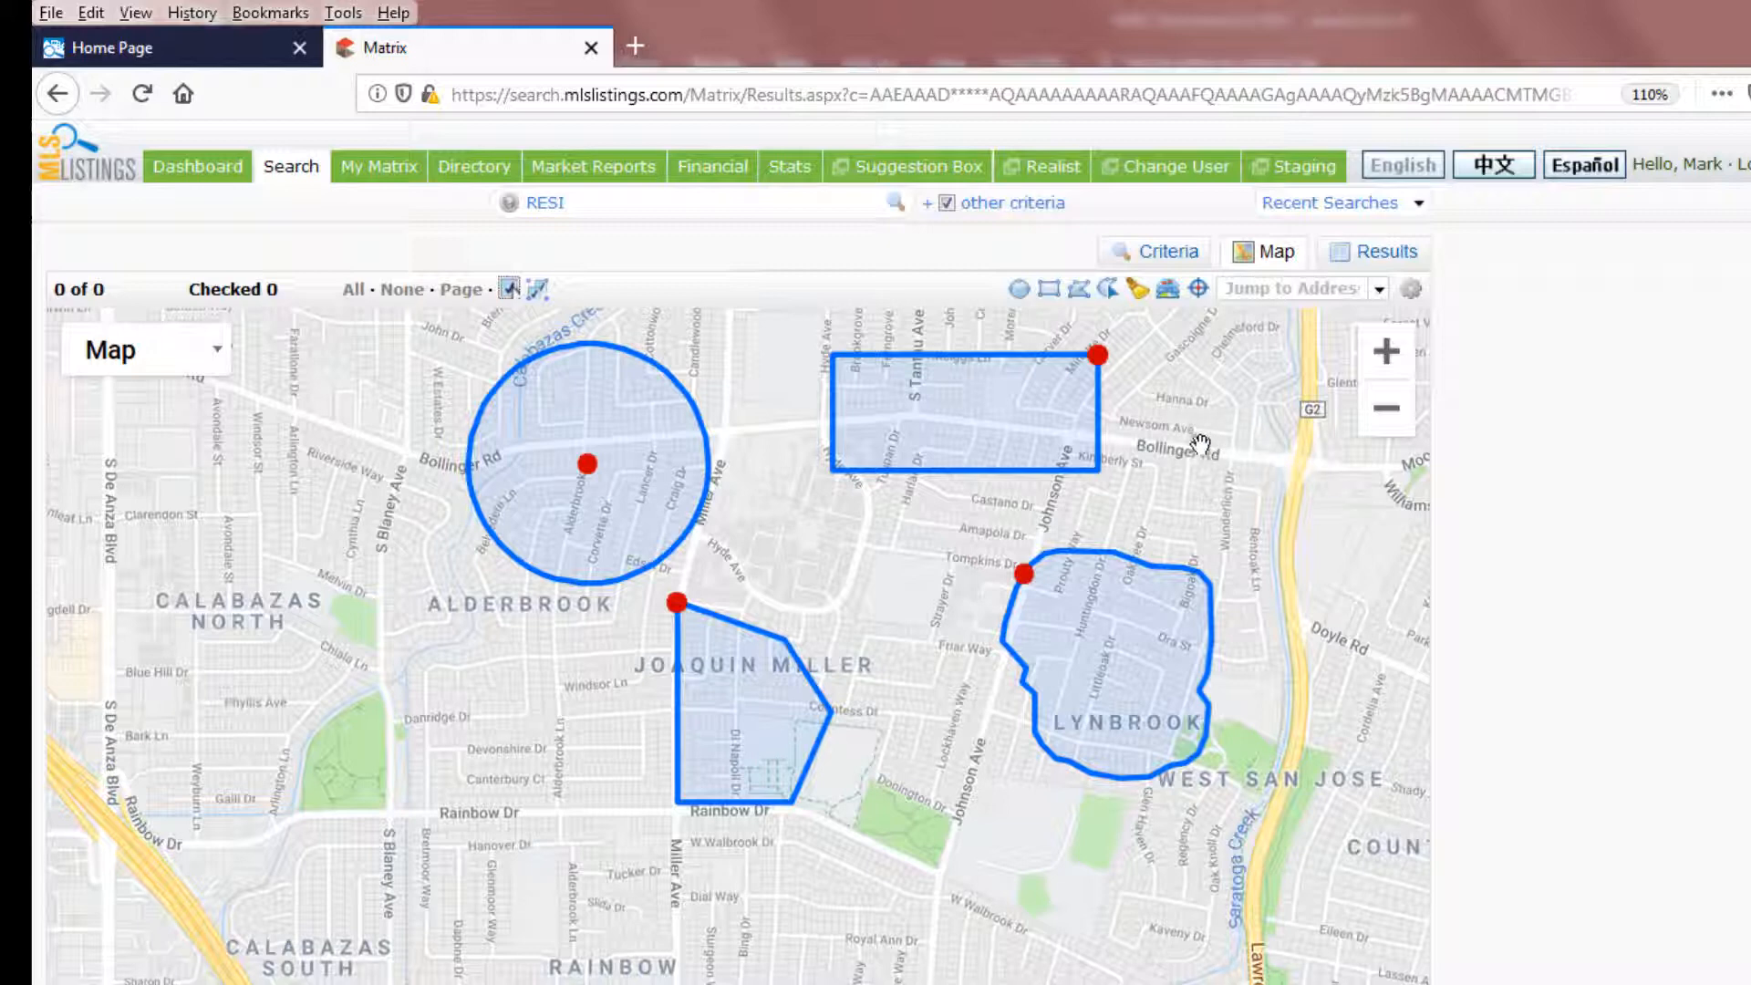
- Delete the rectangle area, add a small circle in Lynbrook, then clear all shapes
{"action": "left_click", "coordinate": [1099, 355]}
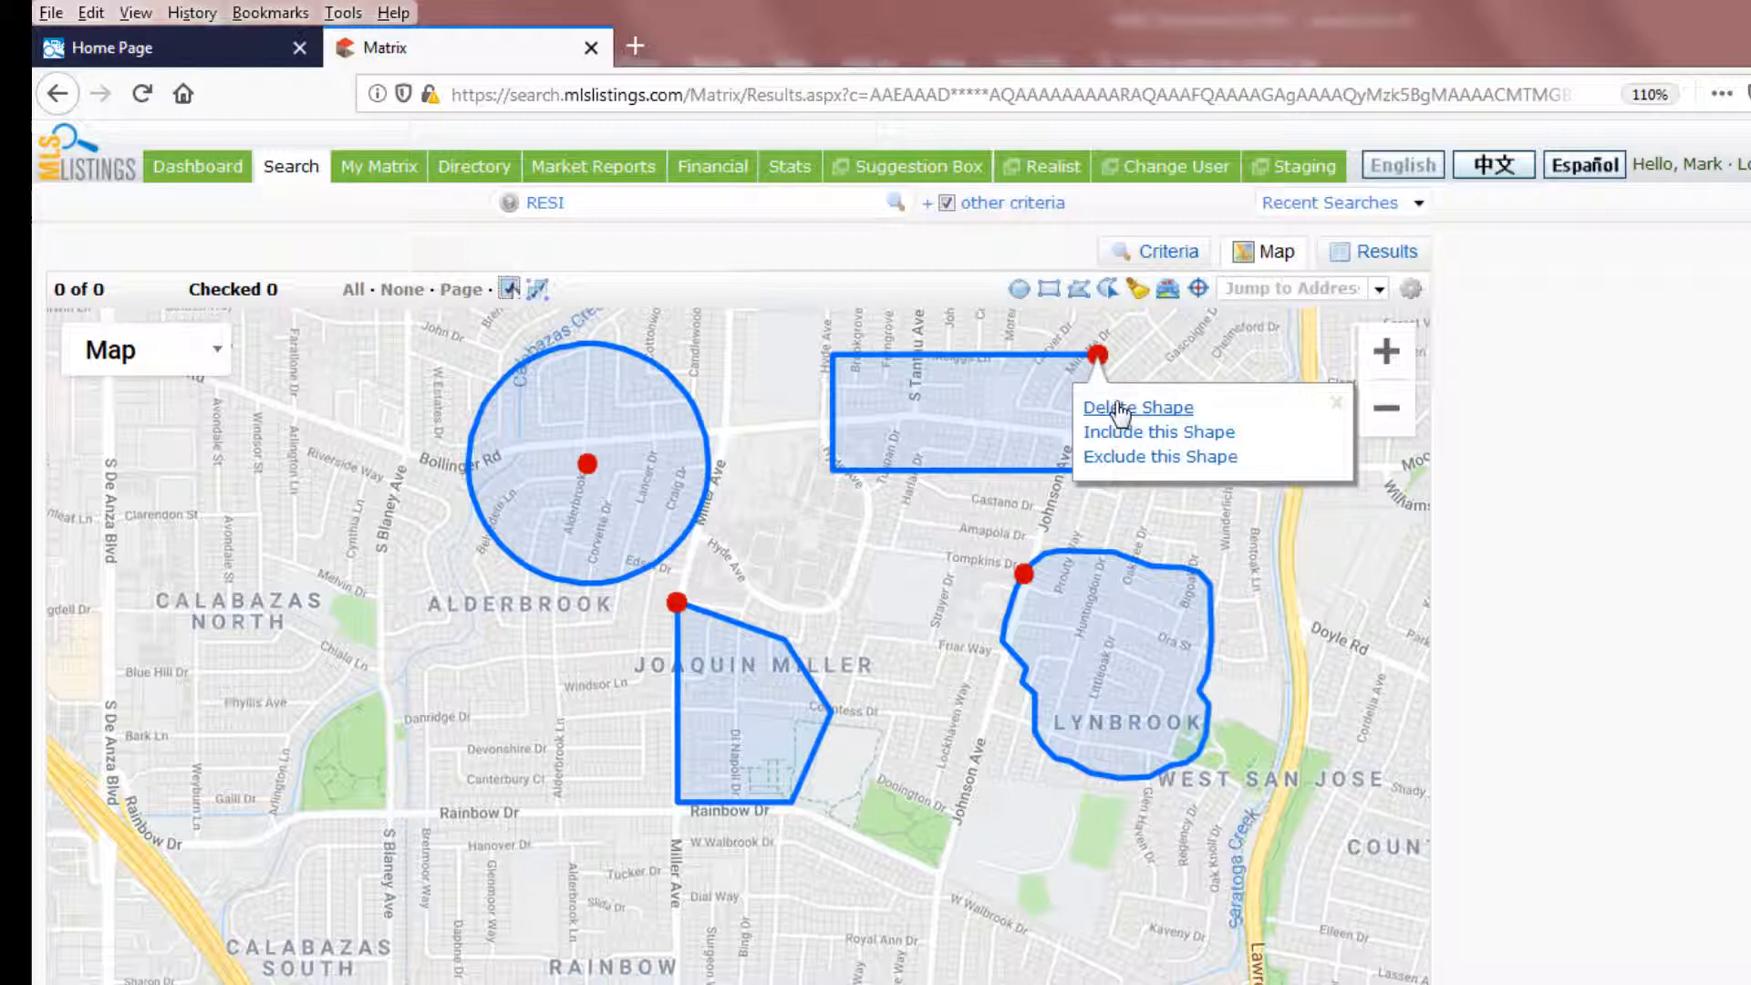
{"action": "left_click", "coordinate": [1137, 407]}
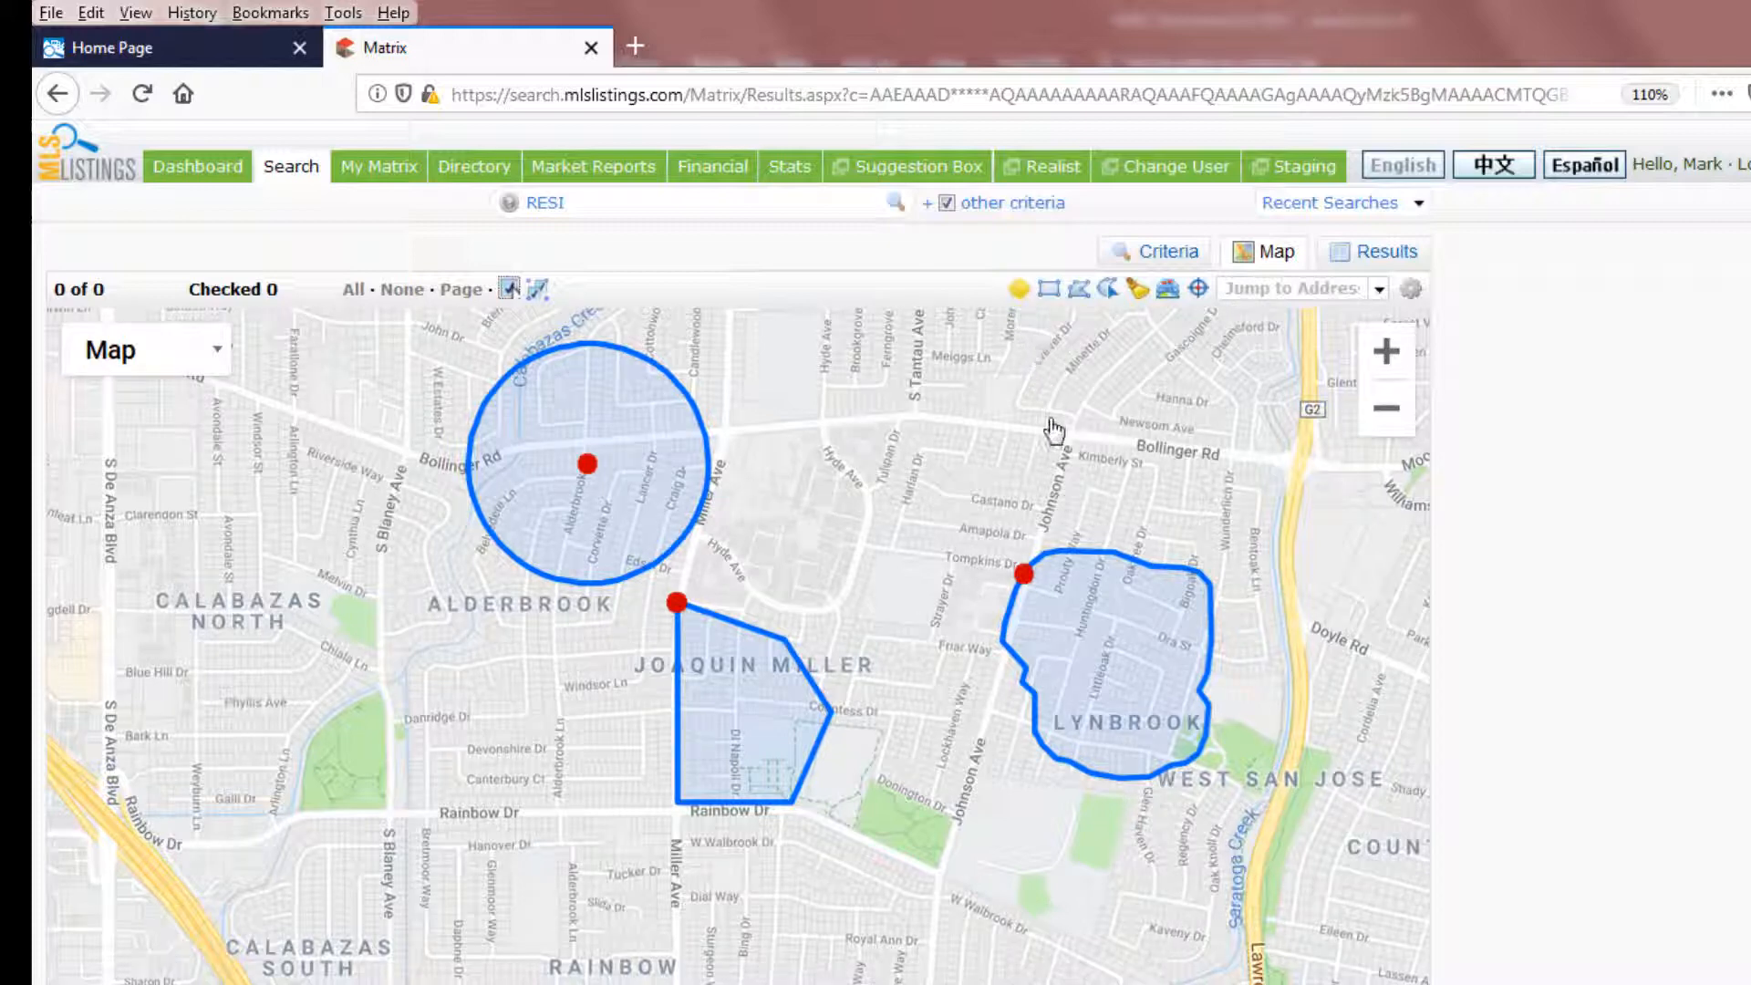
{"action": "mouse_move", "coordinate": [1117, 664]}
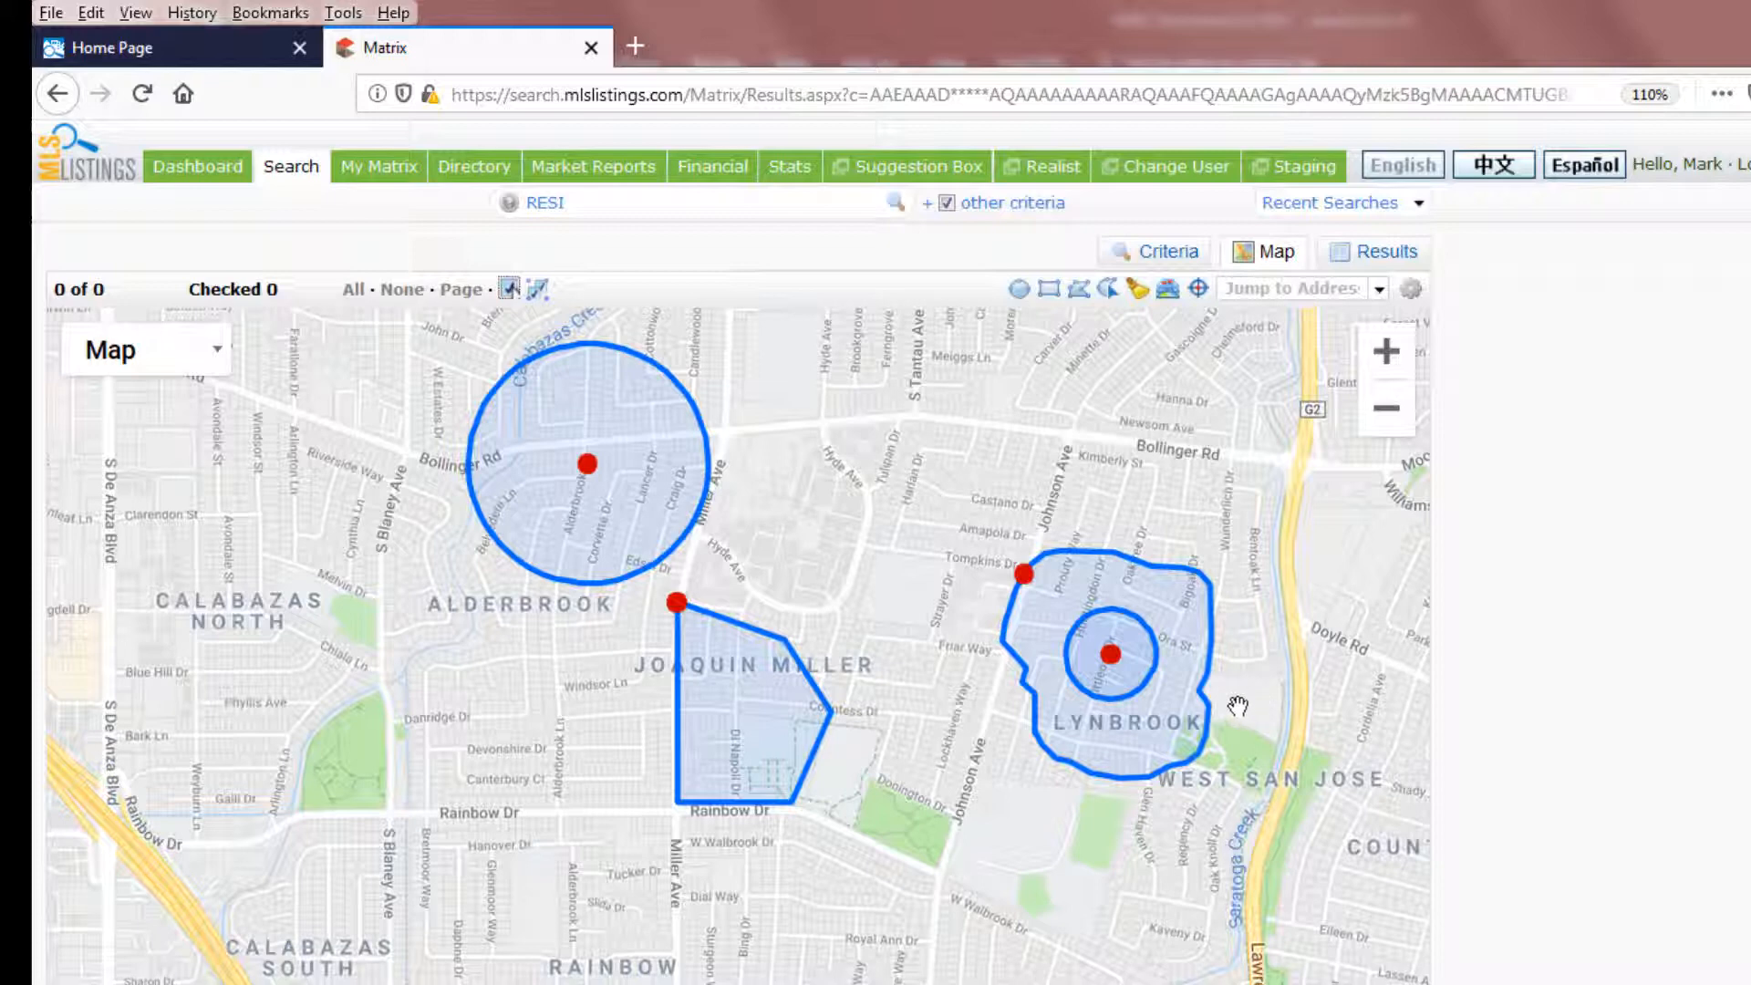
{"action": "left_click", "coordinate": [1111, 655]}
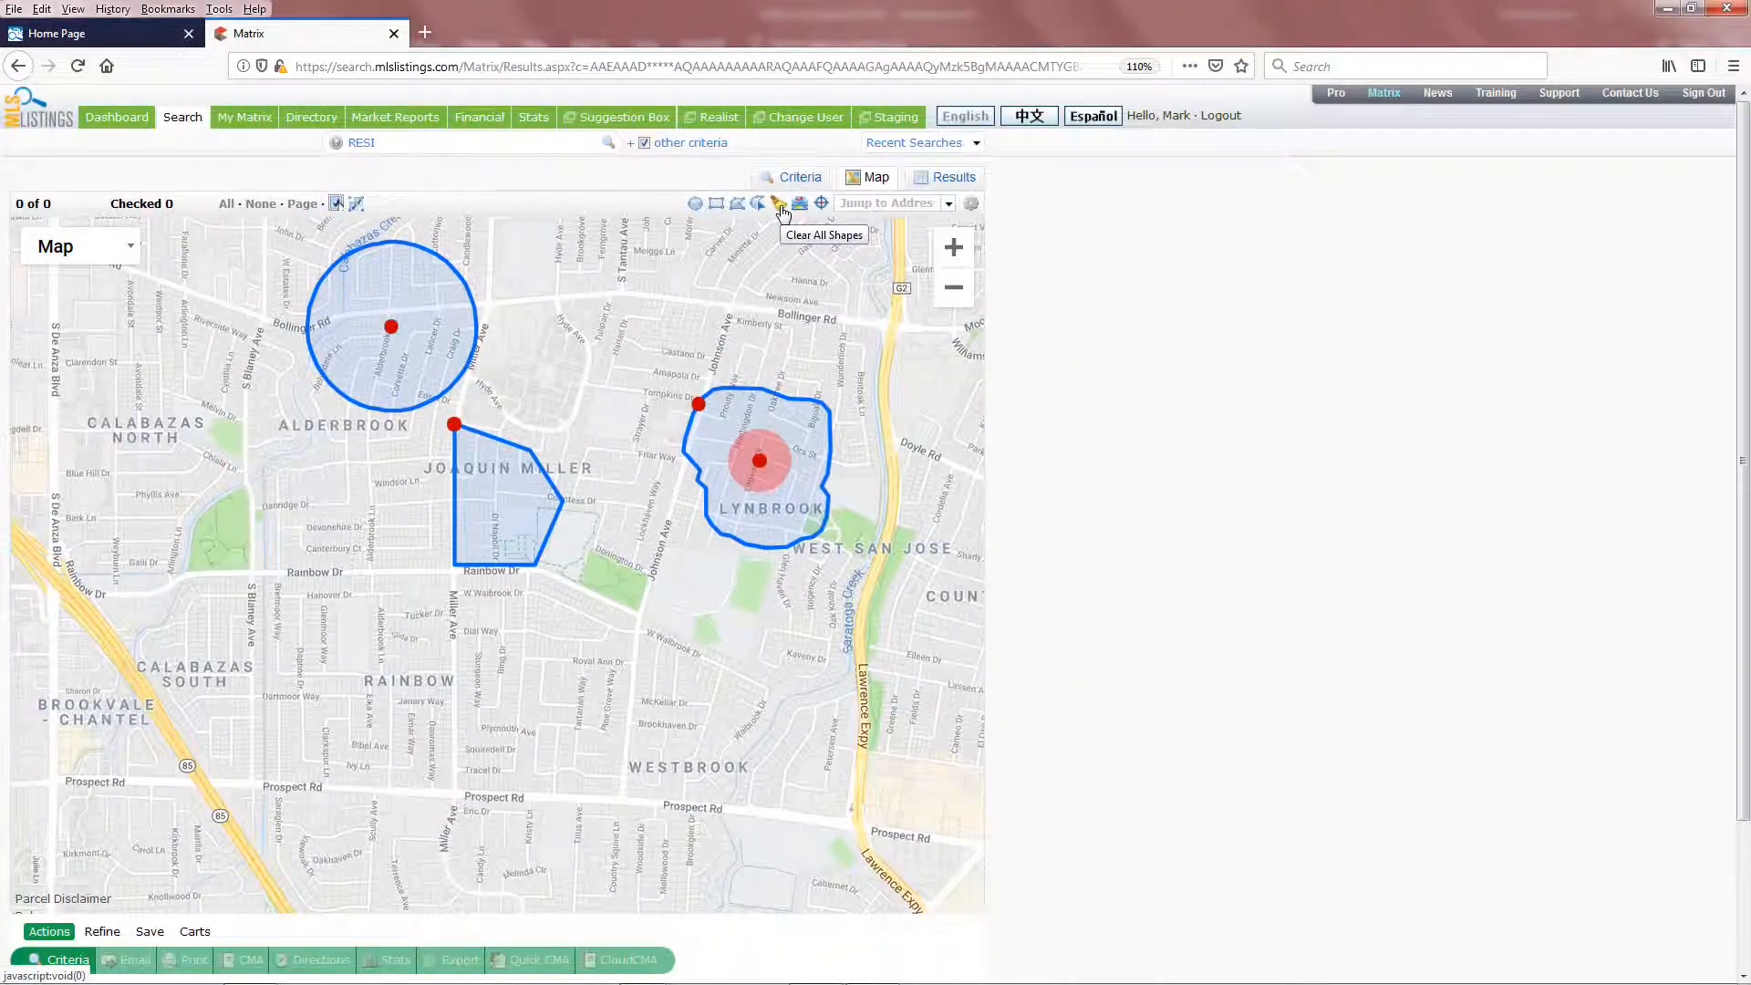
{"action": "left_click", "coordinate": [779, 203]}
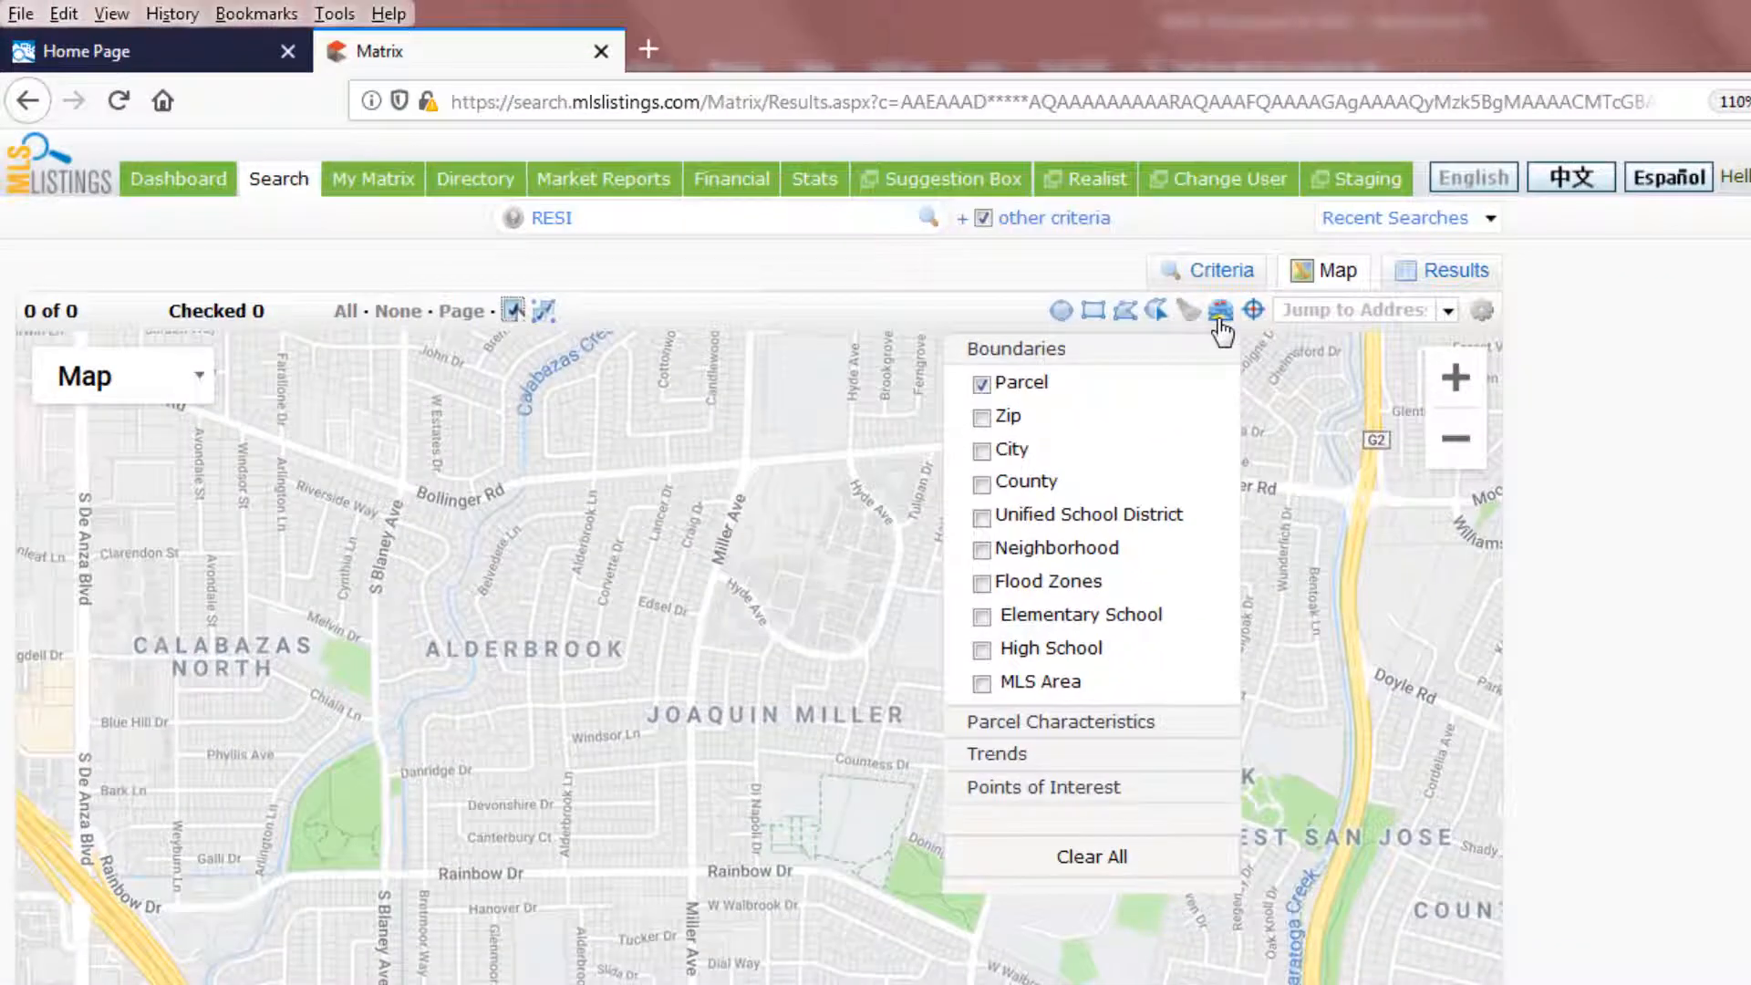
{"action": "mouse_move", "coordinate": [1221, 327]}
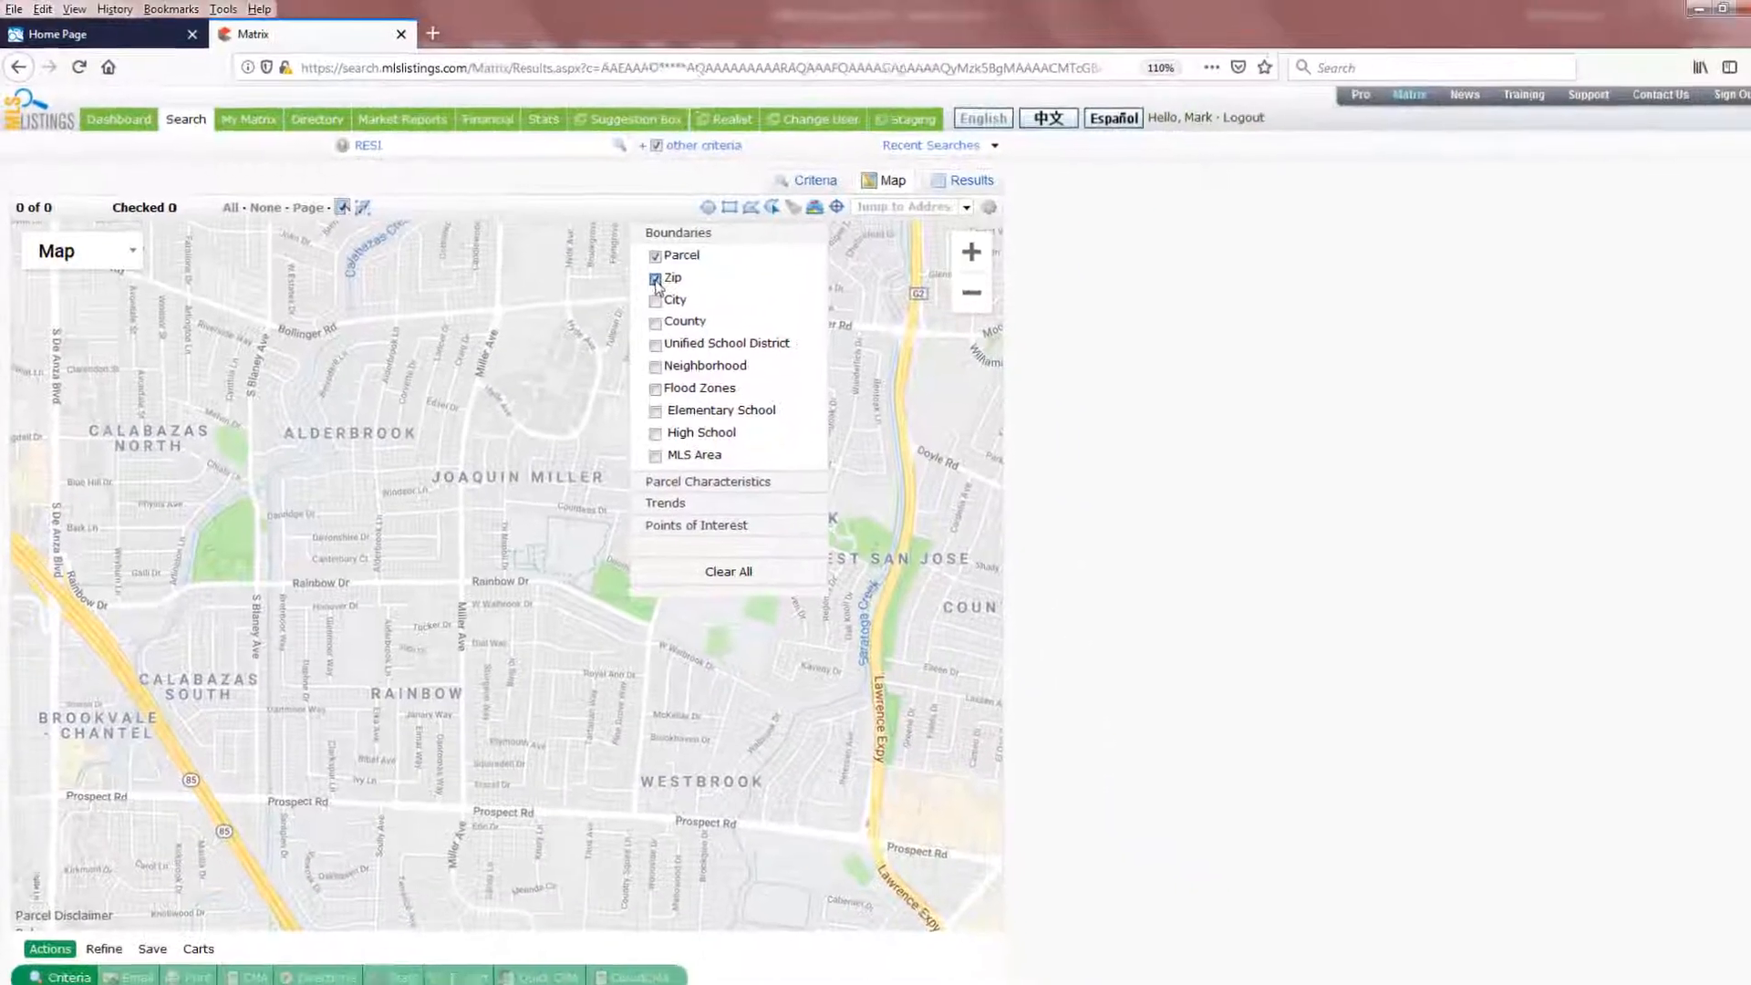
- Clear the overlays, zoom out, and try city and school boundary layers on the map
{"action": "left_click", "coordinate": [655, 277]}
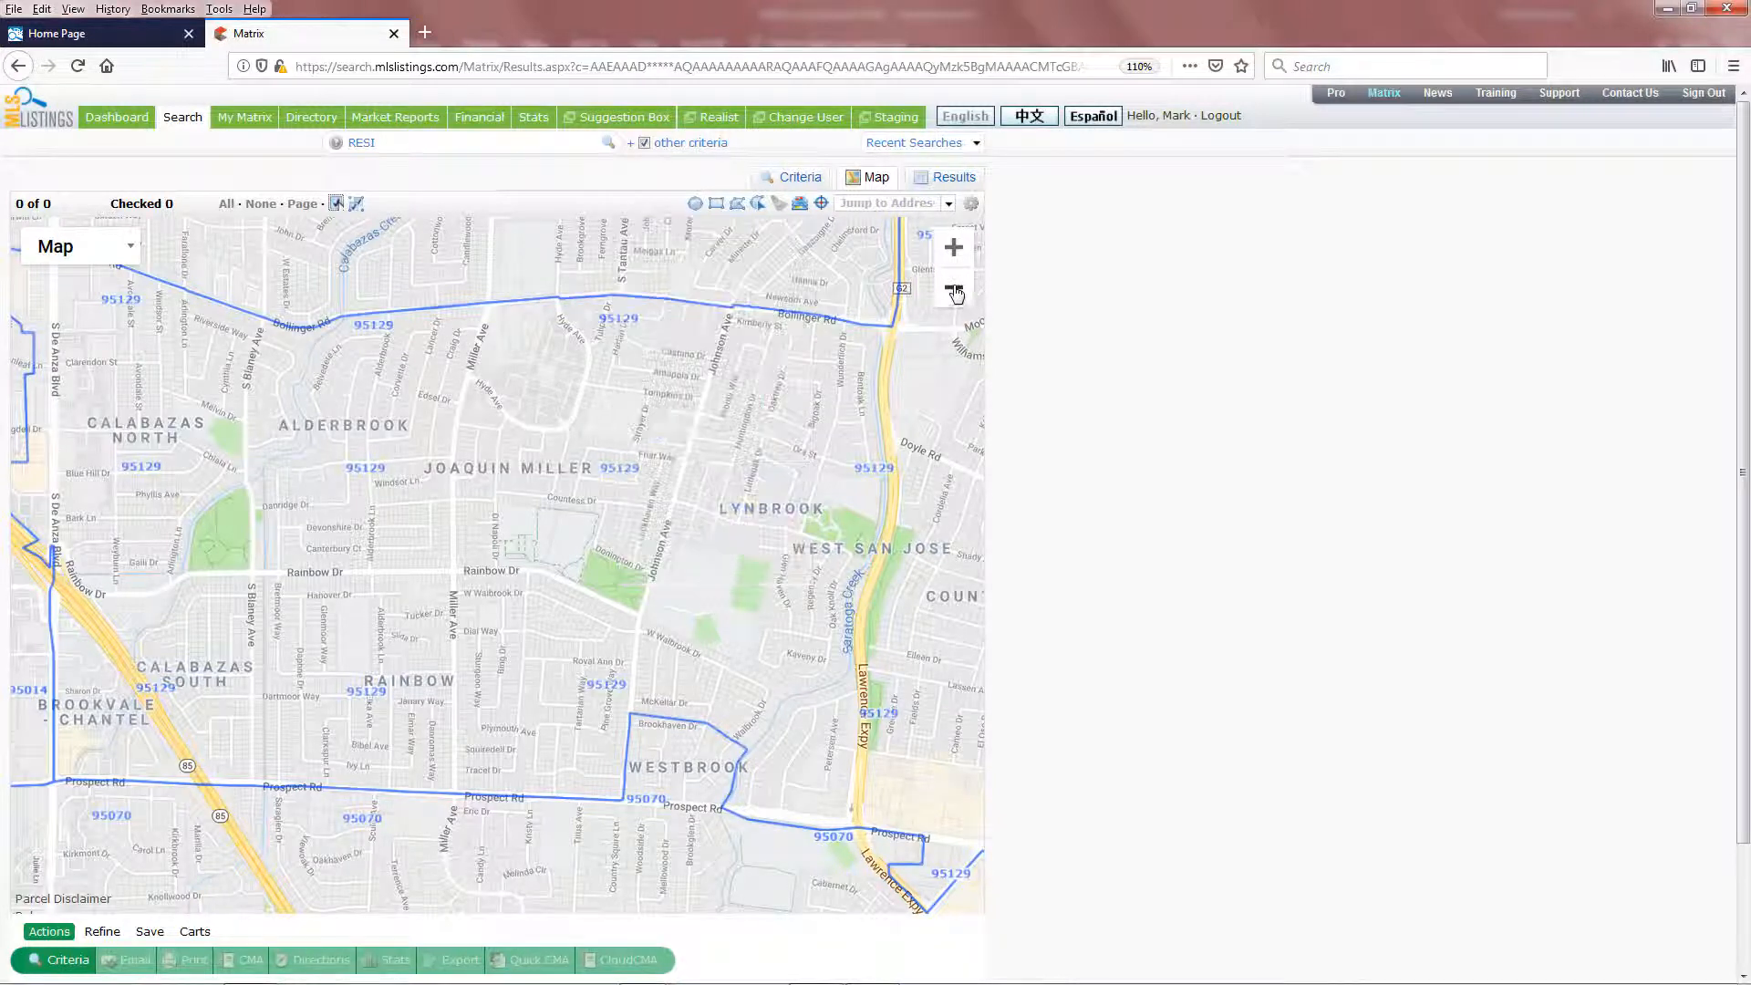
{"action": "left_click", "coordinate": [954, 292]}
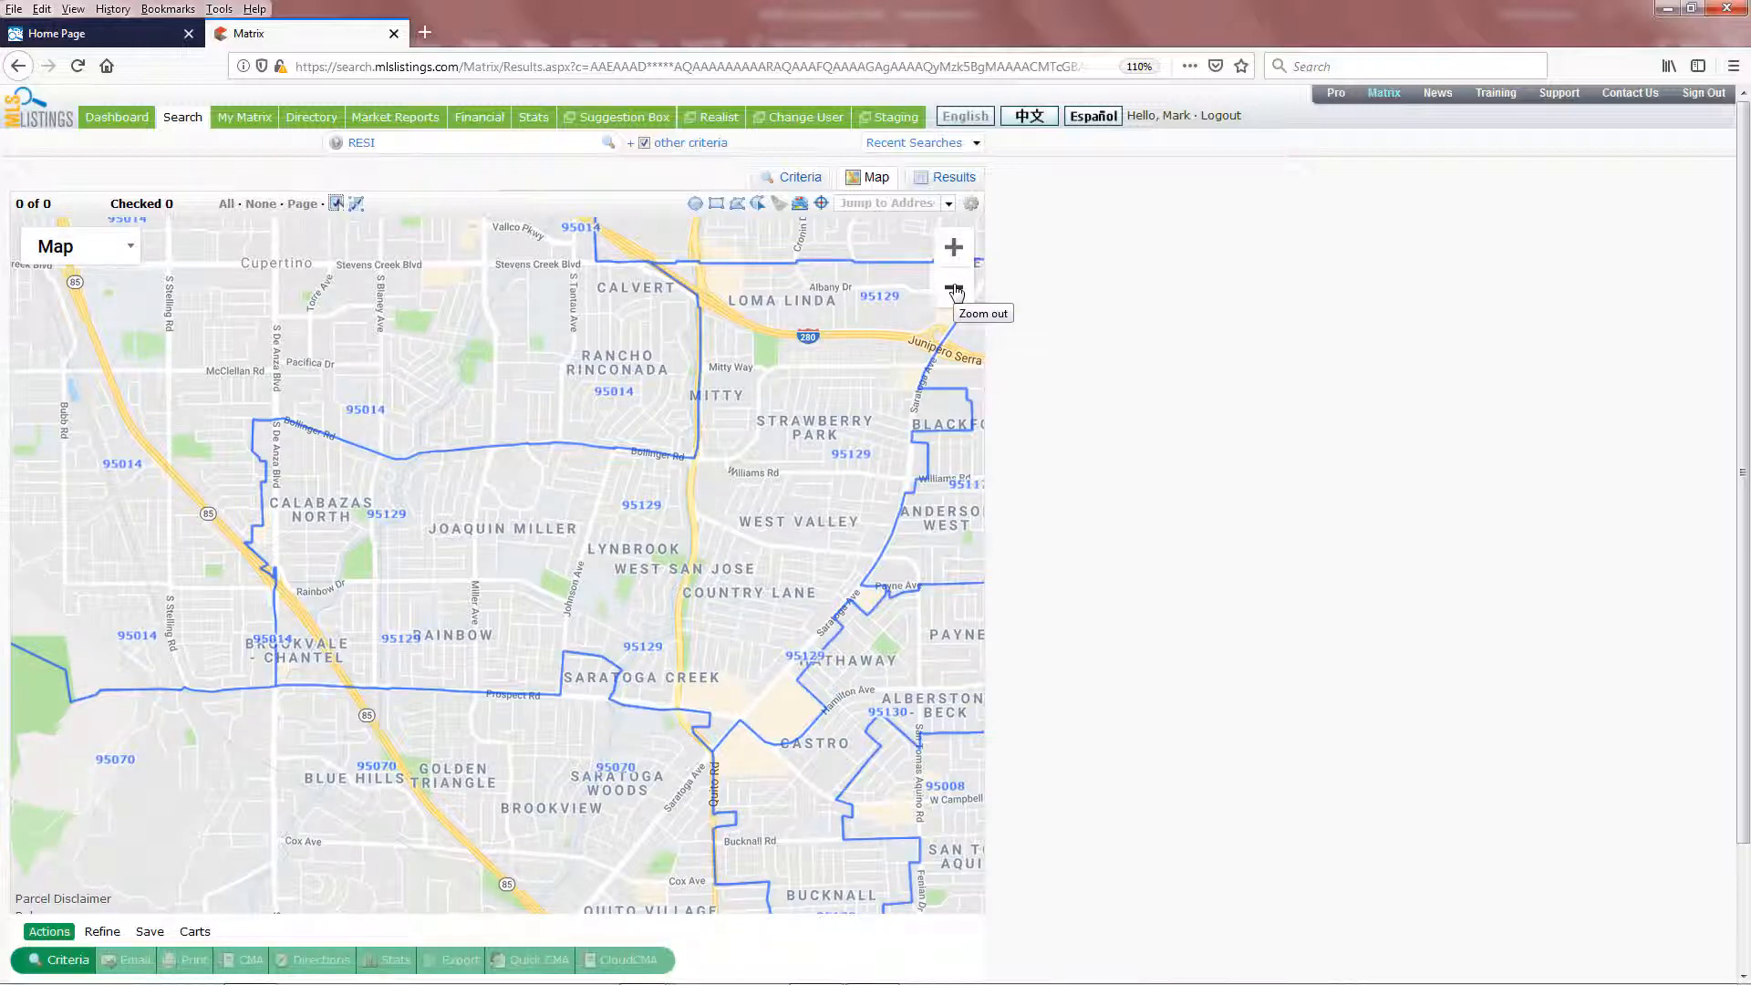
{"action": "left_click", "coordinate": [952, 290]}
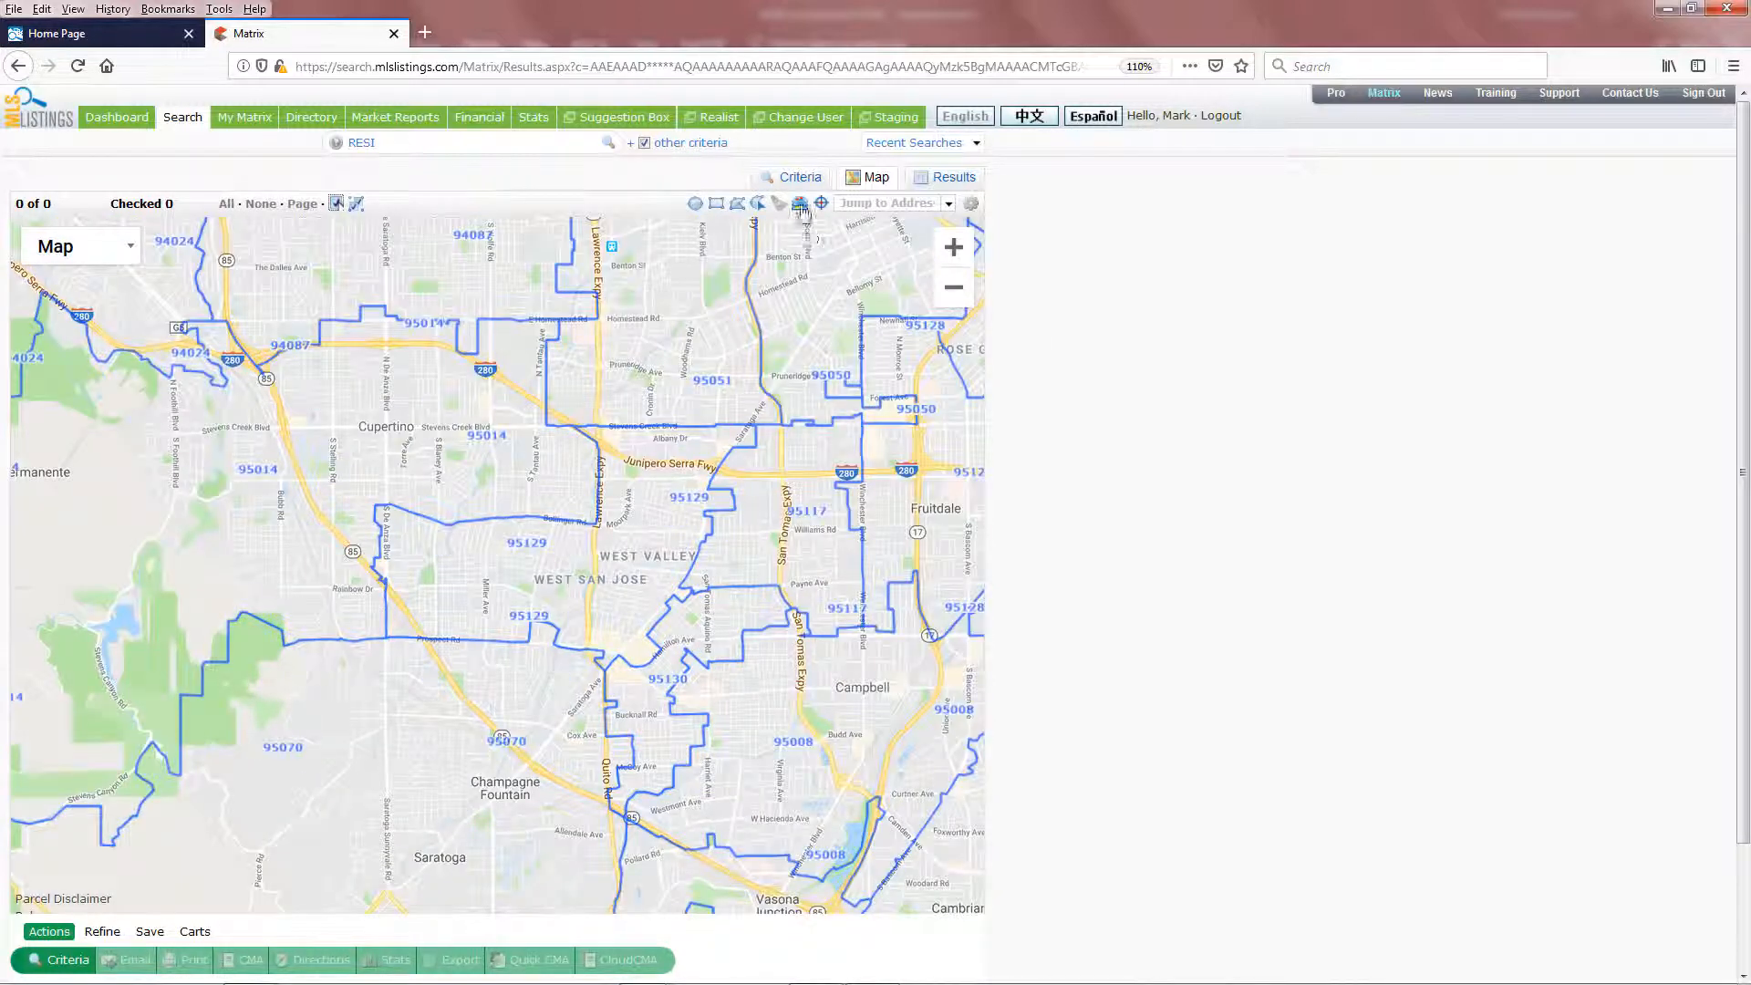
{"action": "left_click", "coordinate": [799, 203]}
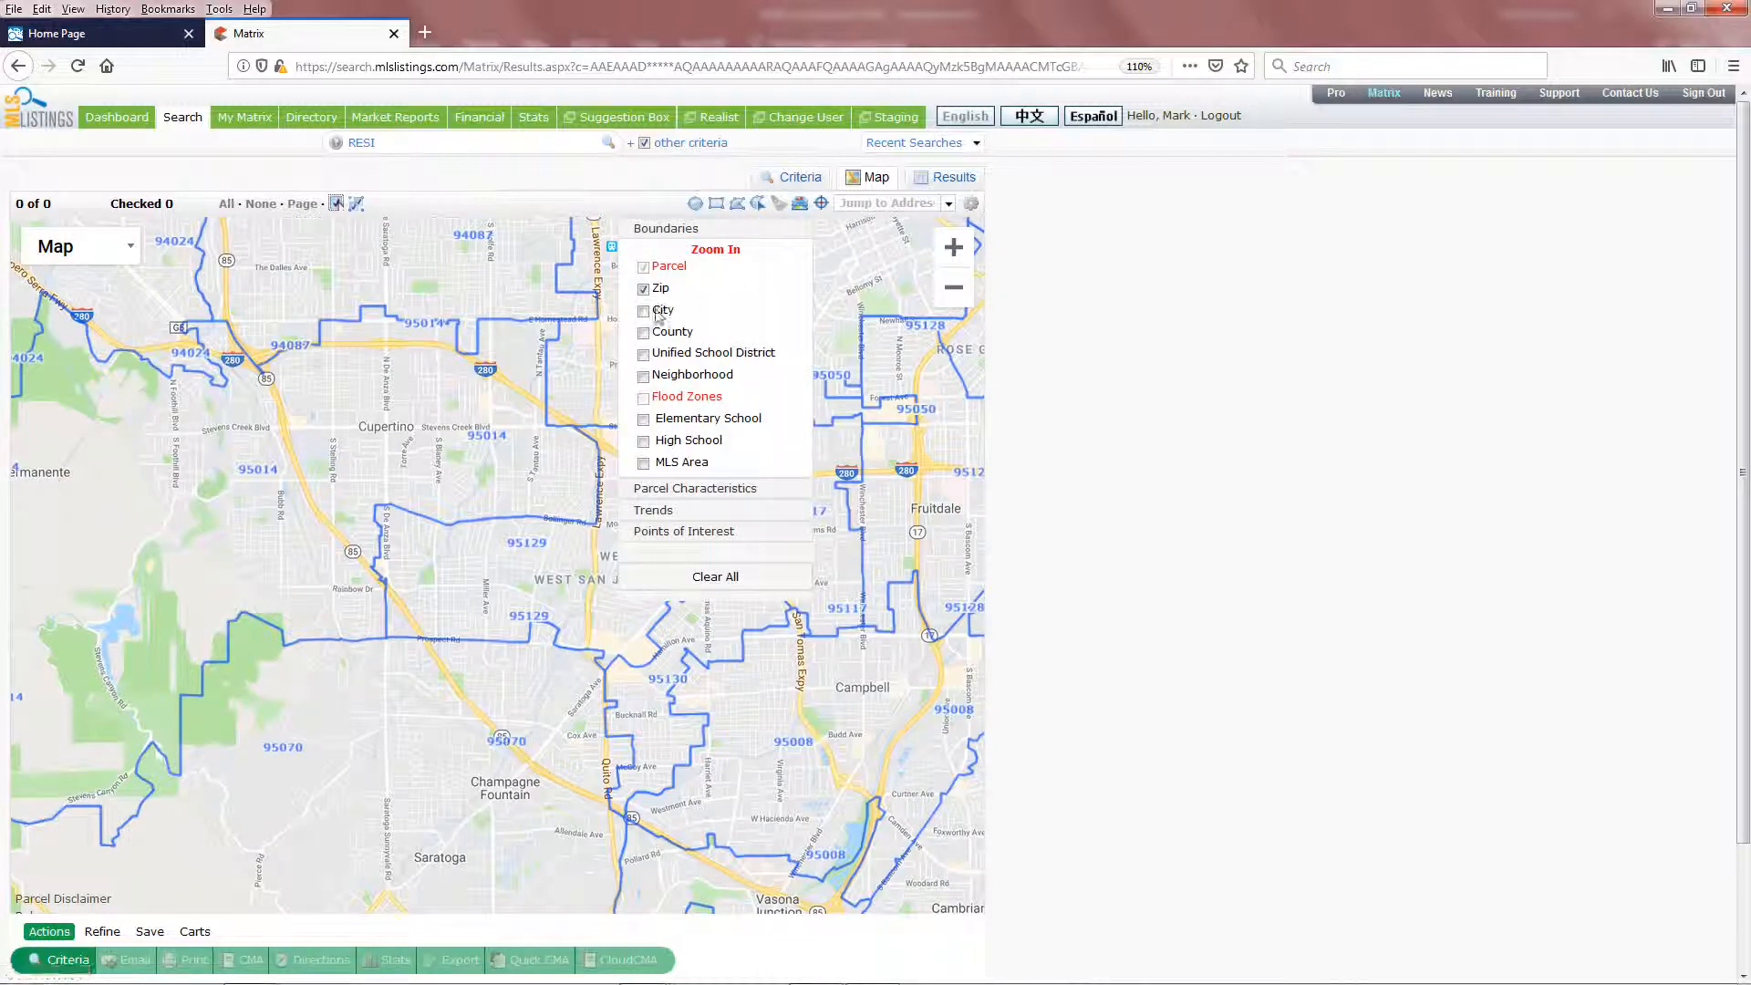
{"action": "left_click", "coordinate": [644, 310]}
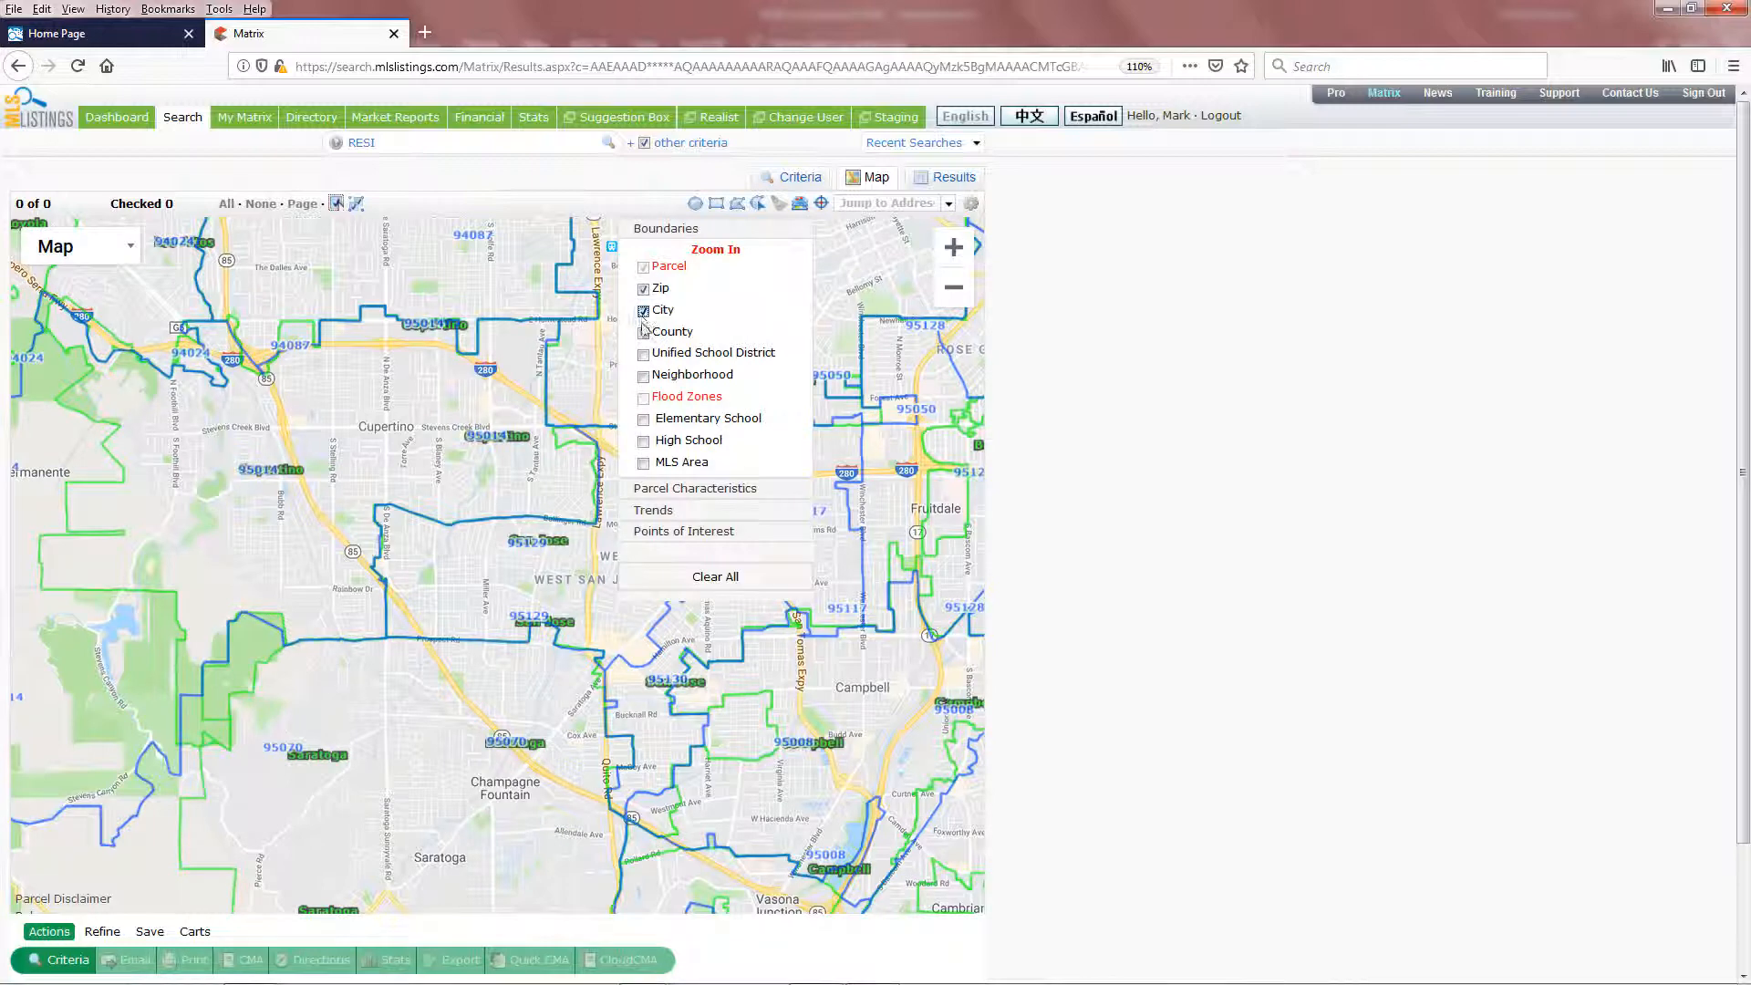
{"action": "left_click", "coordinate": [644, 418]}
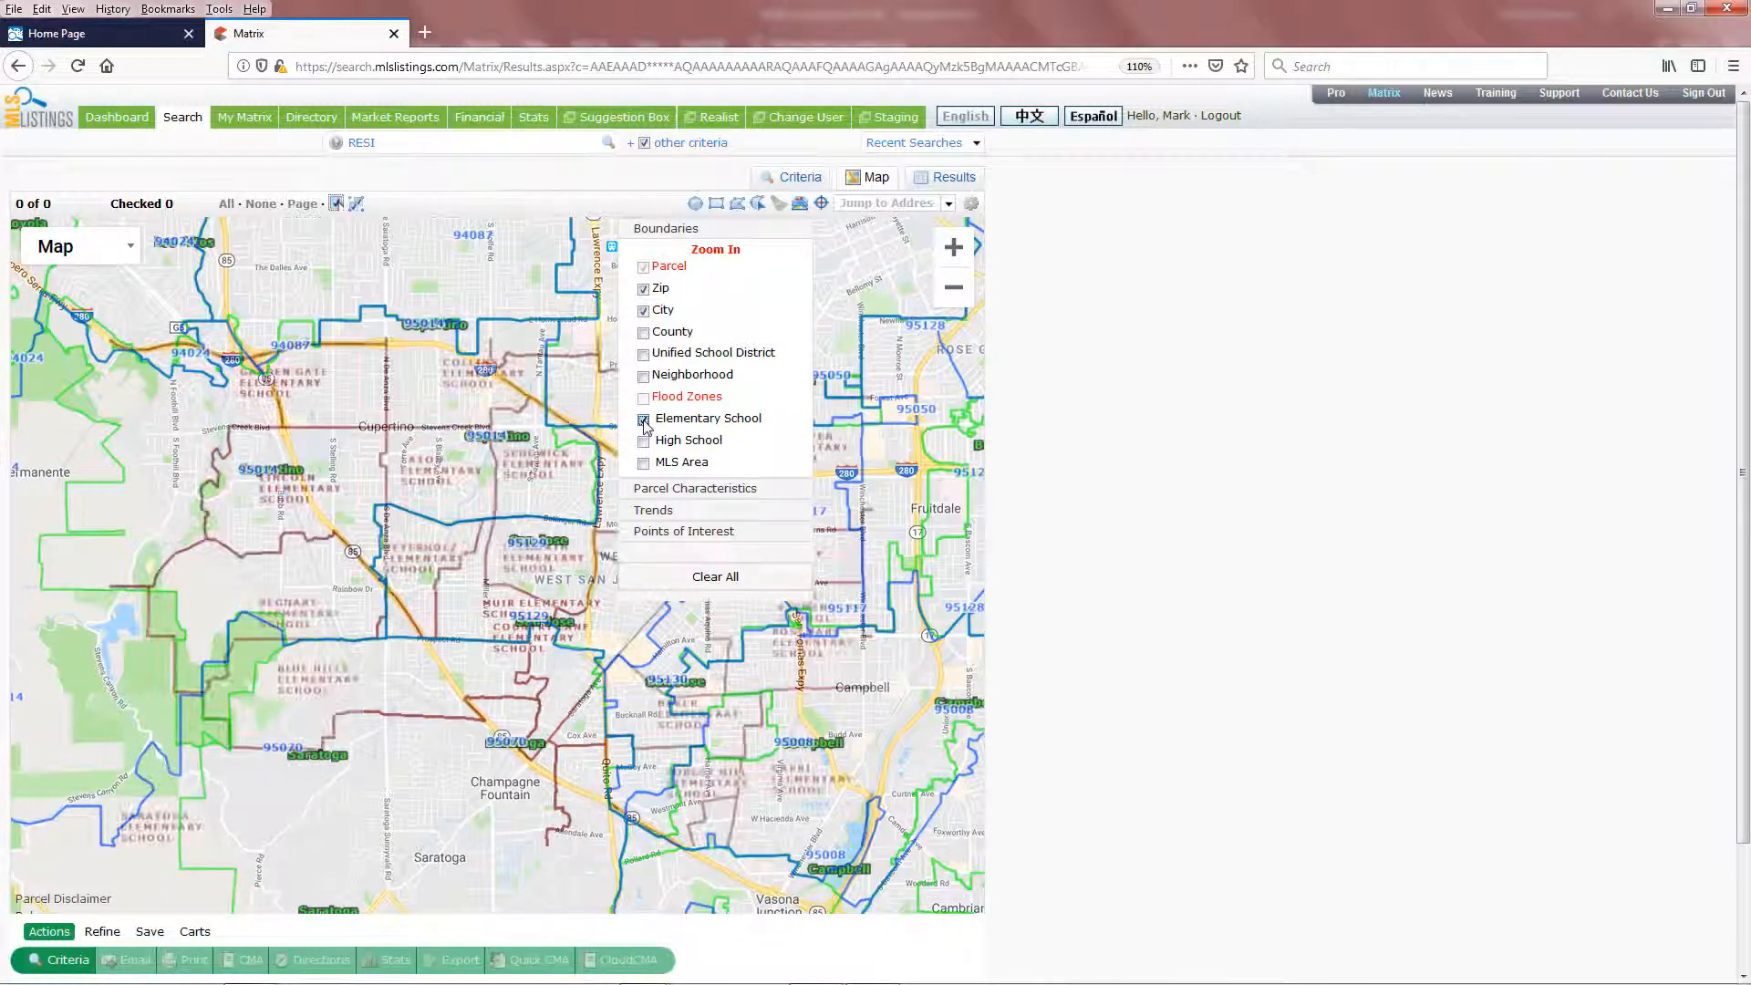
{"action": "left_click", "coordinate": [644, 418]}
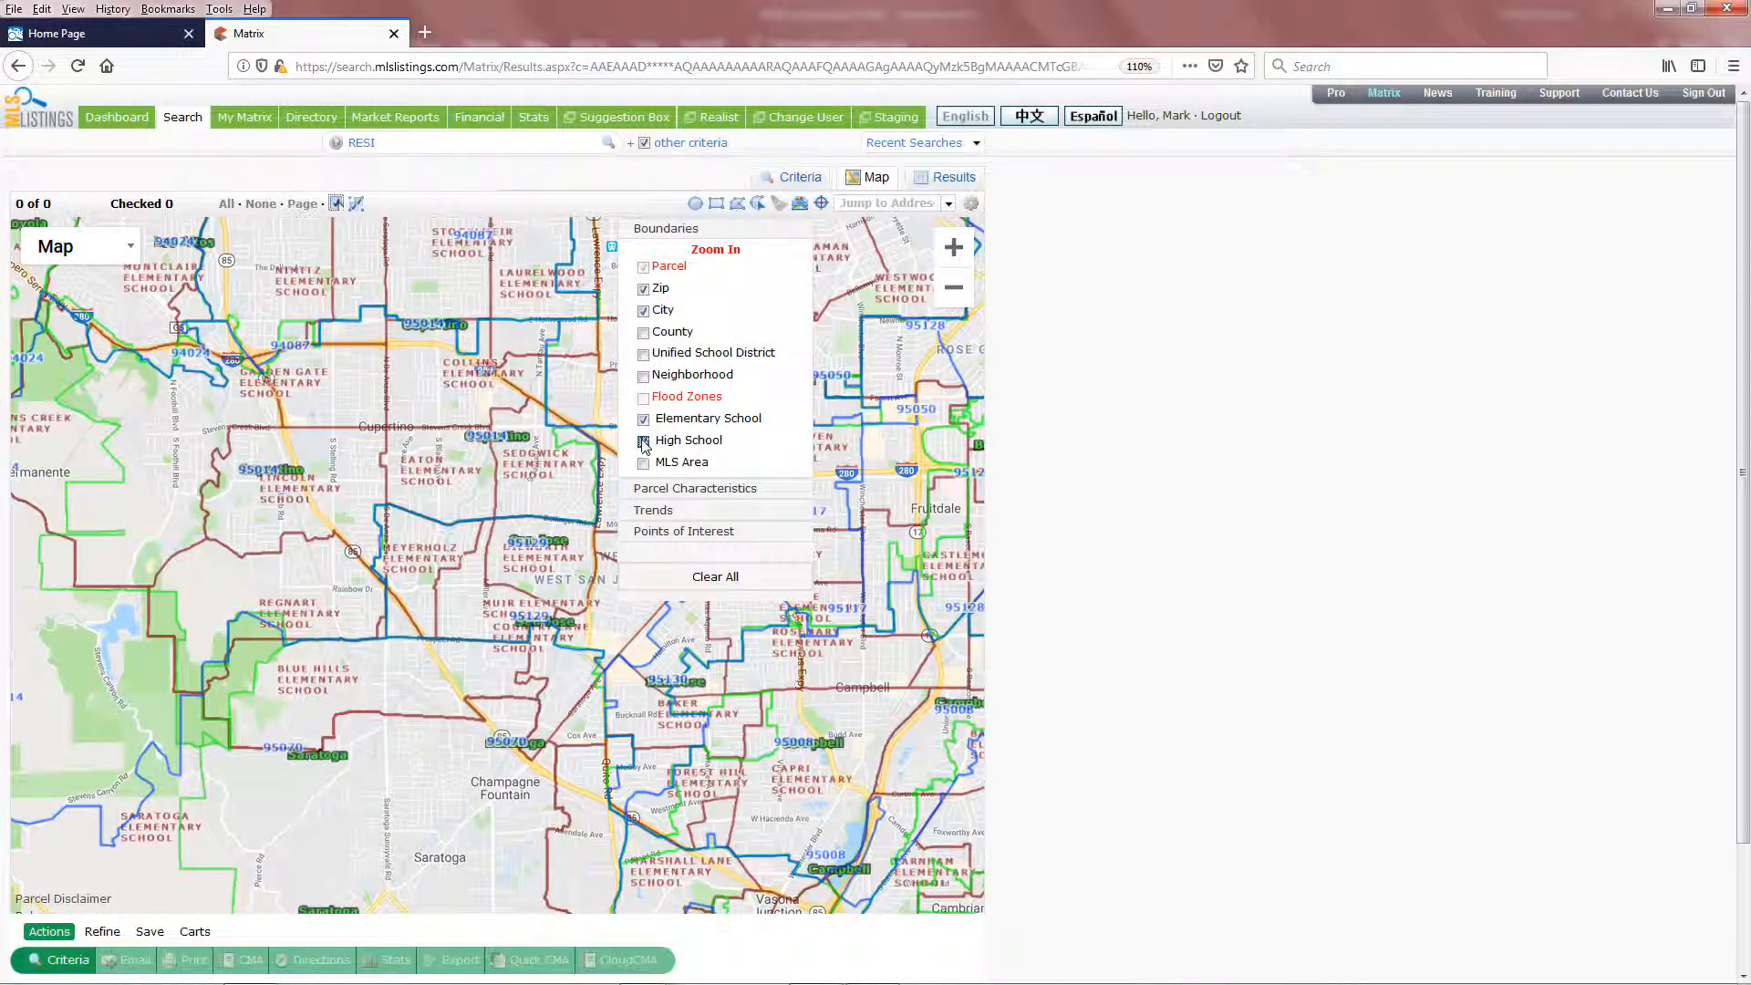
{"action": "left_click", "coordinate": [644, 440]}
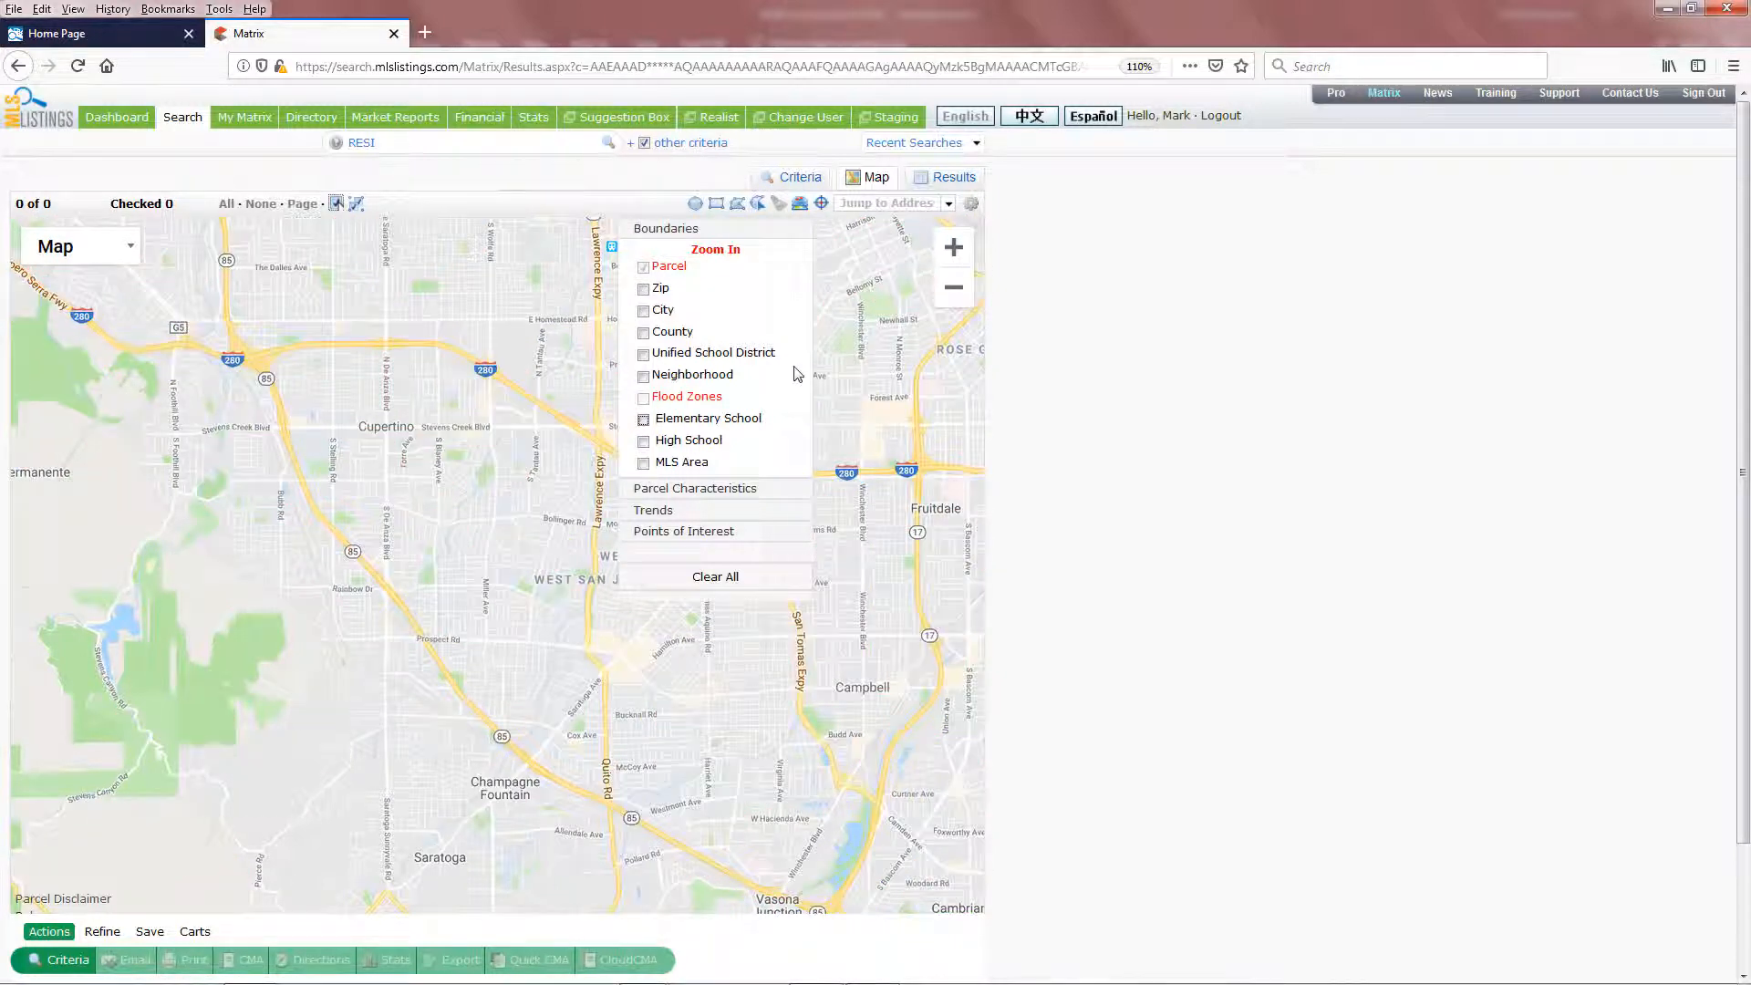
{"action": "mouse_move", "coordinate": [782, 325]}
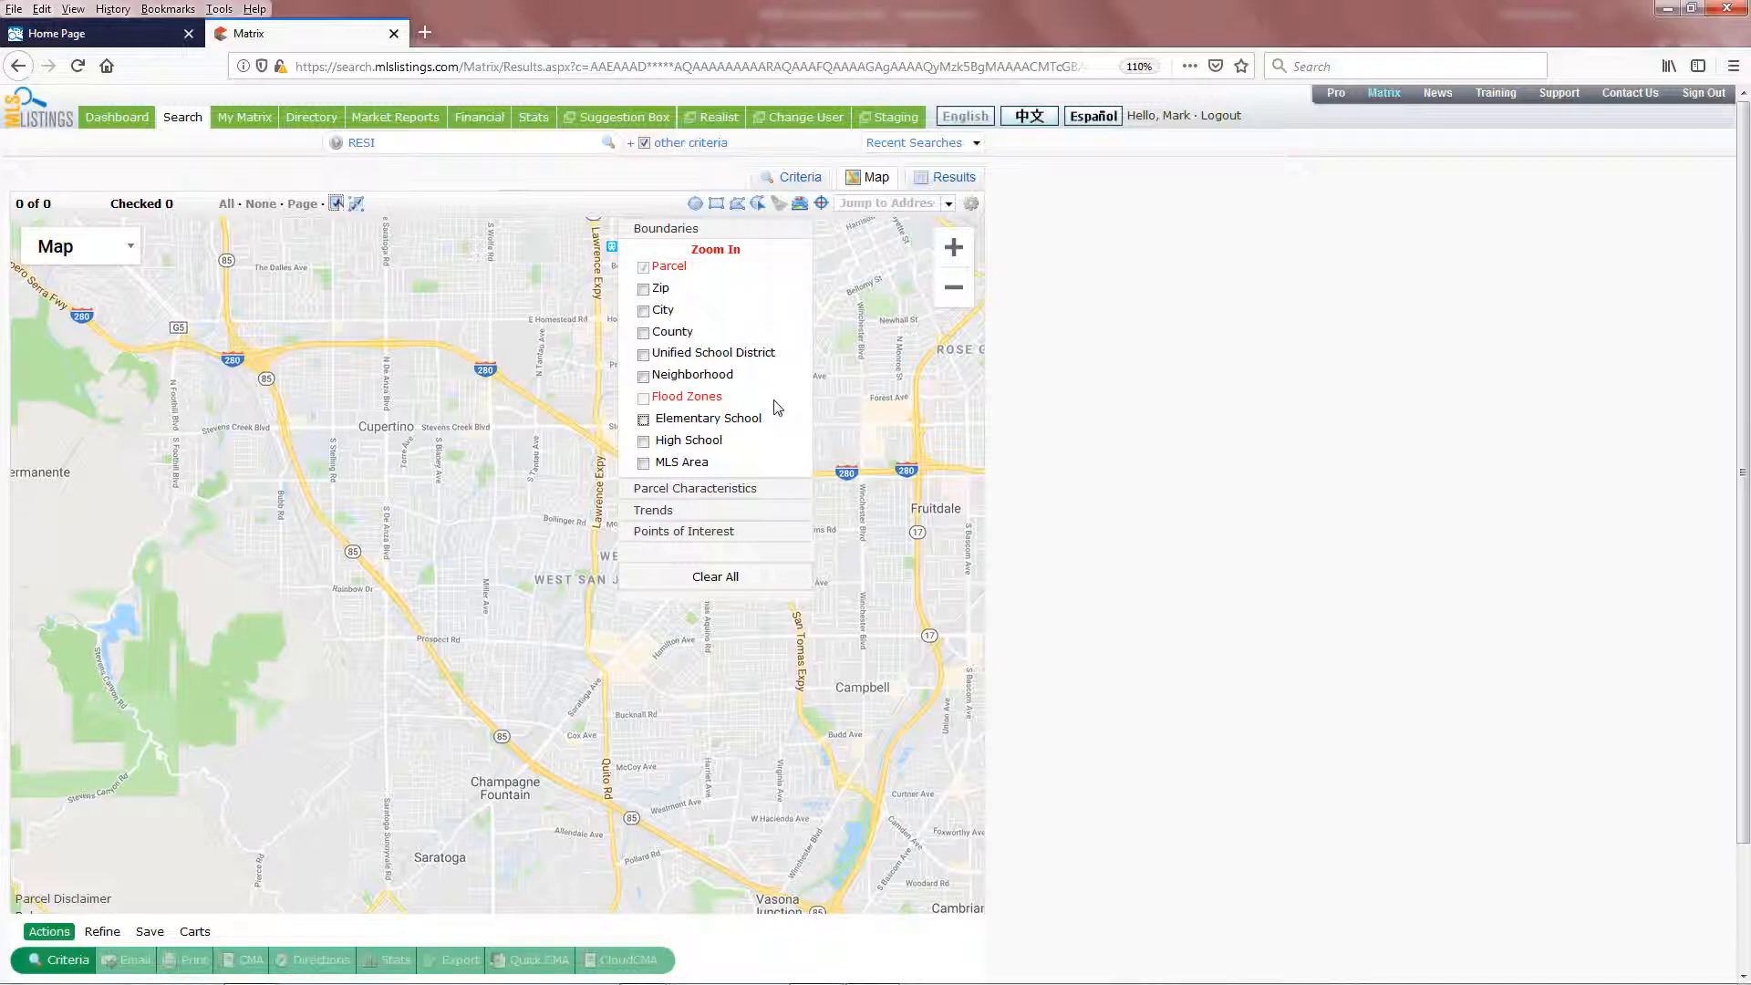
{"action": "mouse_move", "coordinate": [738, 266]}
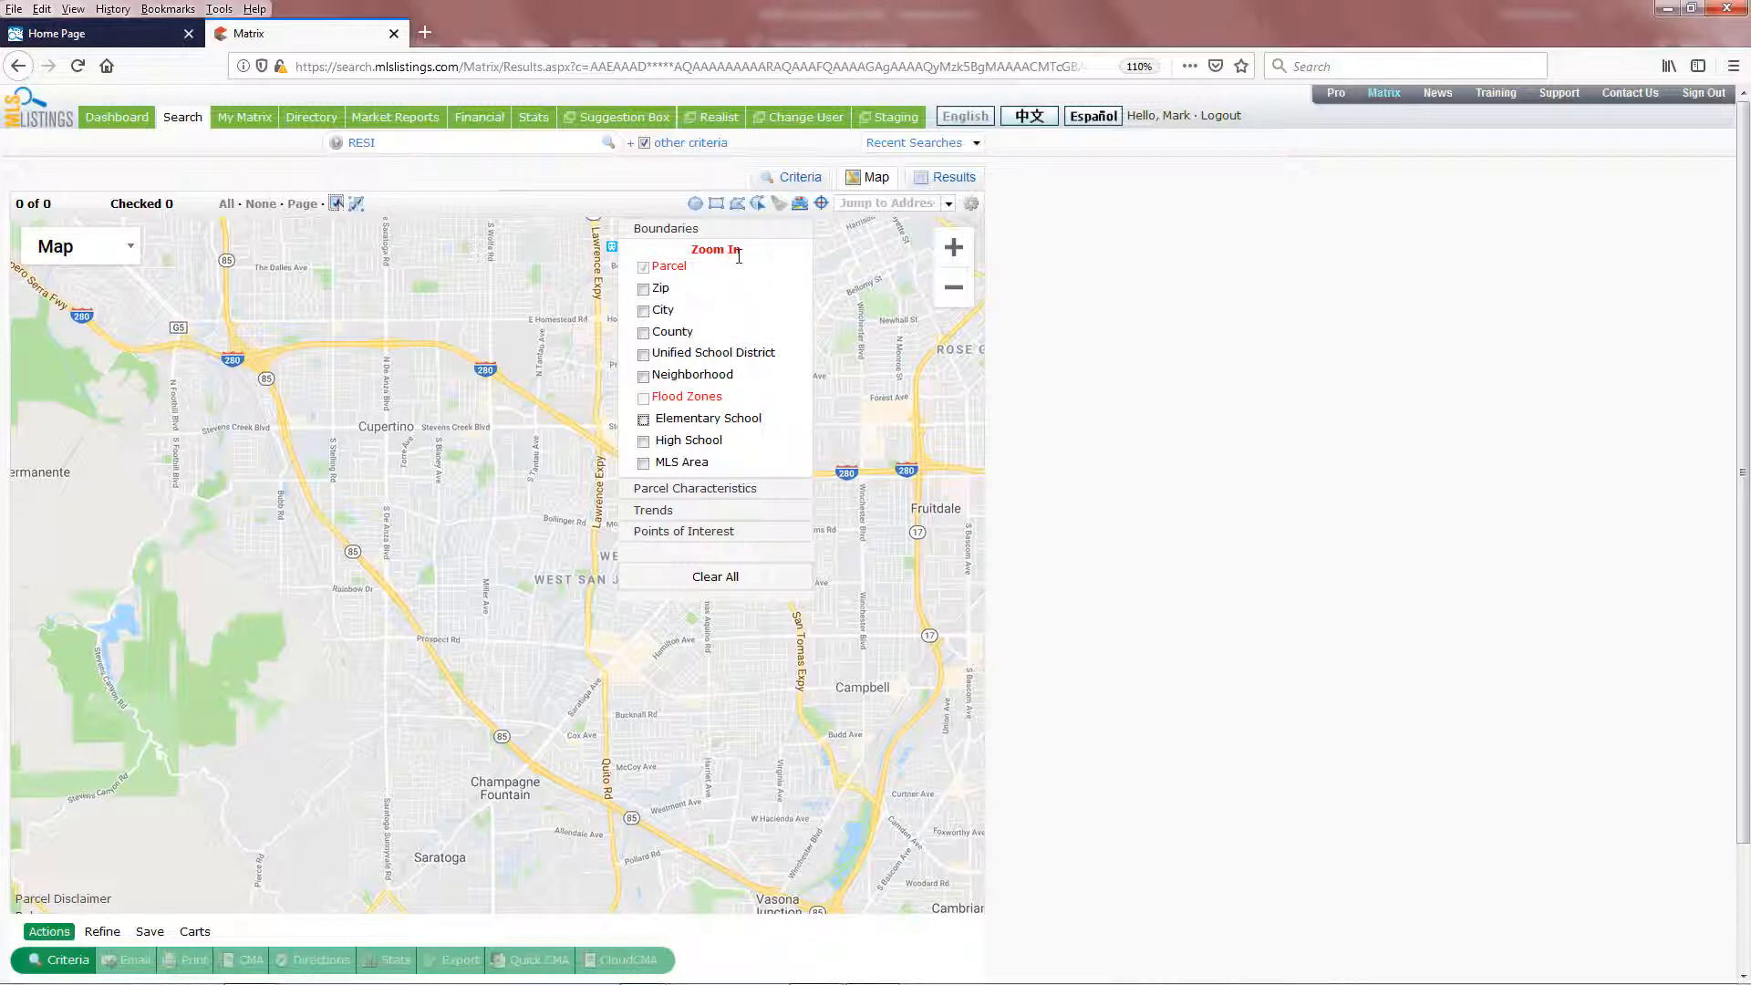
{"action": "mouse_move", "coordinate": [952, 246]}
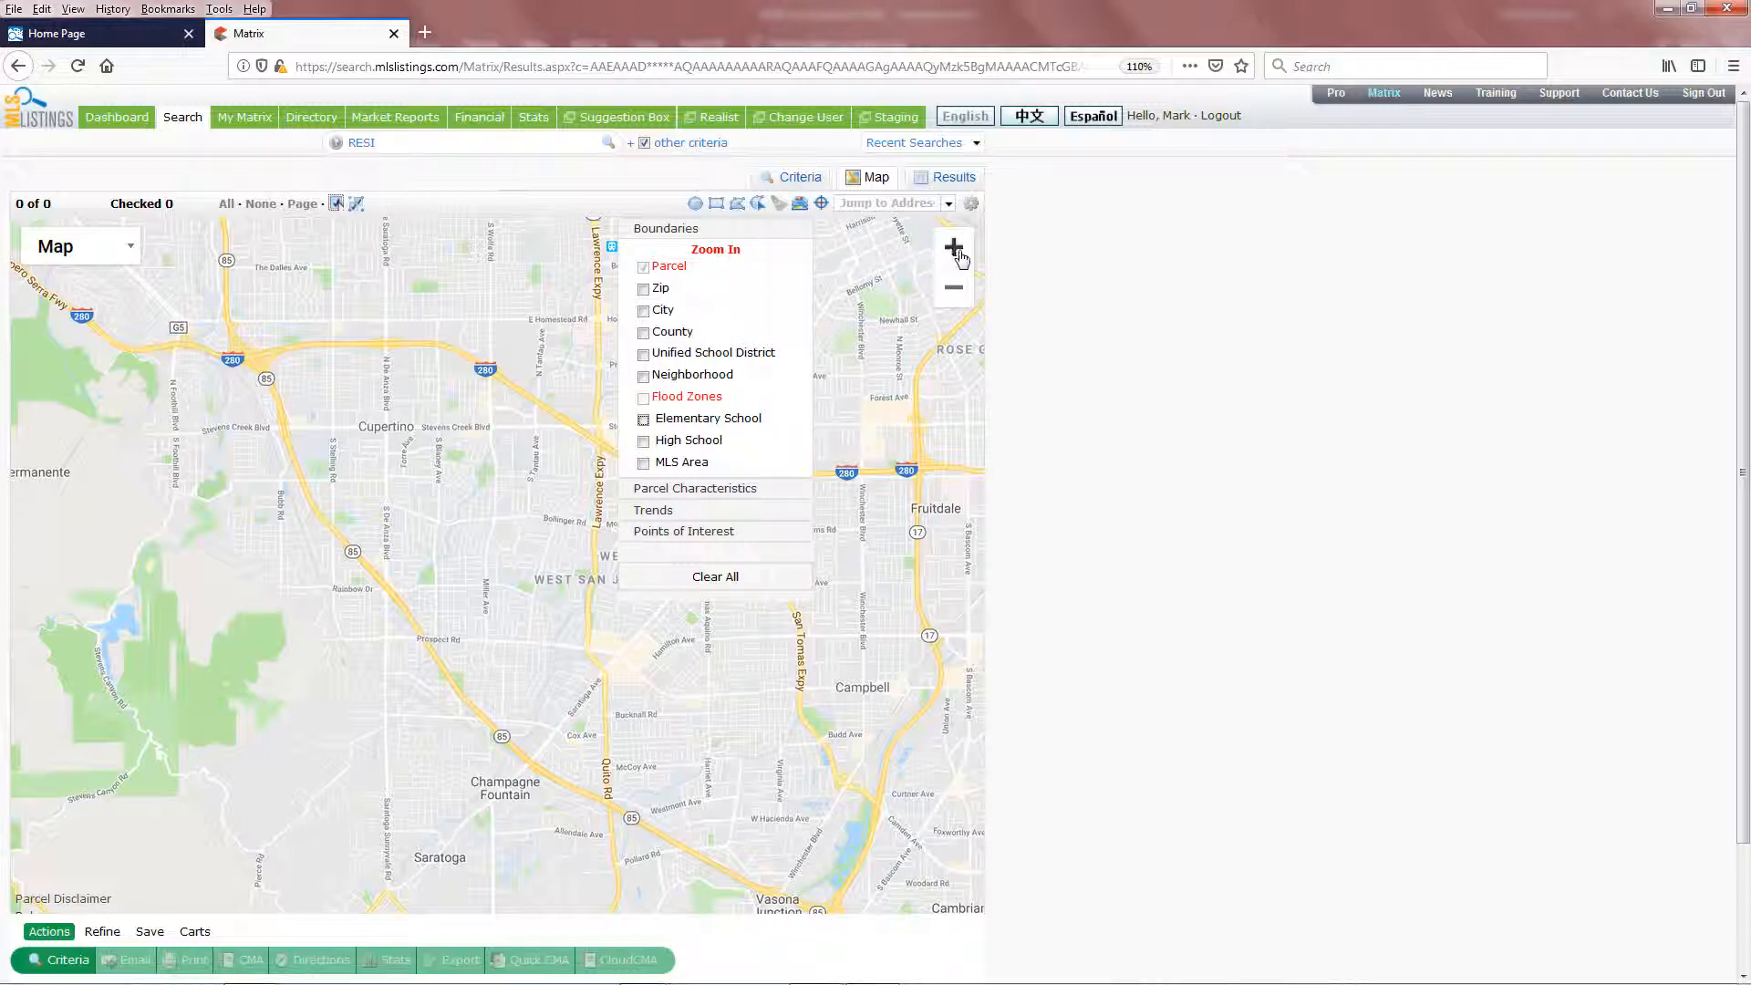
- Zoom in to street level around Rainbow Dr and enable the Parcel boundary layer
{"action": "left_click", "coordinate": [954, 248]}
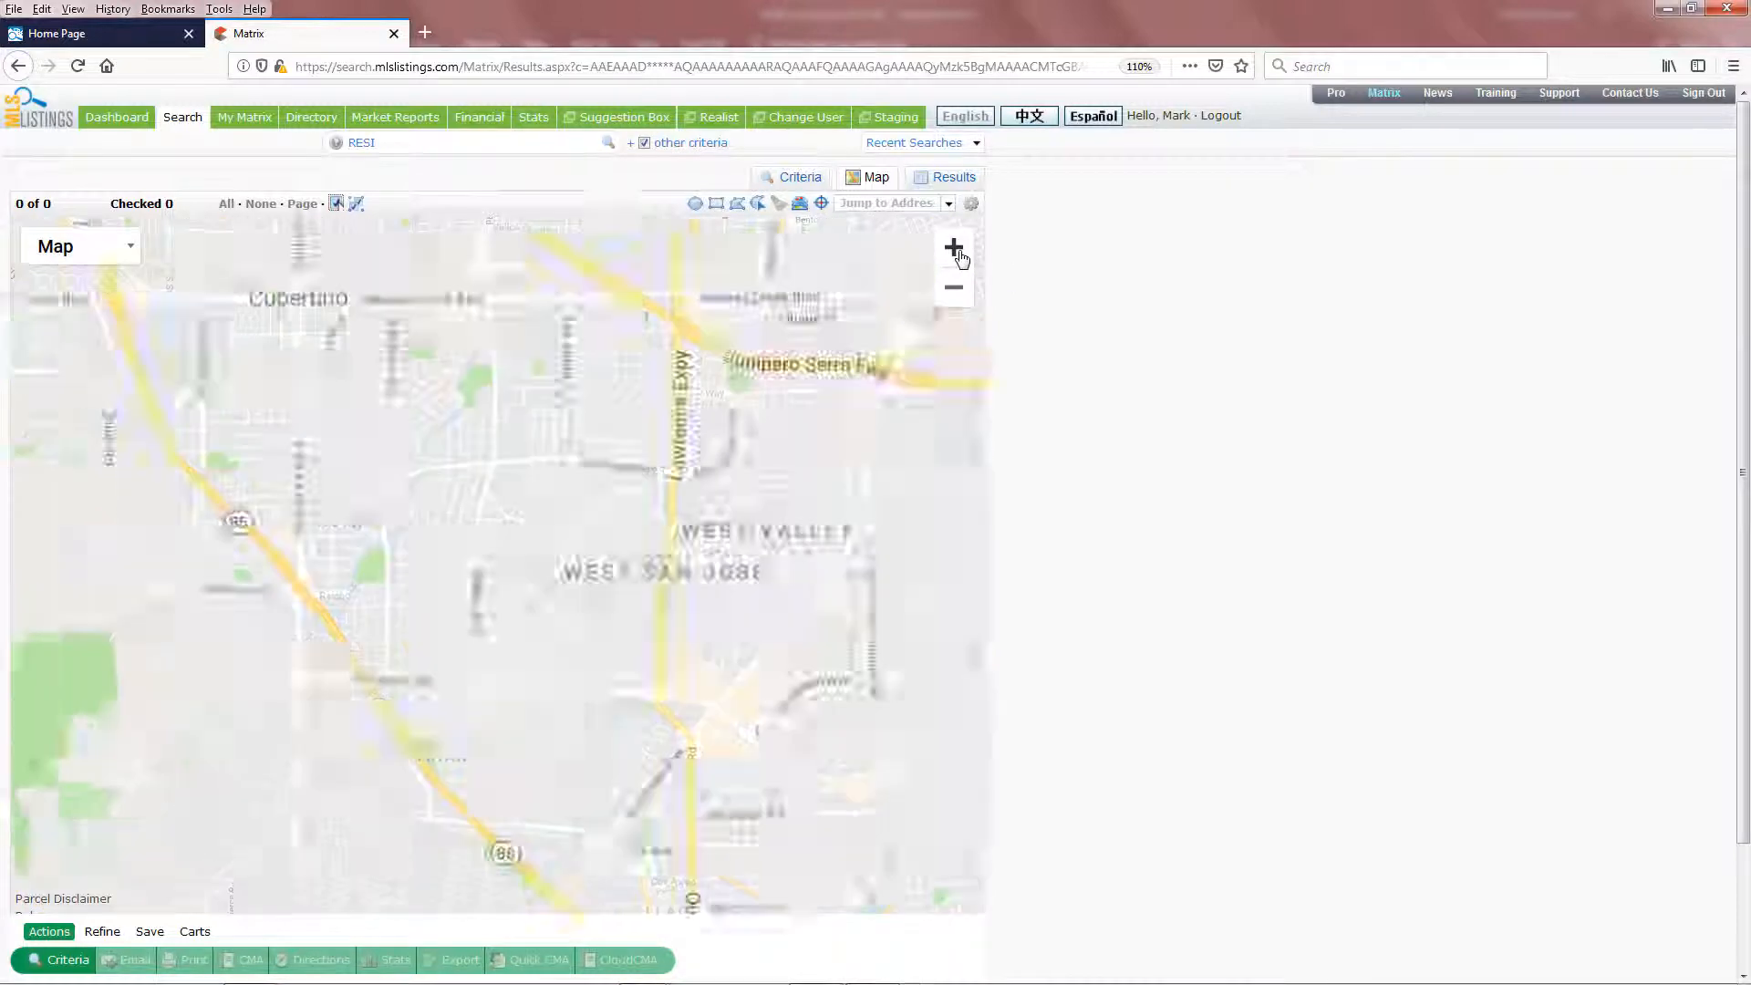
{"action": "left_click", "coordinate": [954, 249]}
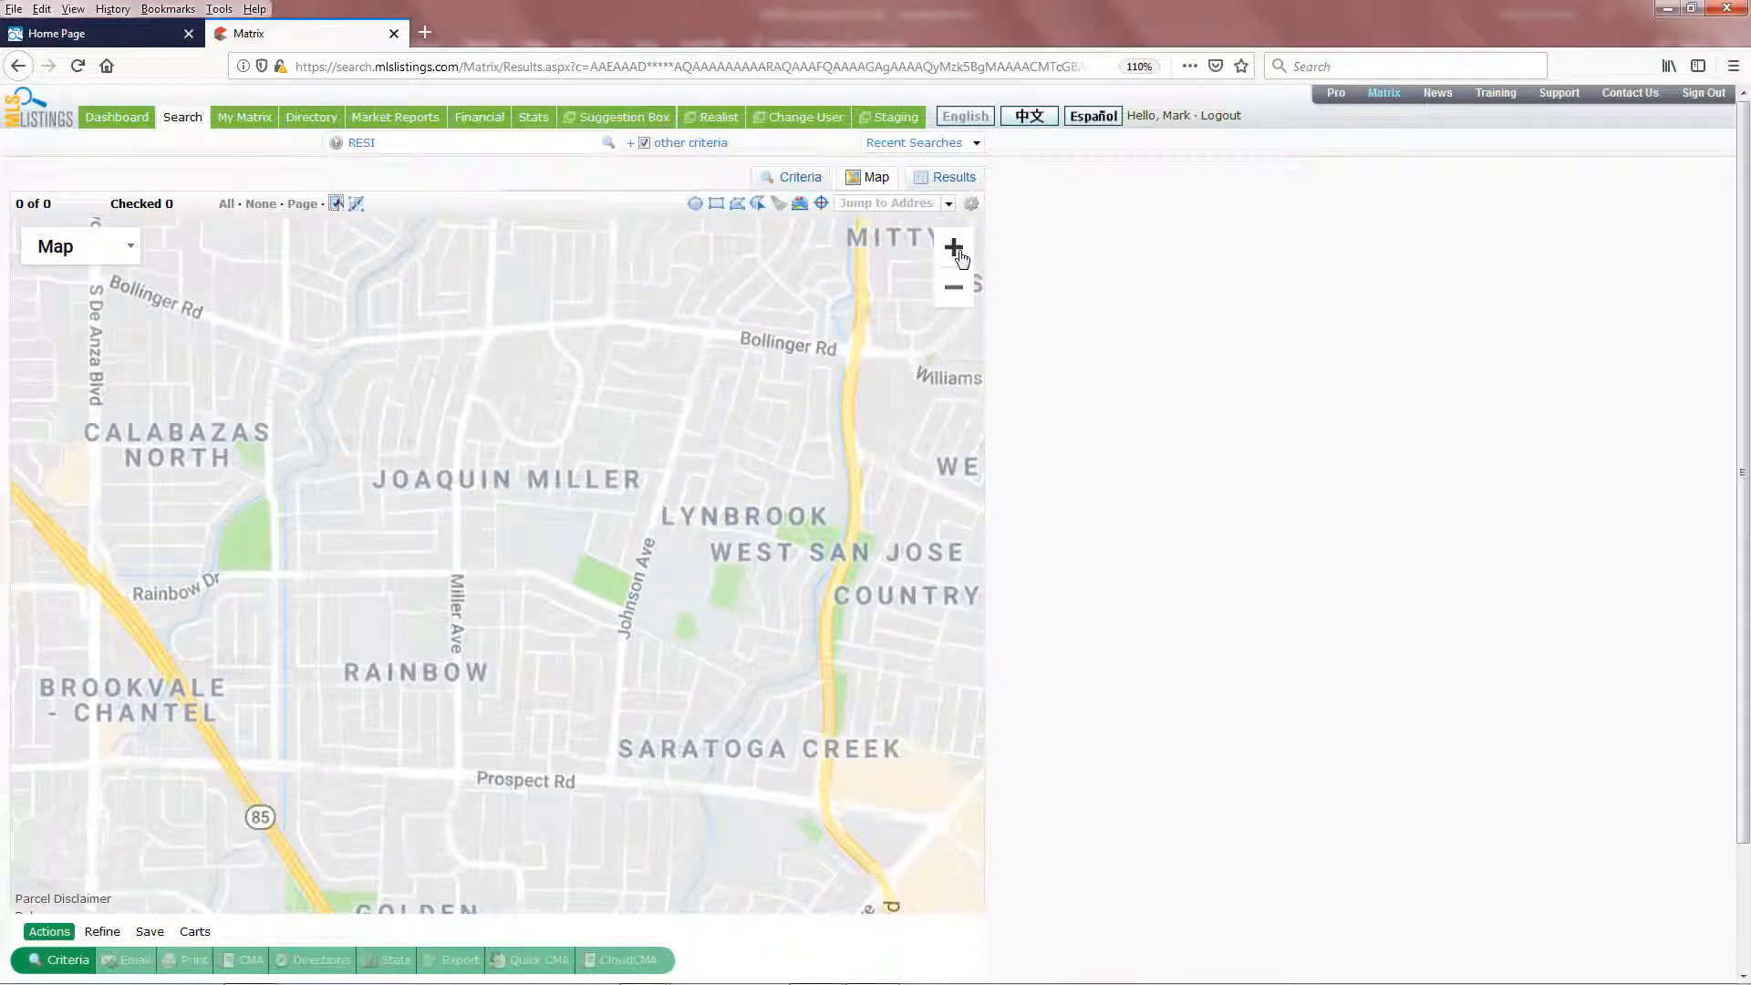
{"action": "left_click", "coordinate": [799, 203]}
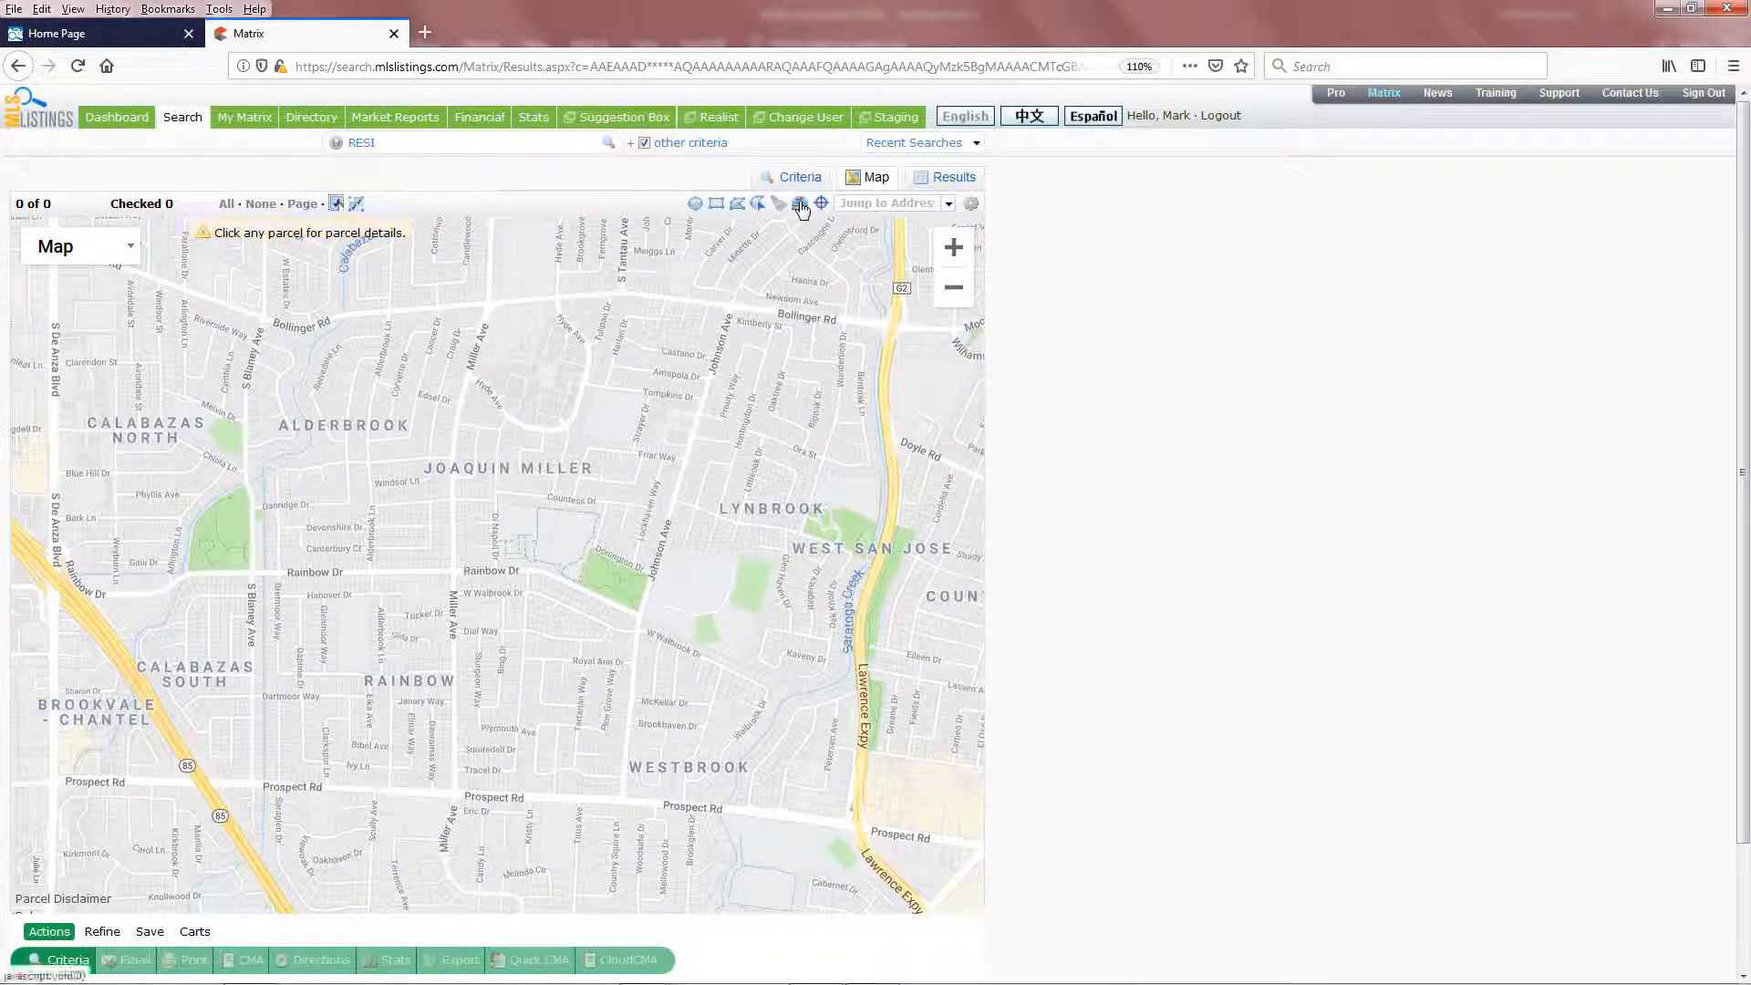
{"action": "left_click", "coordinate": [820, 202]}
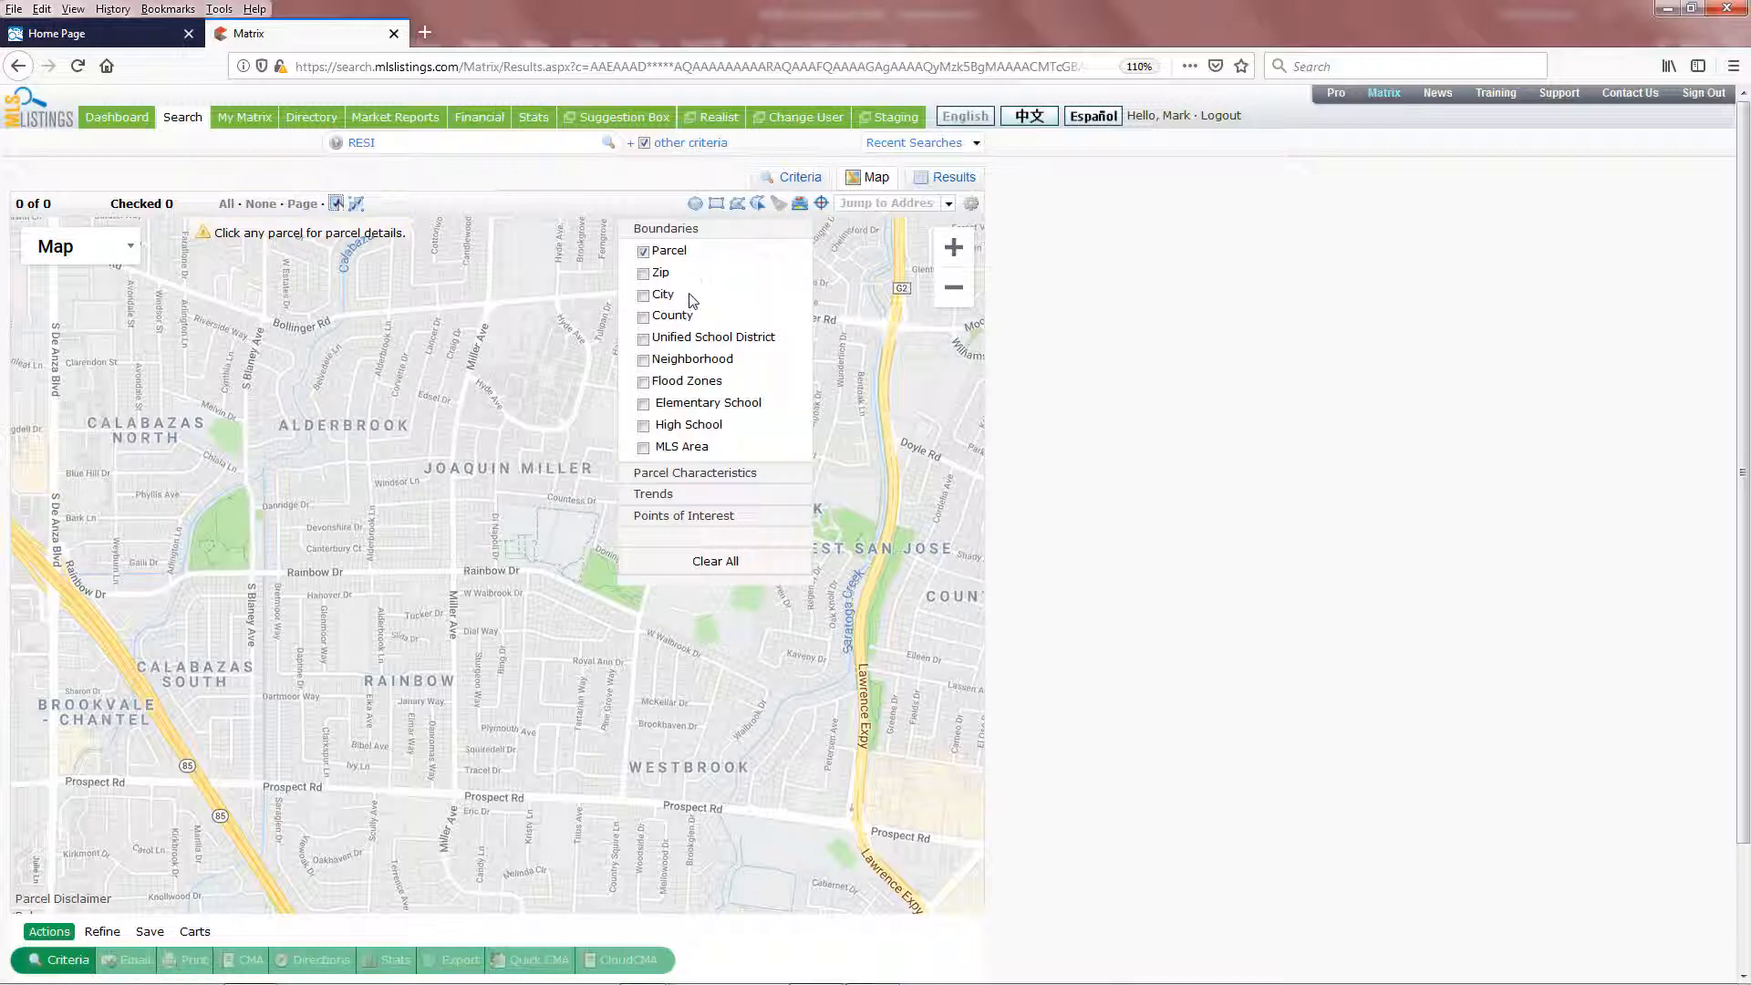
{"action": "left_click", "coordinate": [644, 381]}
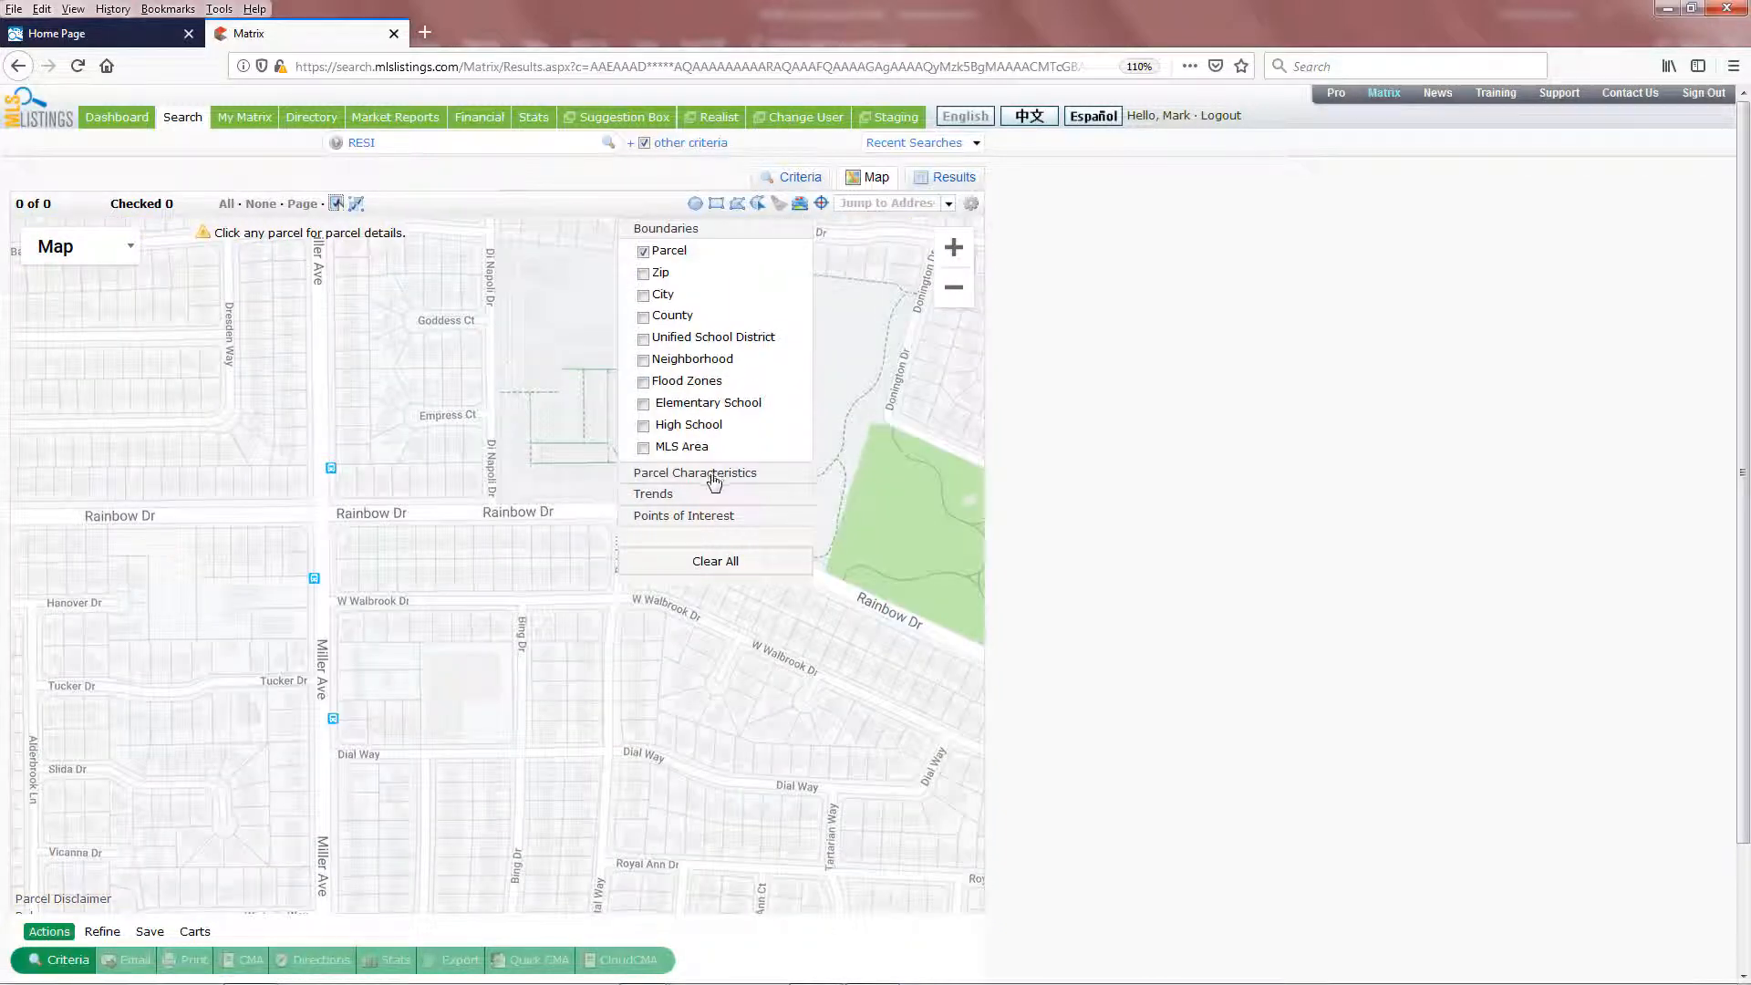
- Try APN parcel labels, remove them, then shade the map by median sale price
{"action": "left_click", "coordinate": [695, 472]}
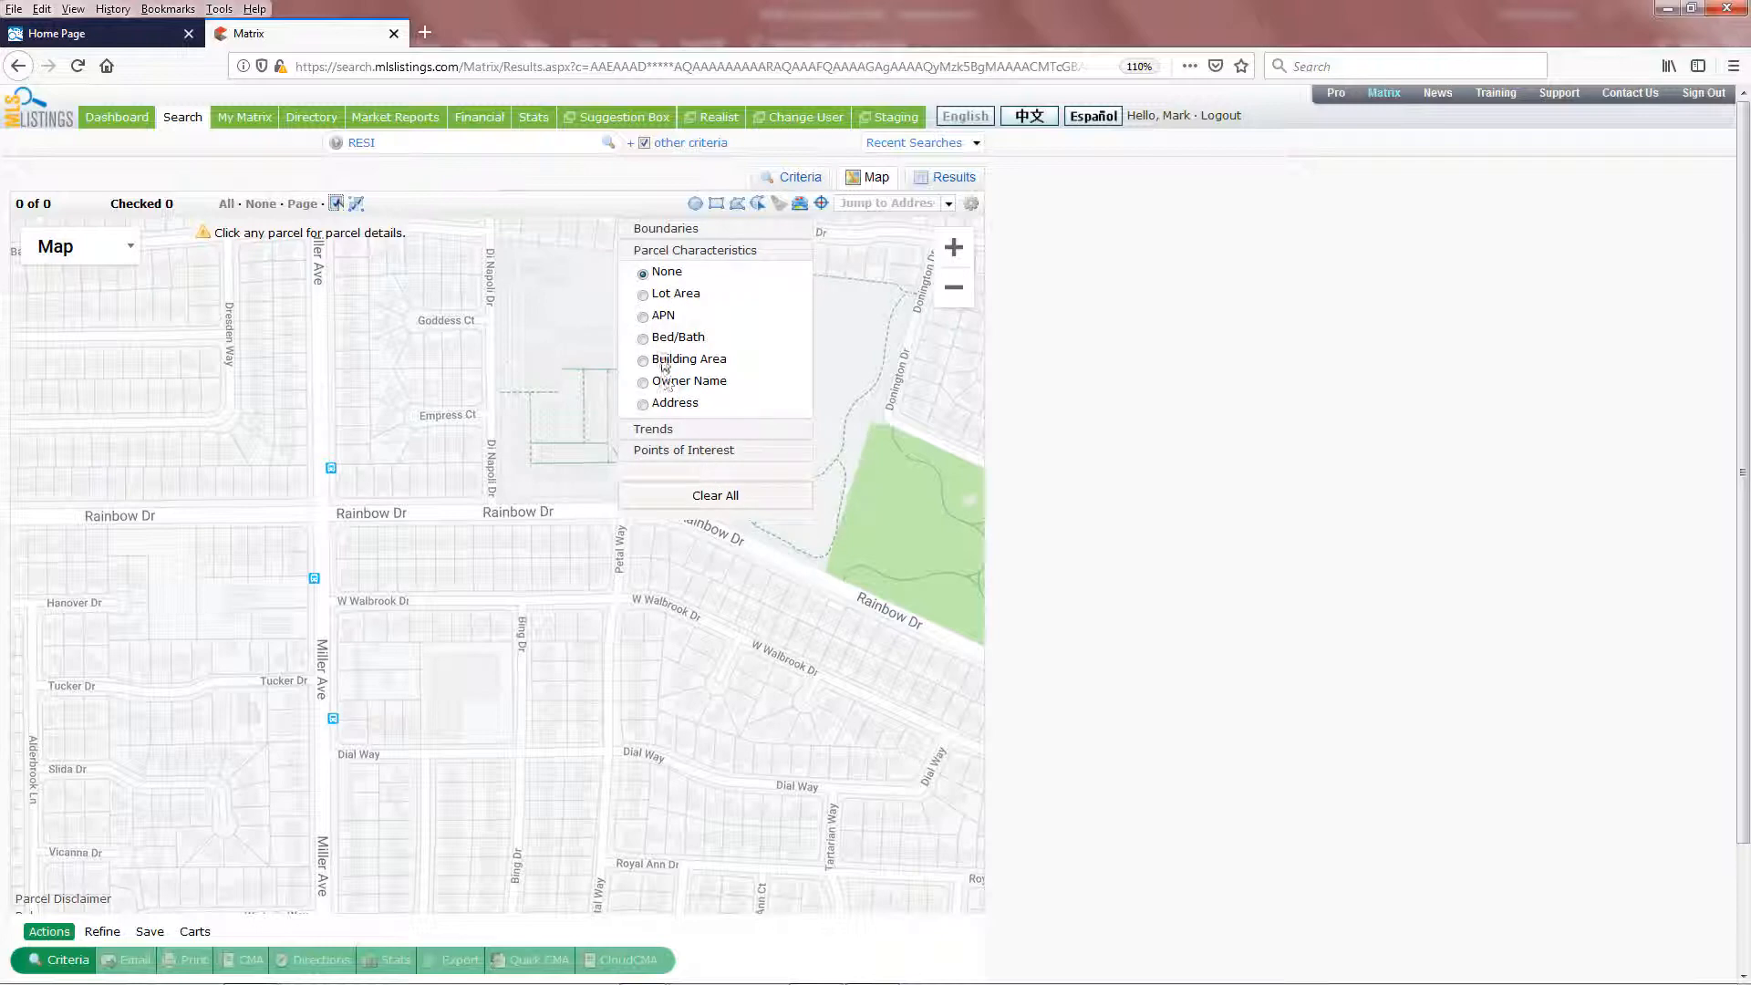
{"action": "left_click", "coordinate": [642, 315]}
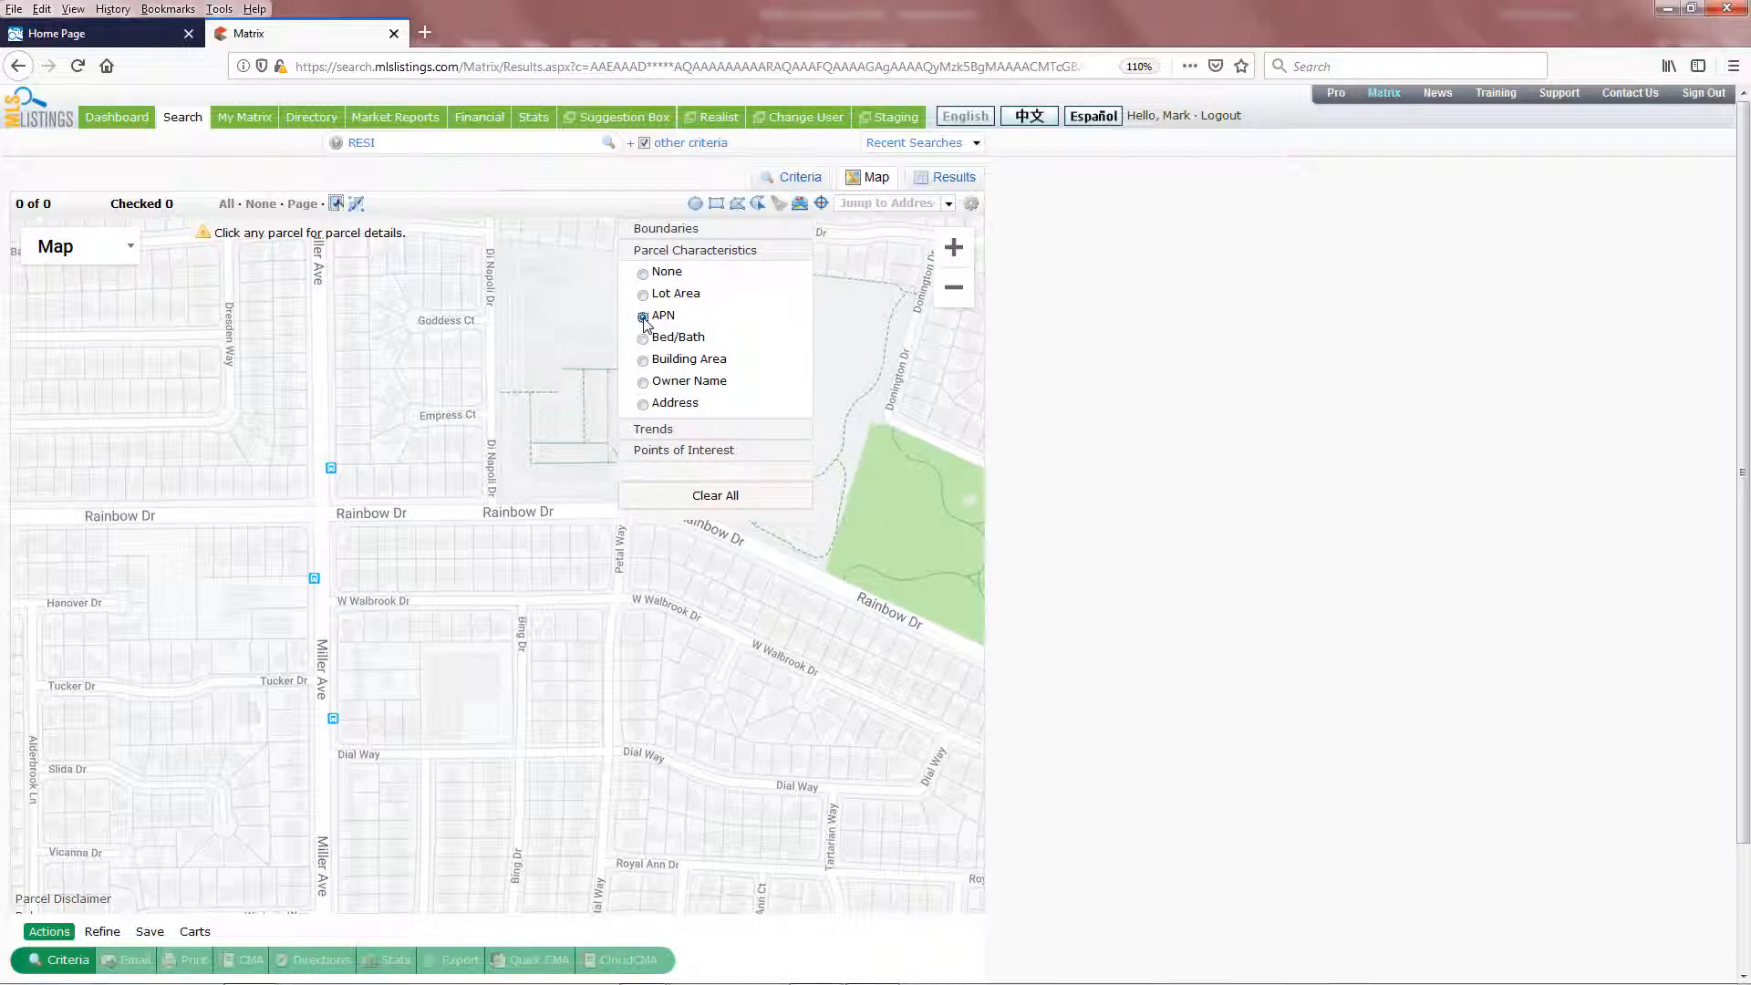
{"action": "left_click", "coordinate": [644, 316]}
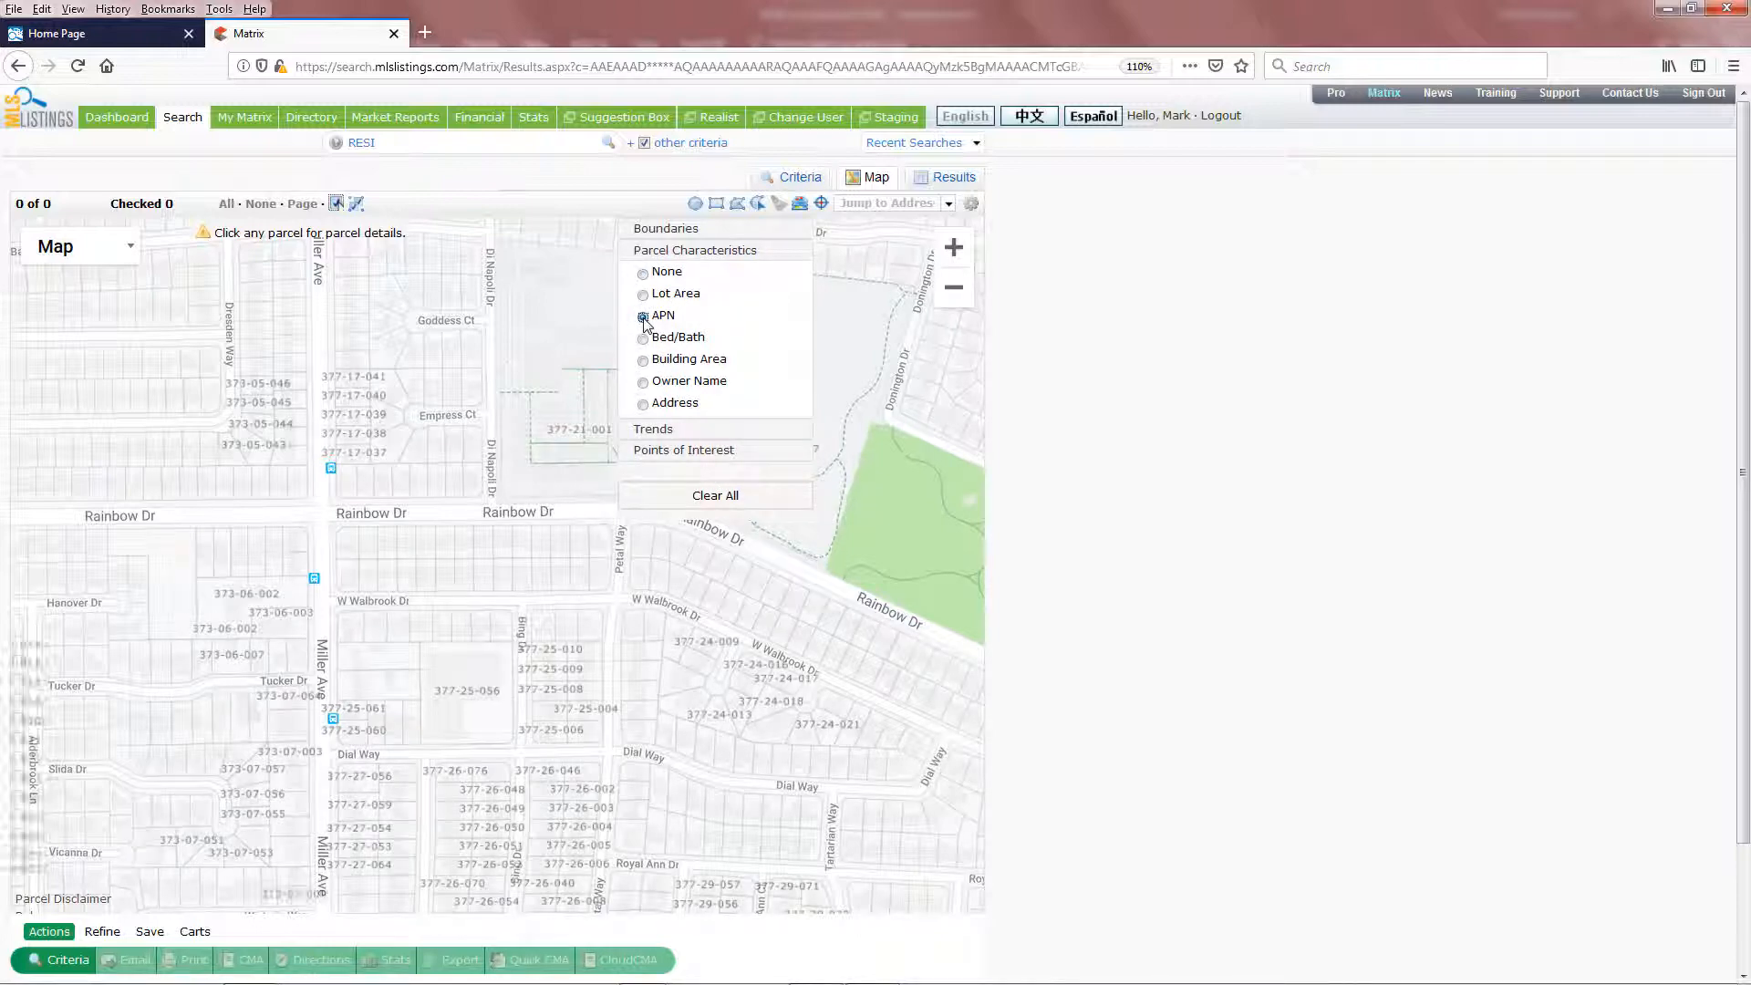
{"action": "left_click", "coordinate": [643, 272]}
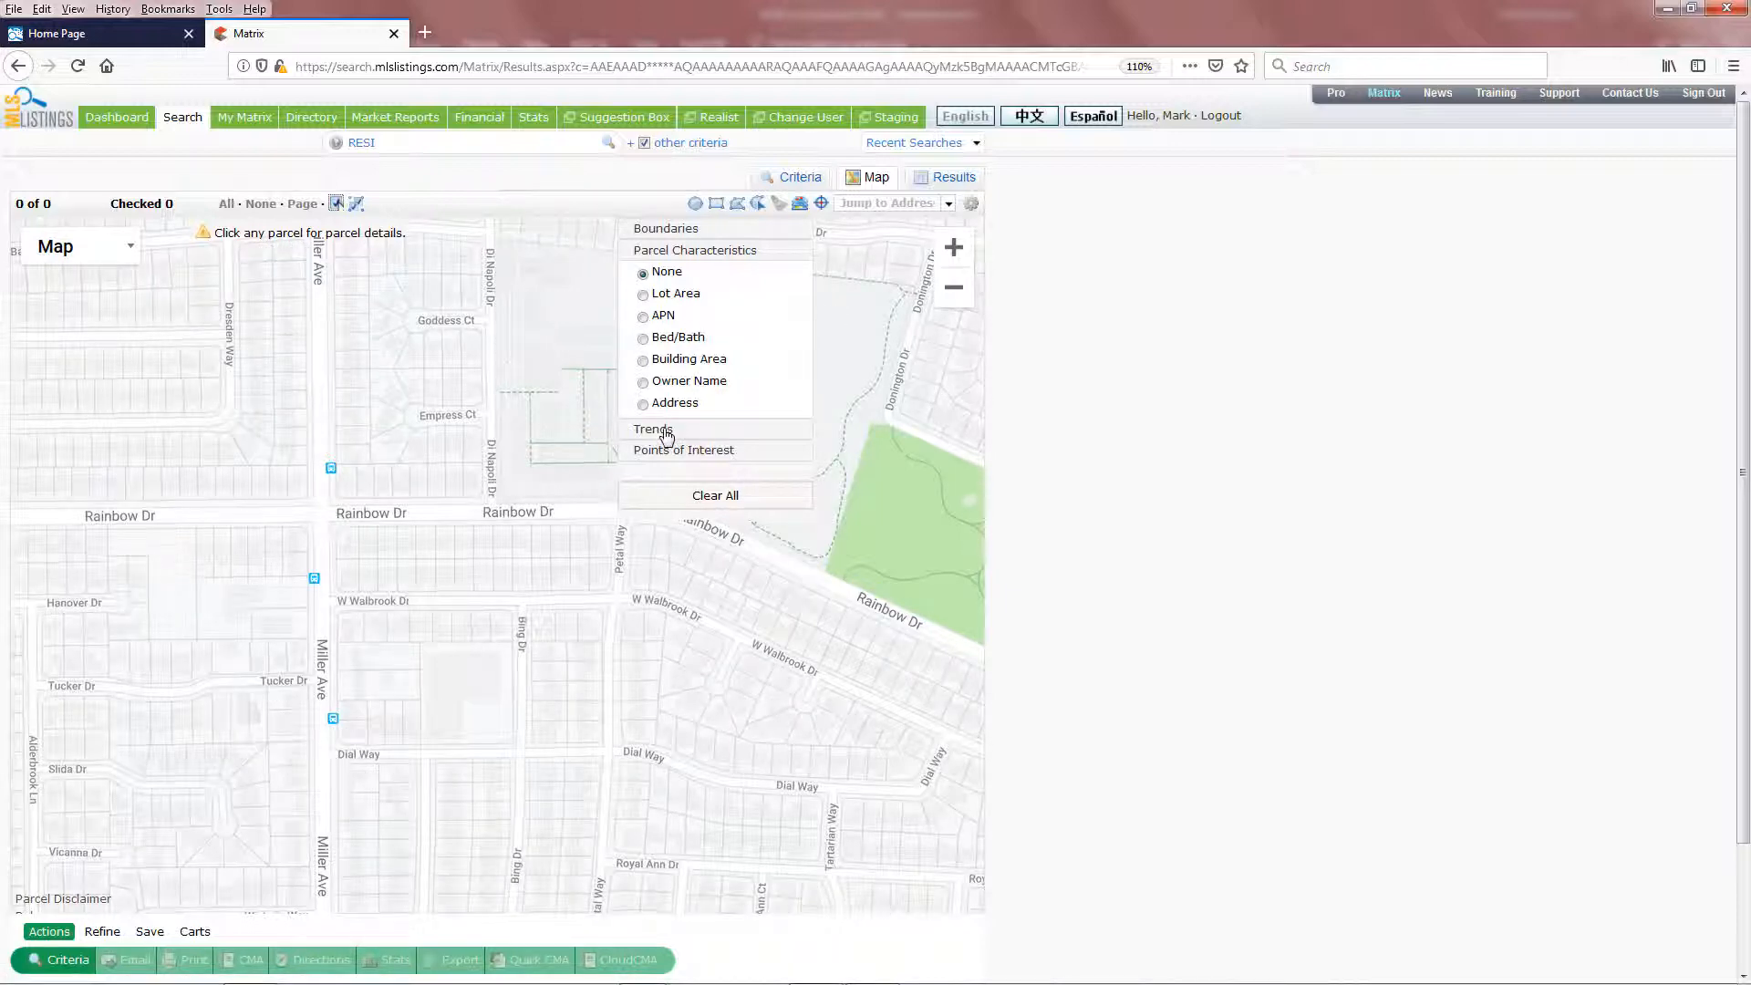
{"action": "left_click", "coordinate": [653, 427]}
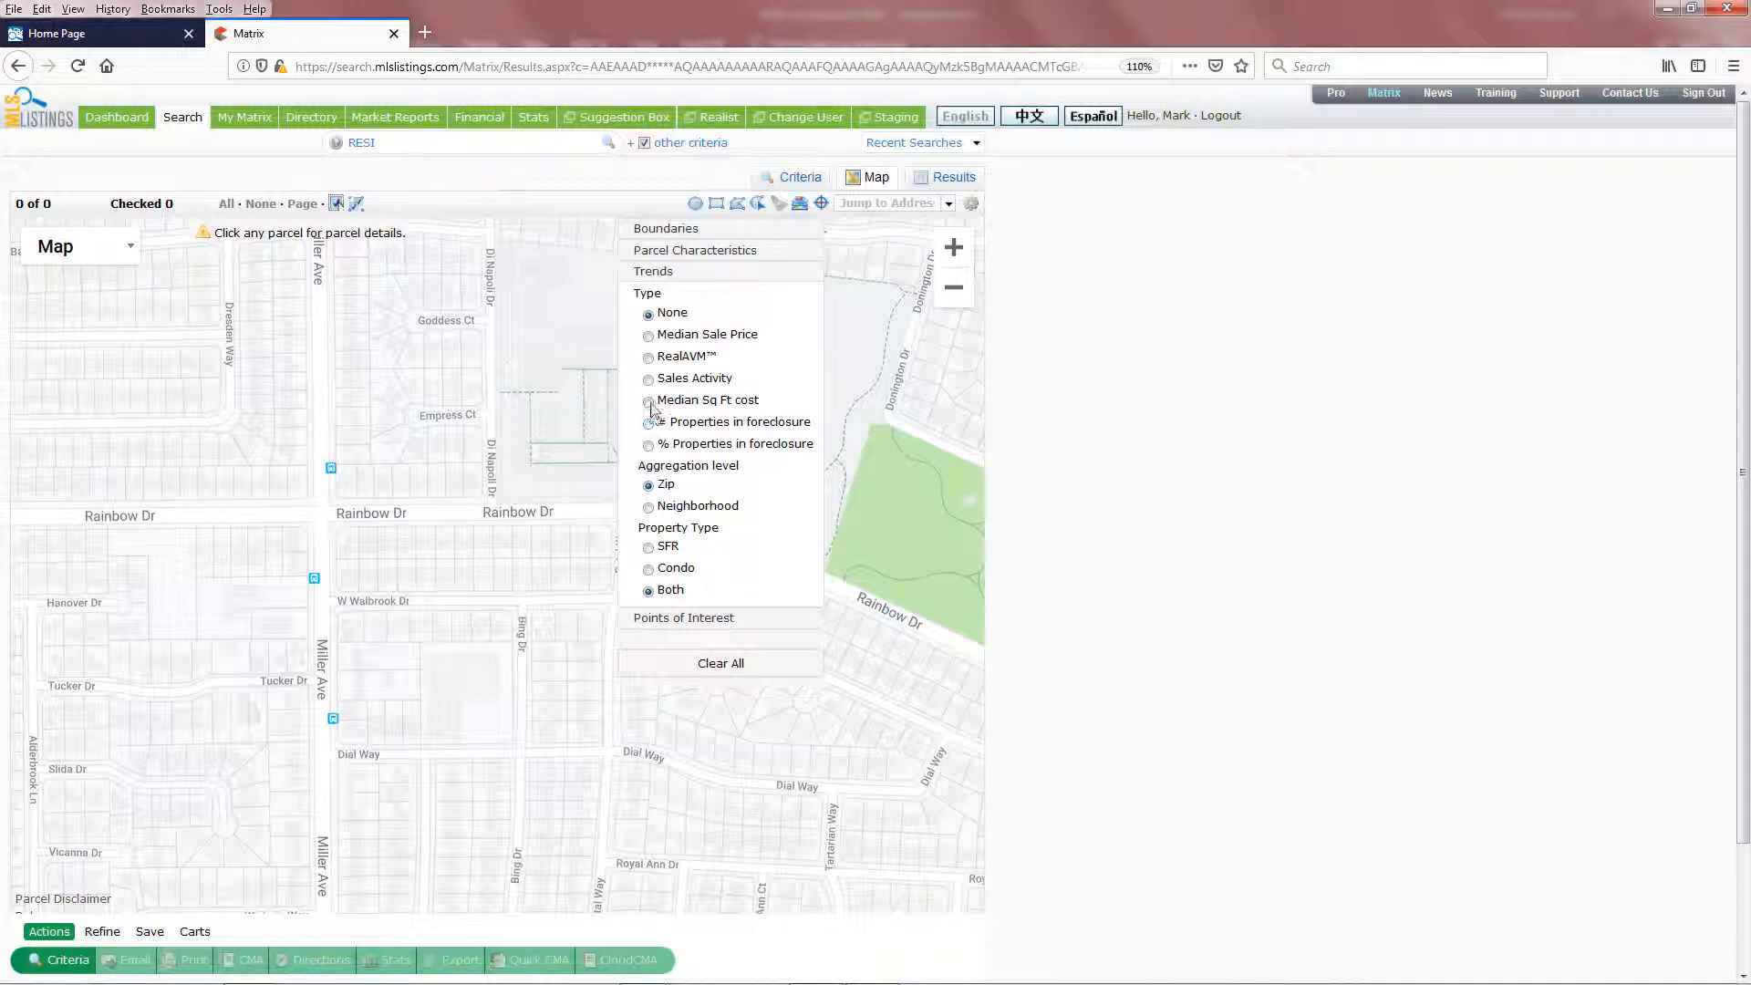
{"action": "left_click", "coordinate": [647, 334]}
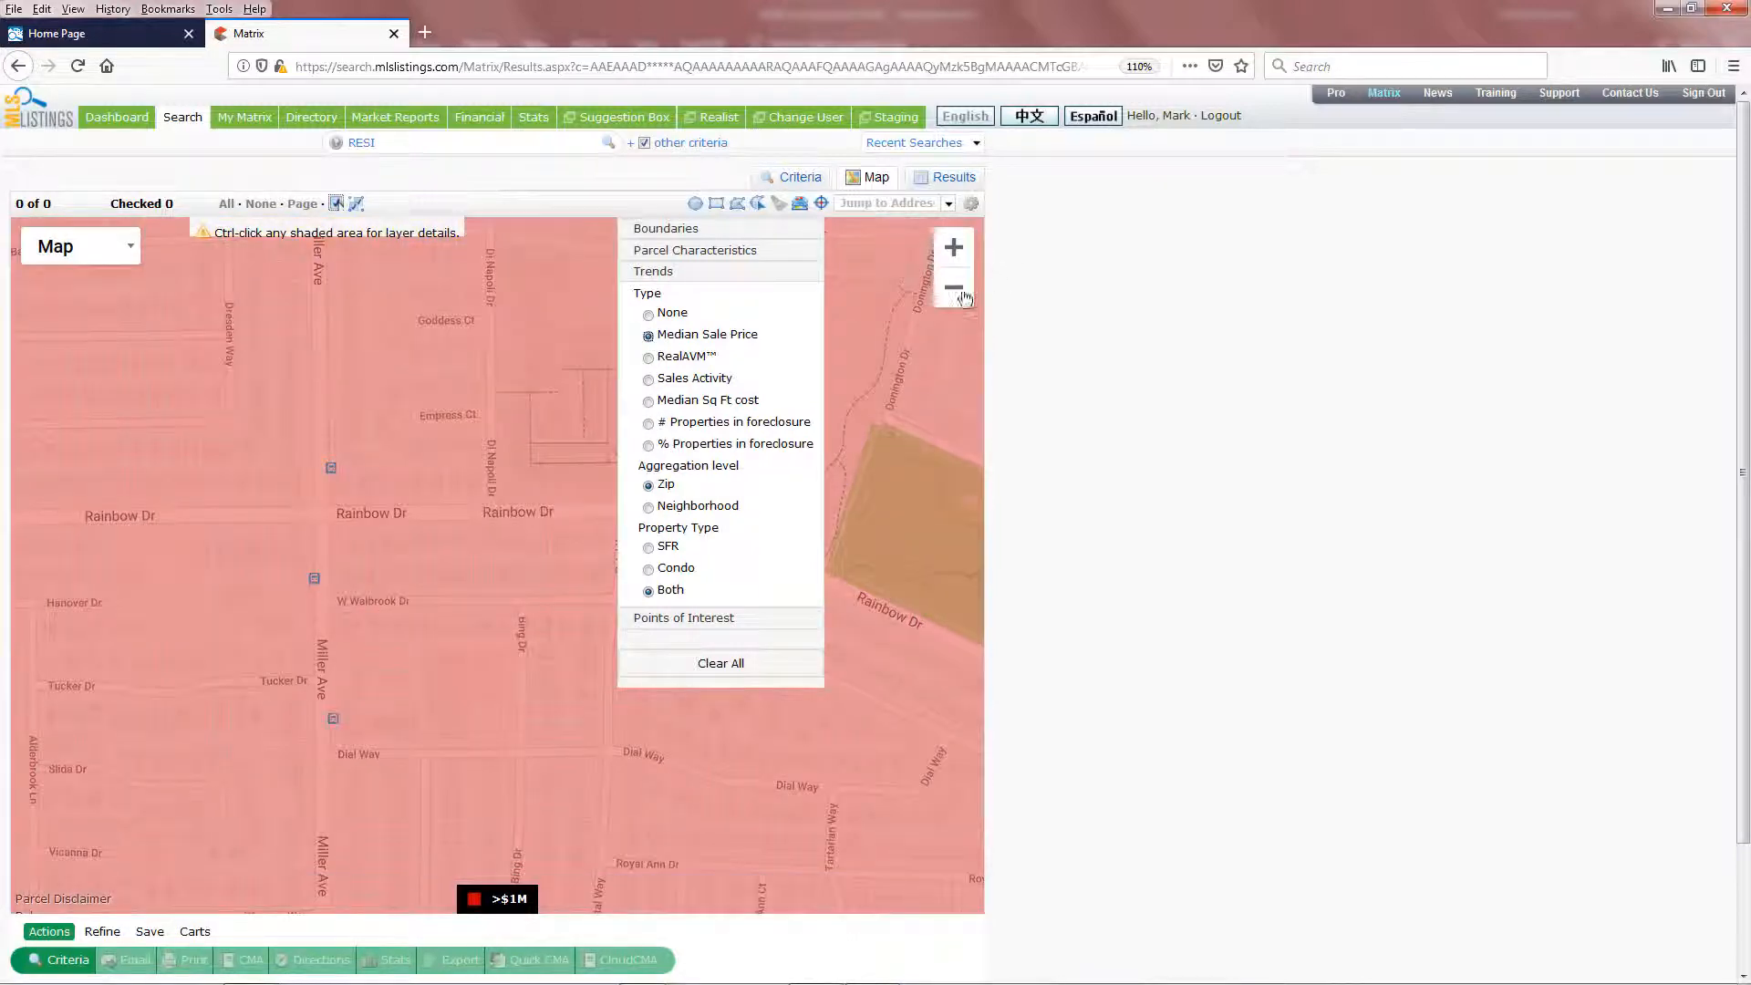
- Zoom out over West San Jose and show Fire and Police and Gas Stations points of interest
{"action": "left_click", "coordinate": [952, 290]}
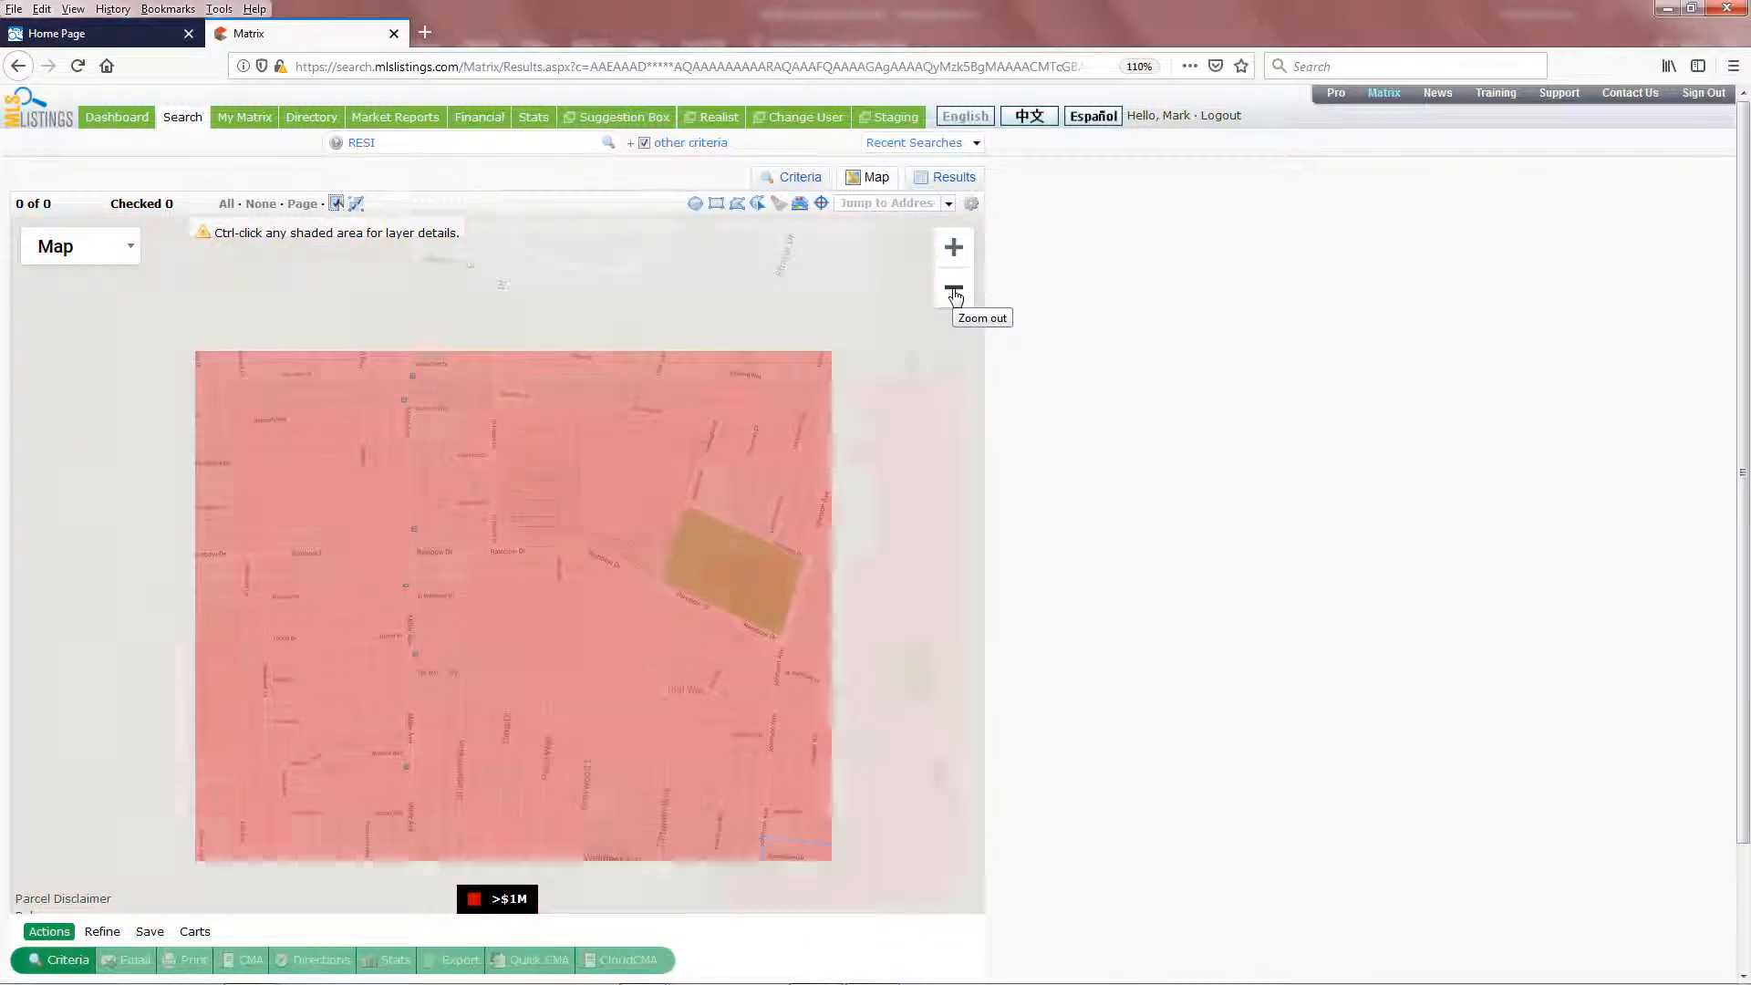
{"action": "left_click", "coordinate": [952, 292]}
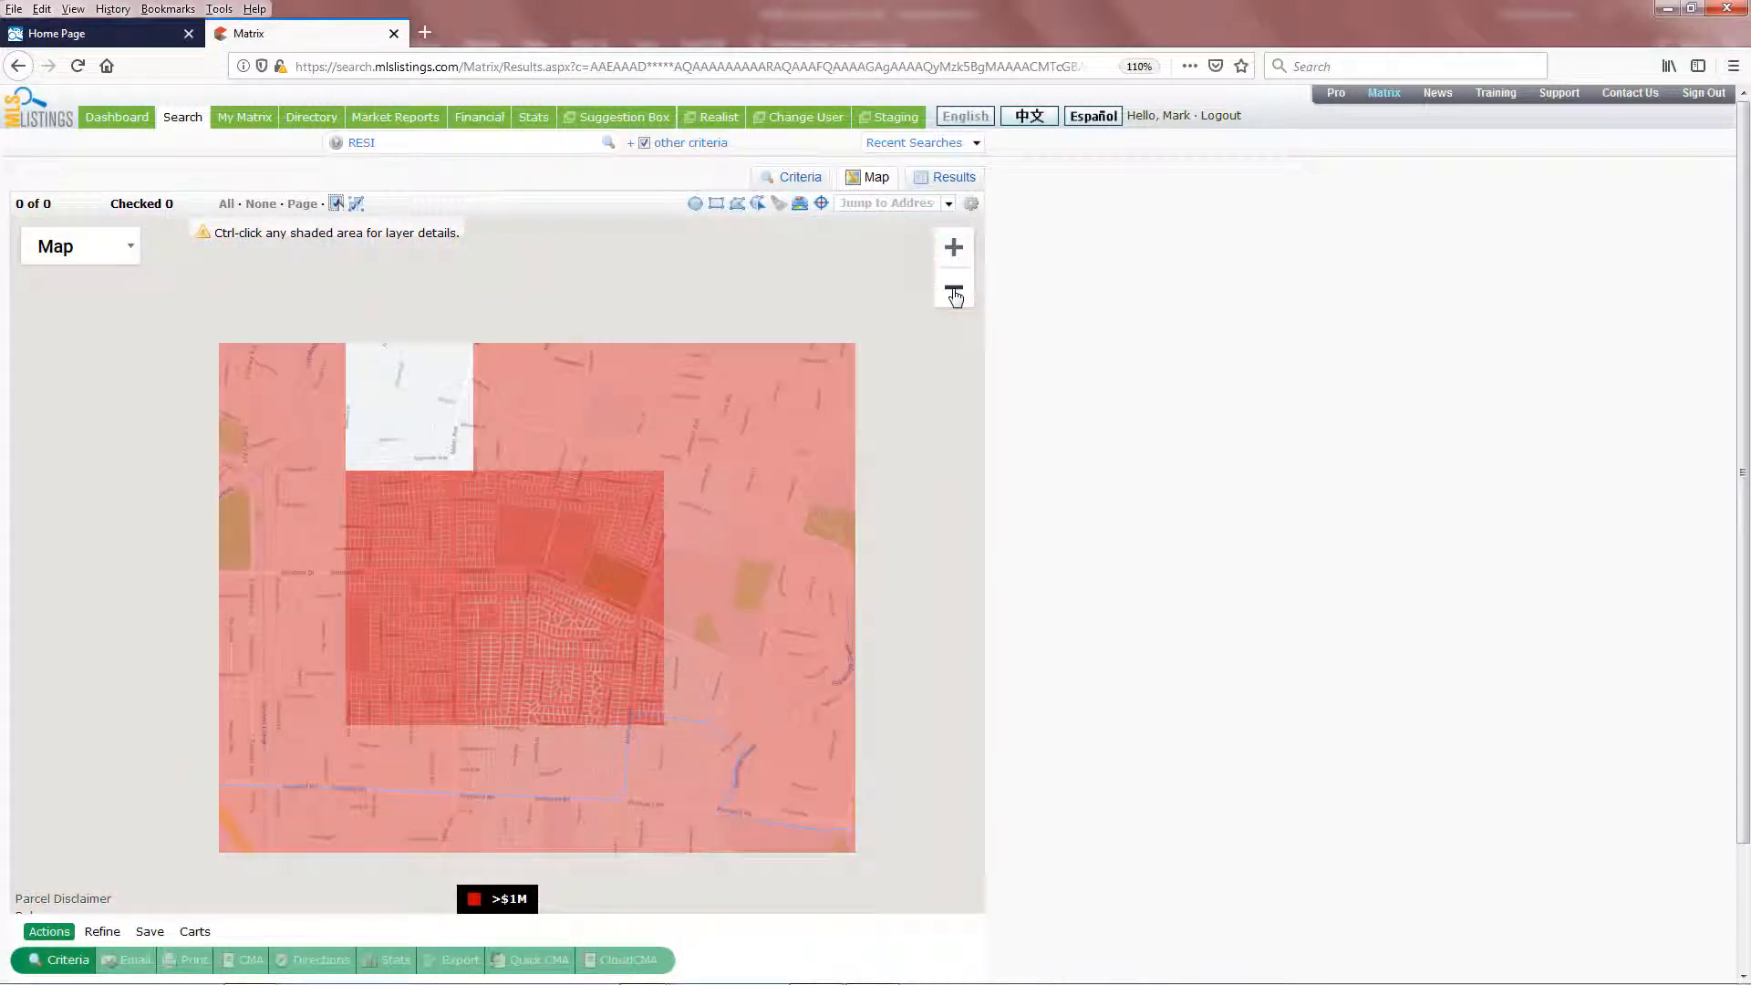
{"action": "left_click", "coordinate": [954, 294]}
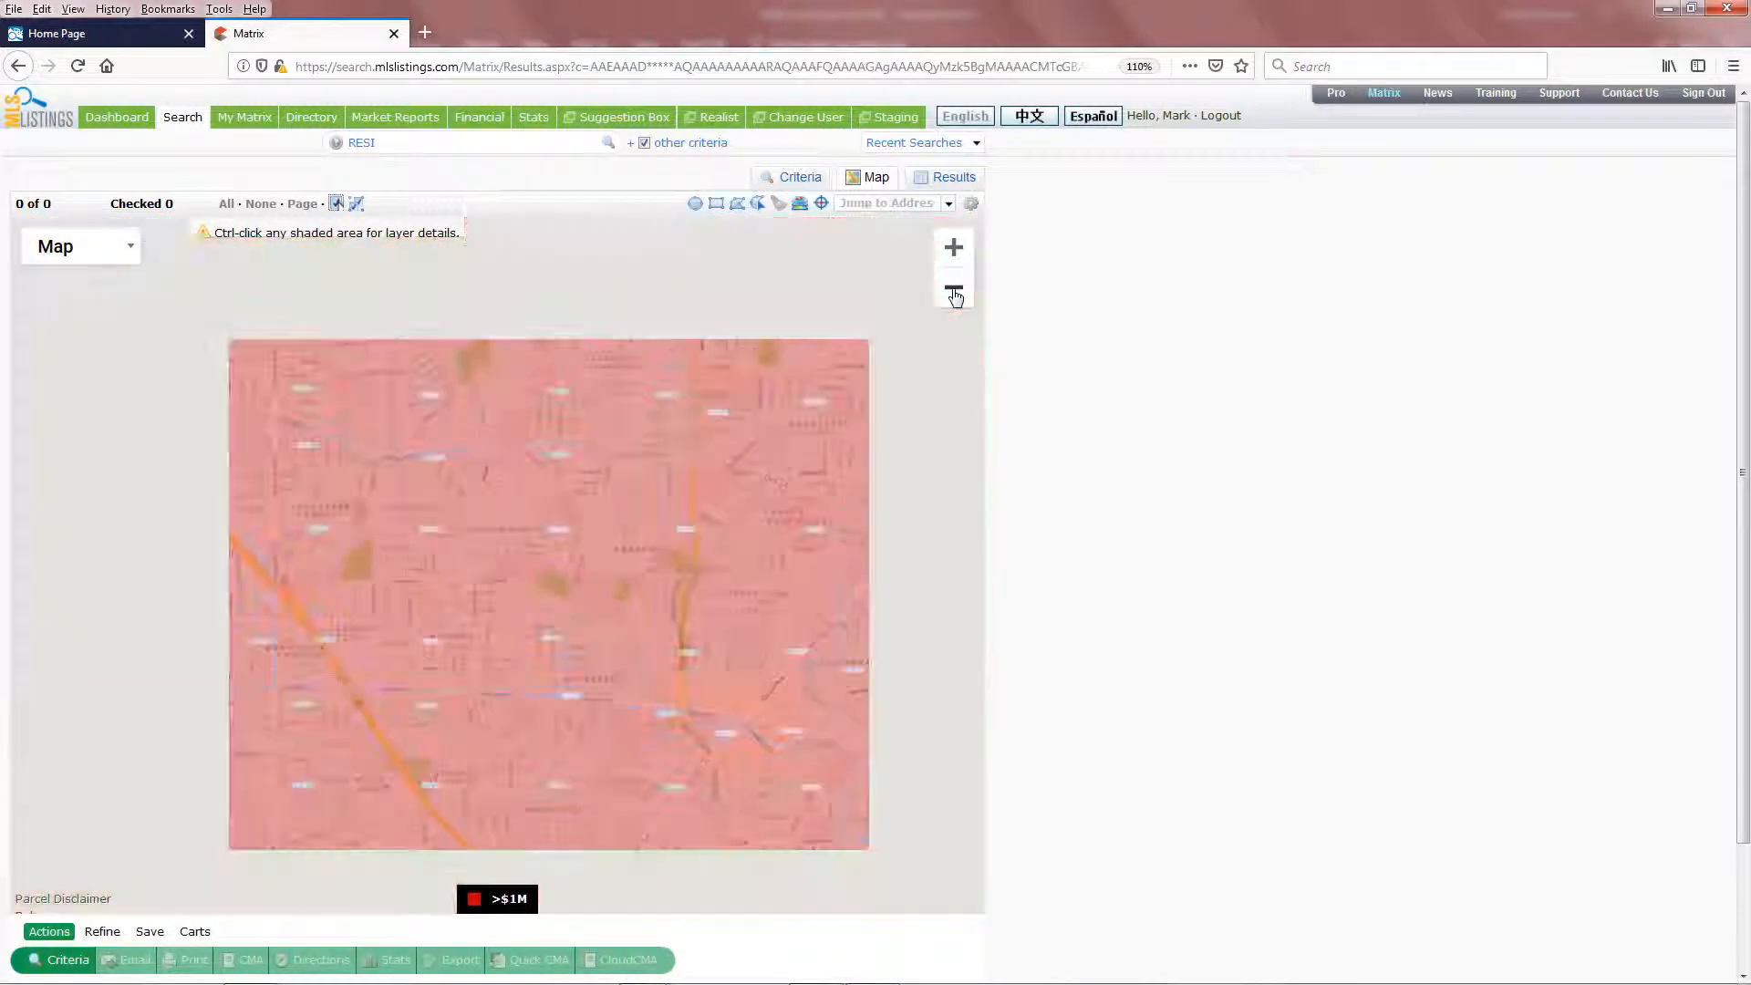
{"action": "left_click", "coordinate": [952, 293]}
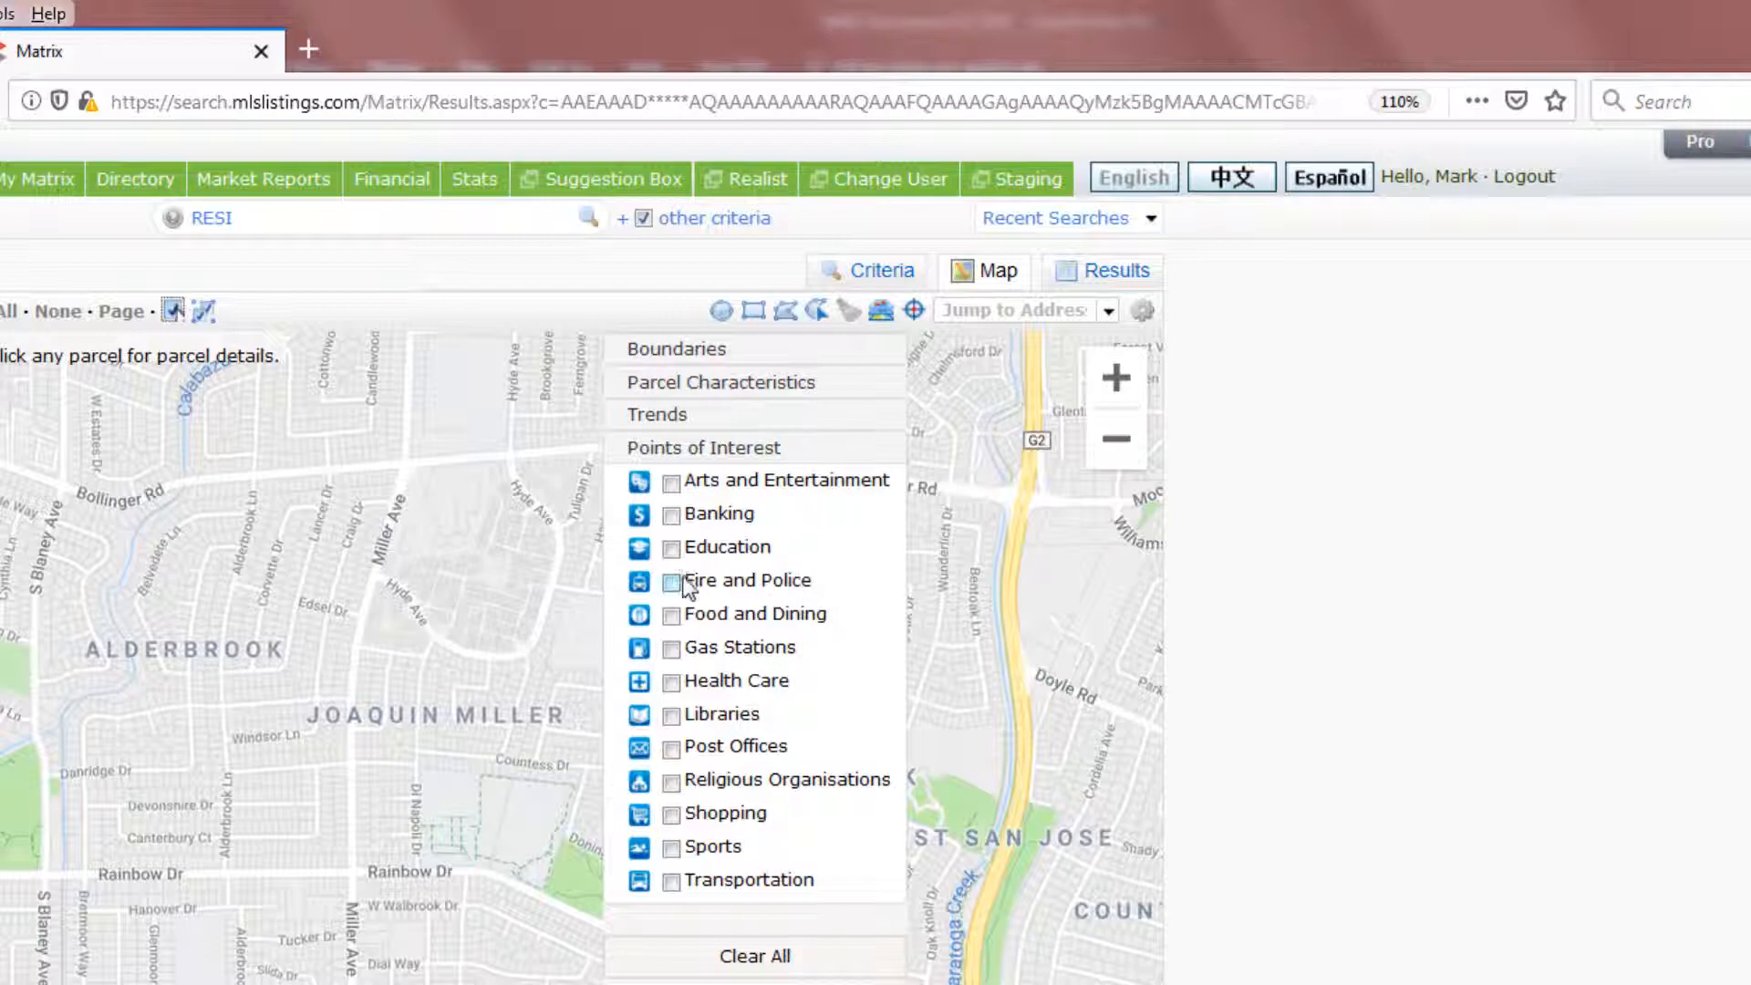
{"action": "left_click", "coordinate": [671, 580]}
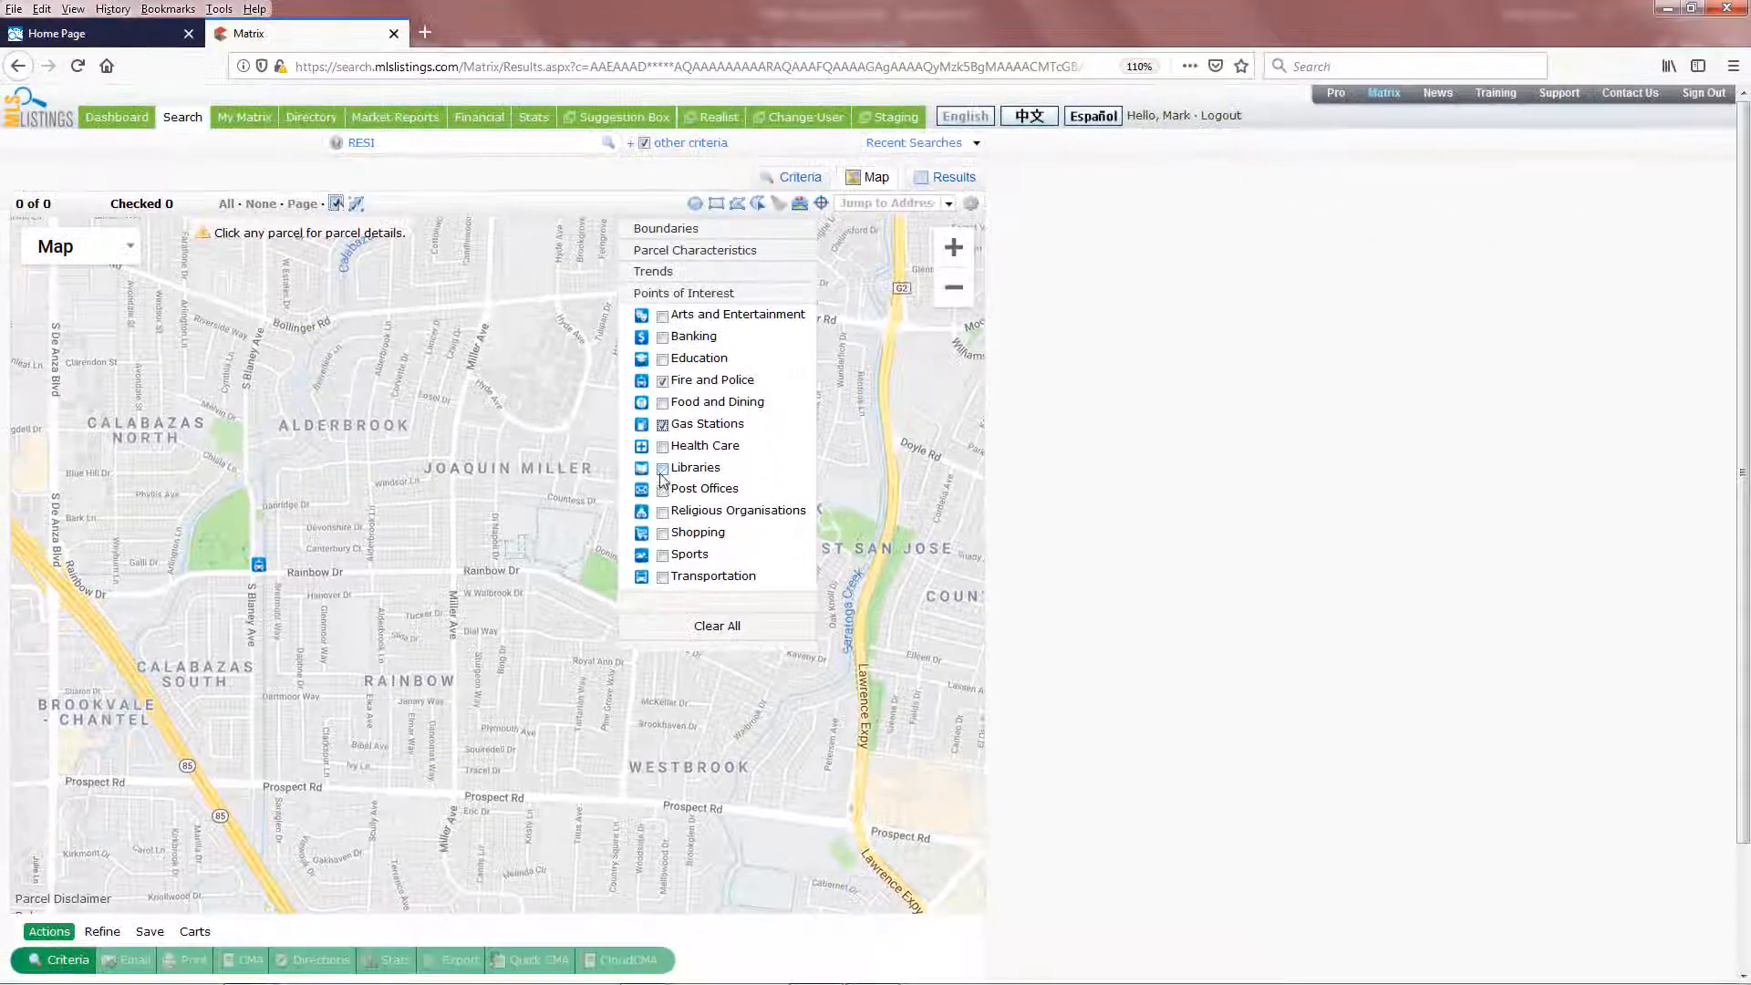
{"action": "left_click", "coordinate": [662, 489]}
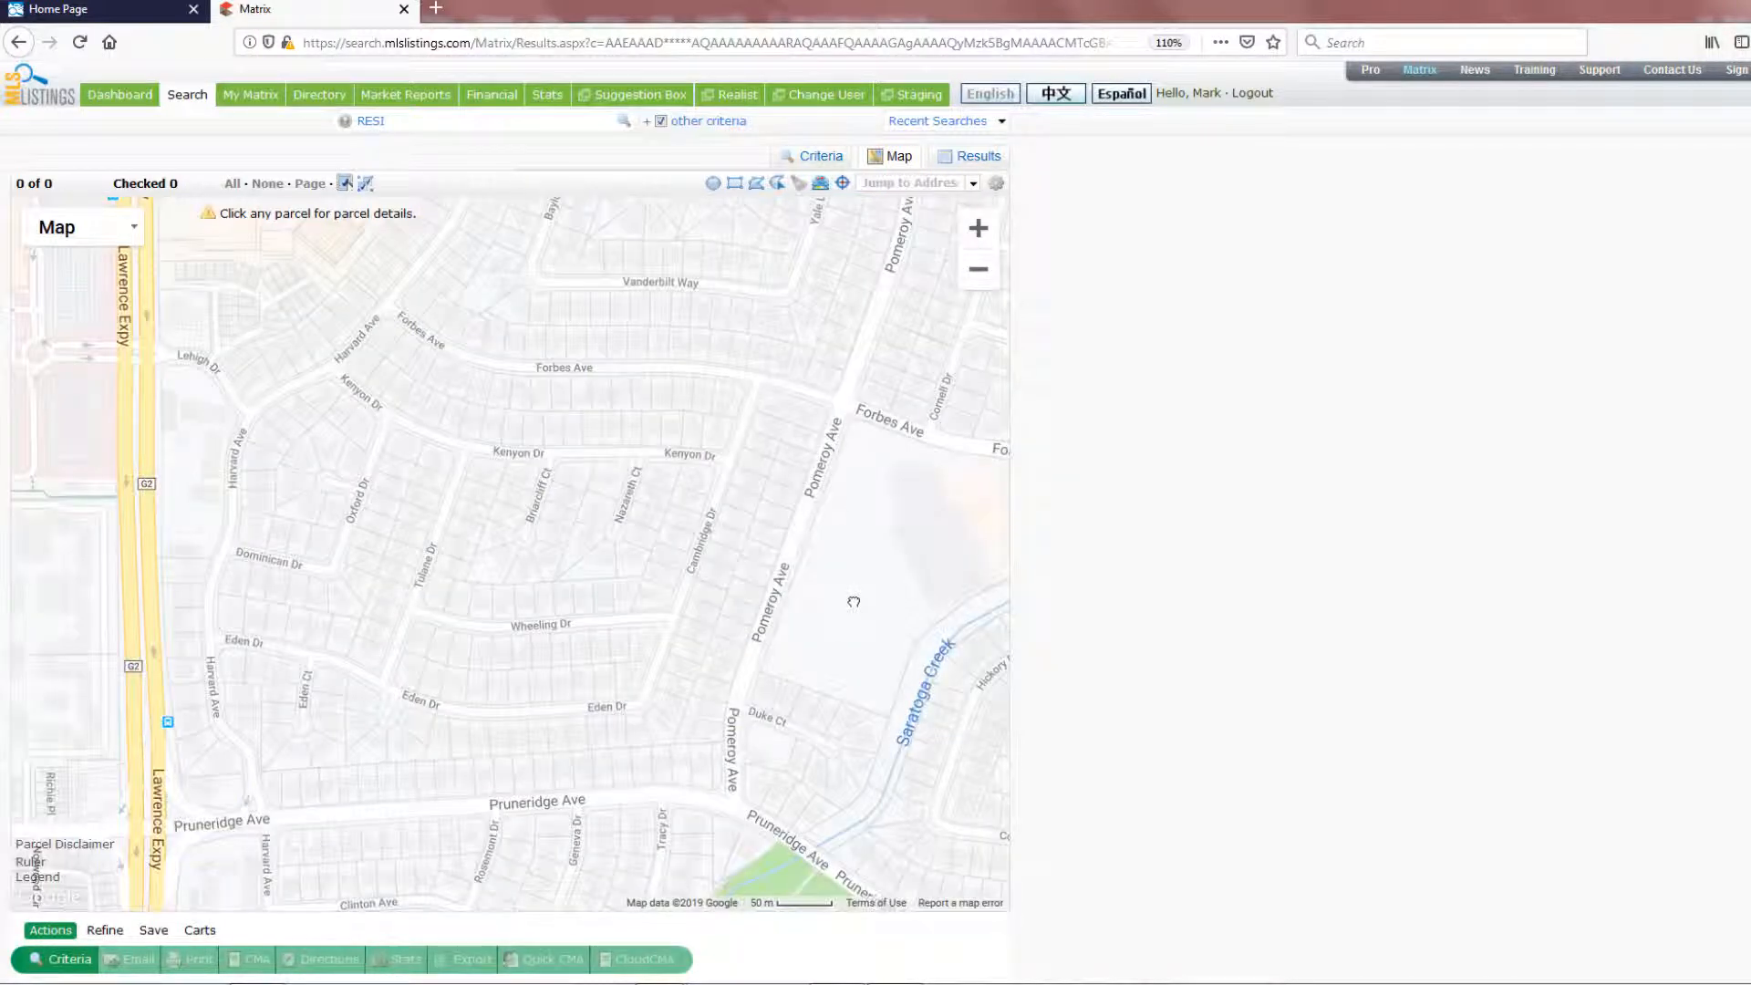
{"action": "mouse_move", "coordinate": [575, 625]}
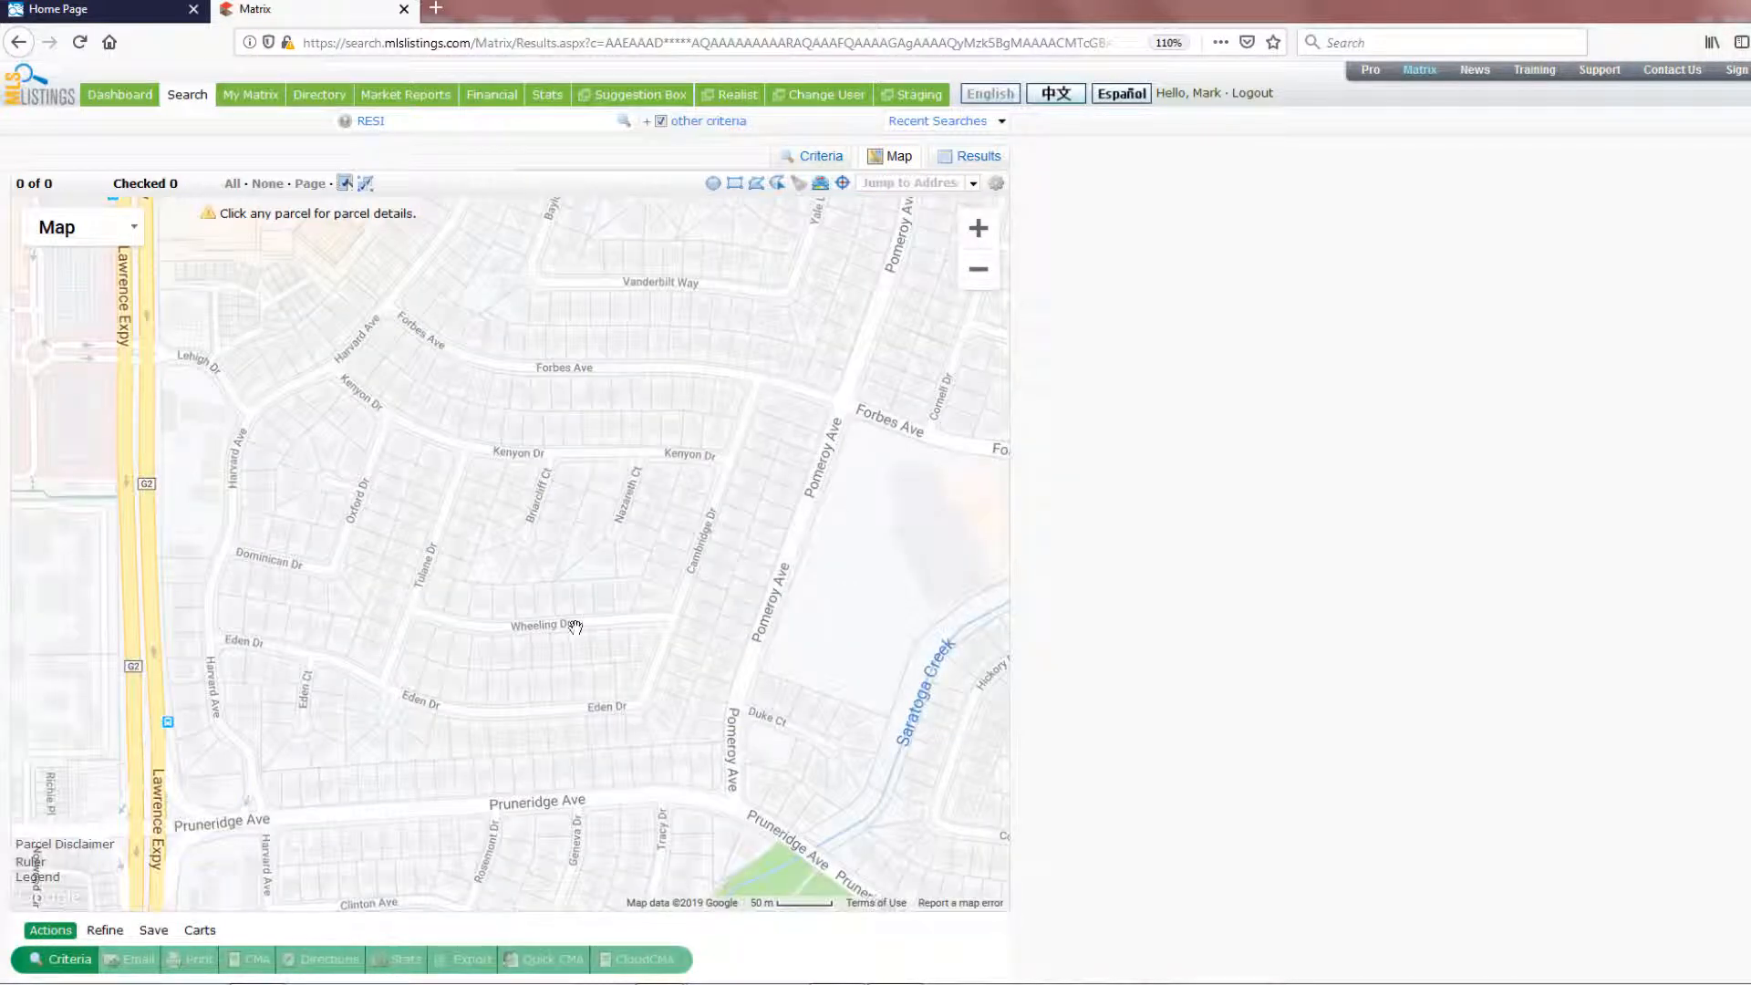
{"action": "mouse_move", "coordinate": [503, 655]}
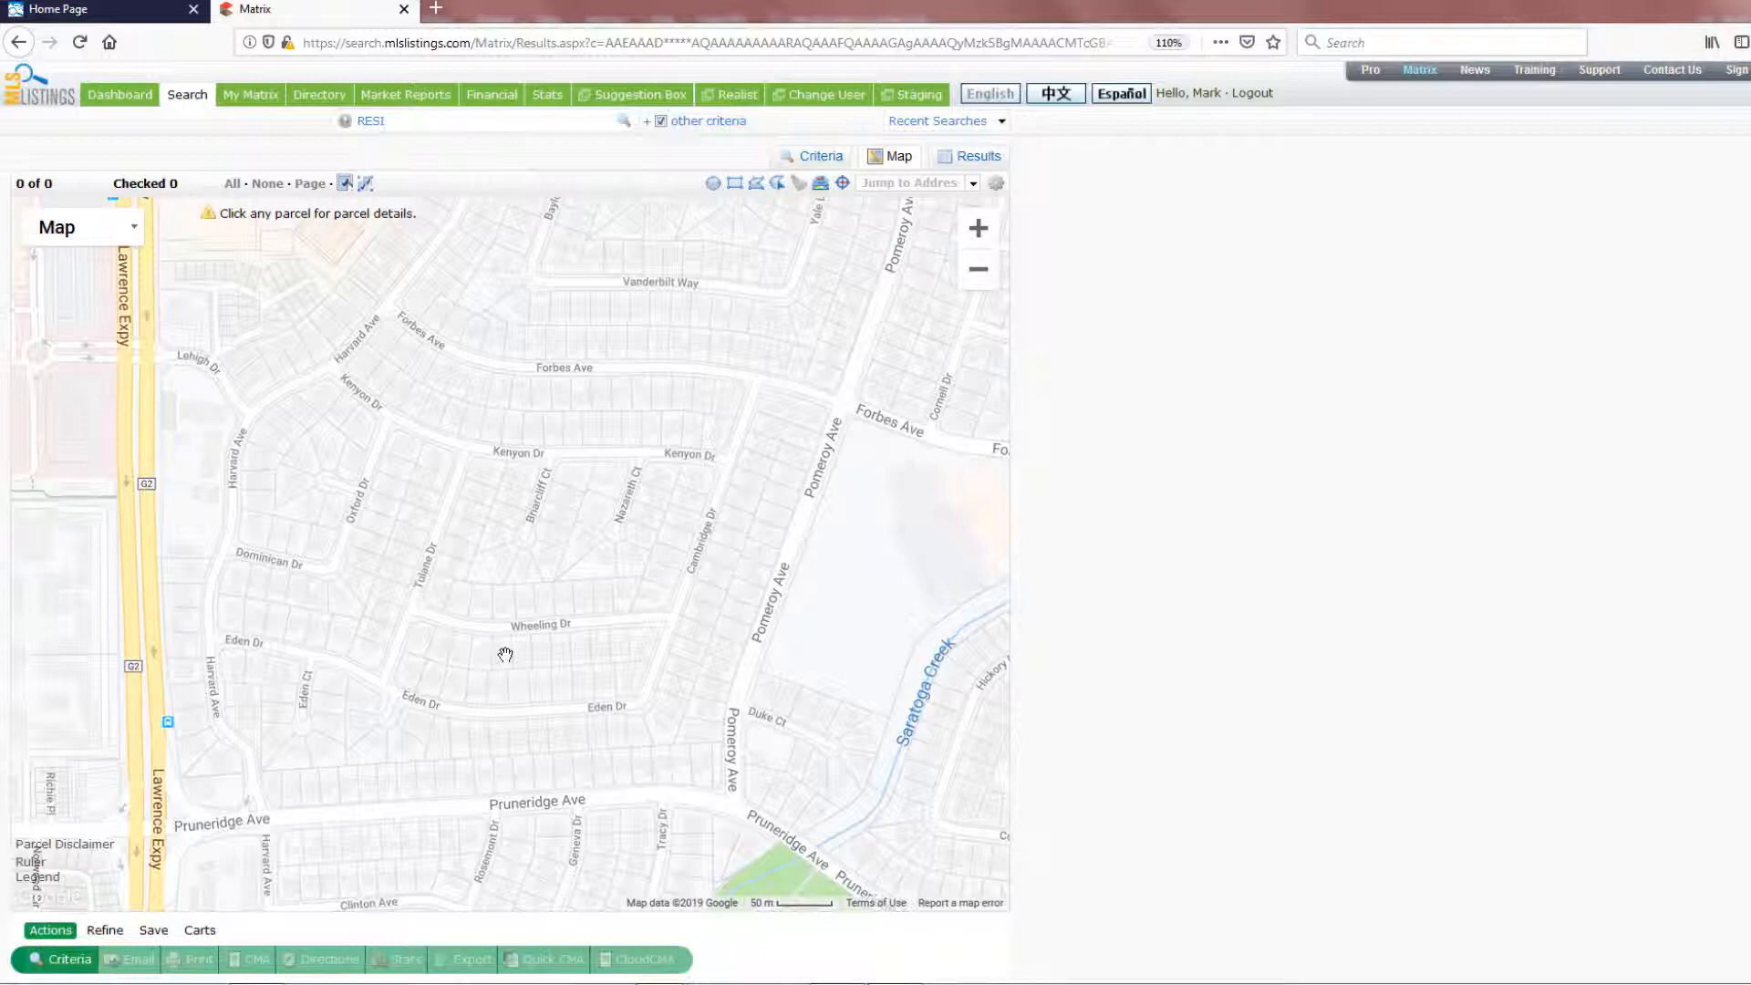
- View lot dimensions for a Wheeling Dr parcel, then move the map toward Silver Creek
{"action": "left_click", "coordinate": [501, 653]}
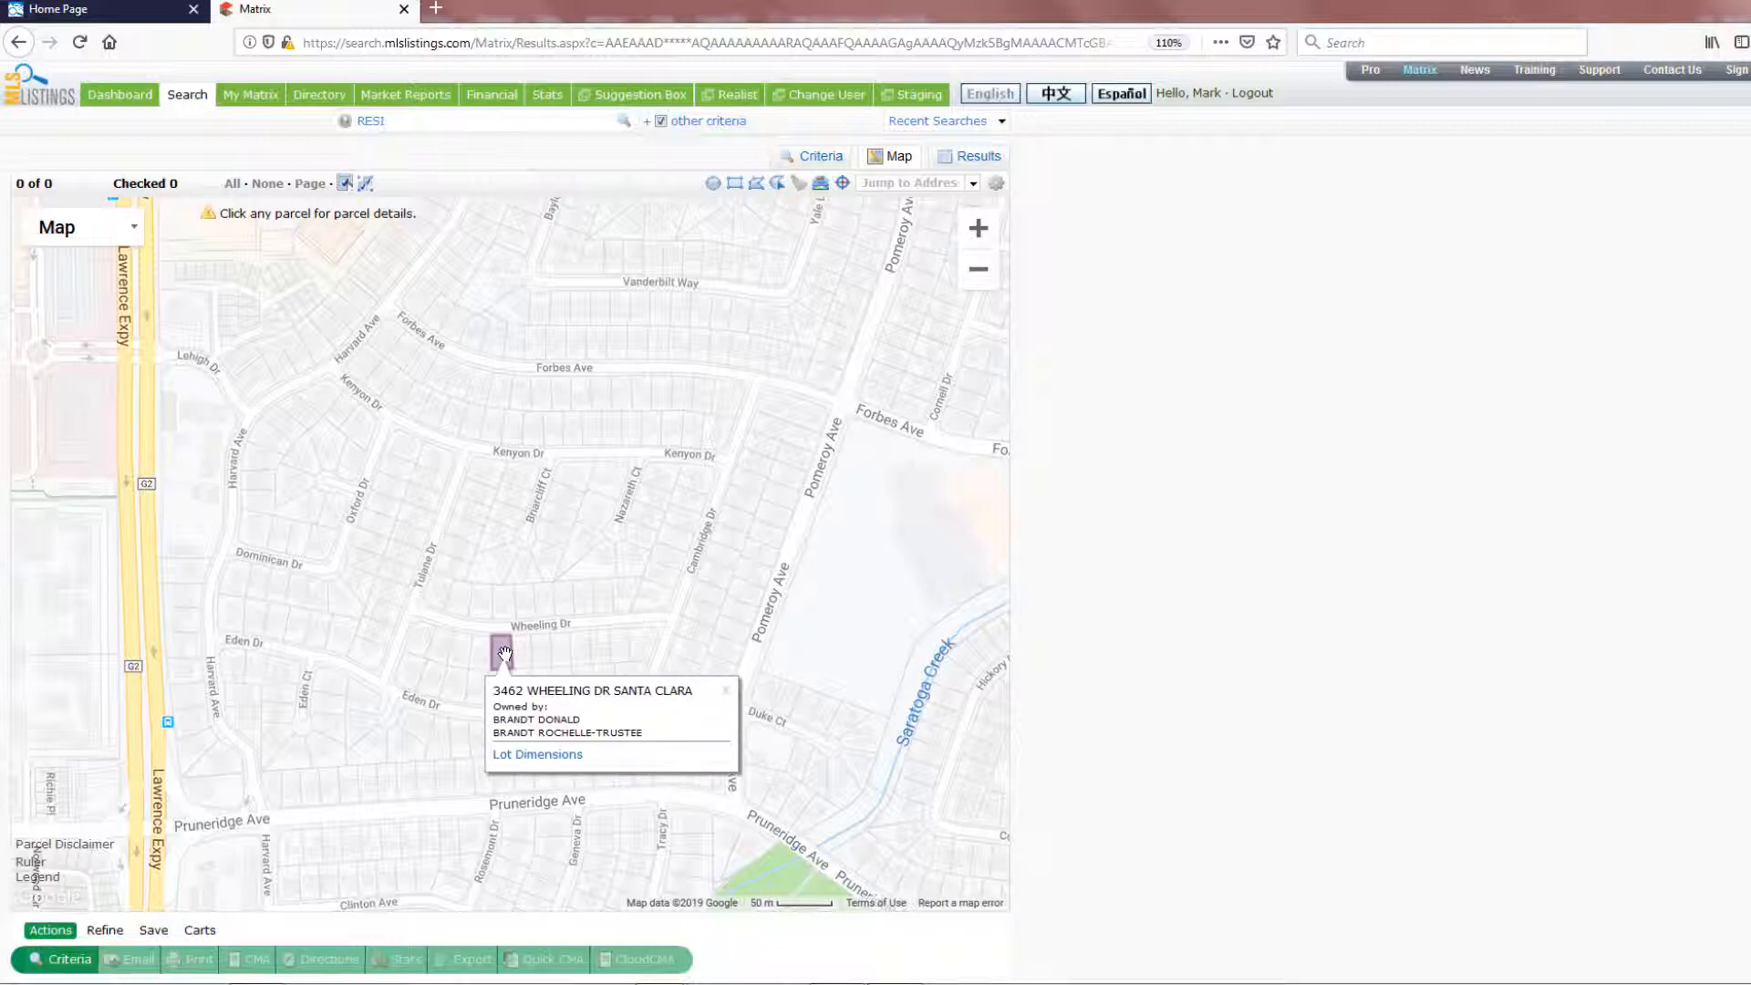
{"action": "mouse_move", "coordinate": [667, 713]}
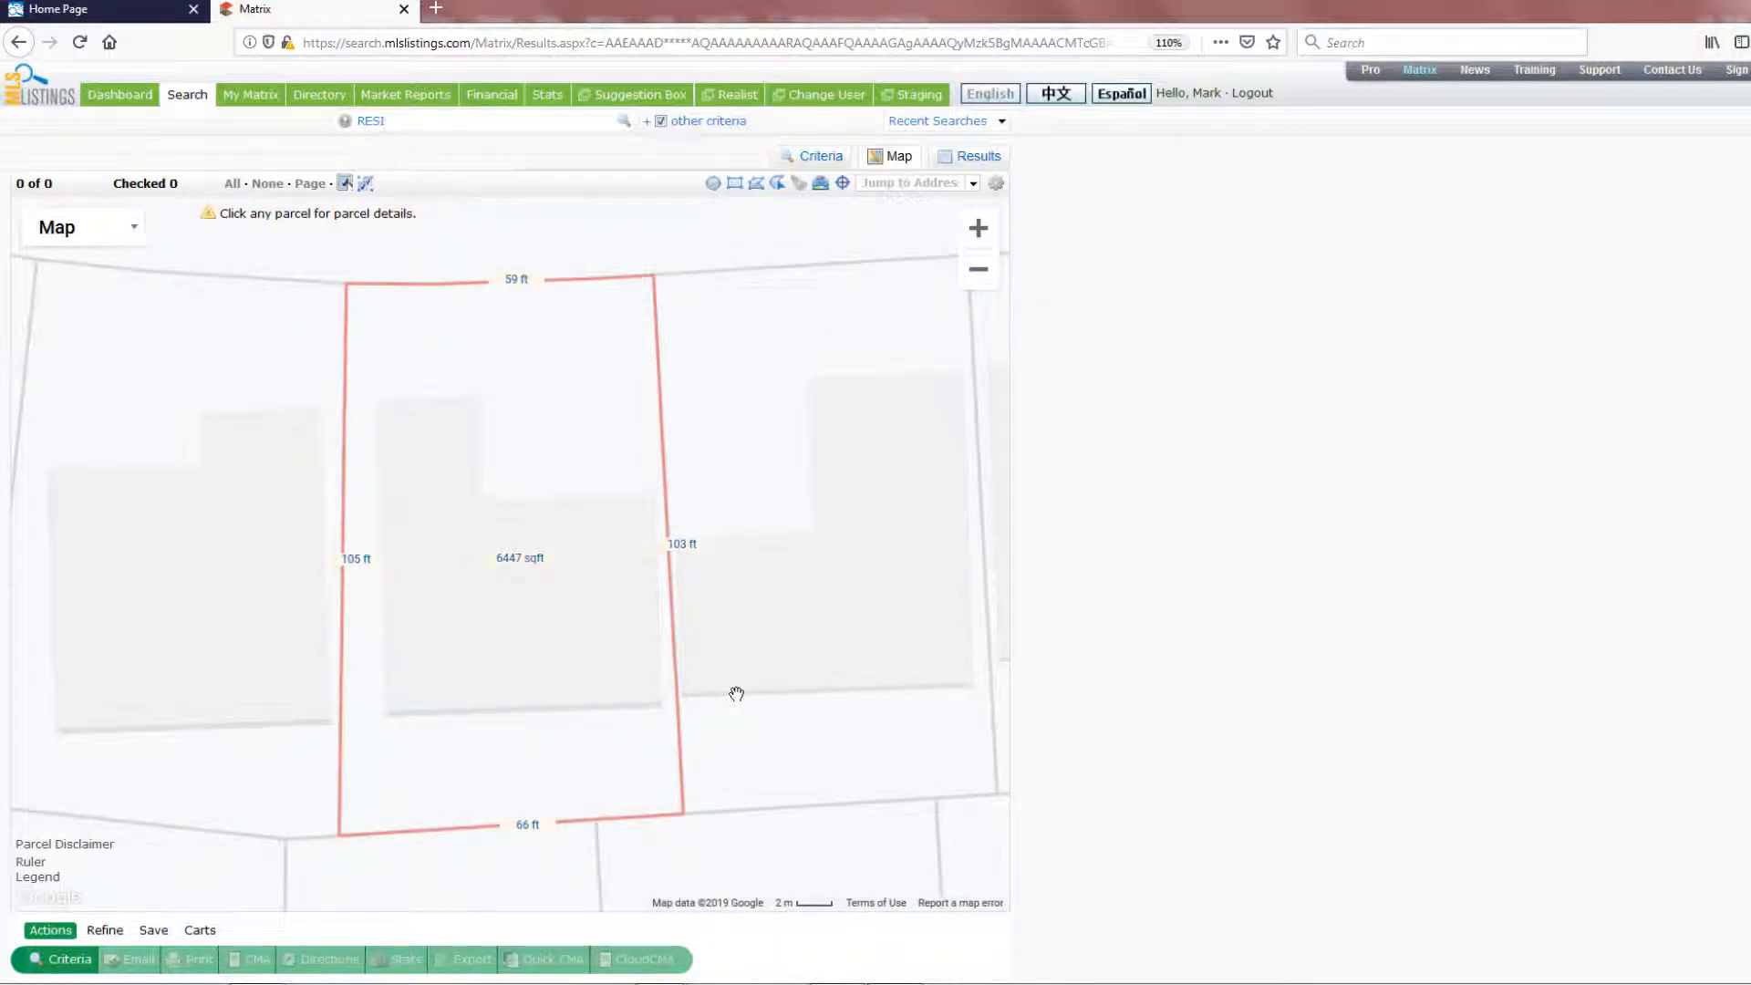
{"action": "left_click", "coordinate": [976, 270]}
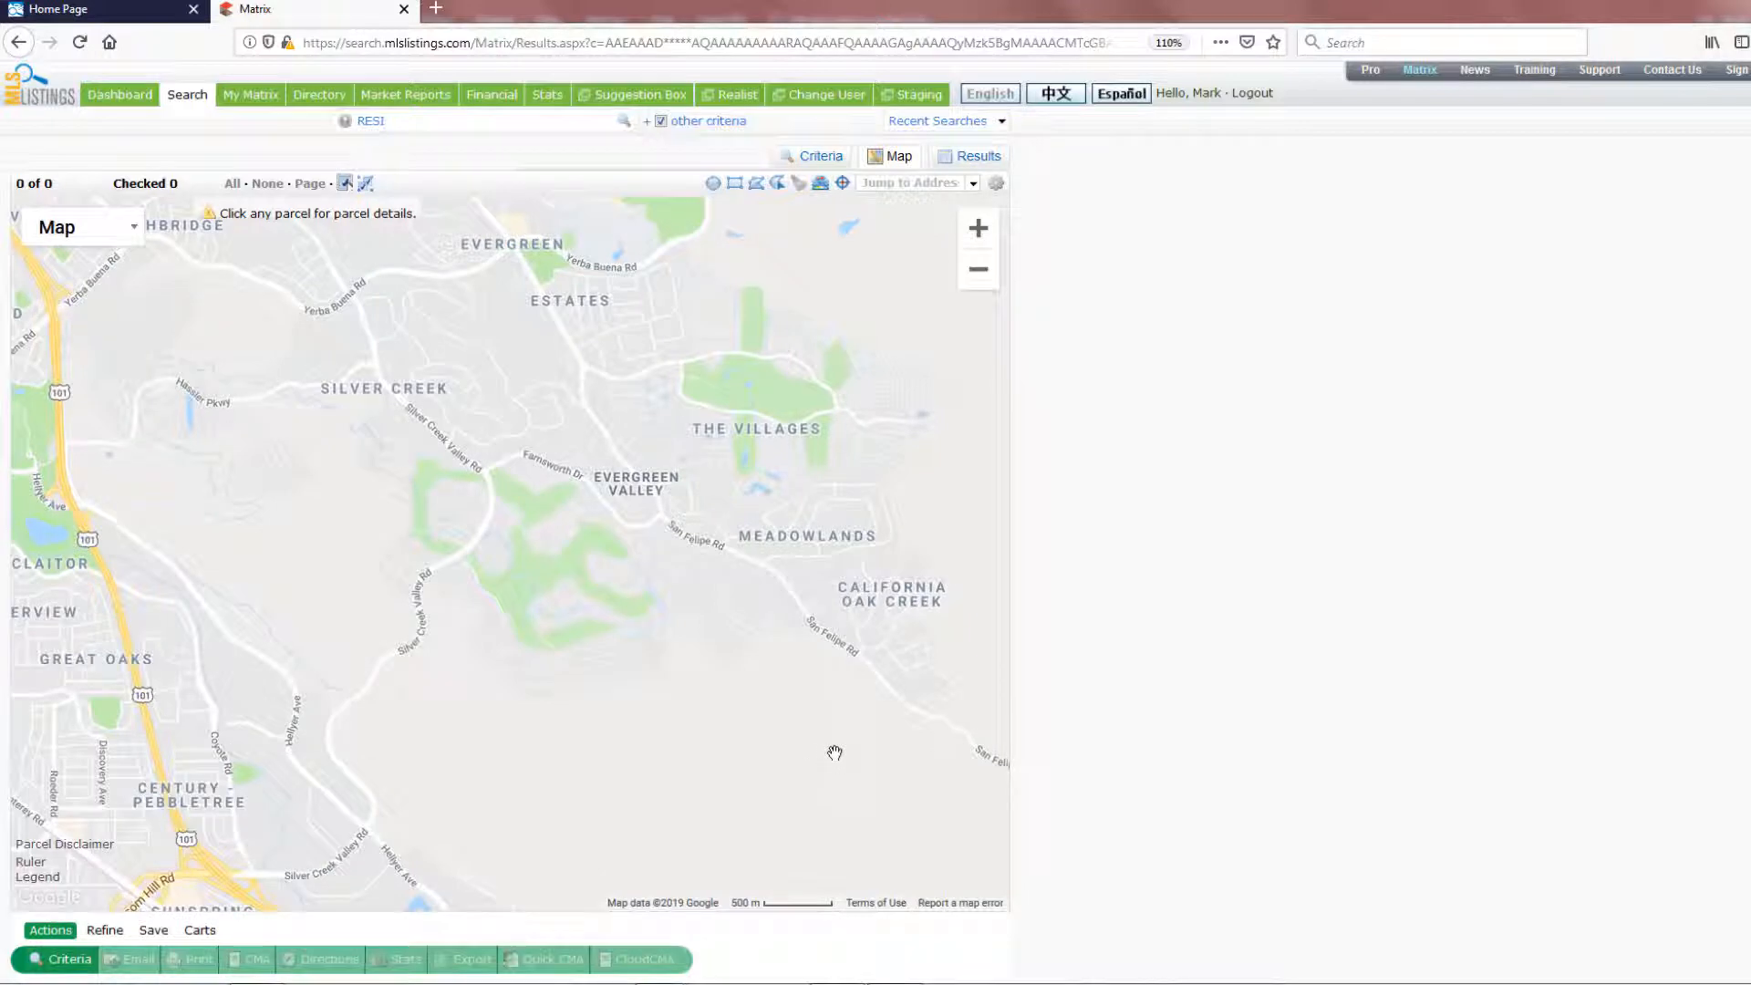
{"action": "mouse_move", "coordinate": [832, 754]}
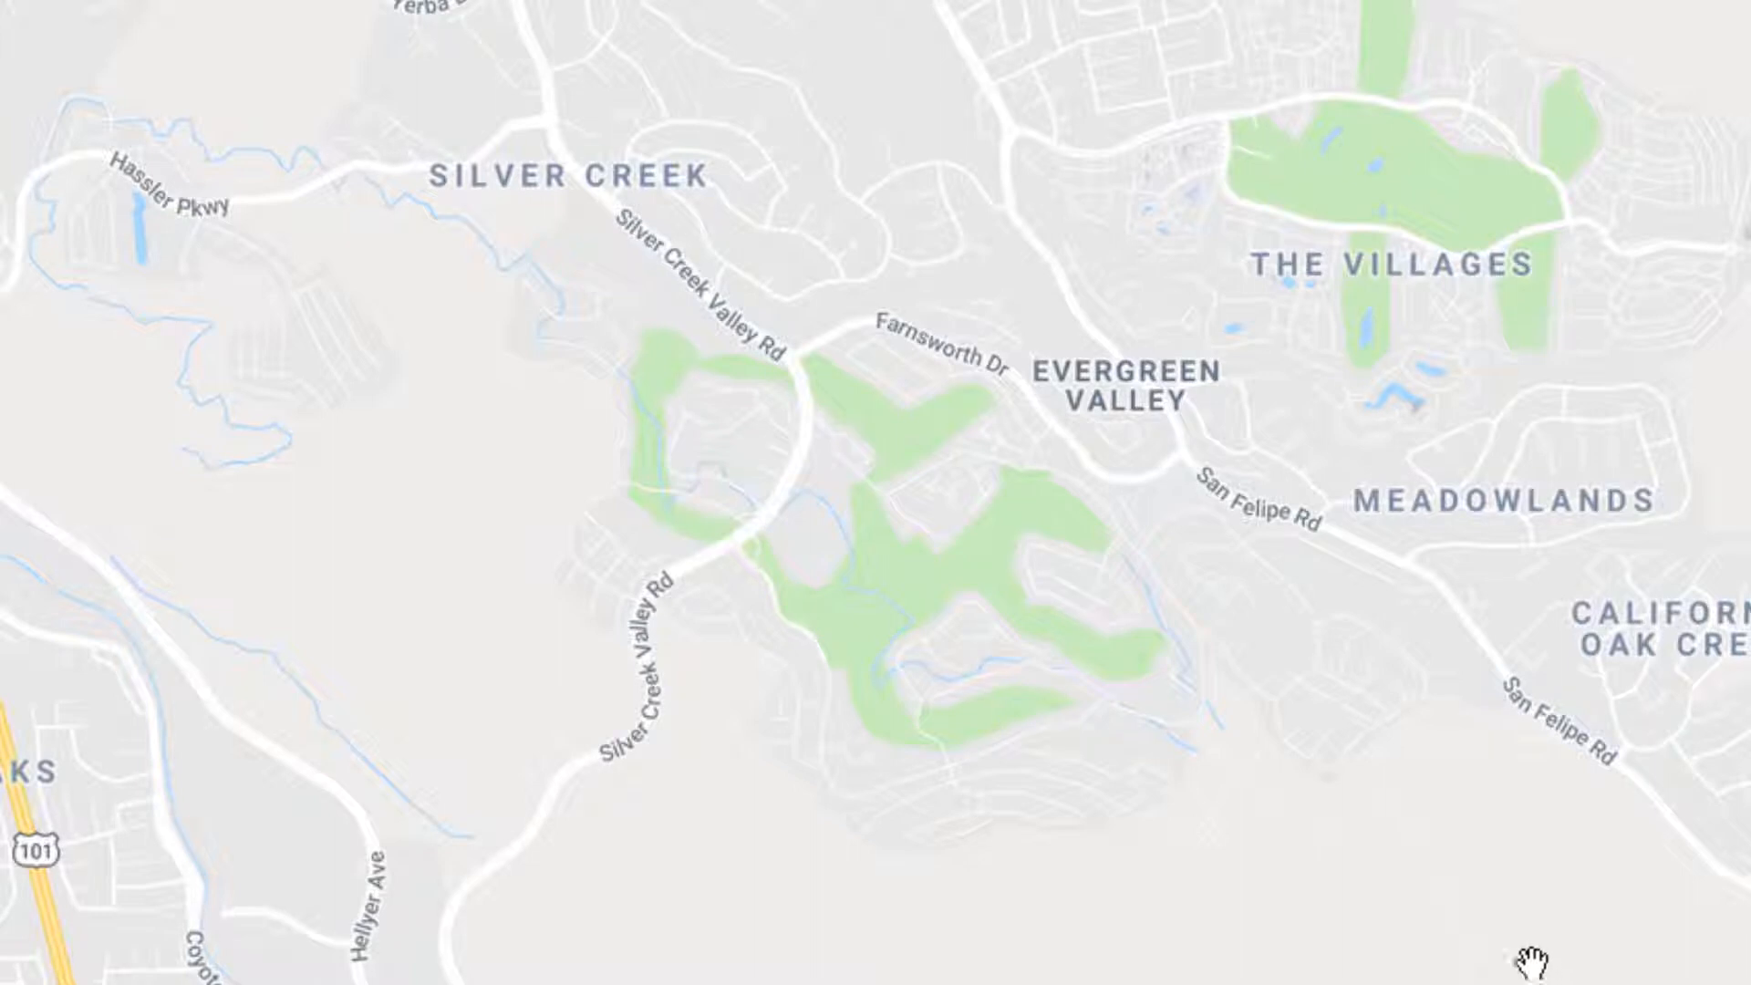
{"action": "mouse_move", "coordinate": [917, 589]}
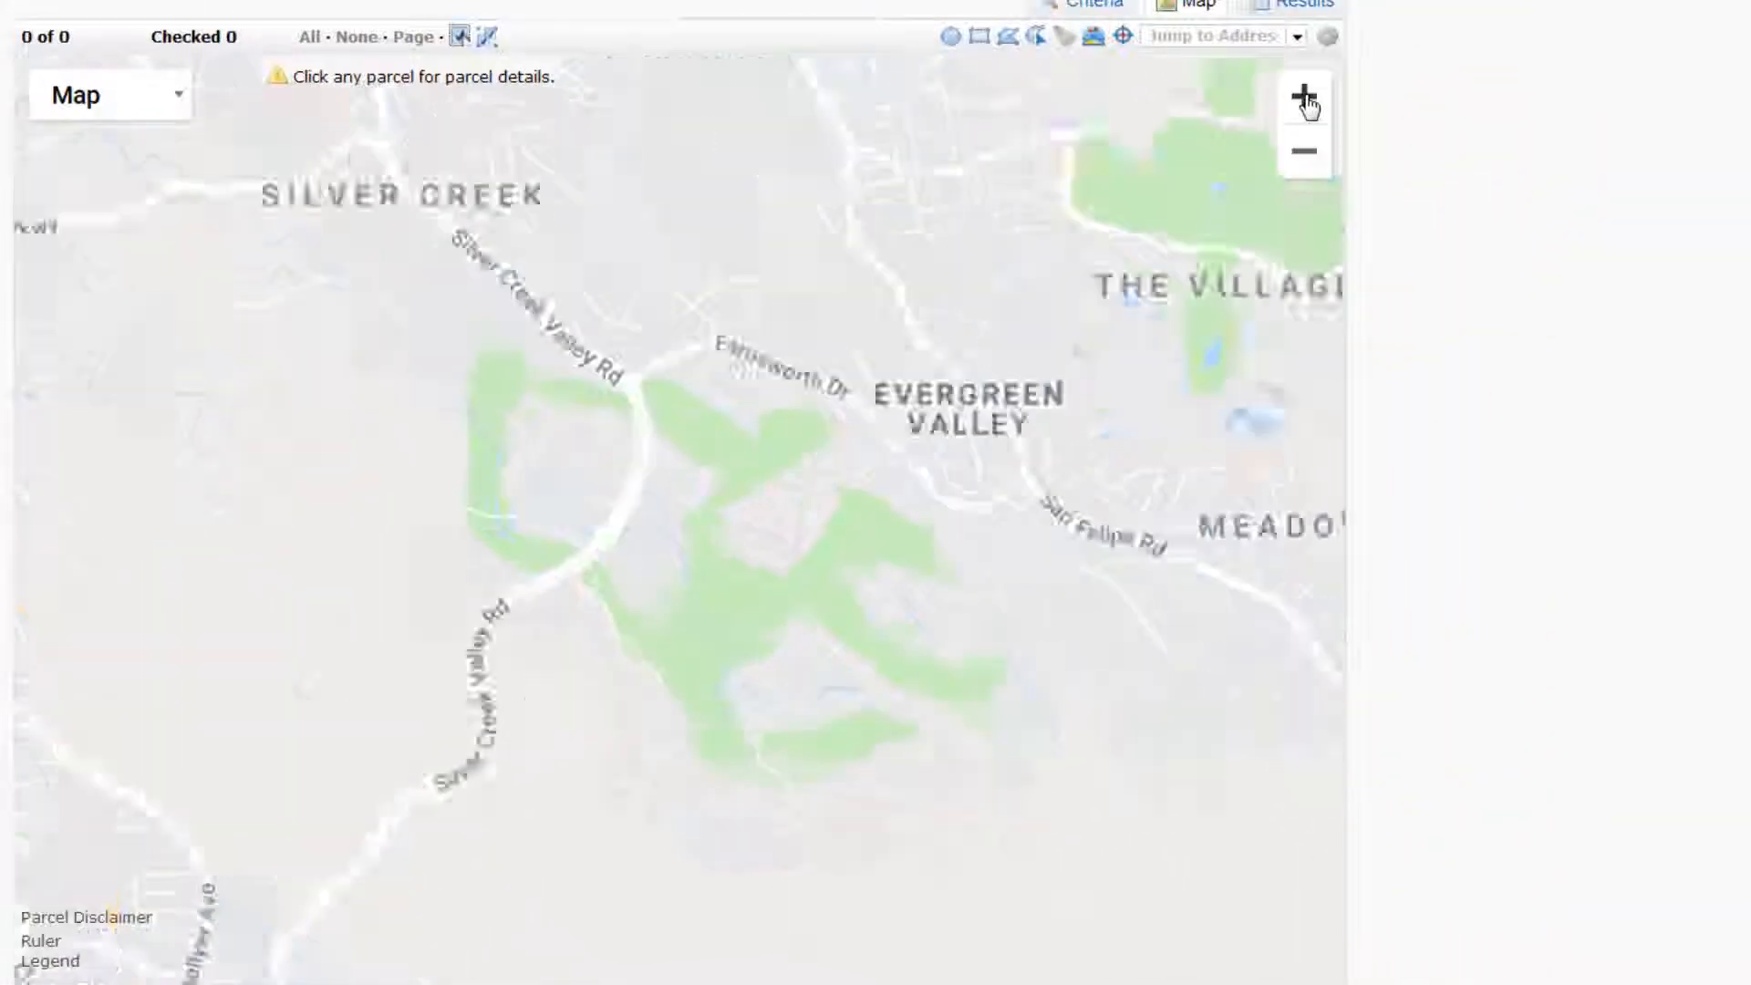
- Zoom in on Silver Creek and extend the polygon outline east and up along San Felipe Rd
{"action": "left_click", "coordinate": [1303, 95]}
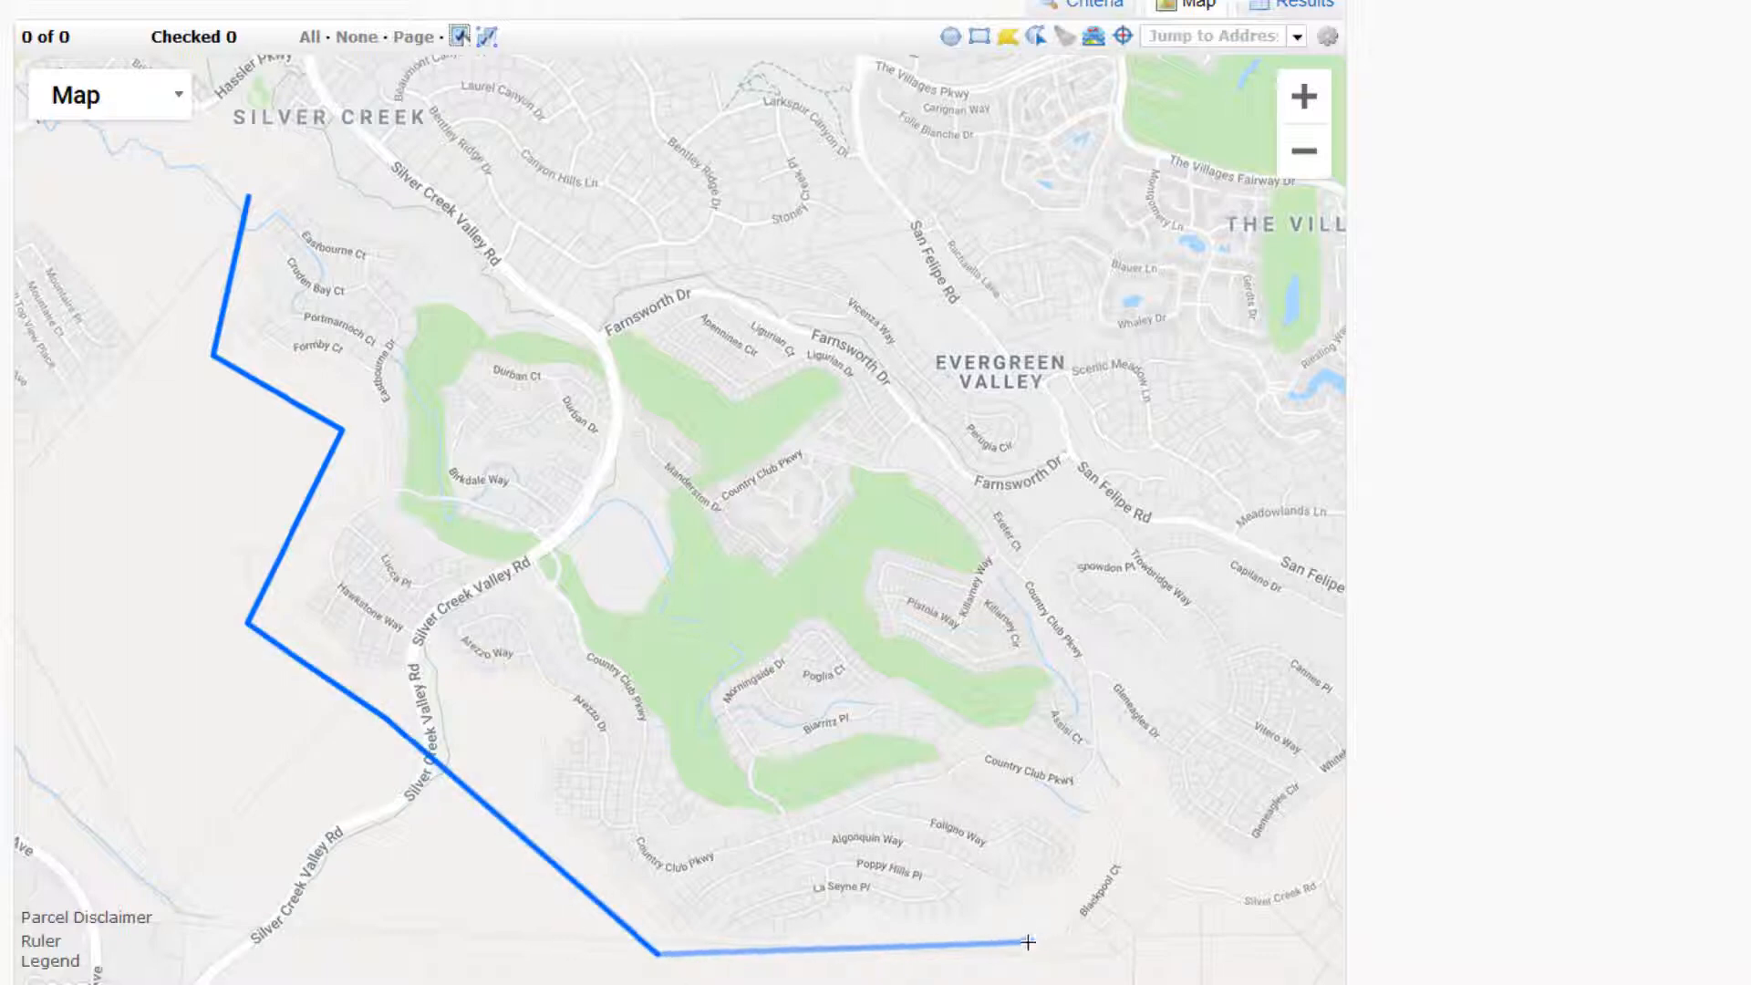
{"action": "left_click", "coordinate": [1148, 813]}
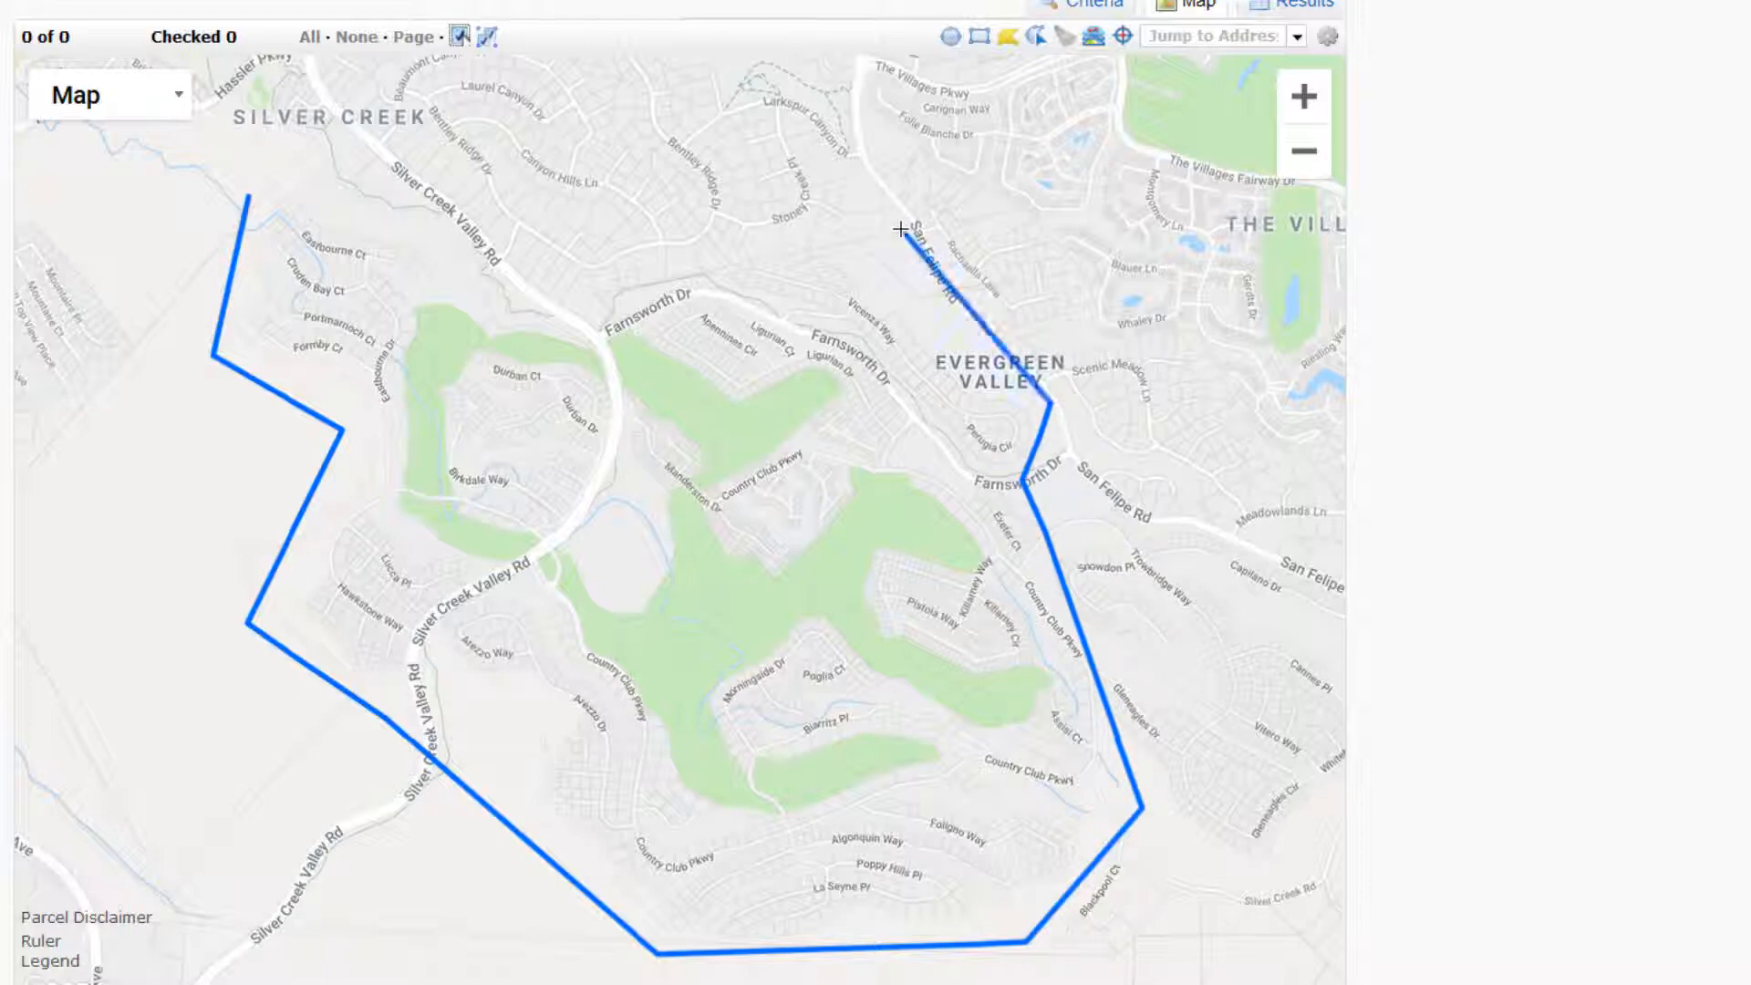
{"action": "left_click_drag", "start_coordinate": [899, 230], "coordinate": [585, 329]}
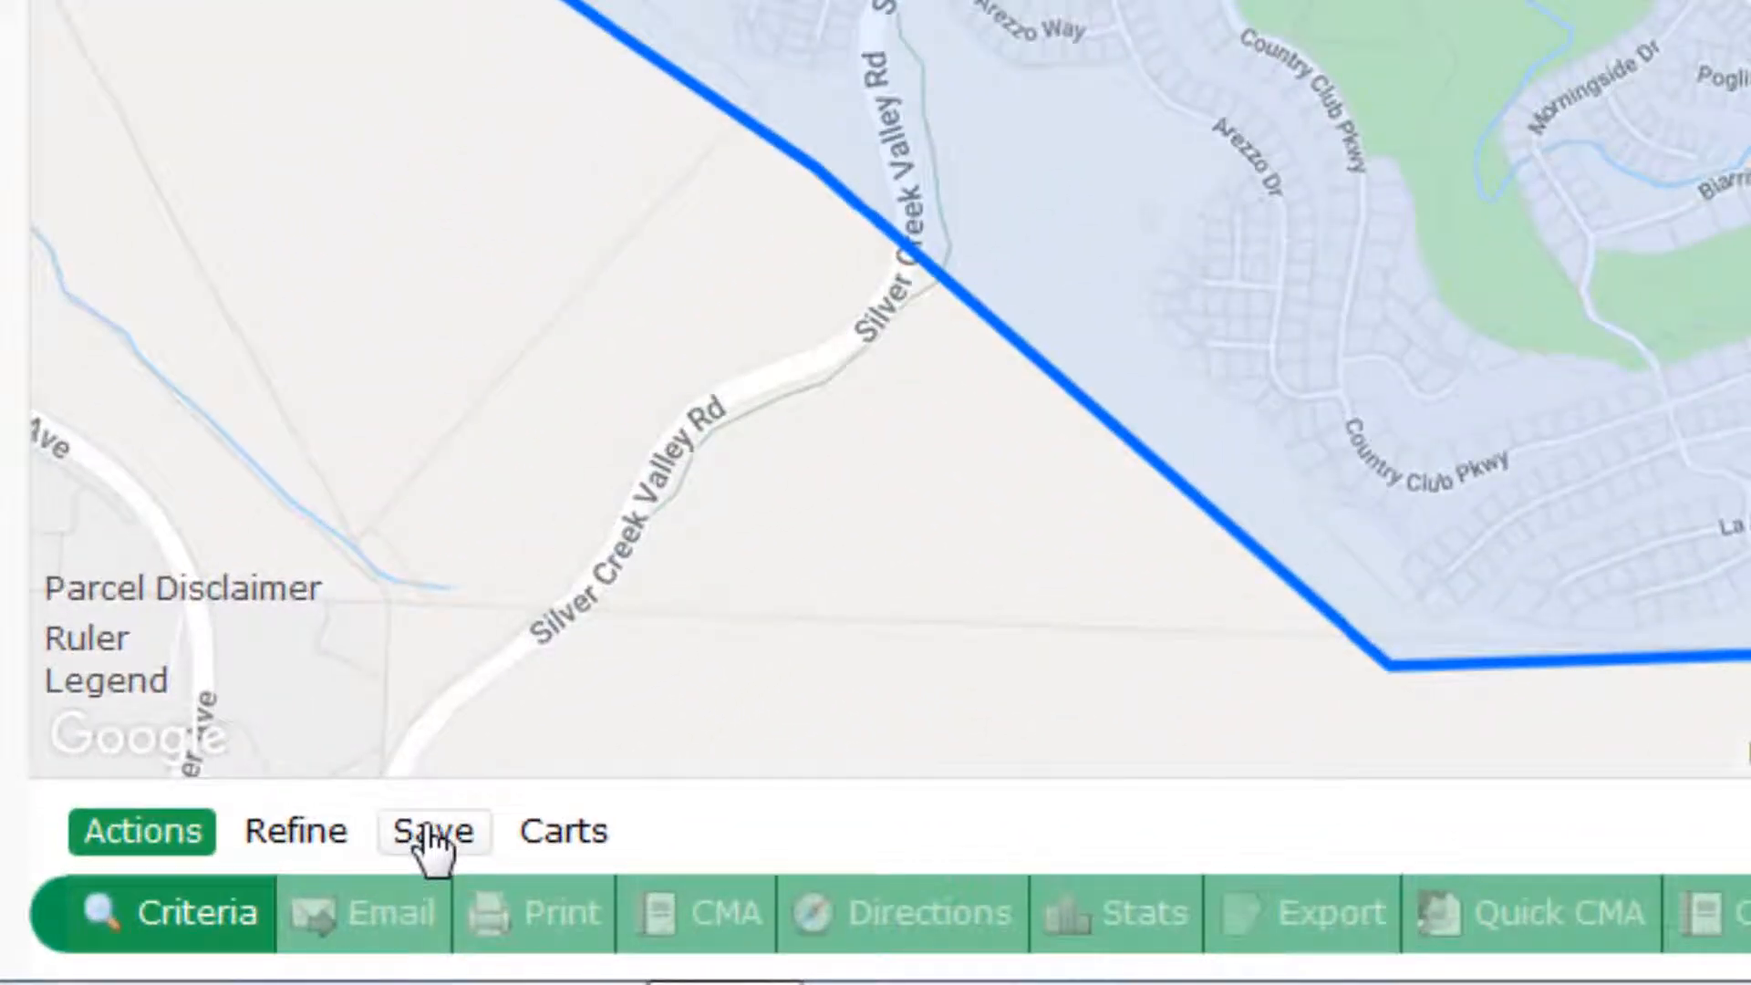
- Save the drawn map area as a new search 'Silver Creek Map Template', enabled as a dashboard favourite
{"action": "left_click", "coordinate": [434, 832]}
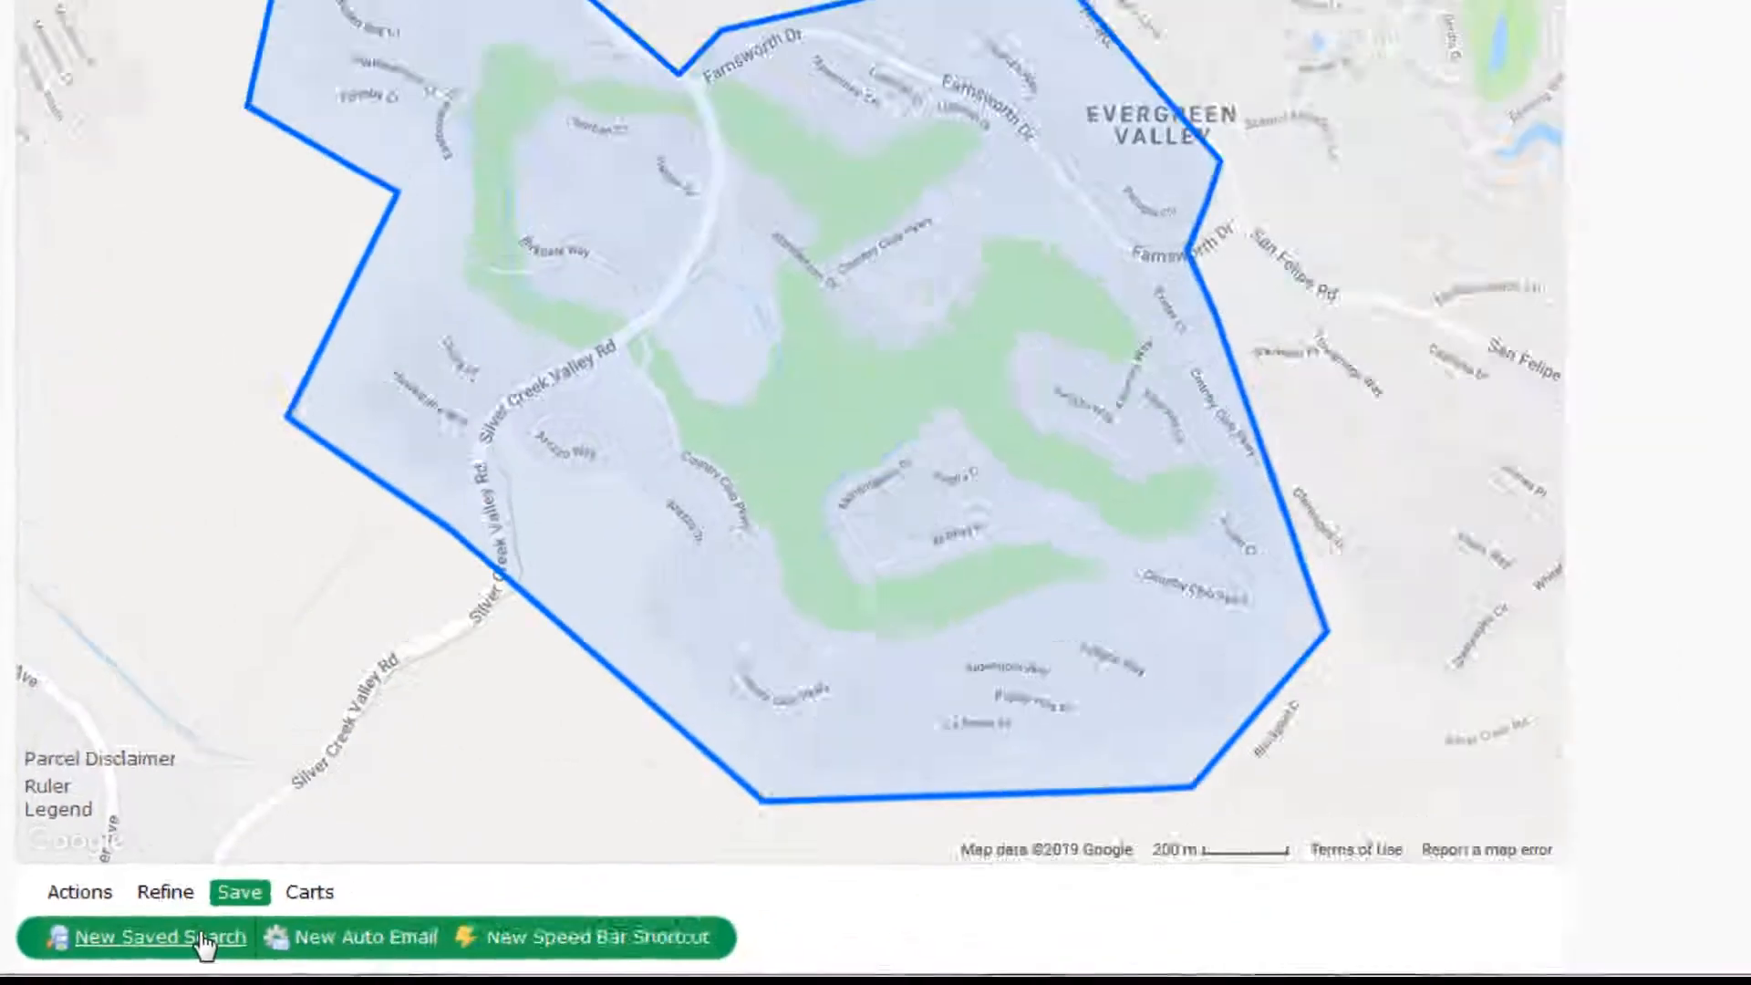
{"action": "left_click", "coordinate": [160, 937]}
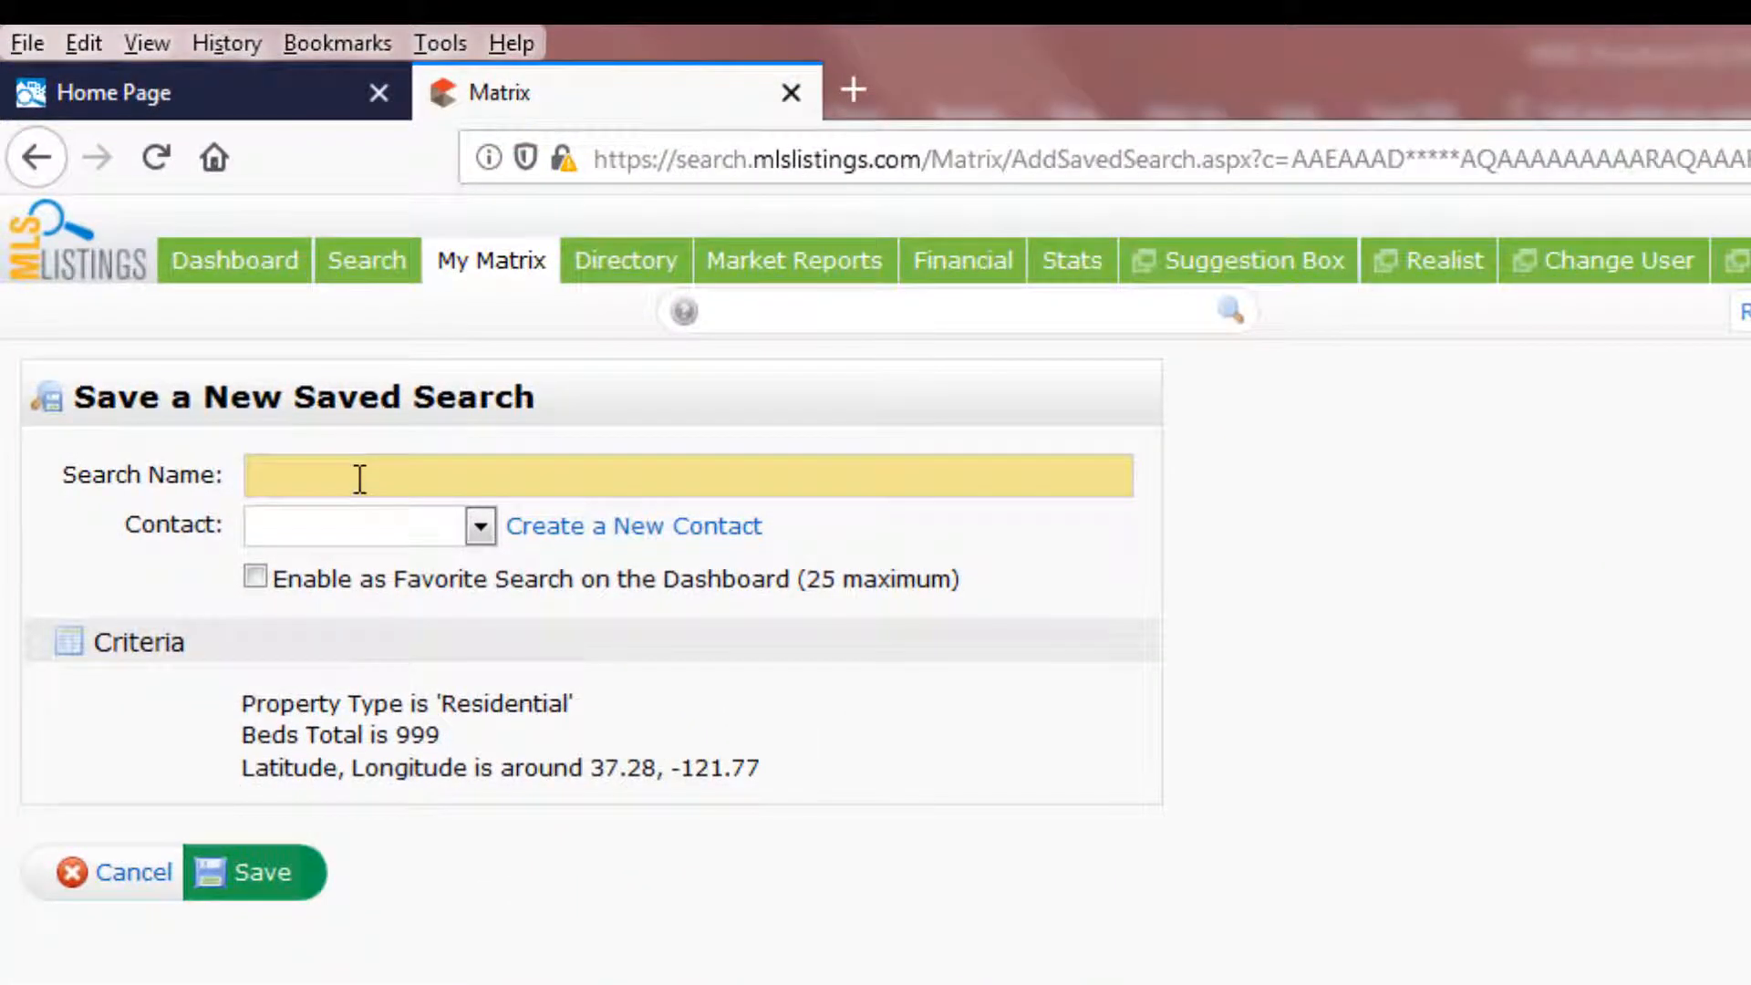
{"action": "type", "text": "Silver Creek Map Template"}
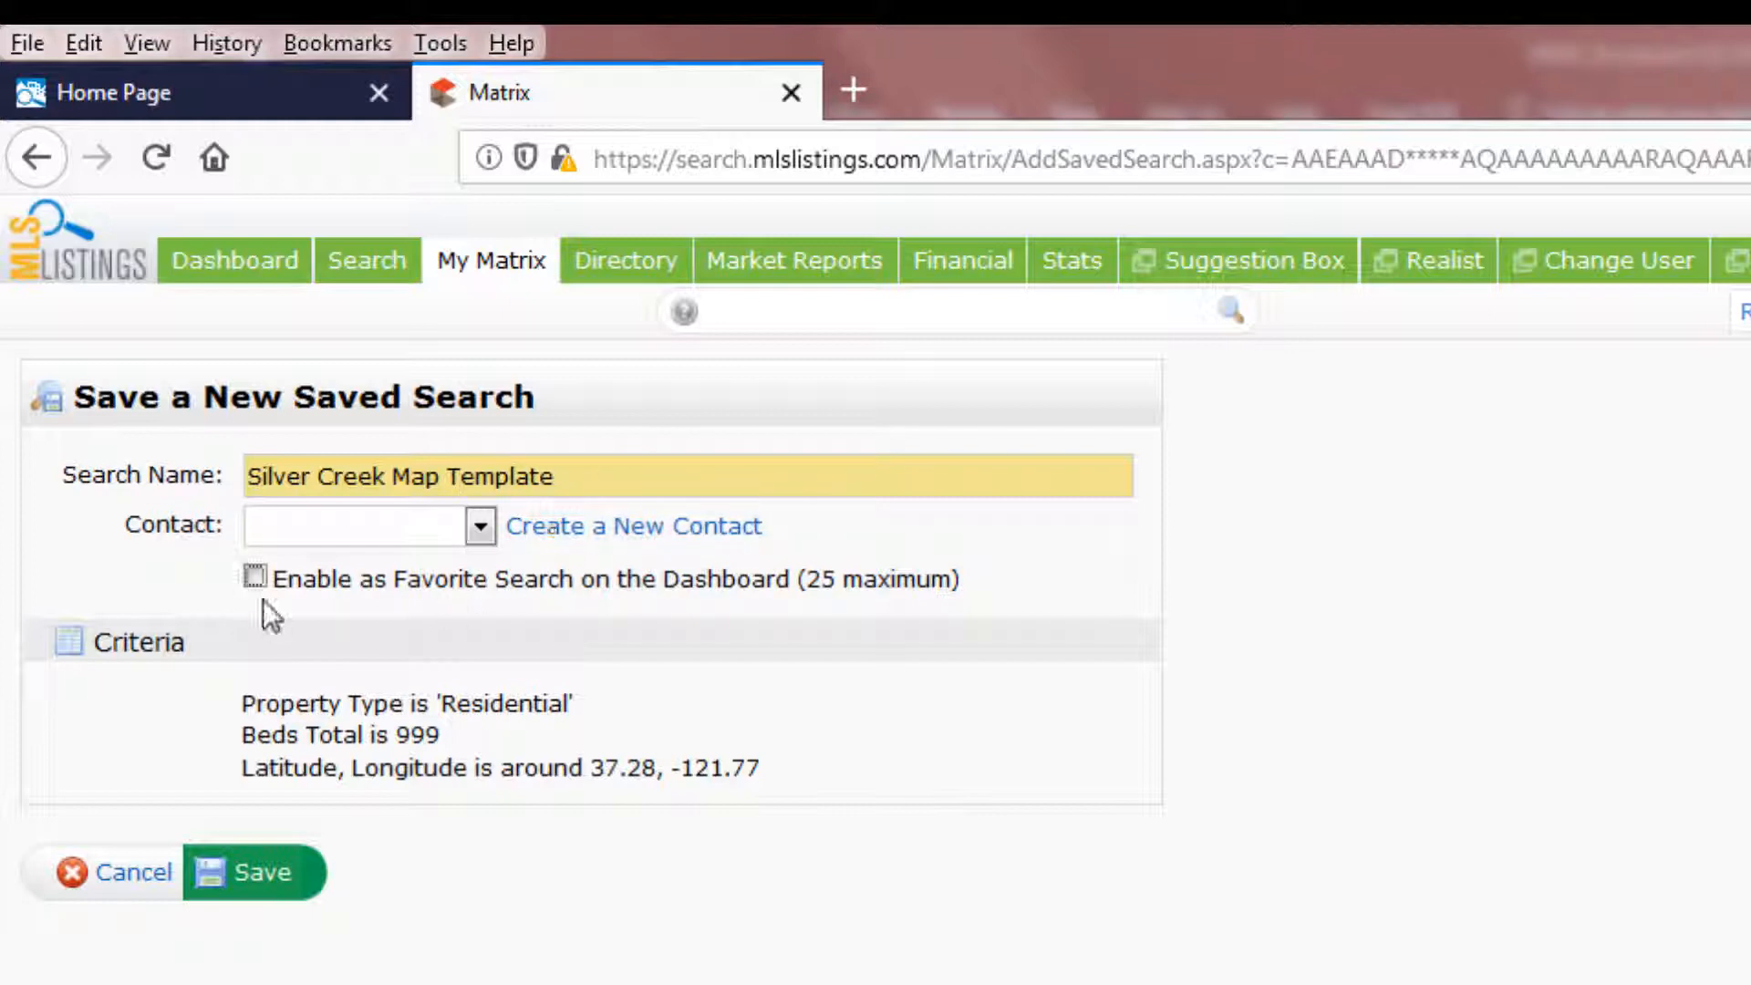
{"action": "left_click", "coordinate": [255, 578]}
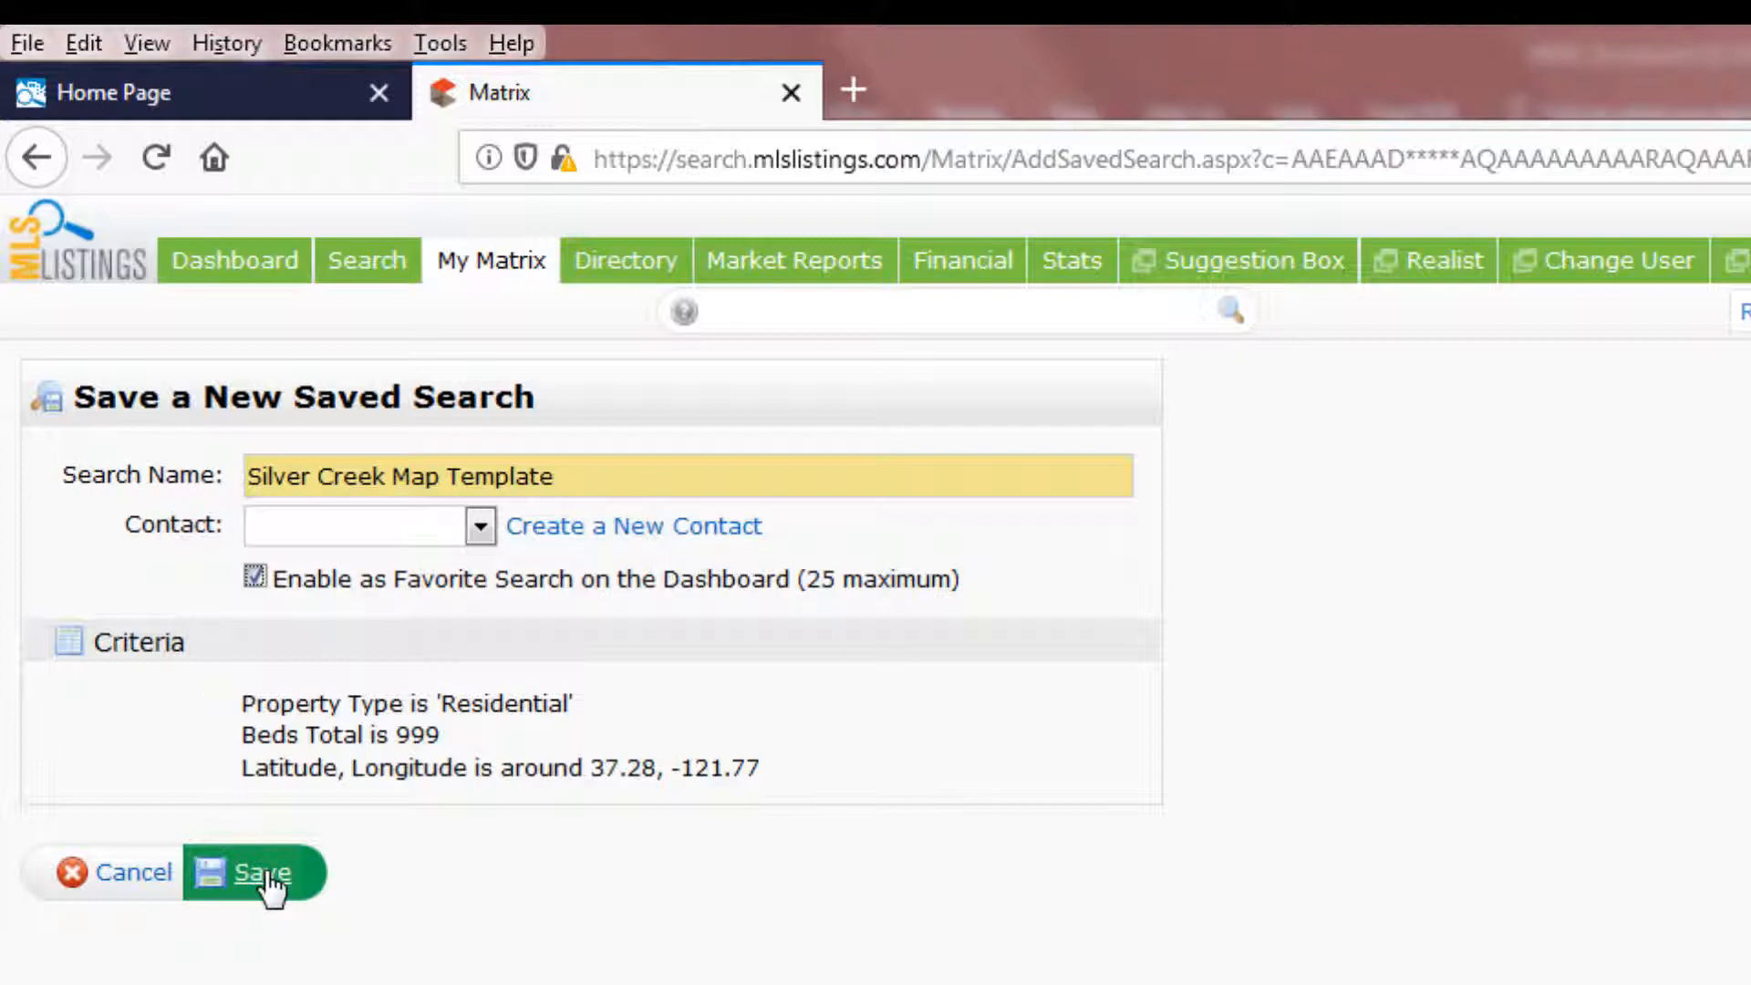
{"action": "left_click", "coordinate": [257, 872]}
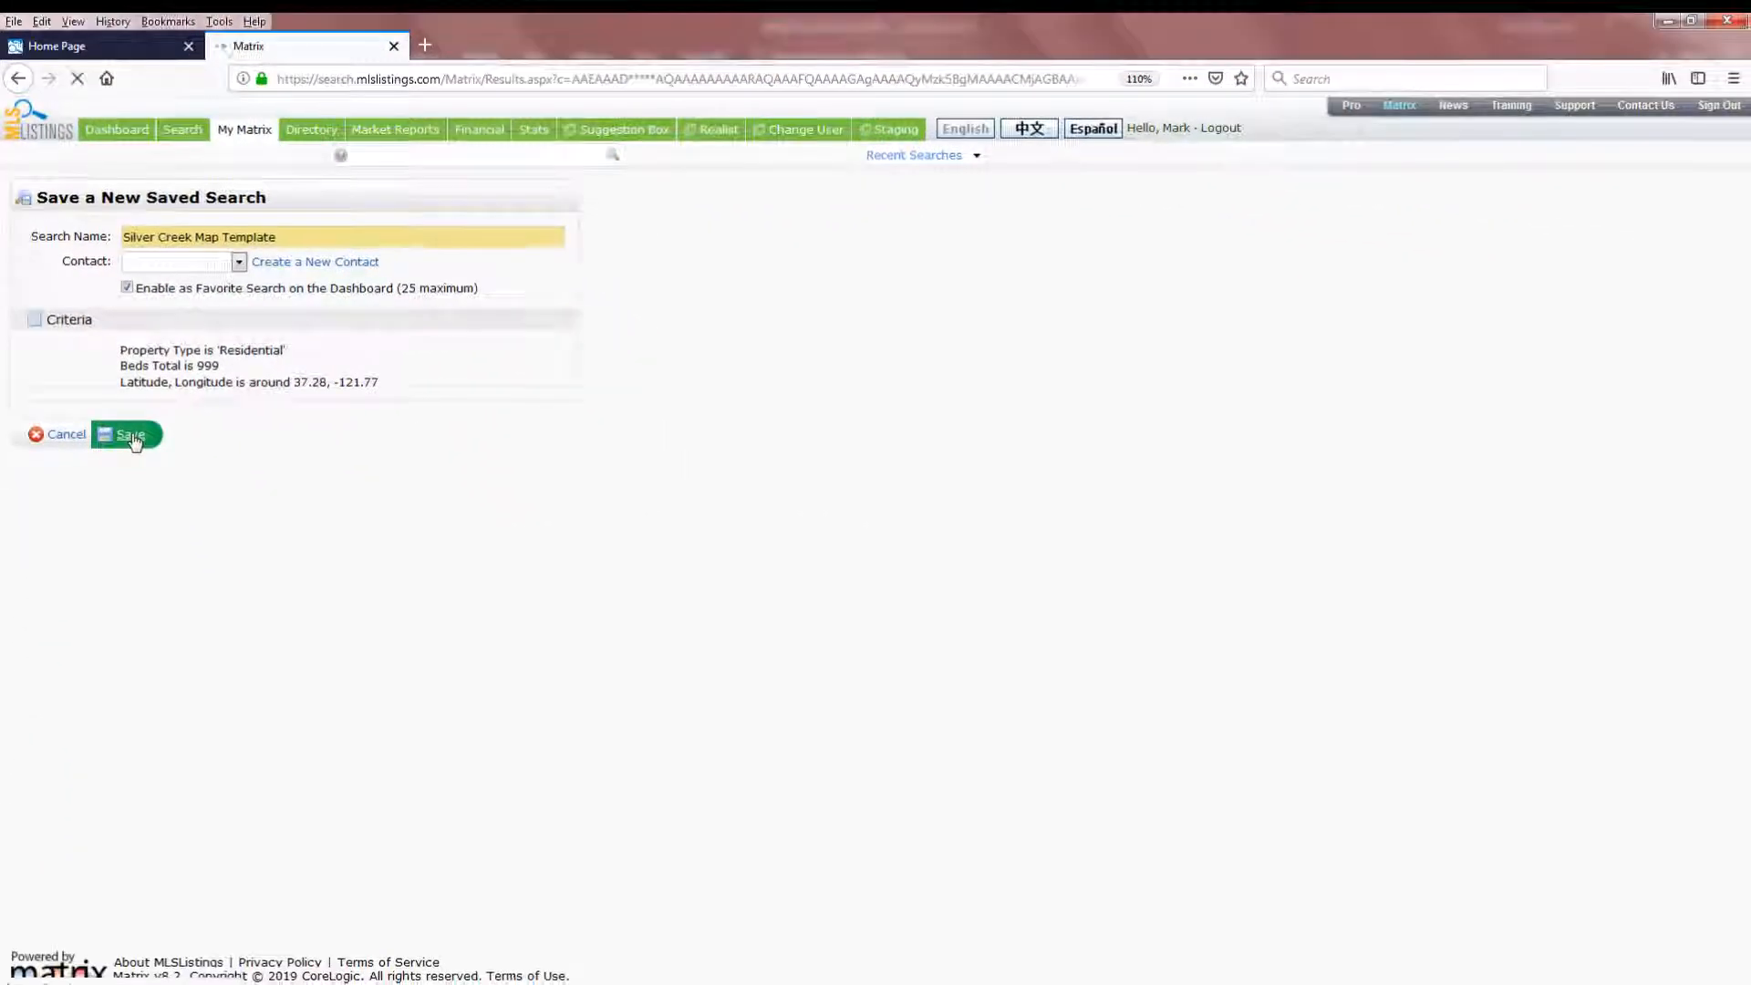
- Return to the dashboard after saving
{"action": "left_click", "coordinate": [130, 434]}
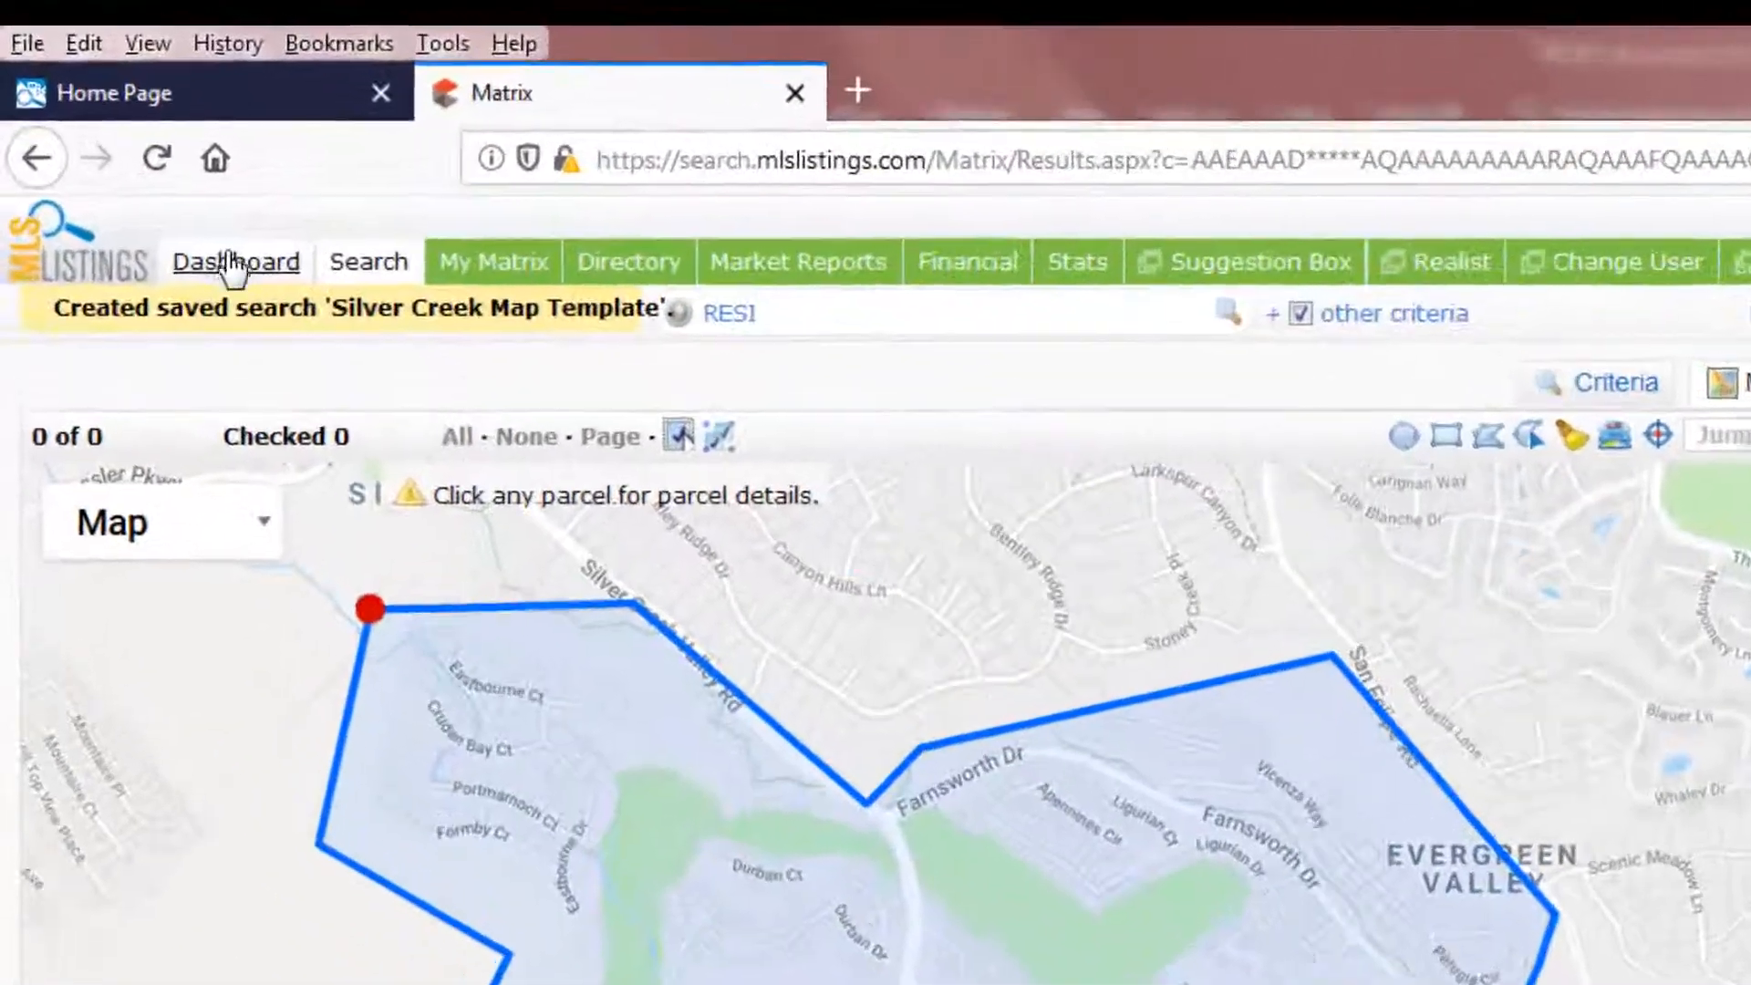
{"action": "left_click", "coordinate": [236, 261]}
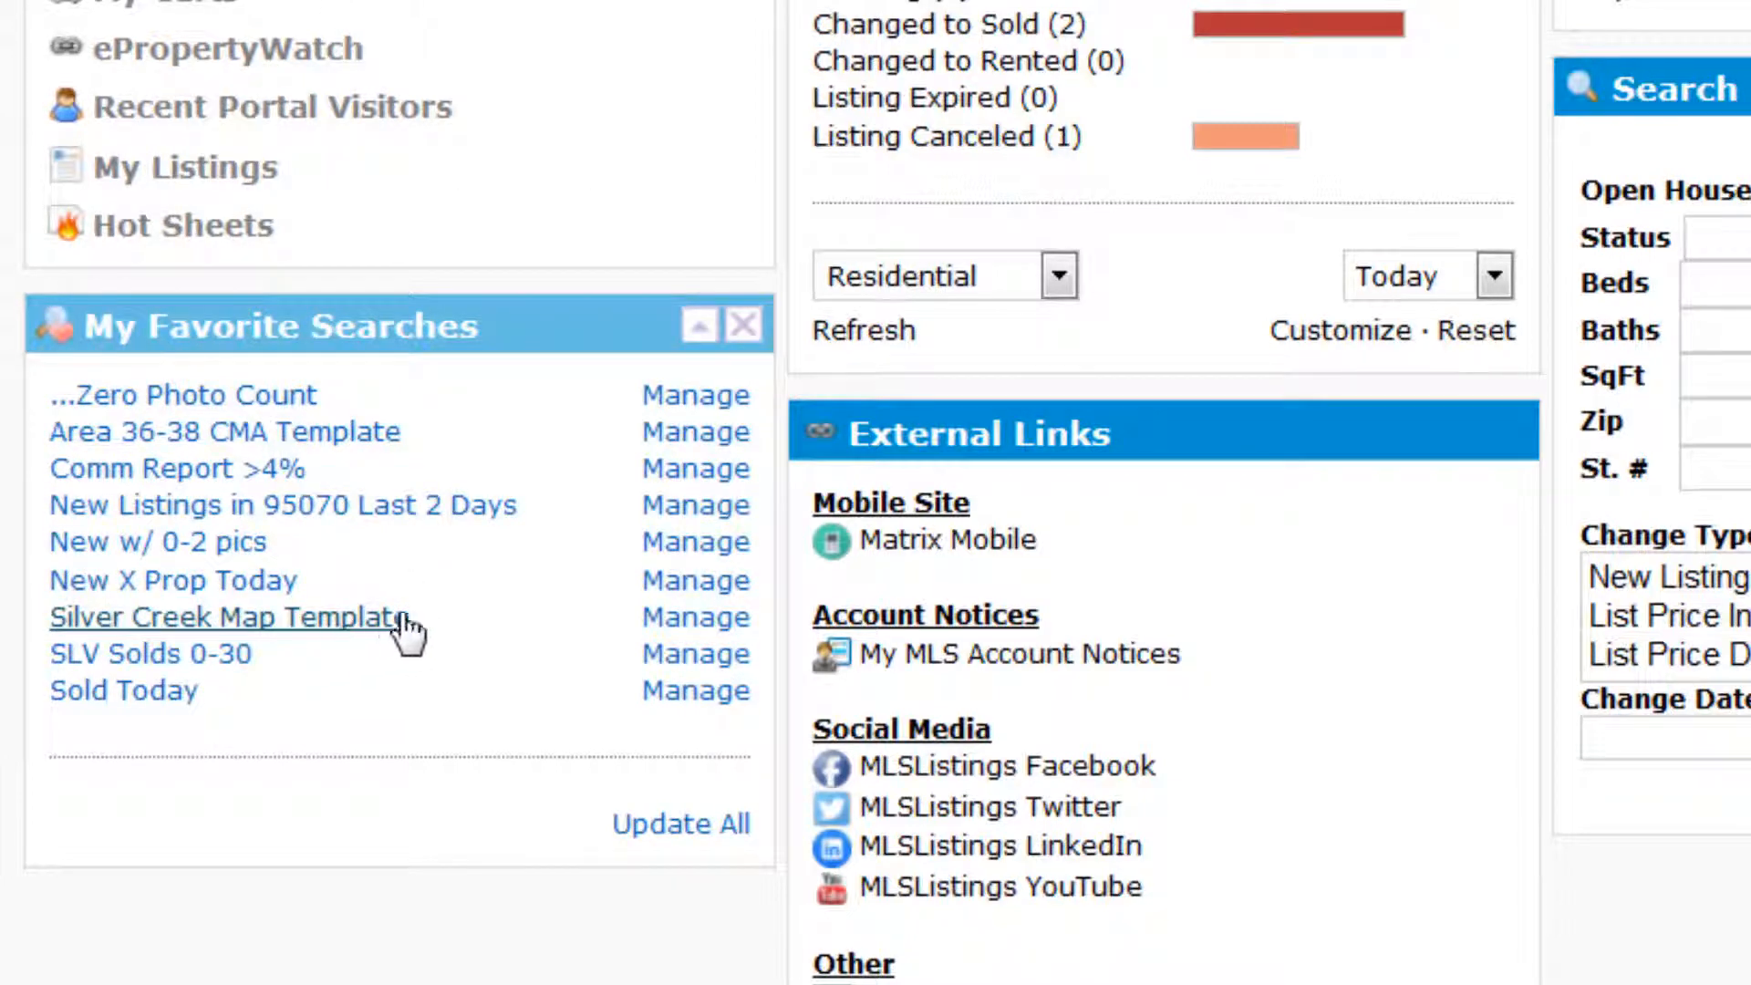
{"action": "mouse_move", "coordinate": [374, 731]}
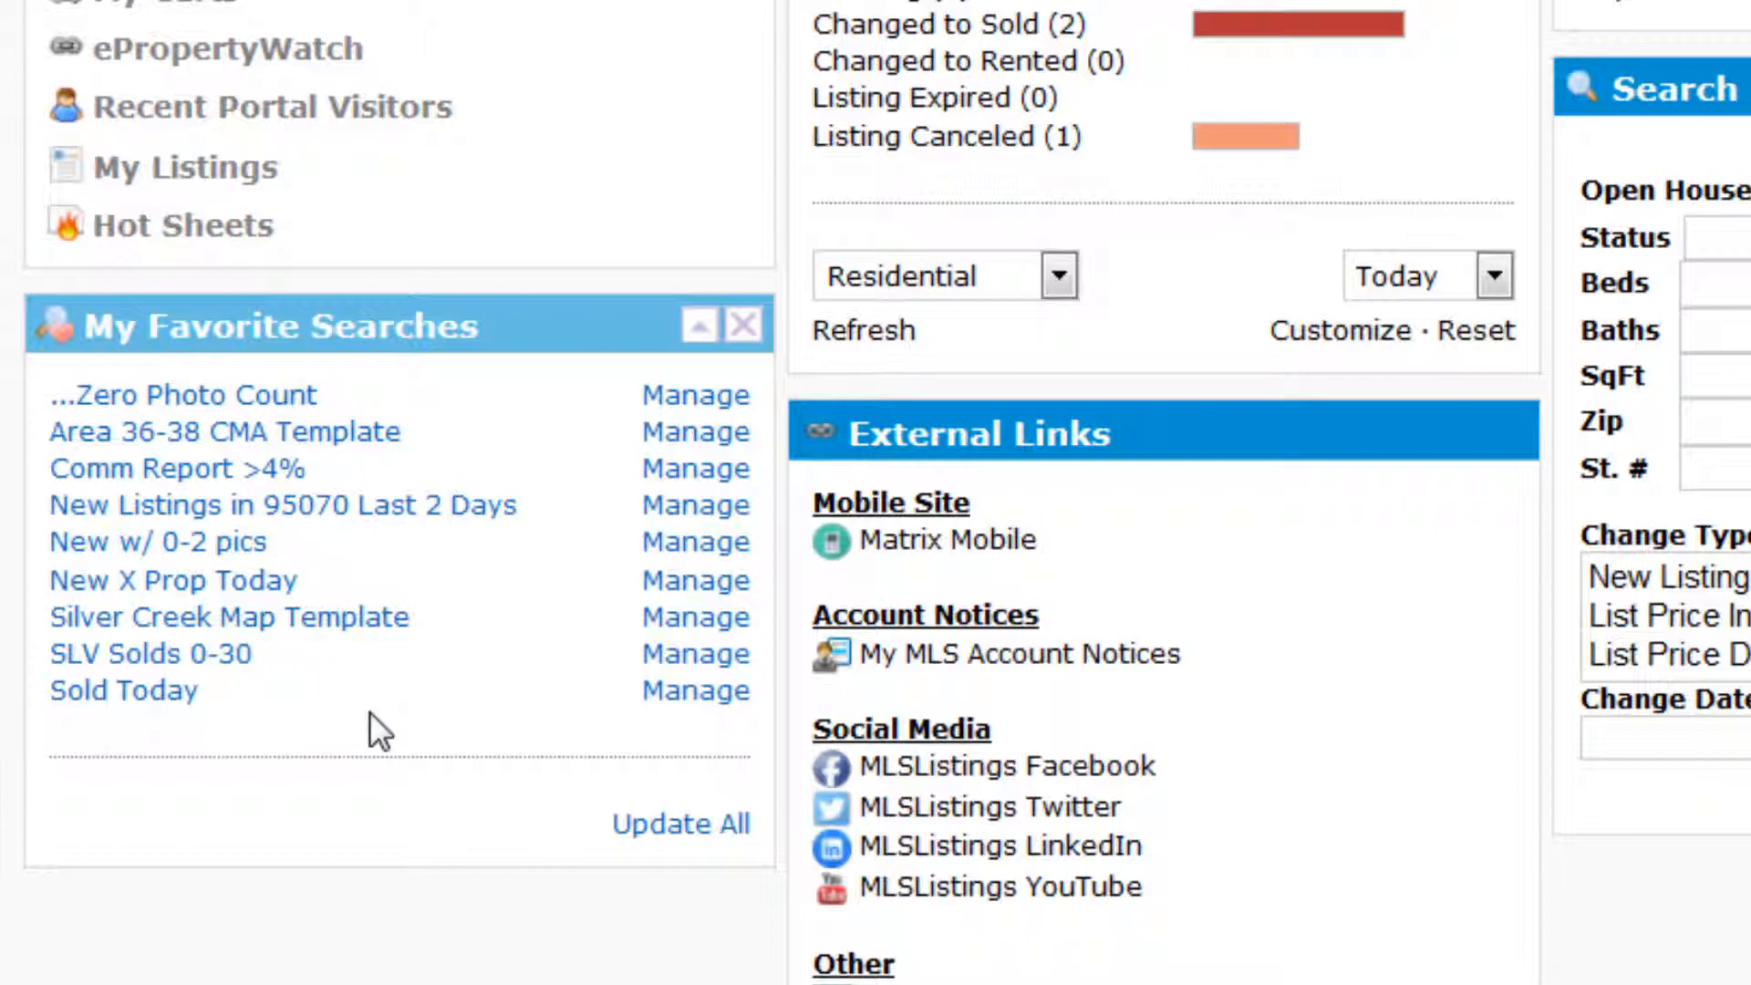
{"action": "mouse_move", "coordinate": [335, 693]}
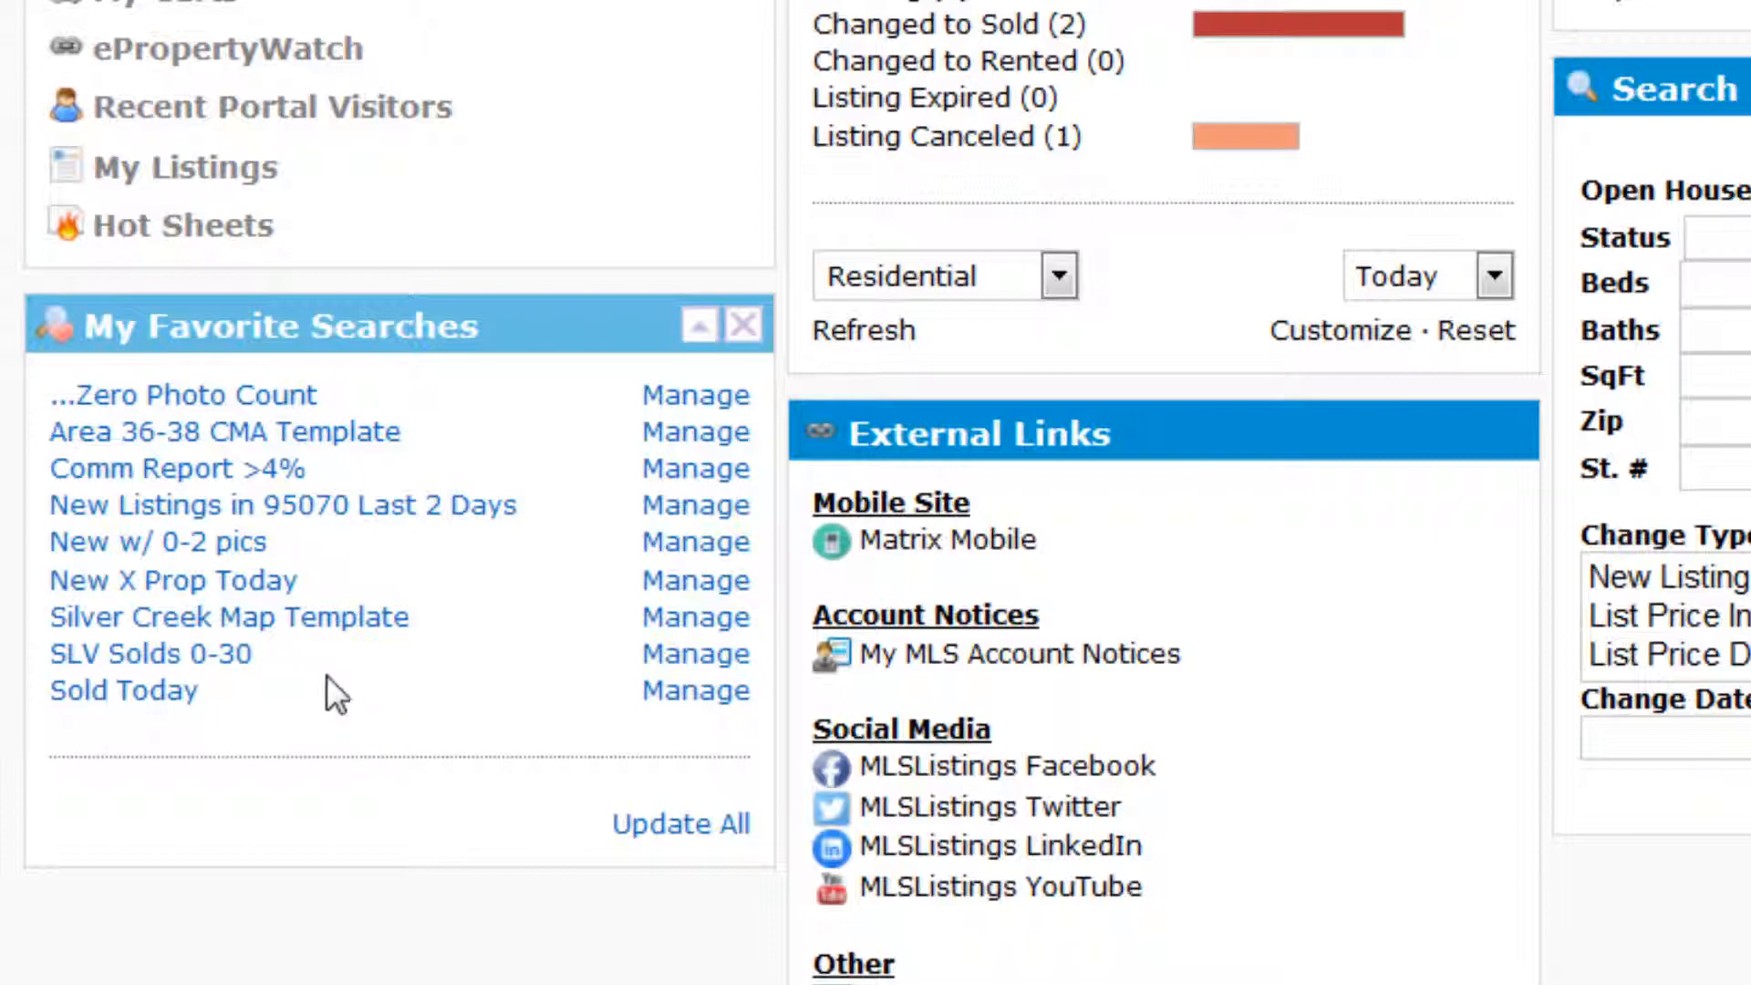
- Run the Silver Creek Map Template search from My Favorite Searches
{"action": "left_click", "coordinate": [228, 617]}
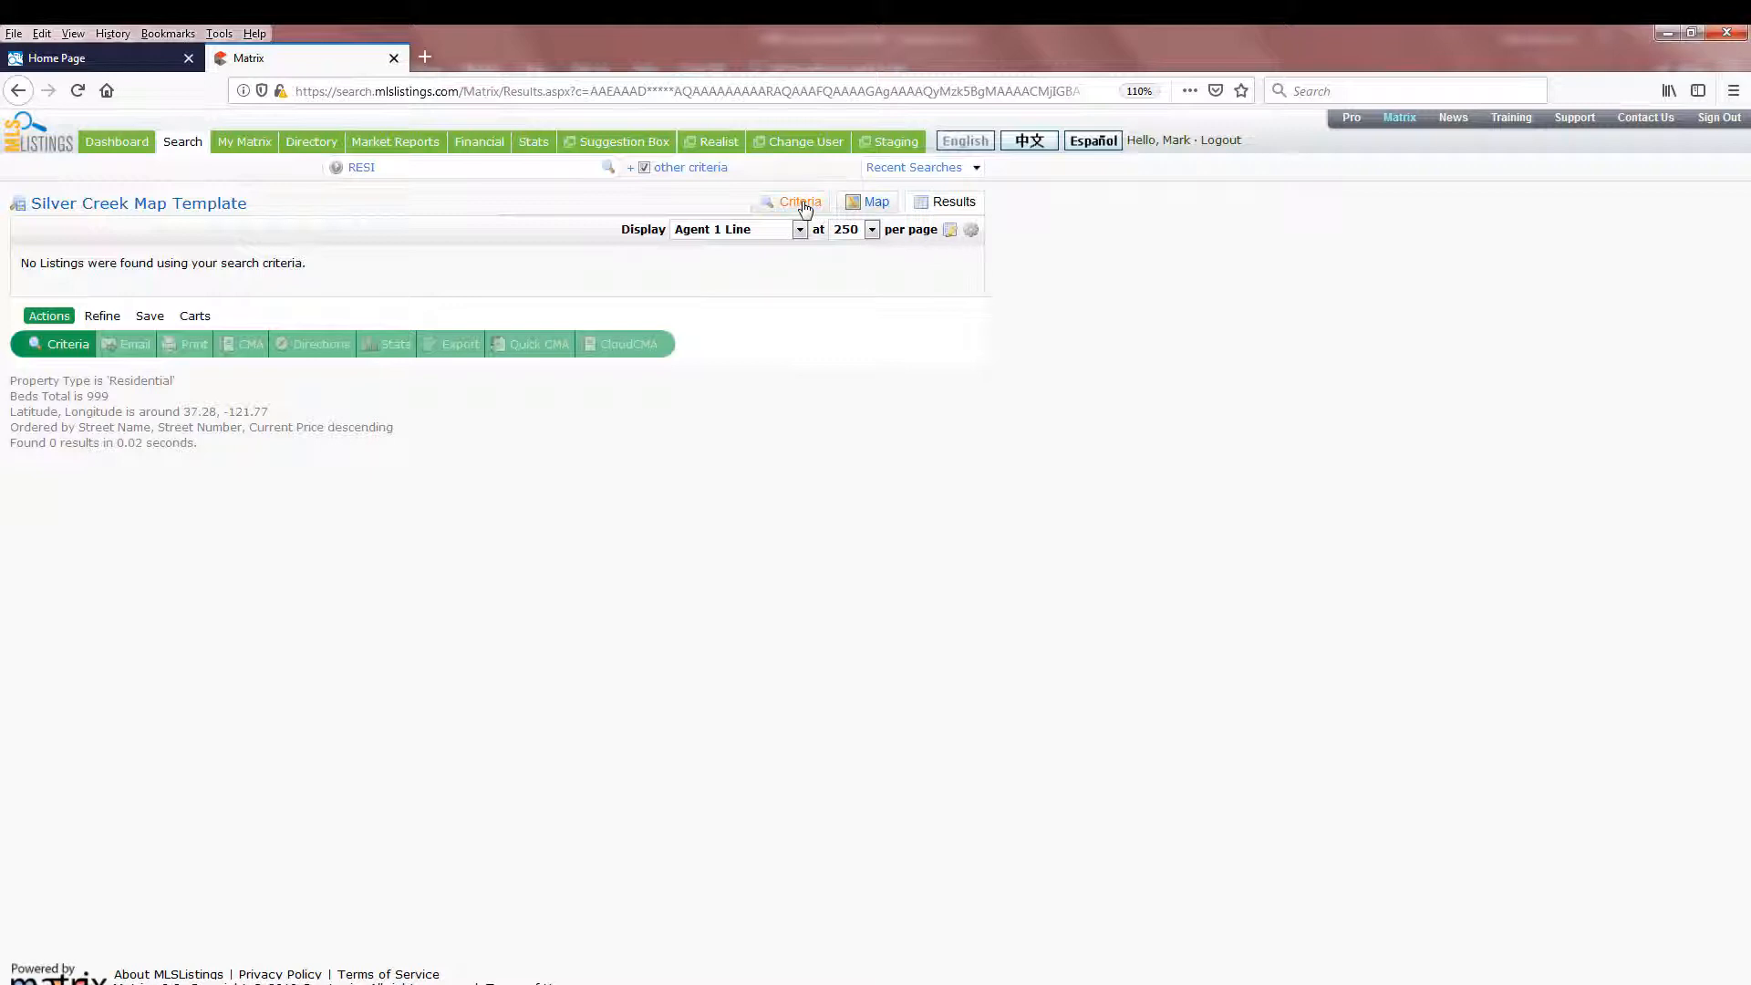
- Revise the criteria to Active status and Single Family Home, clear the Beds placeholder, and map the matches
{"action": "left_click", "coordinate": [799, 202]}
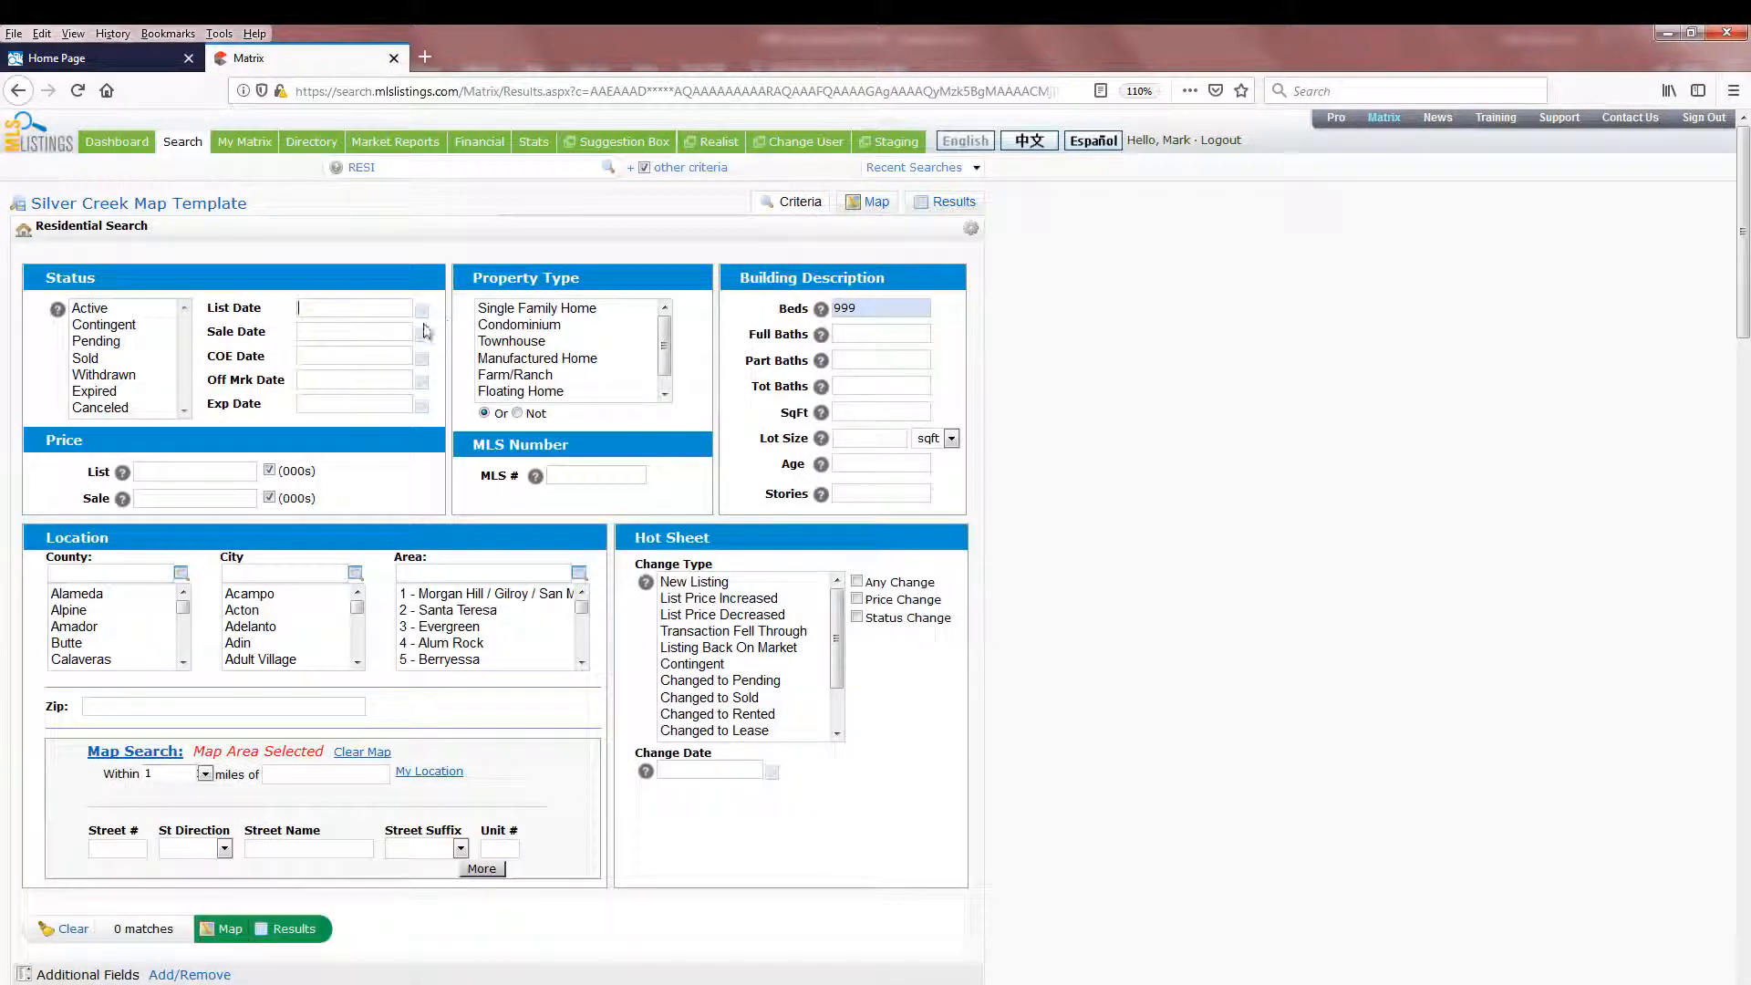
{"action": "left_click", "coordinate": [90, 306]}
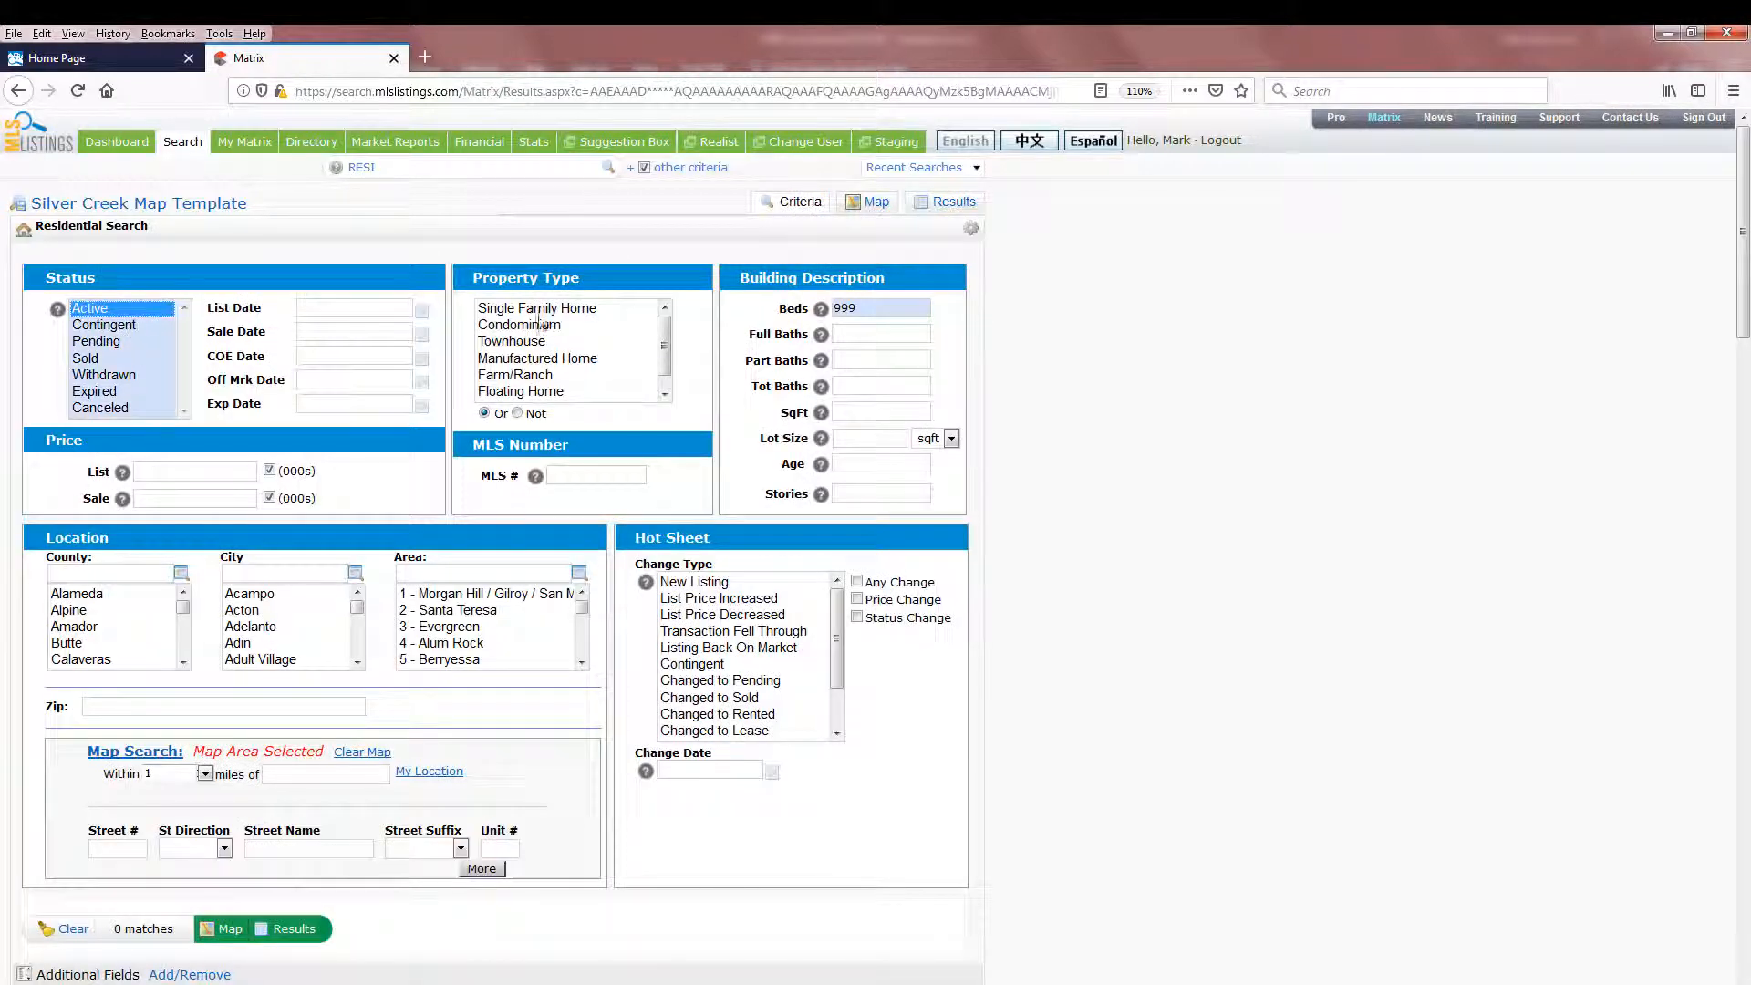
{"action": "left_click", "coordinate": [536, 308]}
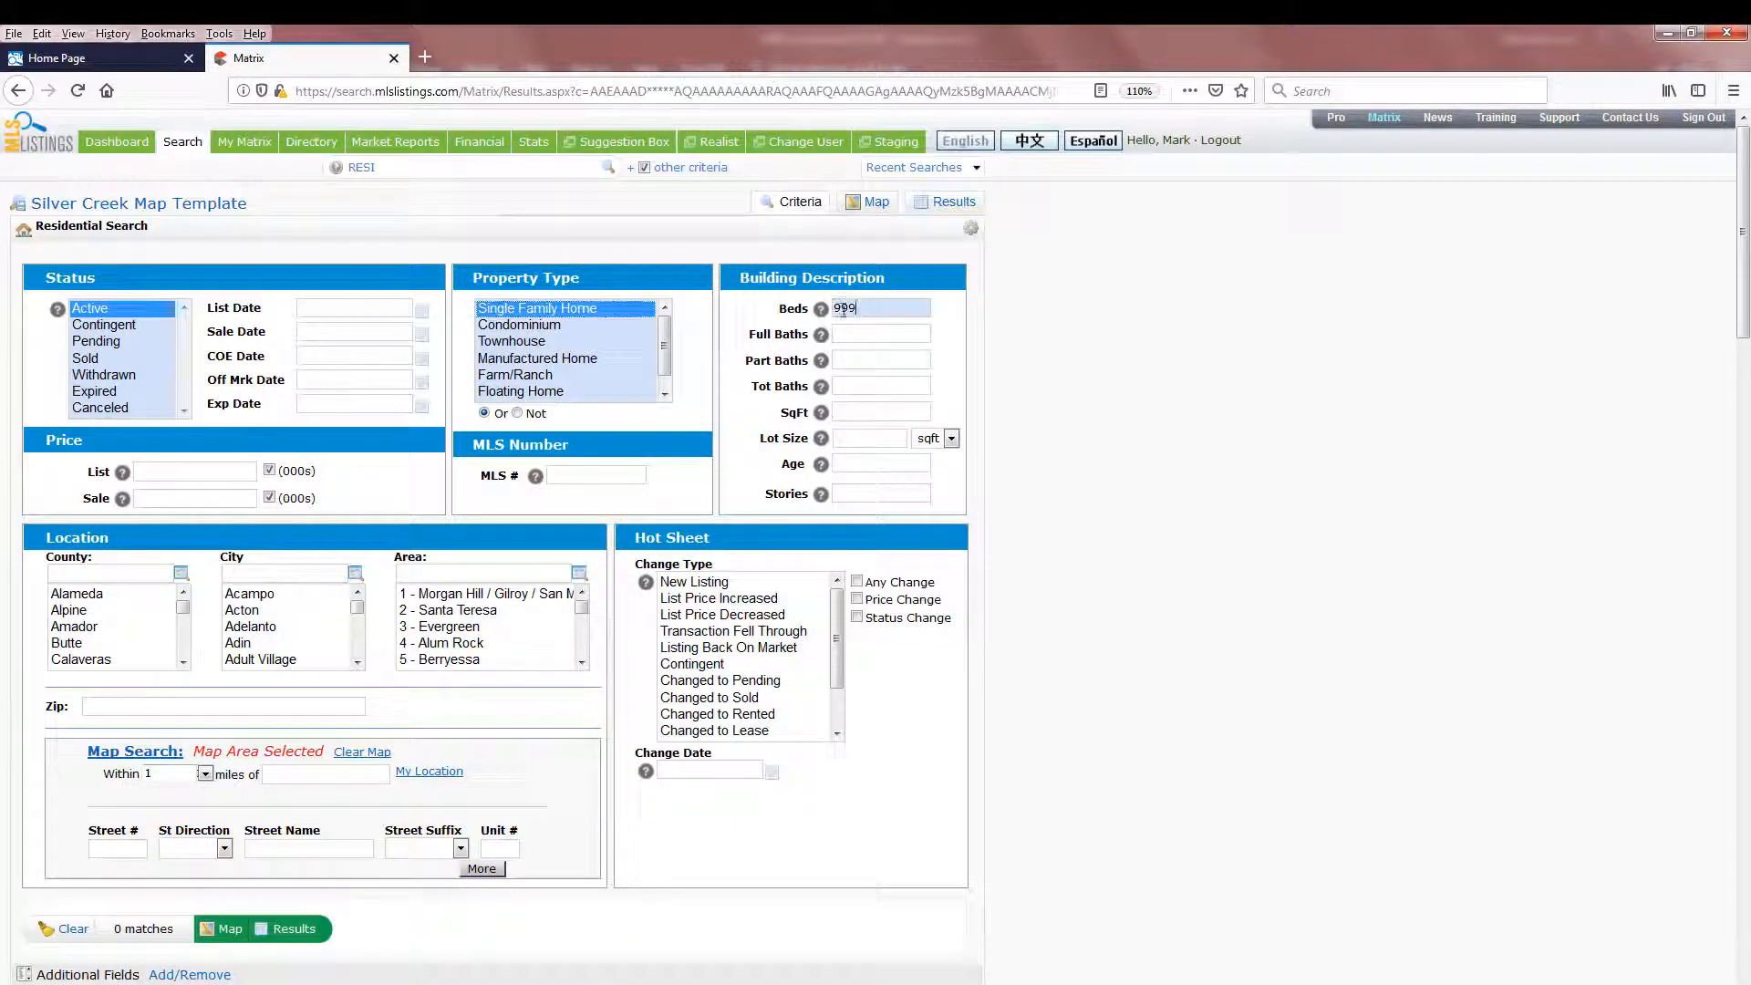
{"action": "left_click", "coordinate": [296, 929]}
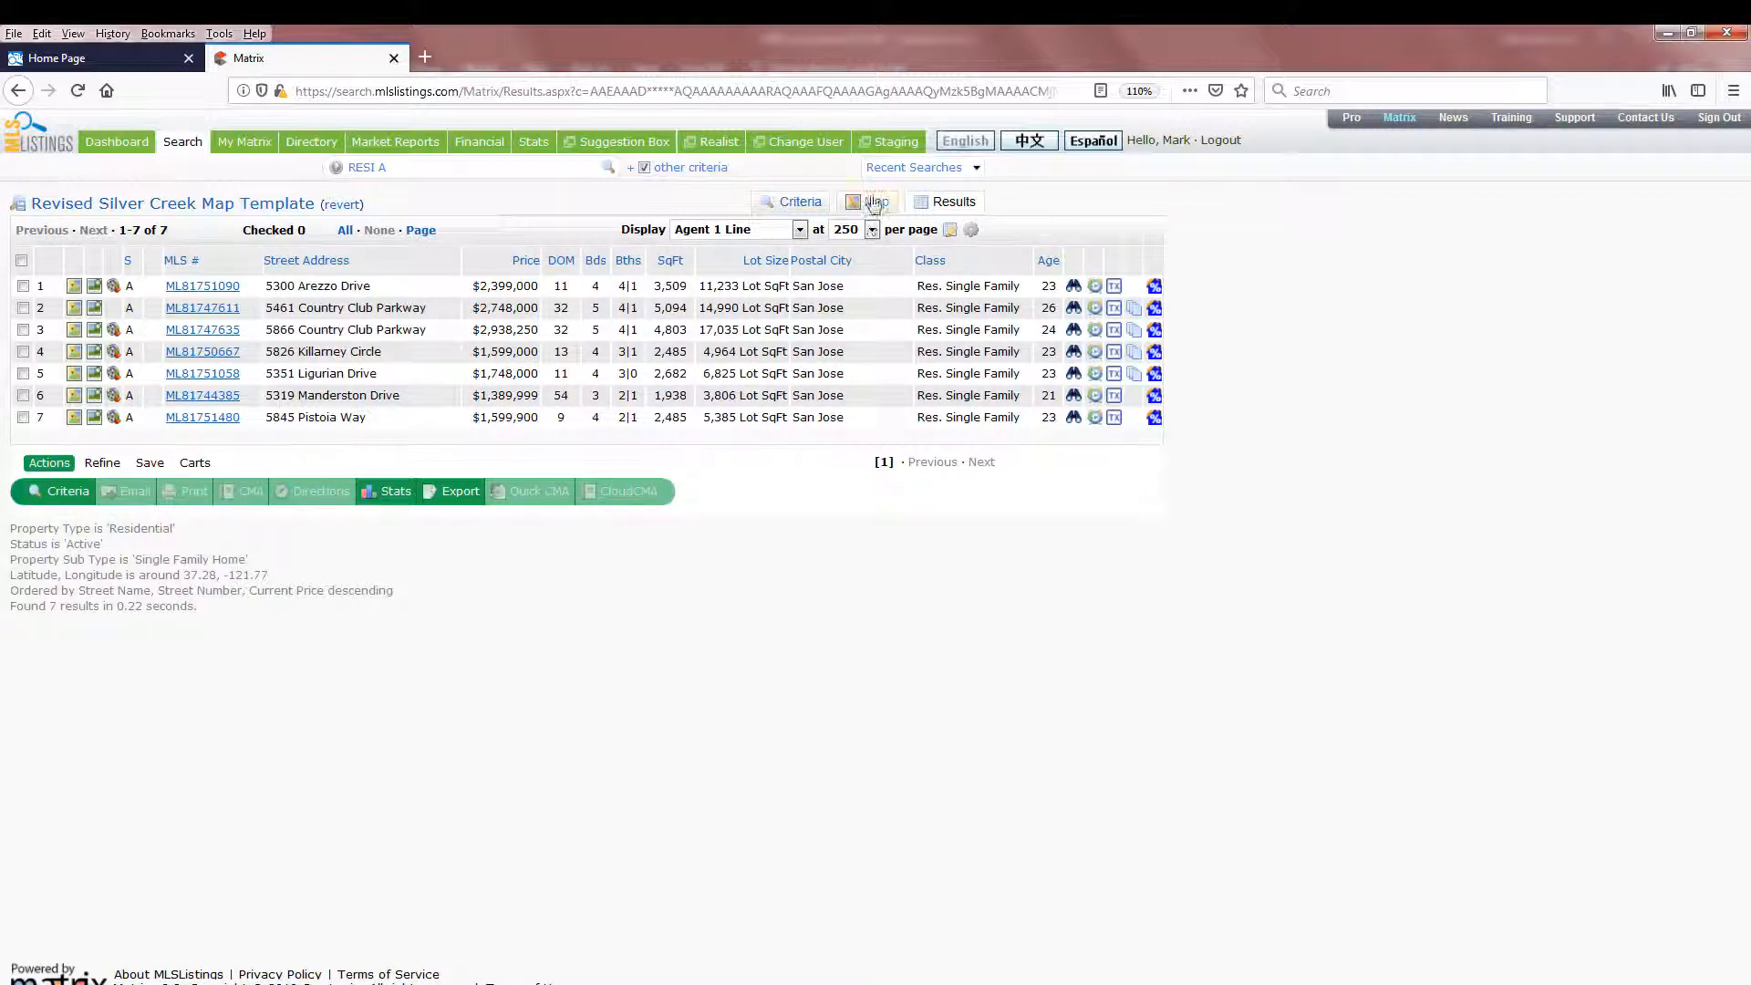
{"action": "left_click", "coordinate": [878, 203]}
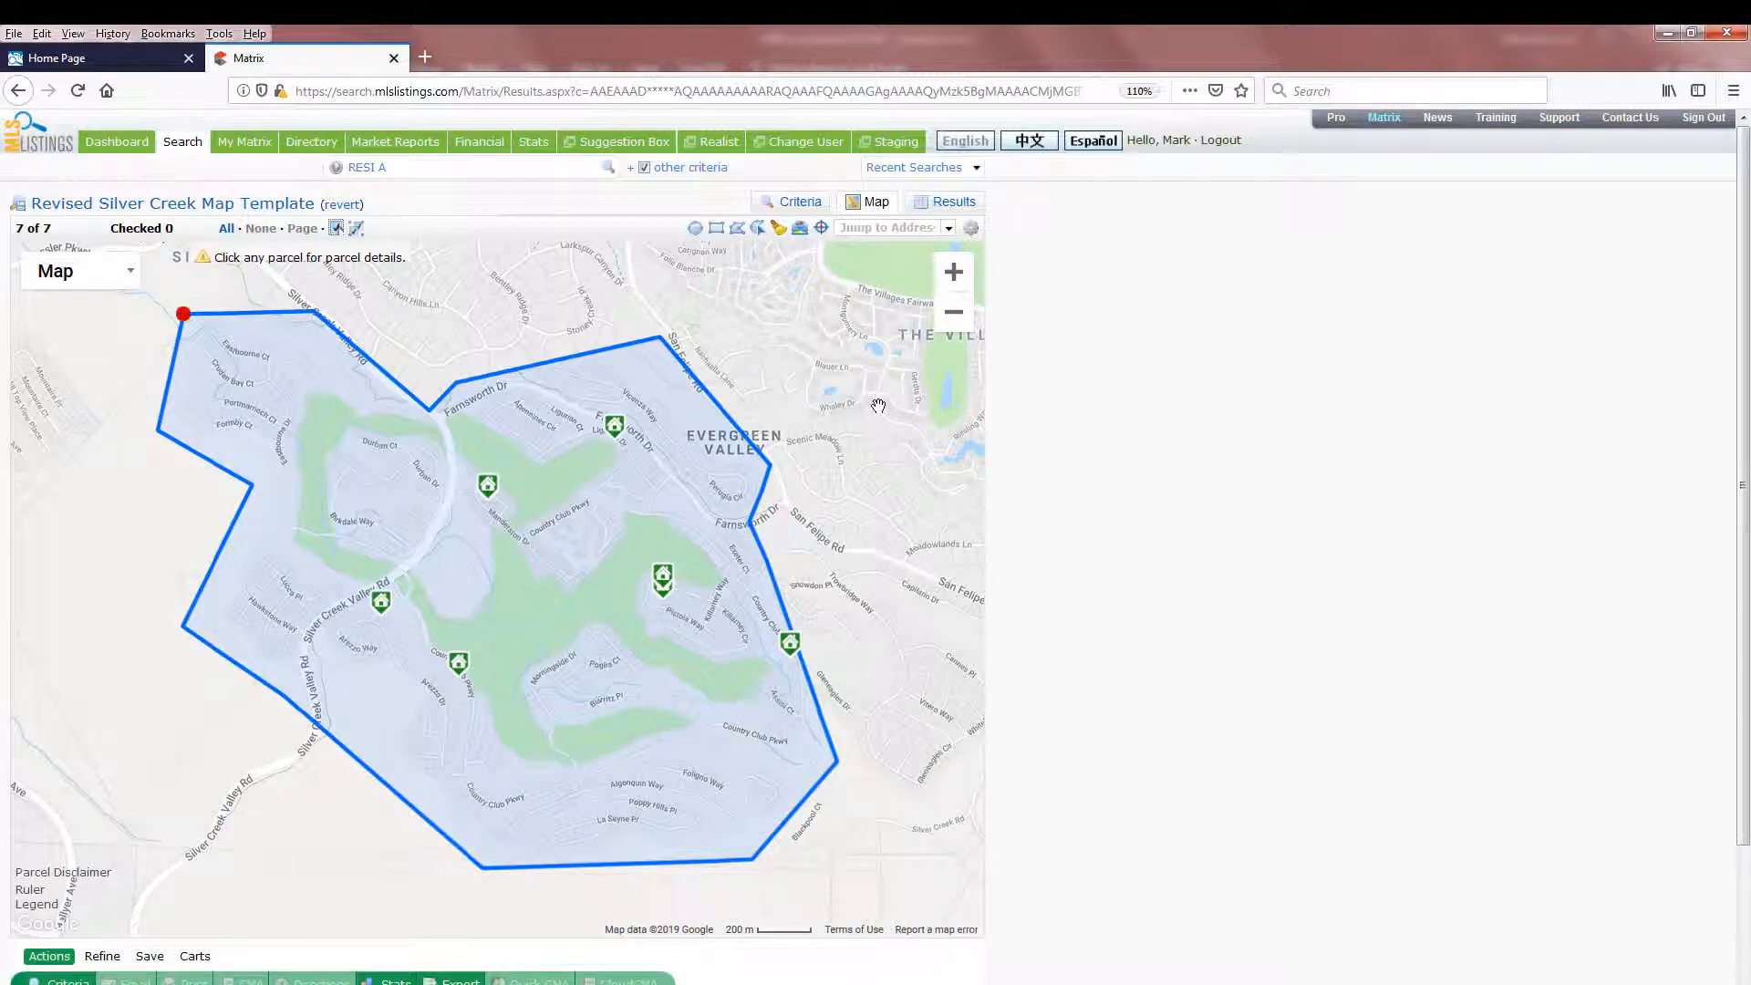
{"action": "mouse_move", "coordinate": [876, 405]}
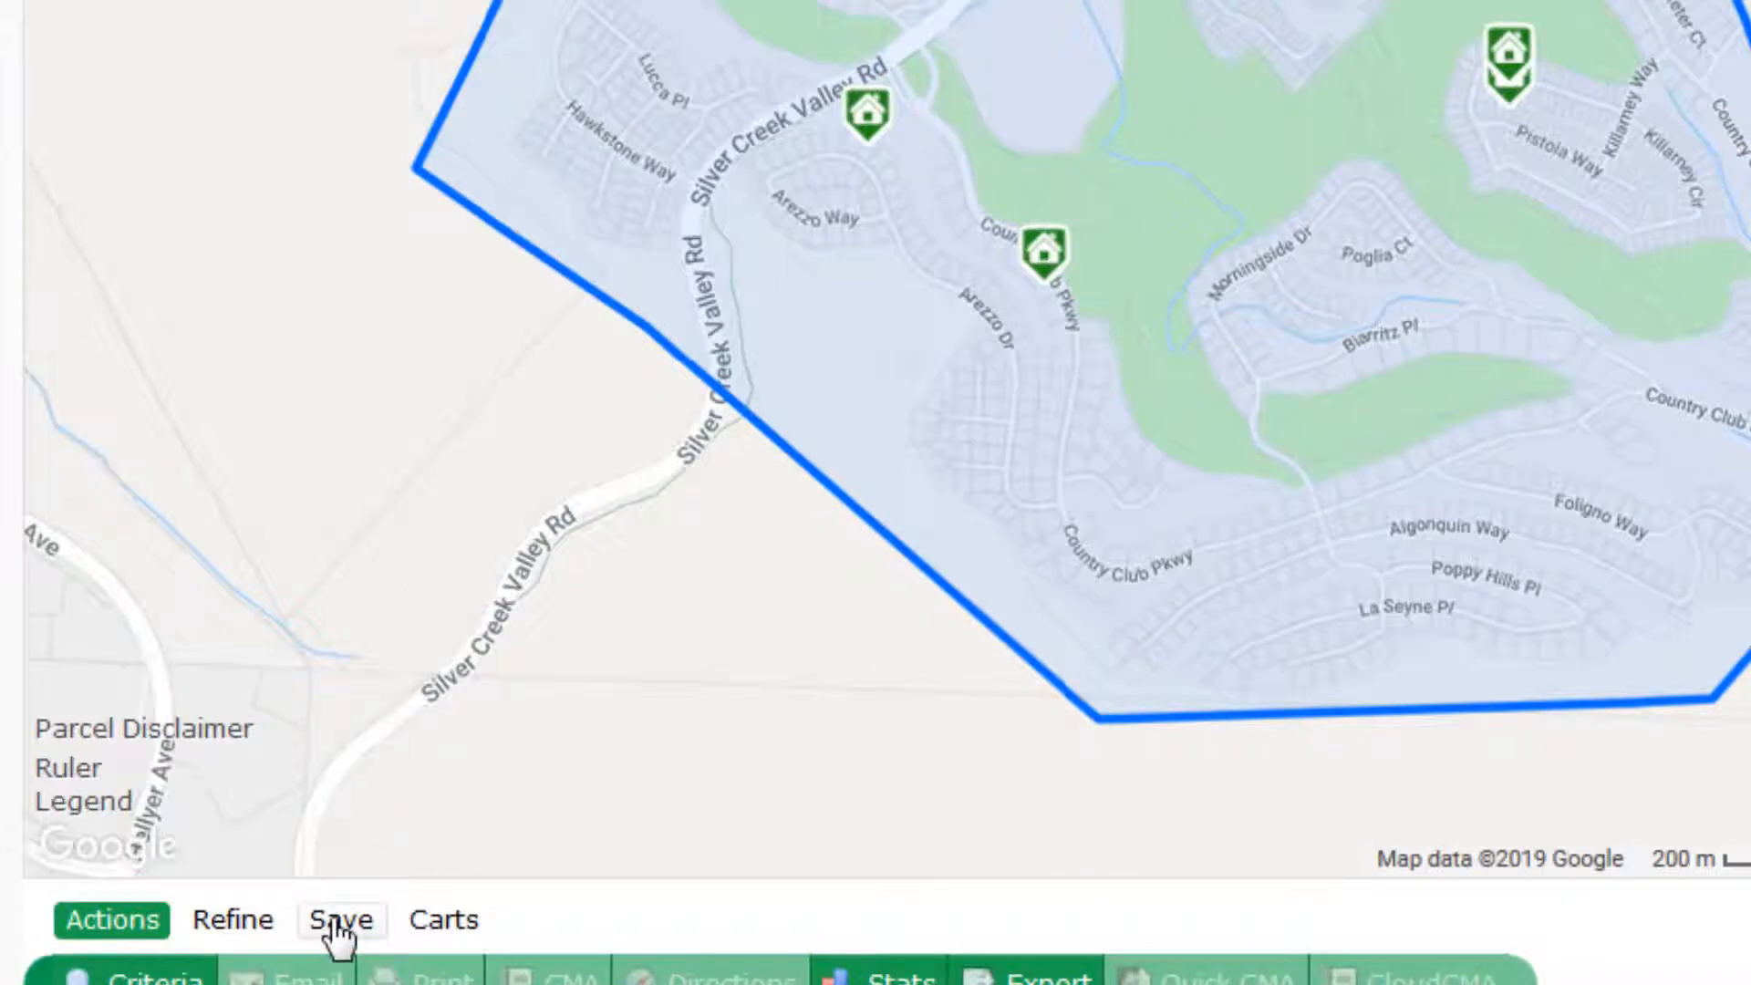
- Save the refined search as a new search 'Silver Creek Actives', enabled as a dashboard favourite
{"action": "left_click", "coordinate": [341, 919]}
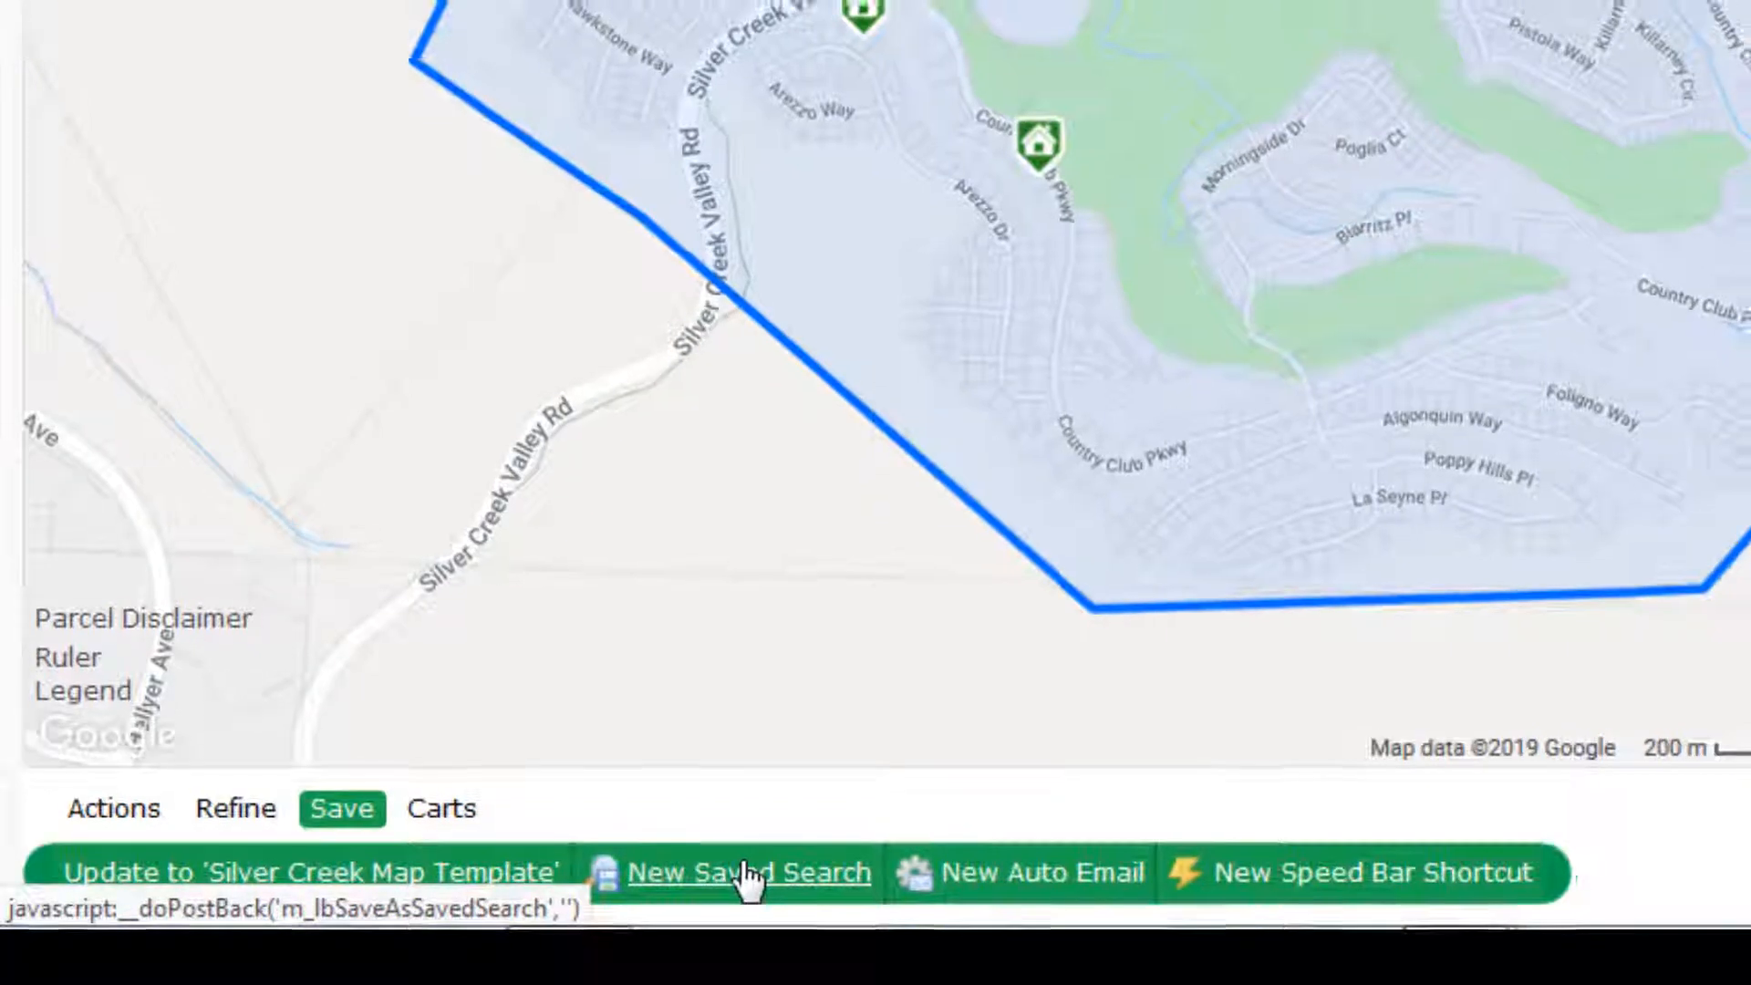
{"action": "left_click", "coordinate": [746, 872]}
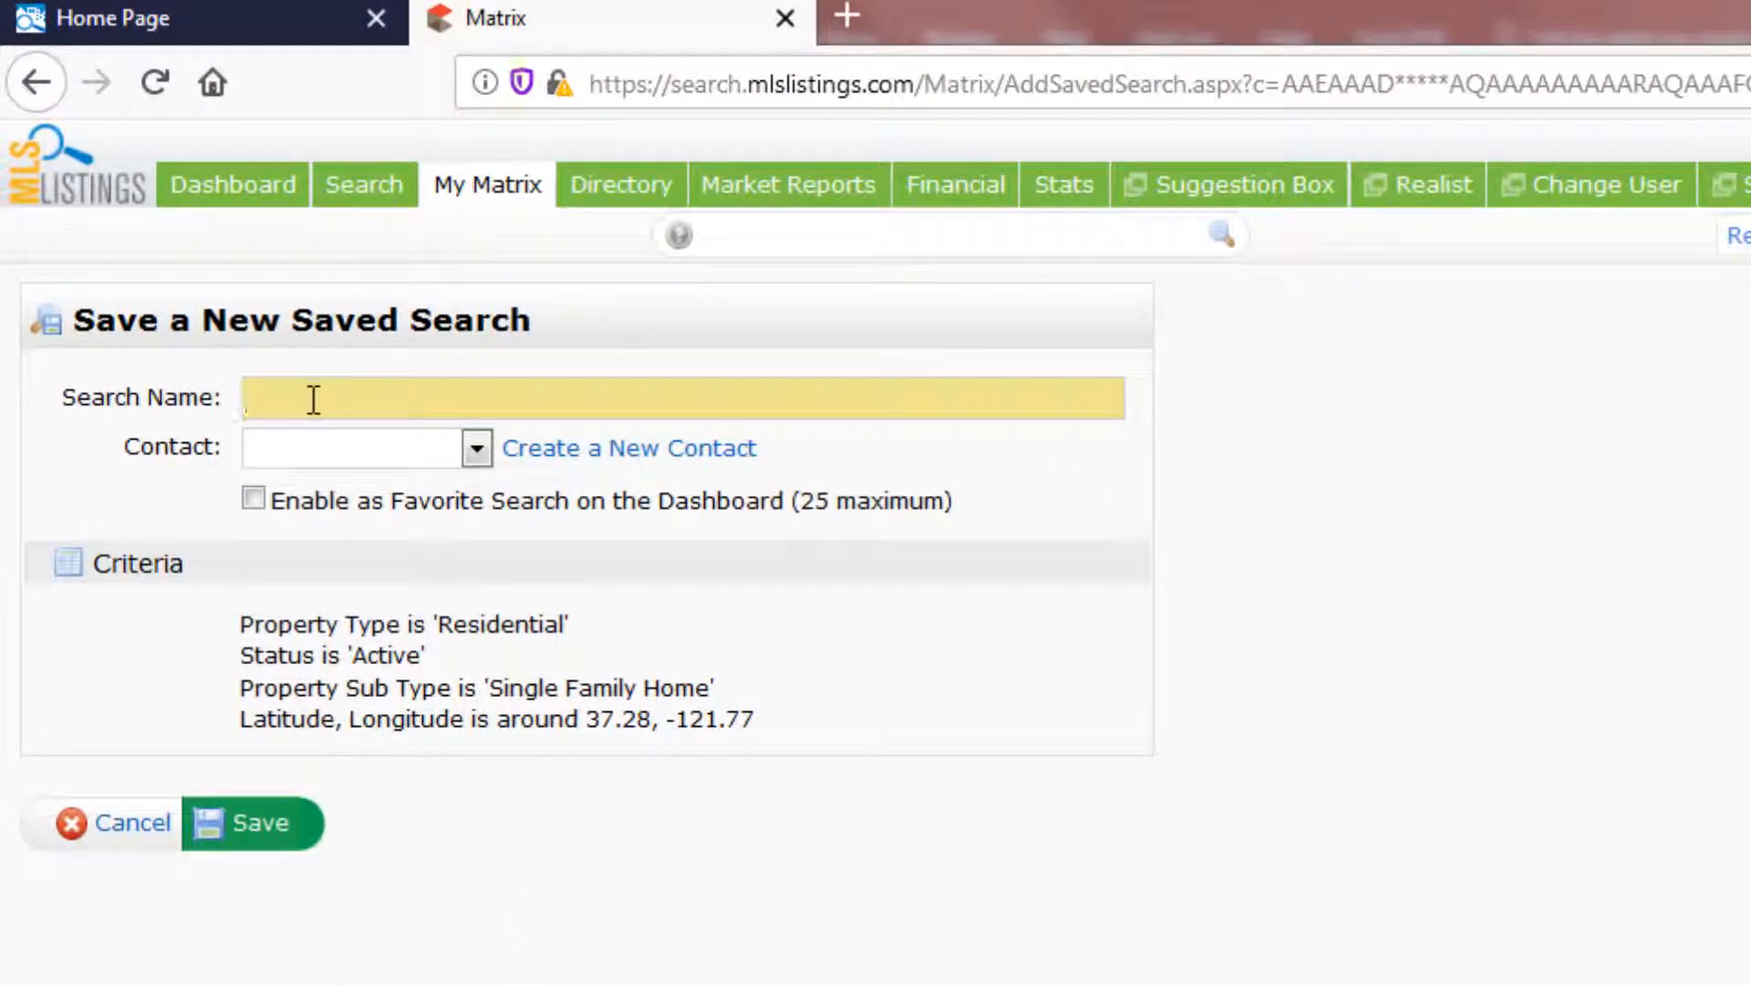
{"action": "type", "text": "Silver Creek Actives"}
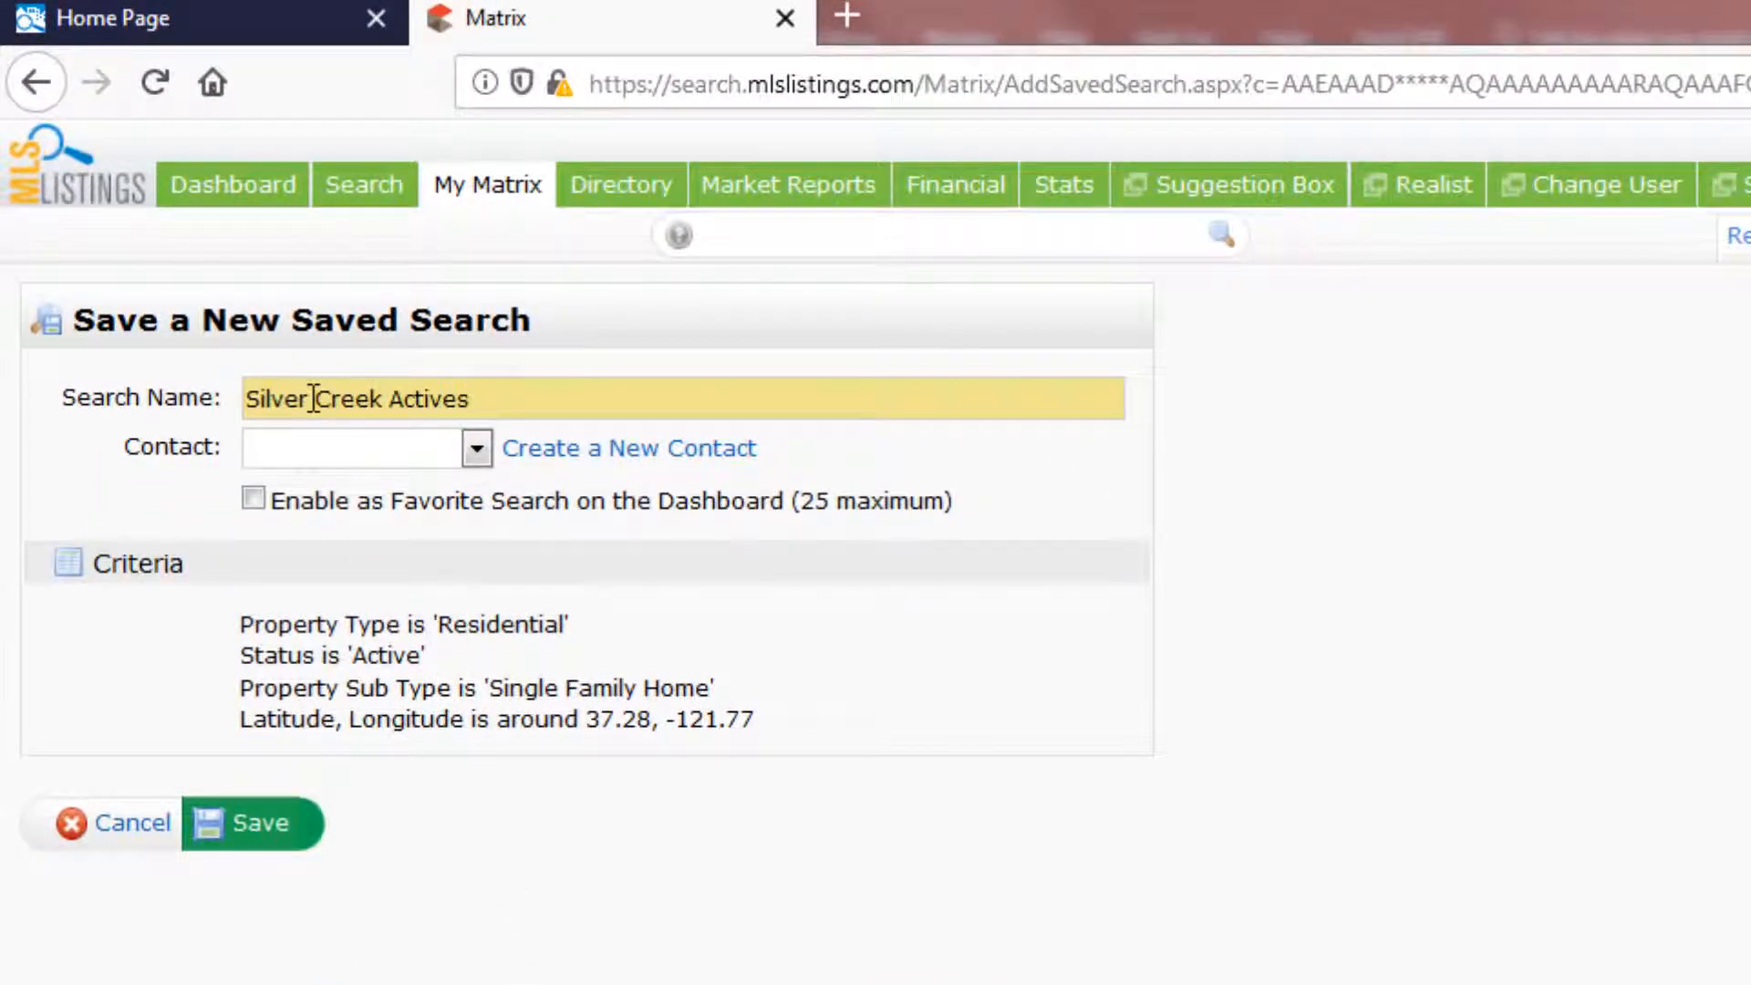
{"action": "left_click", "coordinate": [254, 500]}
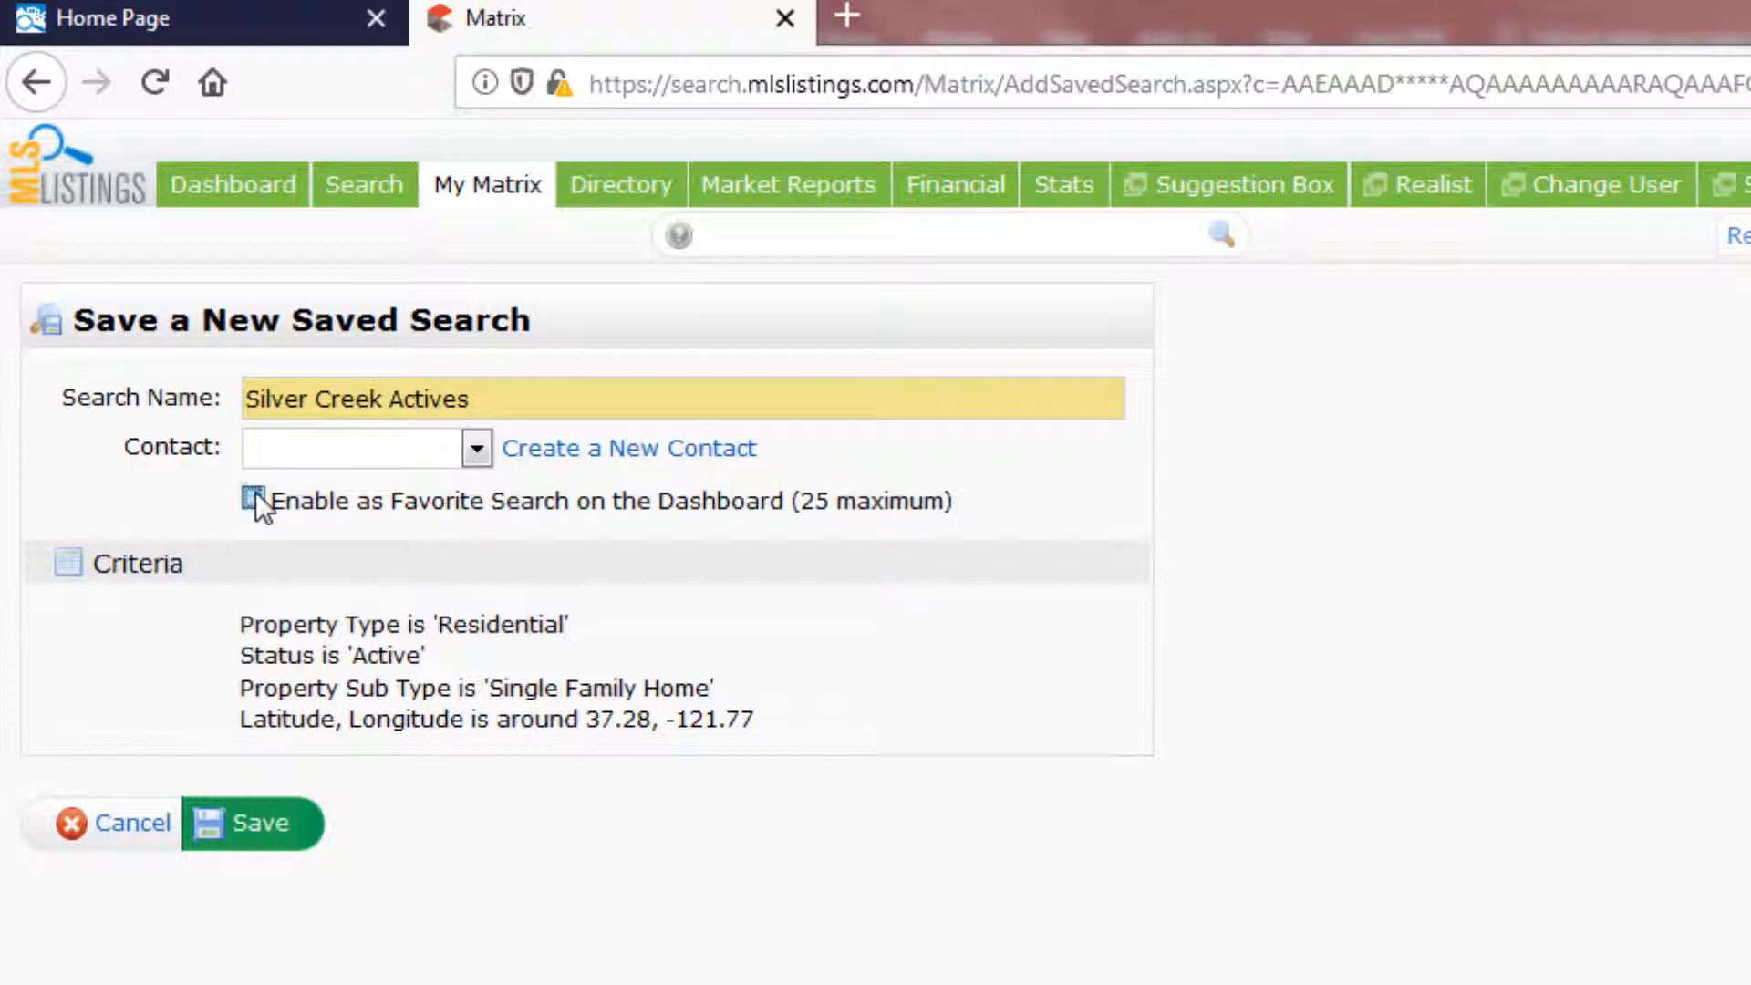
{"action": "left_click", "coordinate": [252, 500]}
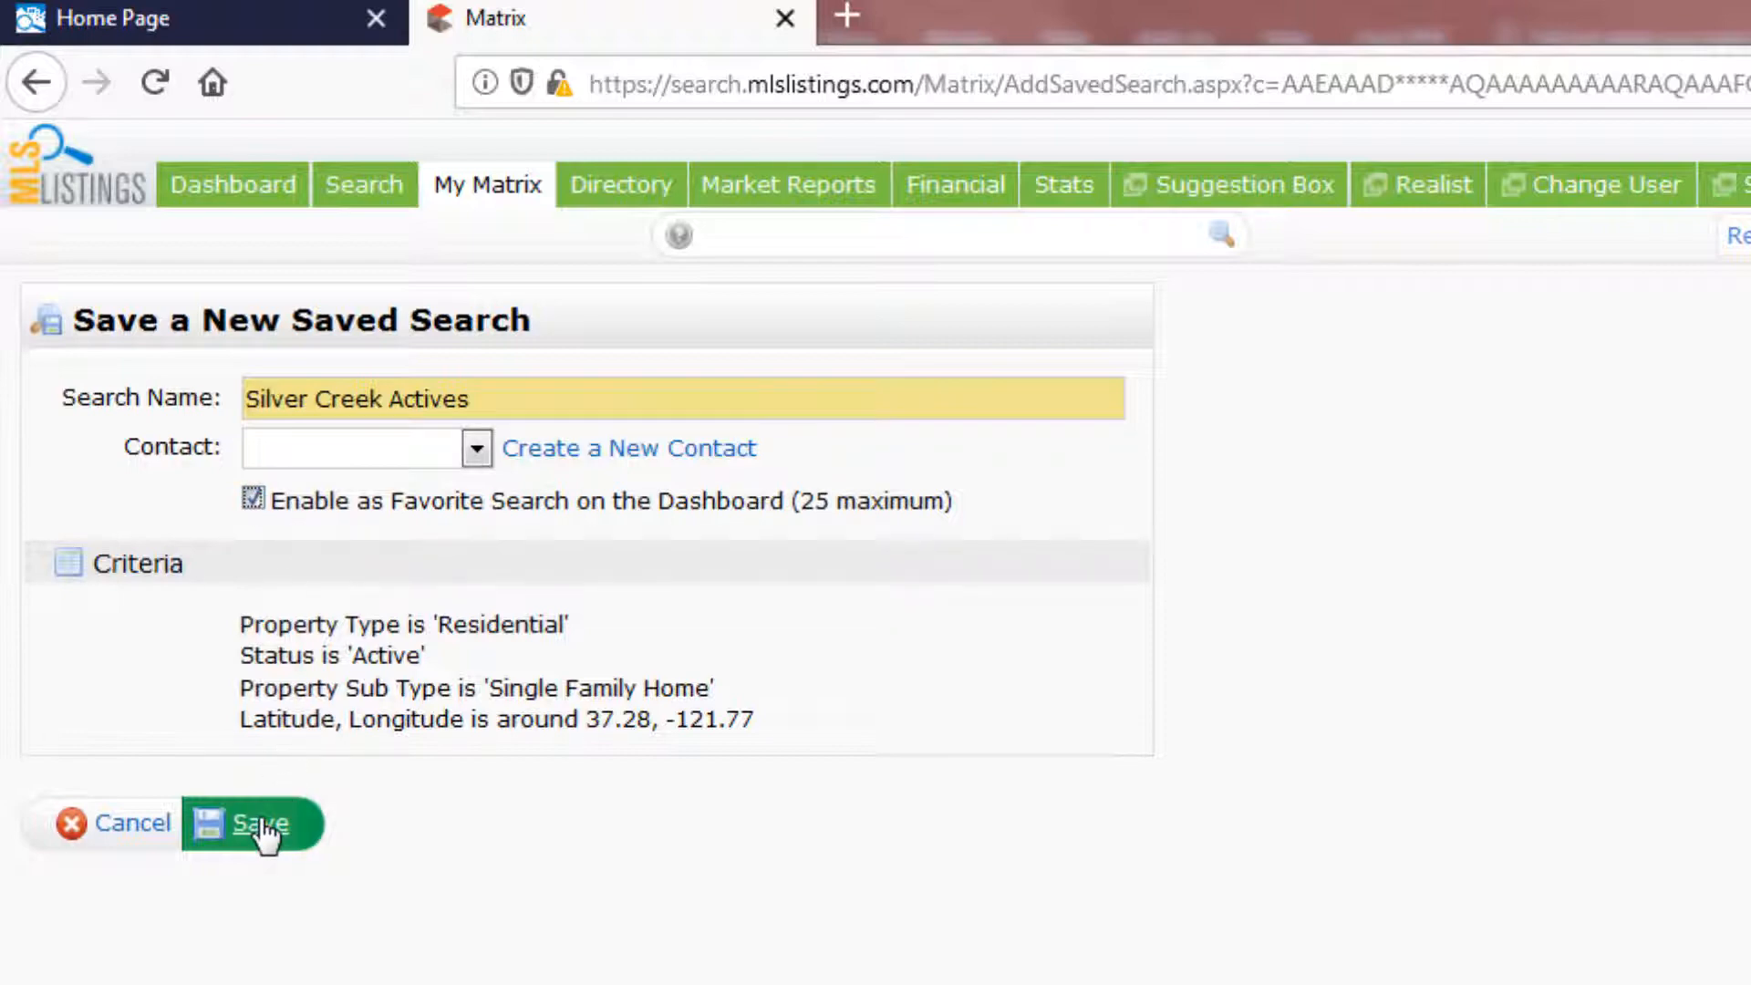
{"action": "left_click", "coordinate": [265, 822]}
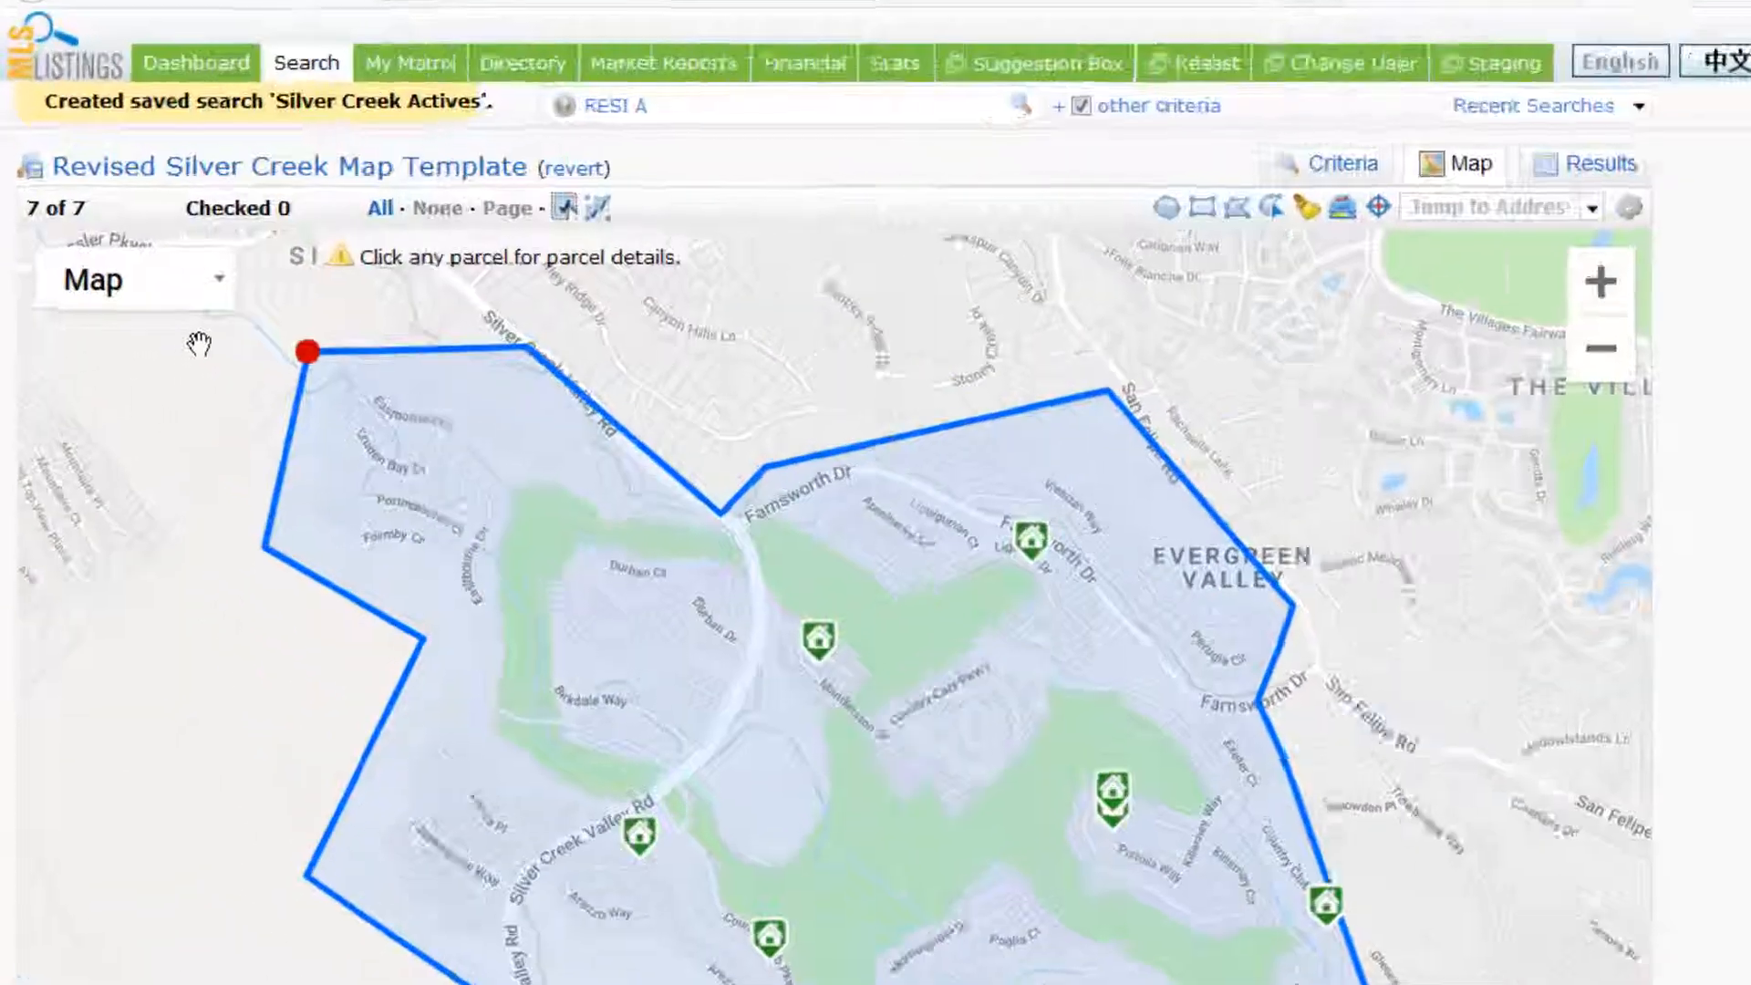
- Go back to the dashboard via the top navigation
{"action": "left_click", "coordinate": [199, 62]}
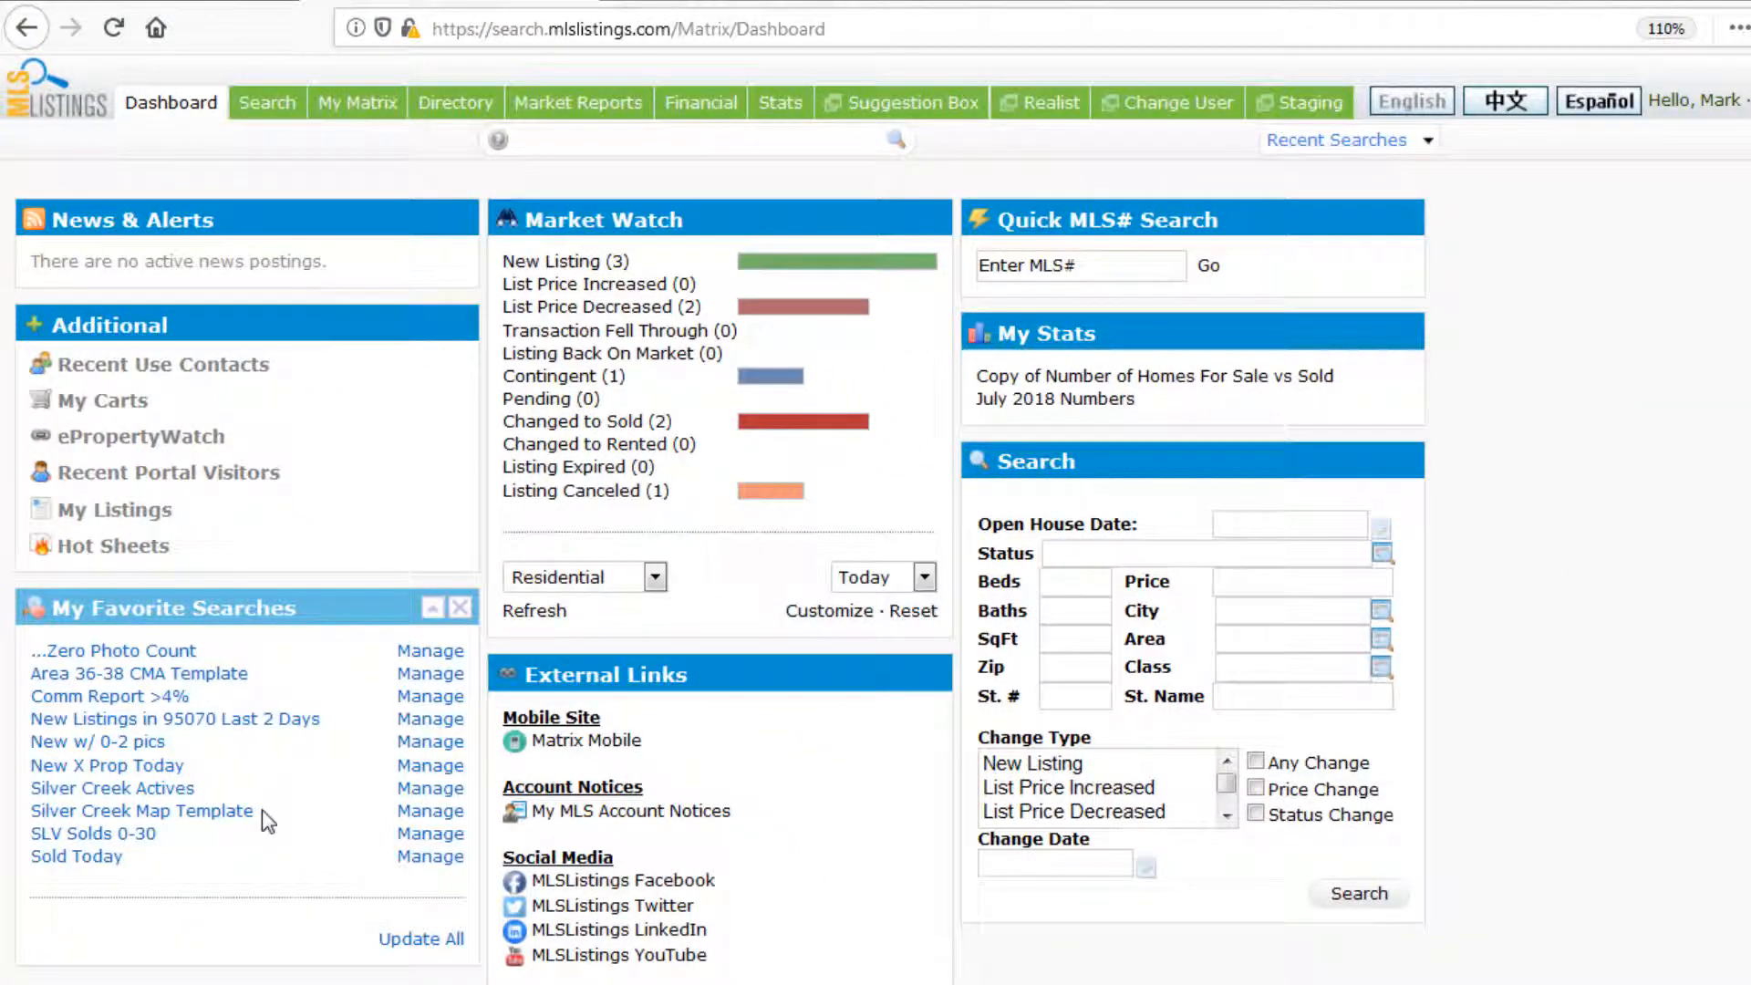
{"action": "mouse_move", "coordinate": [106, 788]}
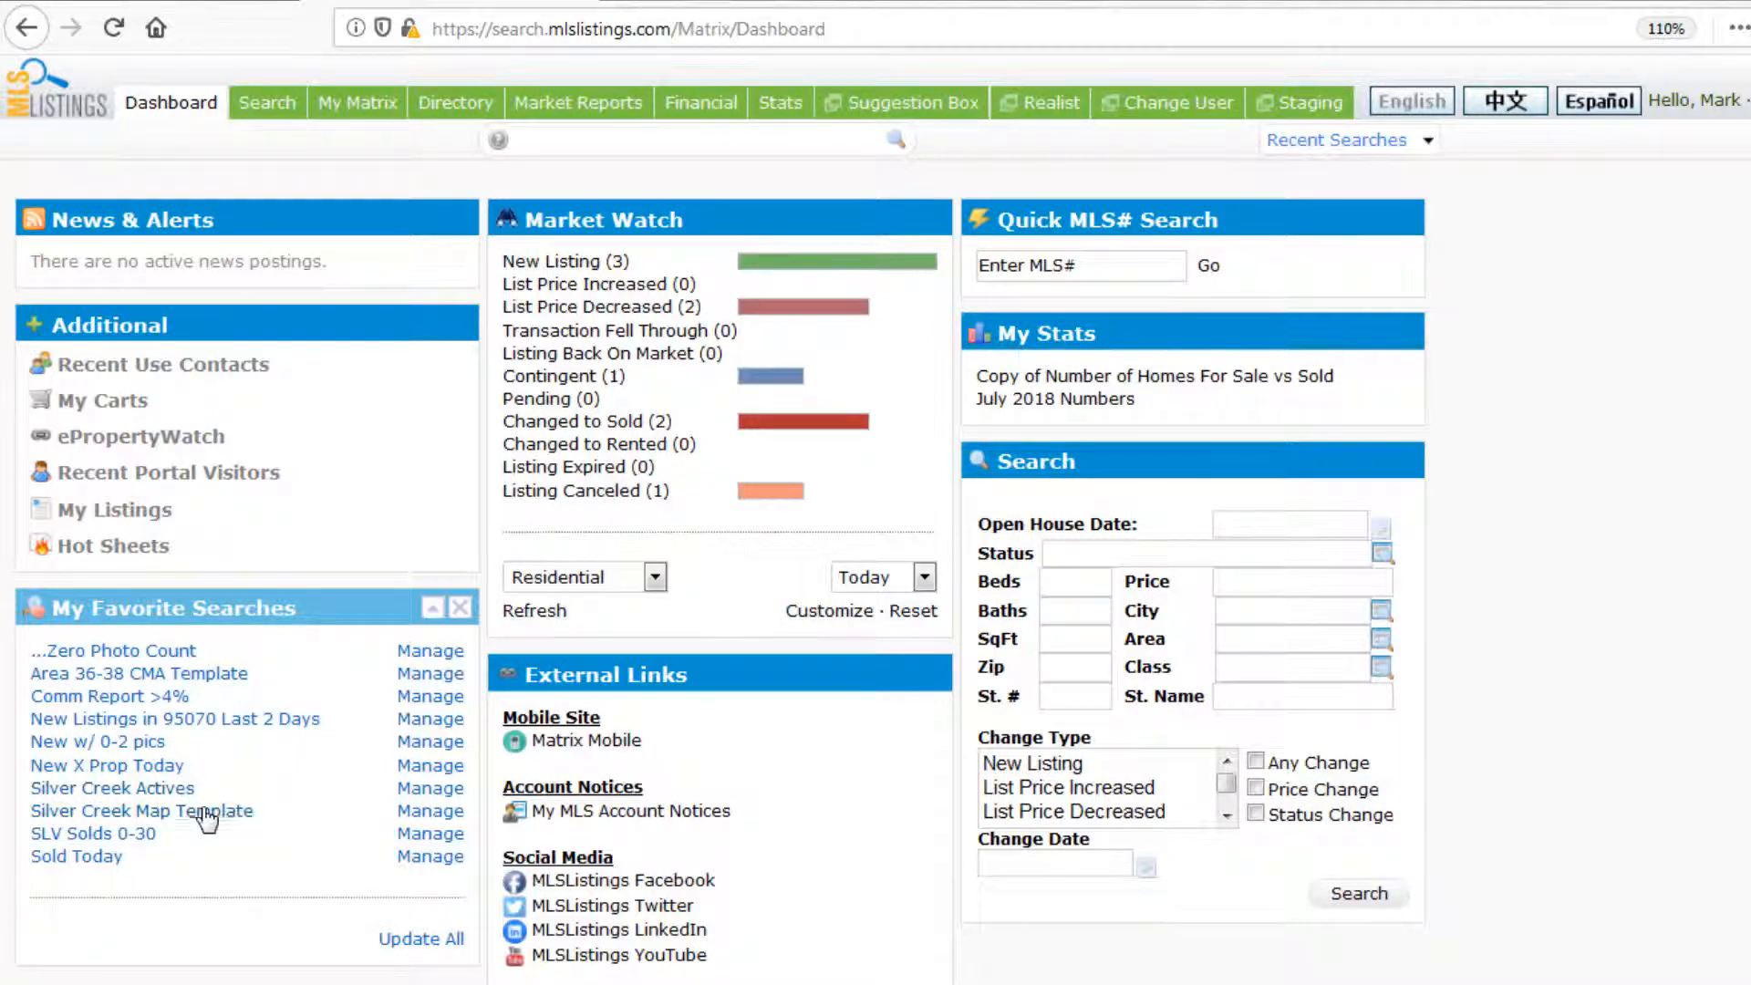
{"action": "mouse_move", "coordinate": [140, 810]}
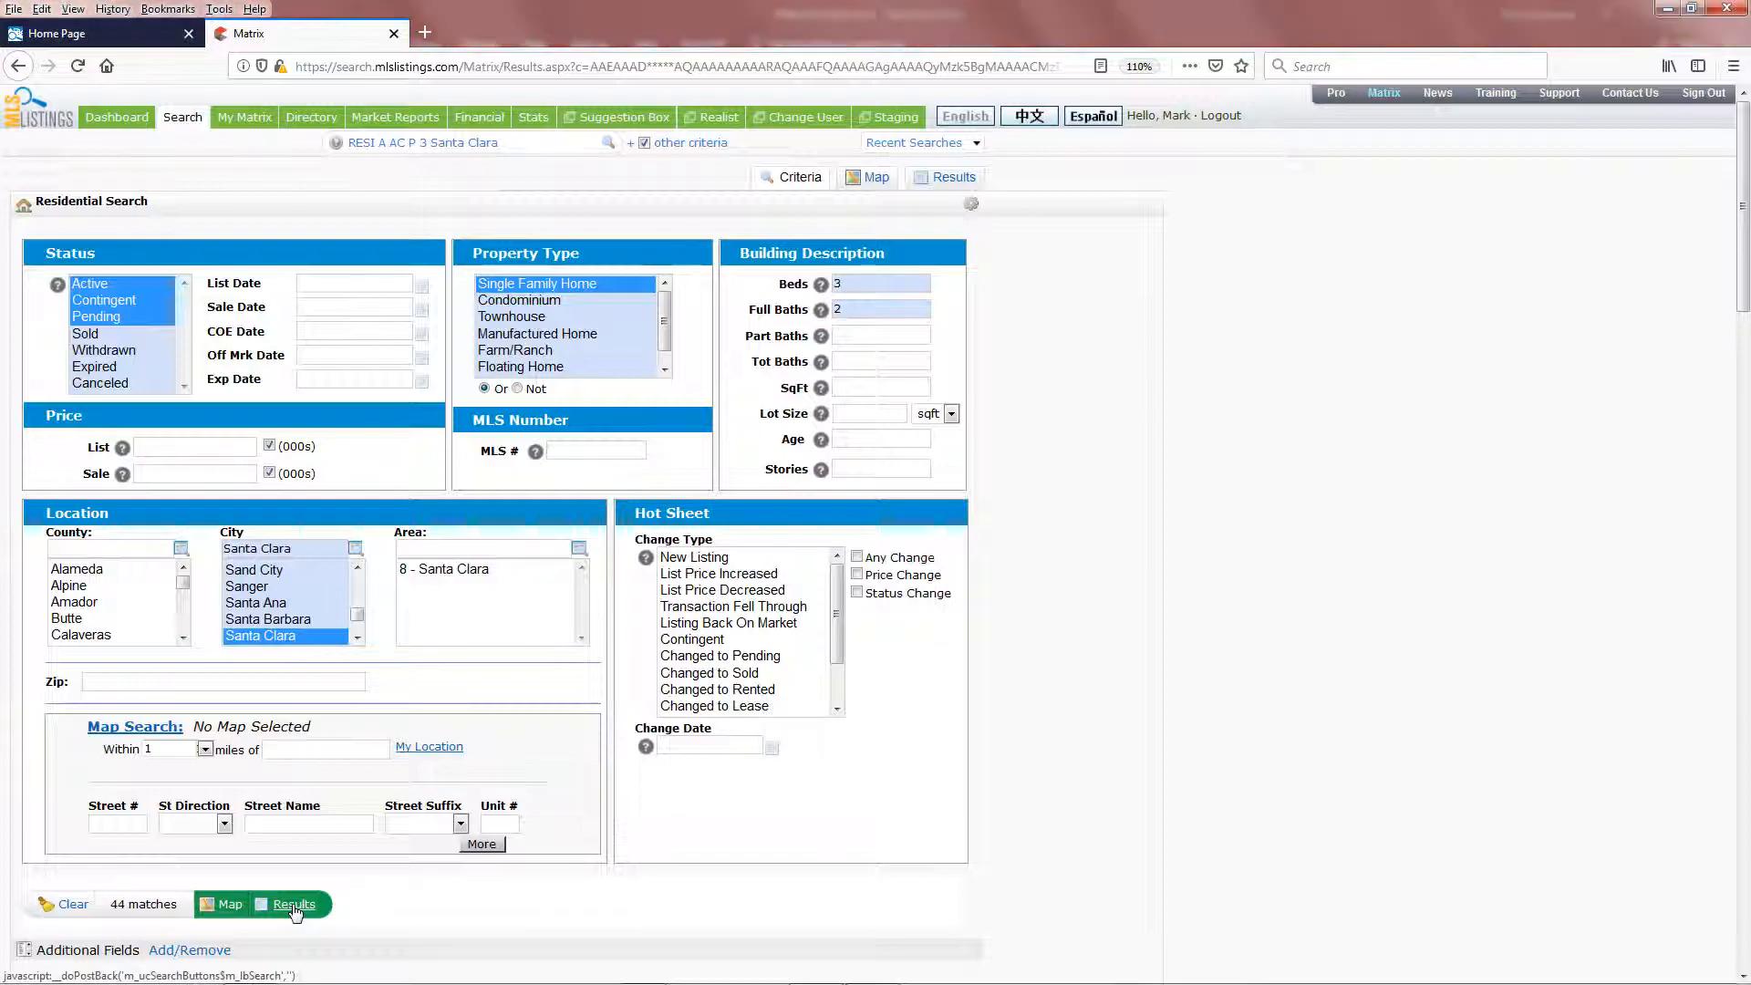
- Show the Santa Clara search results and sort them by SqFt descending
{"action": "left_click", "coordinate": [294, 903]}
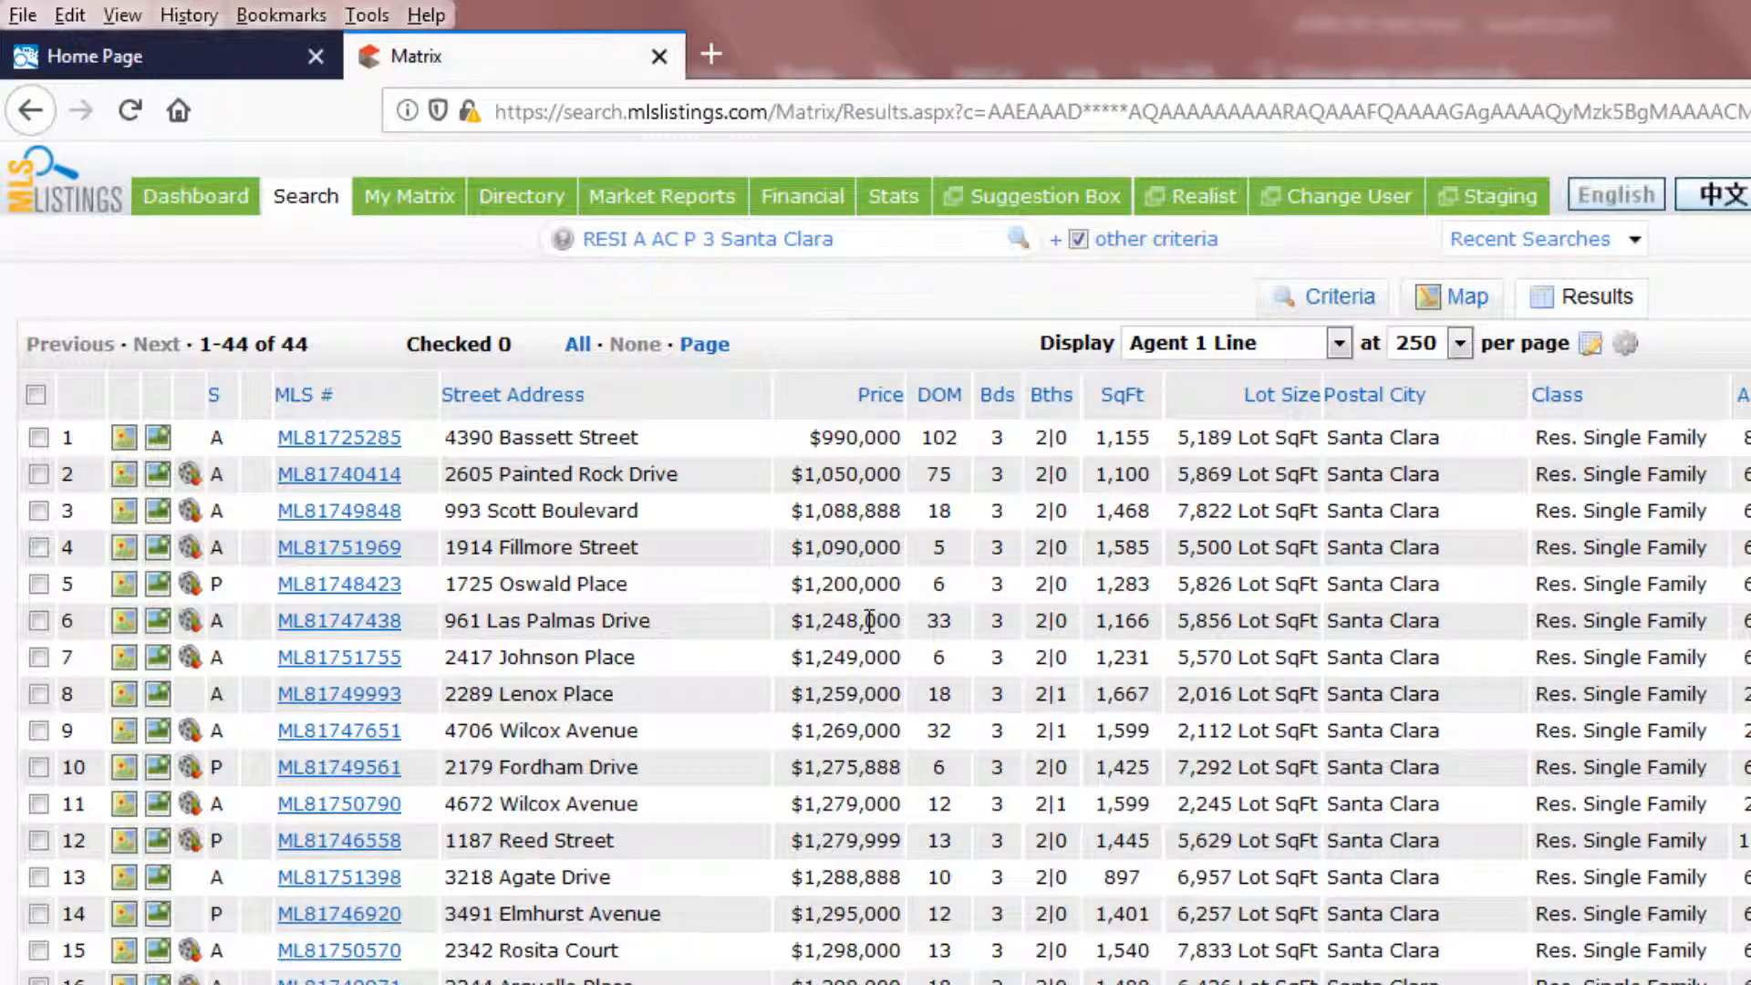
{"action": "mouse_move", "coordinate": [973, 467]}
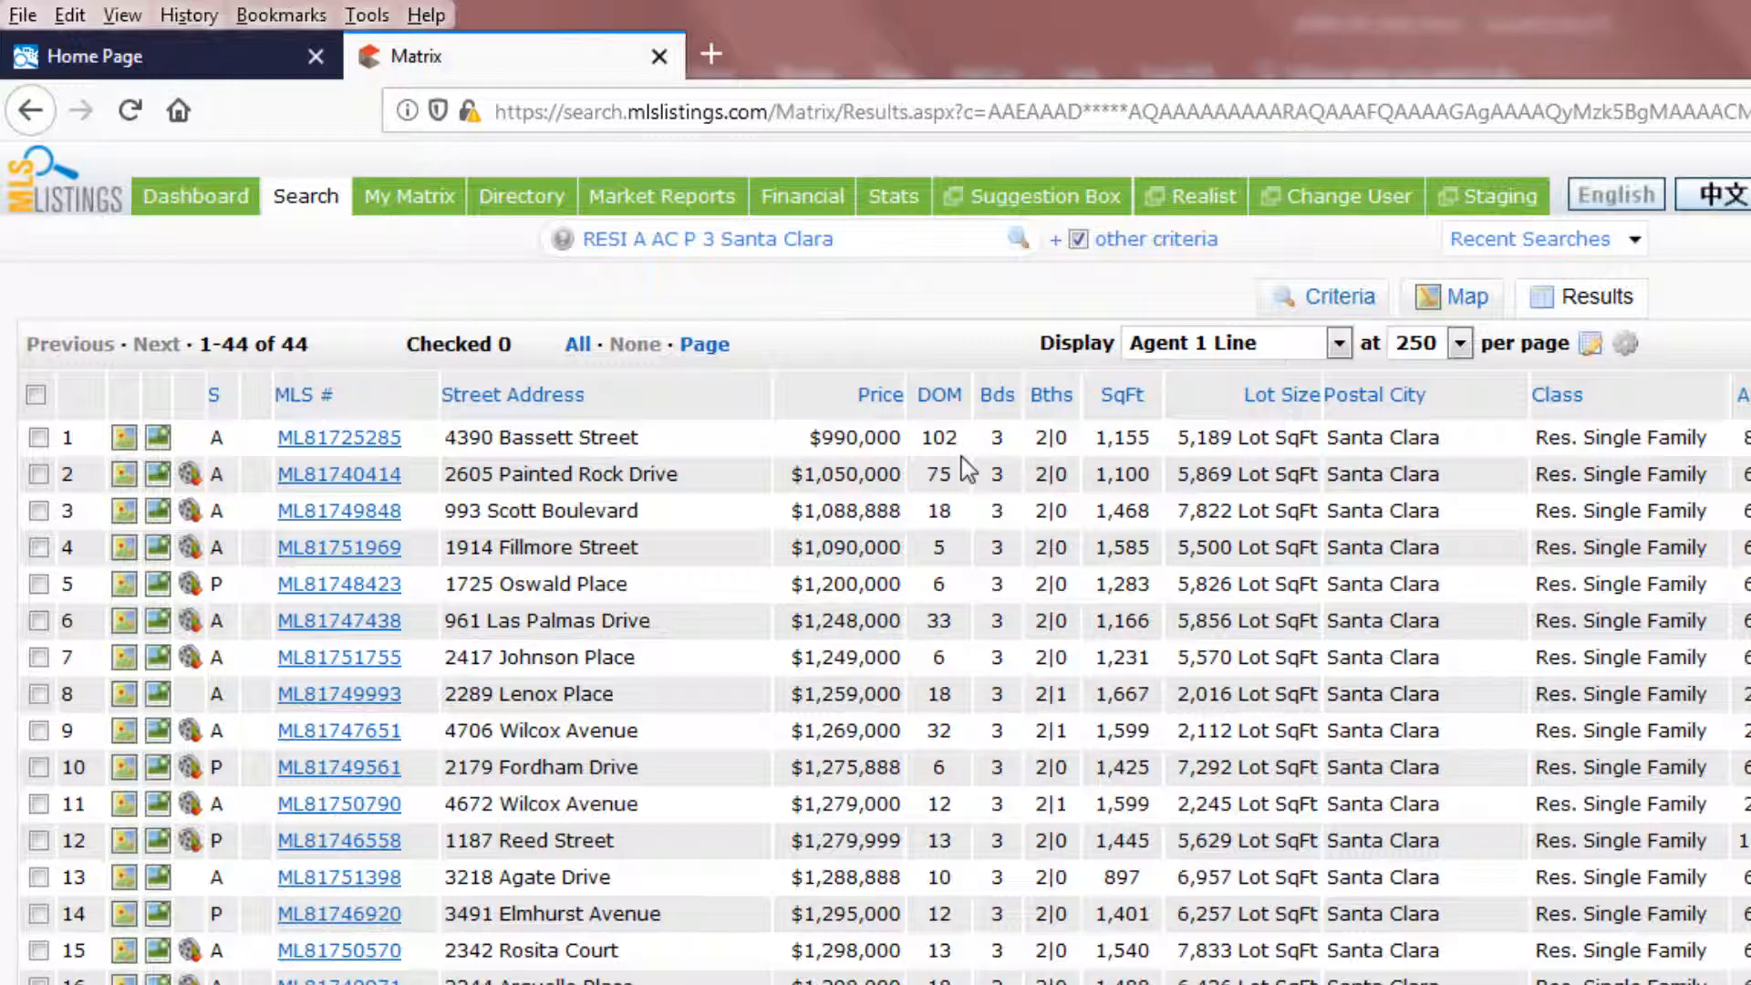
{"action": "mouse_move", "coordinate": [1057, 438]}
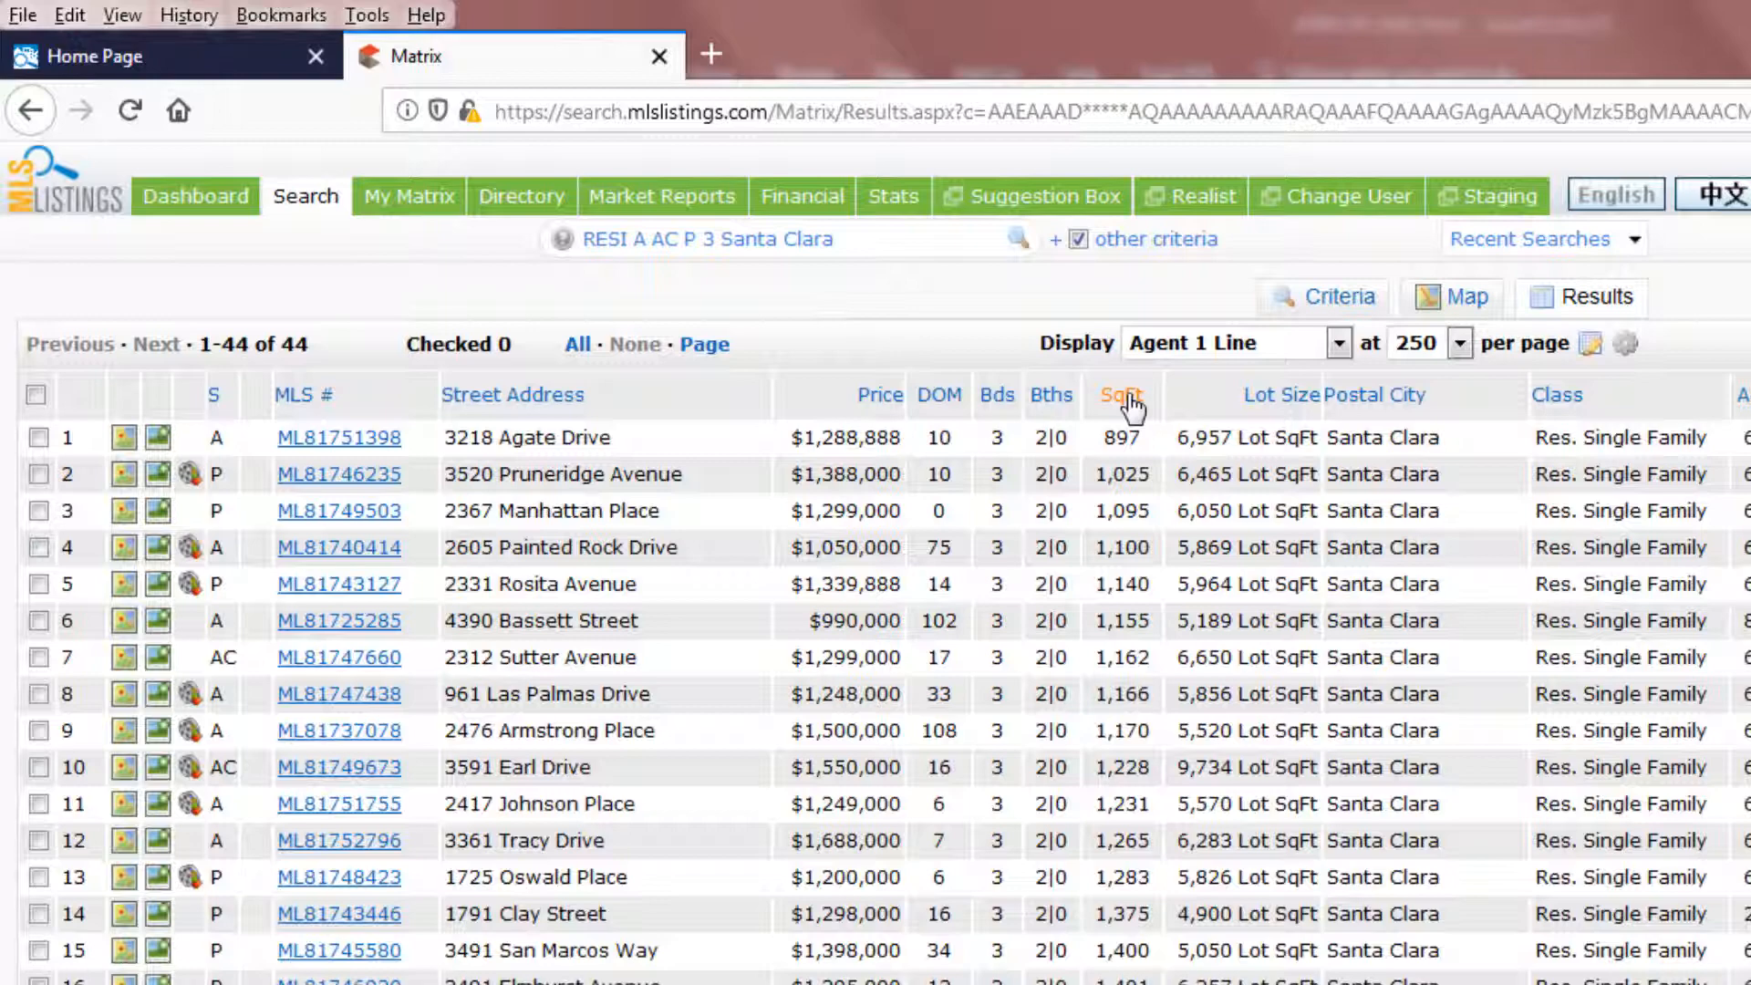
{"action": "left_click", "coordinate": [1122, 394]}
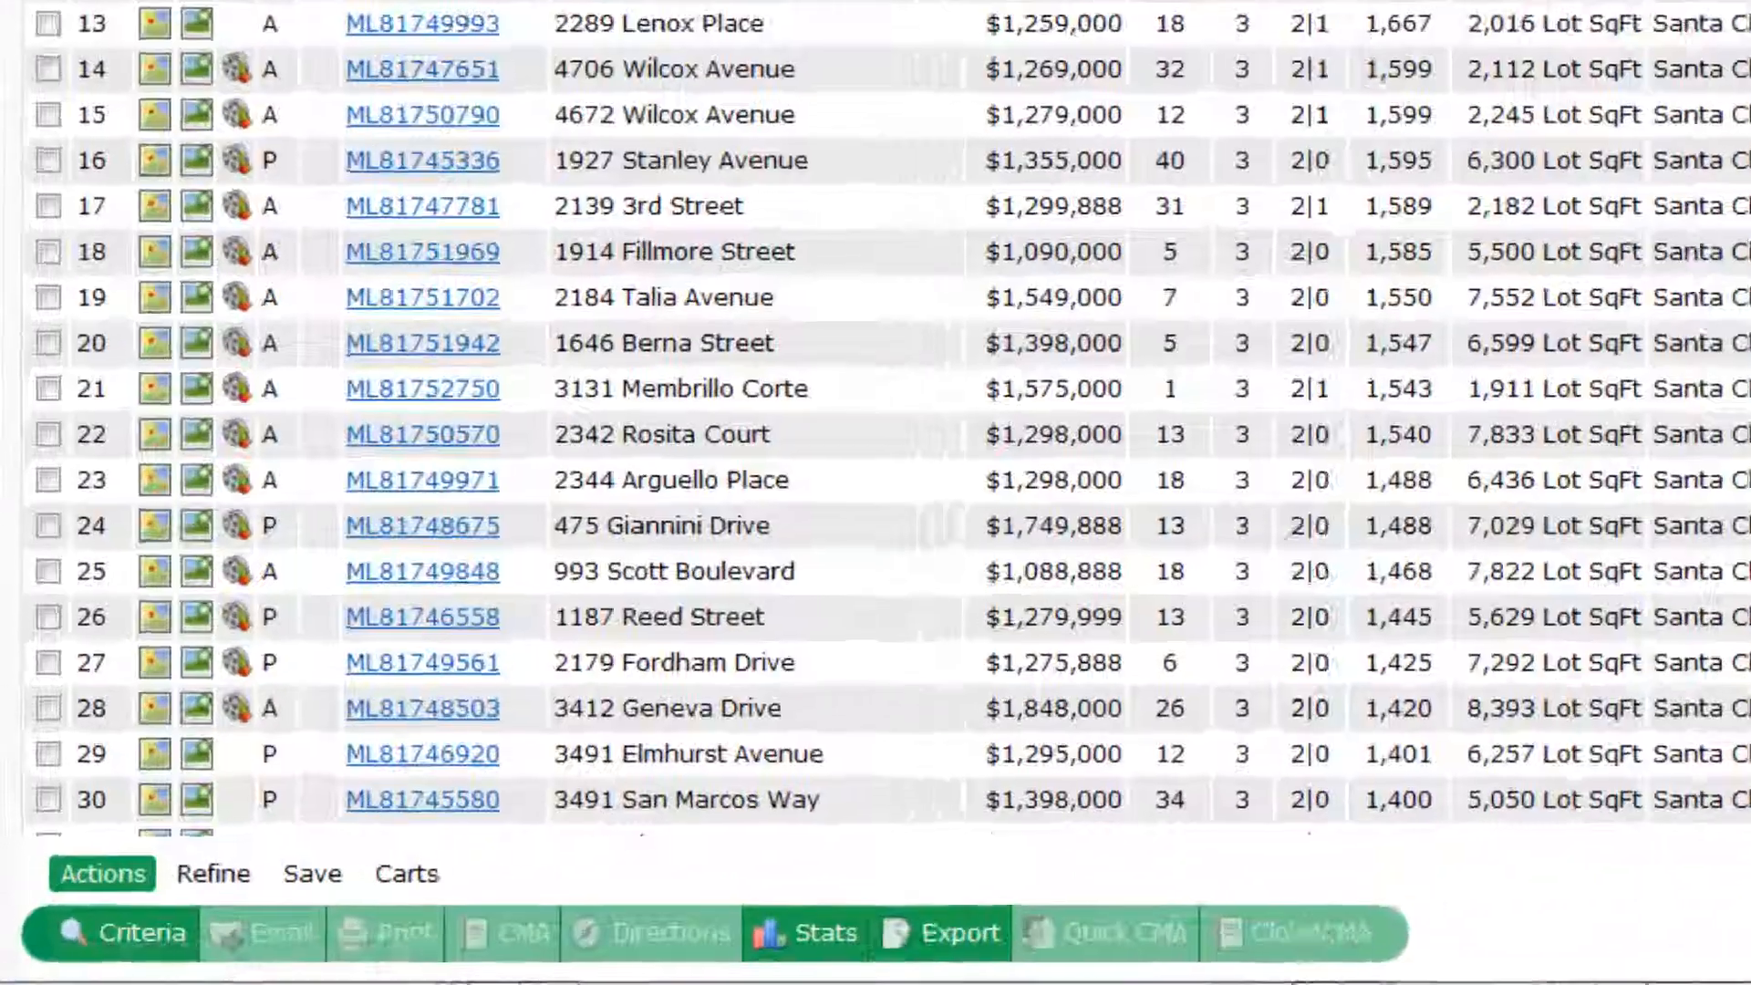
- In Refine > Sort, add Status as a sort field and move it to first position
{"action": "scroll", "scroll_direction": "down", "scroll_amount": 3}
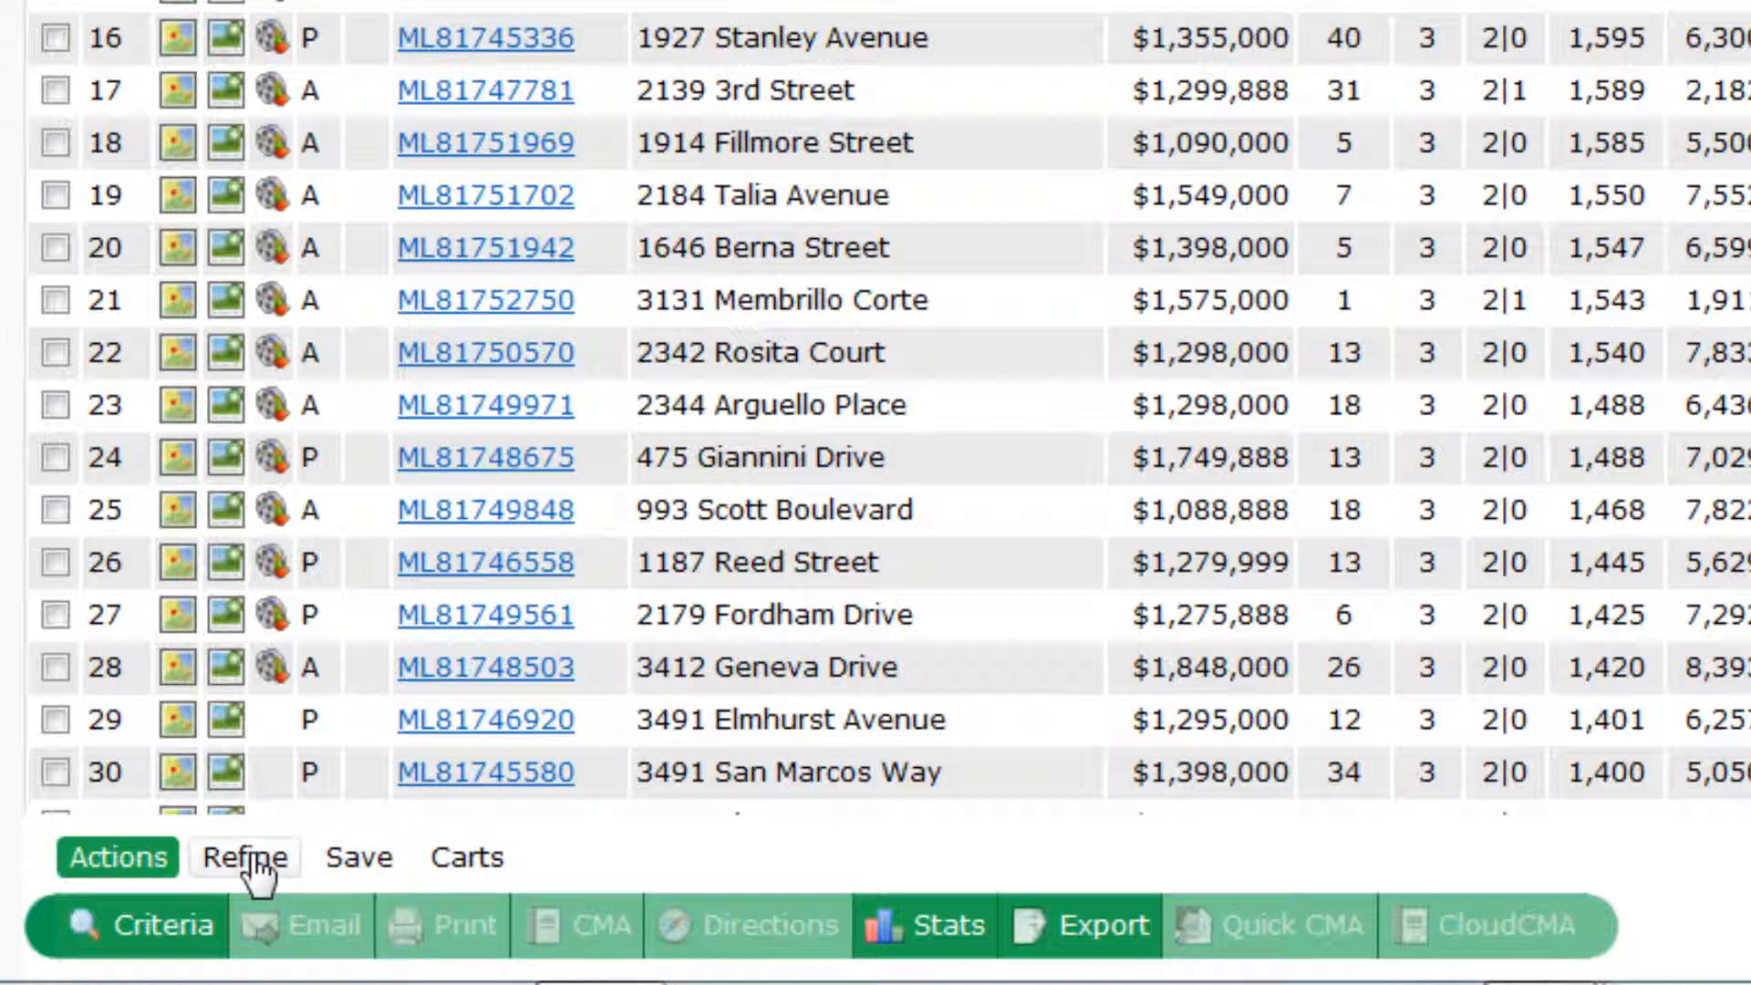
{"action": "left_click", "coordinate": [242, 857]}
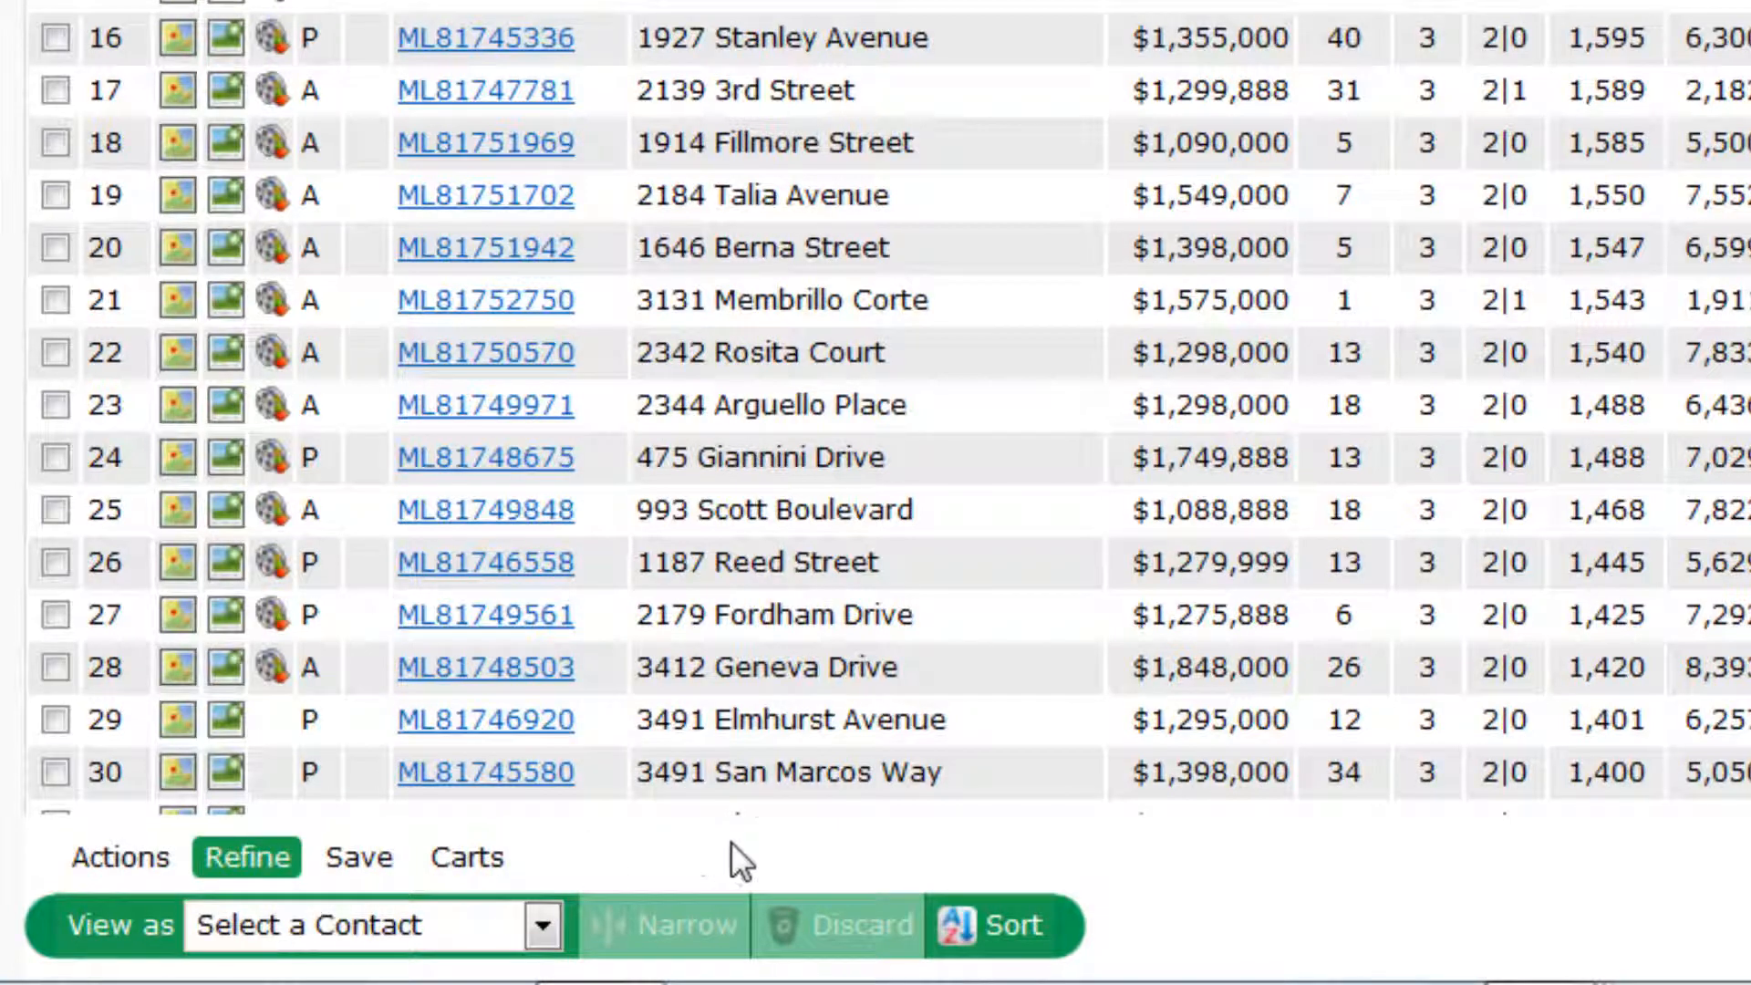
{"action": "left_click", "coordinate": [1005, 926]}
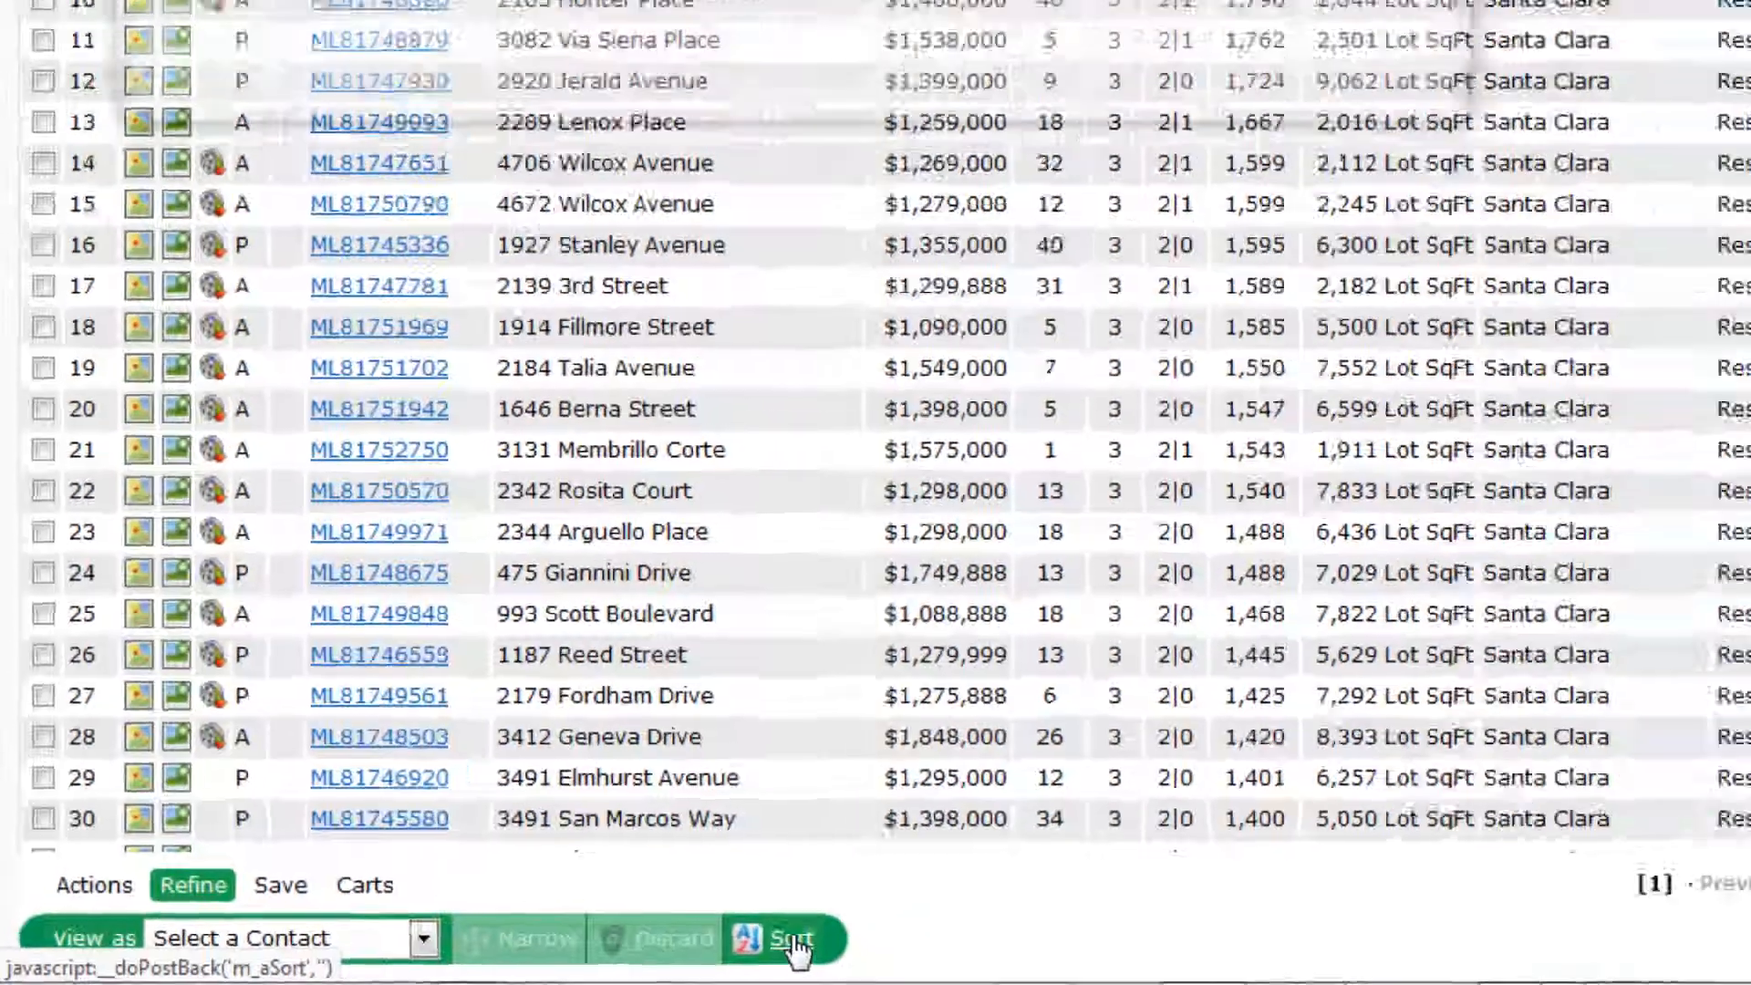
{"action": "left_click", "coordinate": [785, 937]}
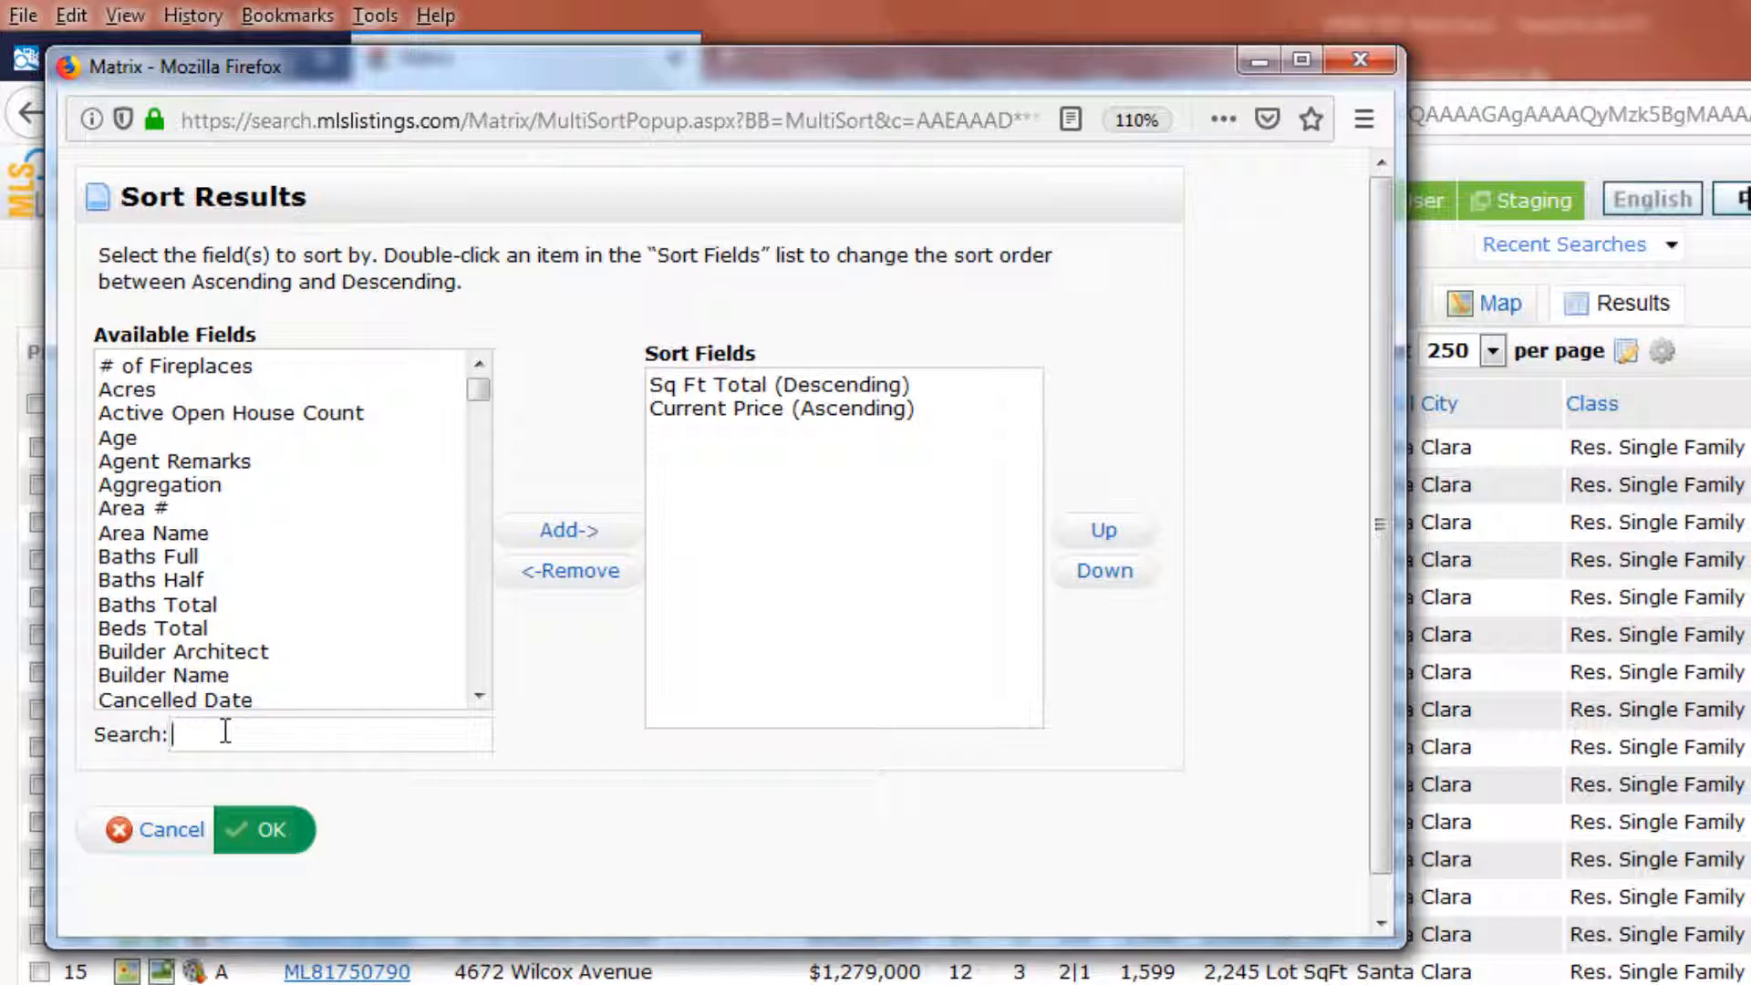
{"action": "type", "text": "Status"}
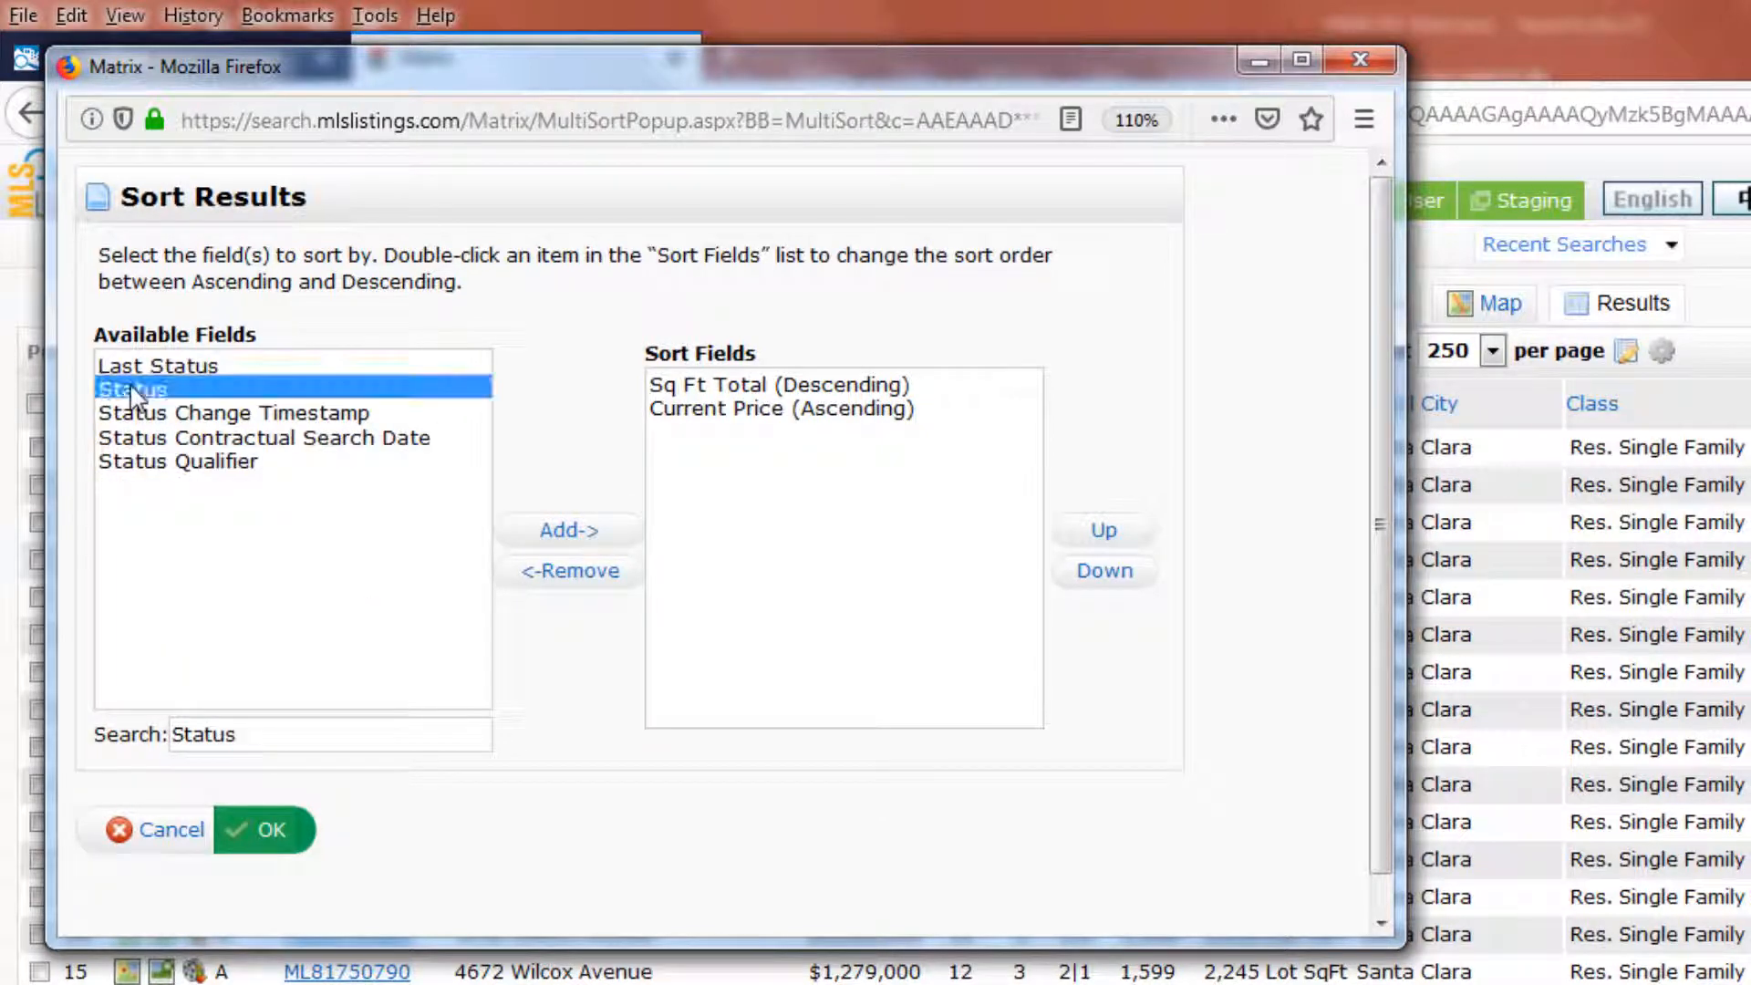
{"action": "mouse_move", "coordinate": [425, 510]}
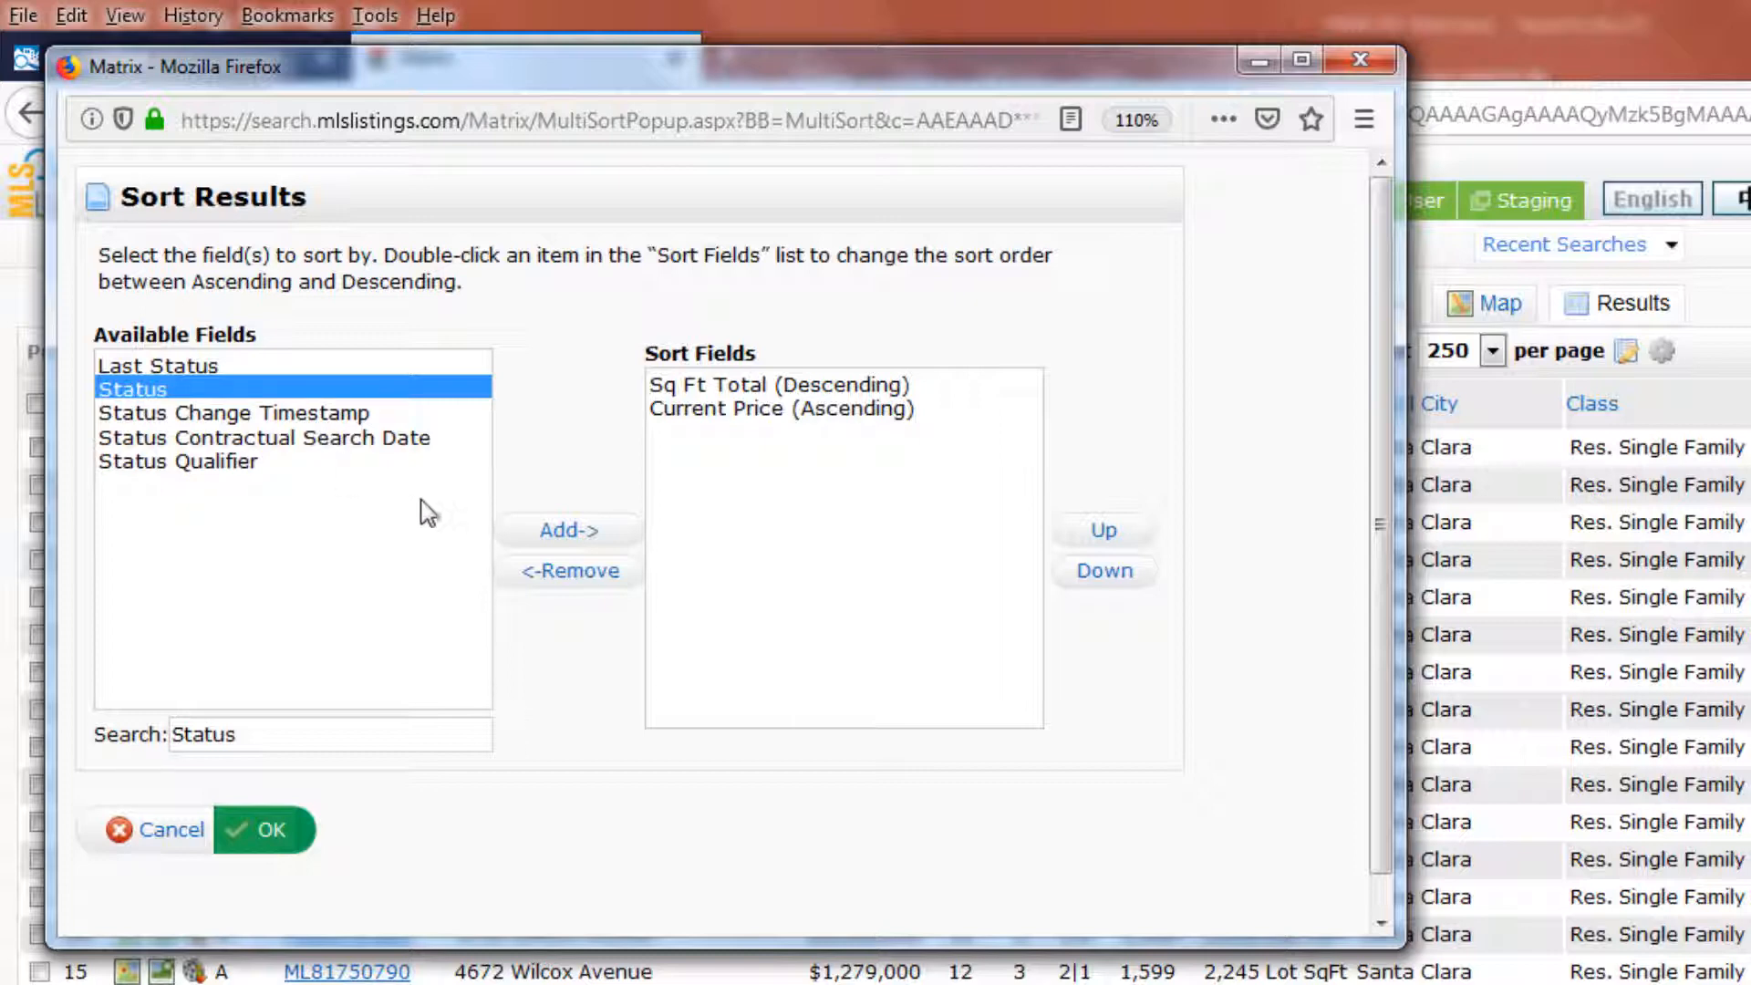
{"action": "left_click", "coordinate": [569, 531]}
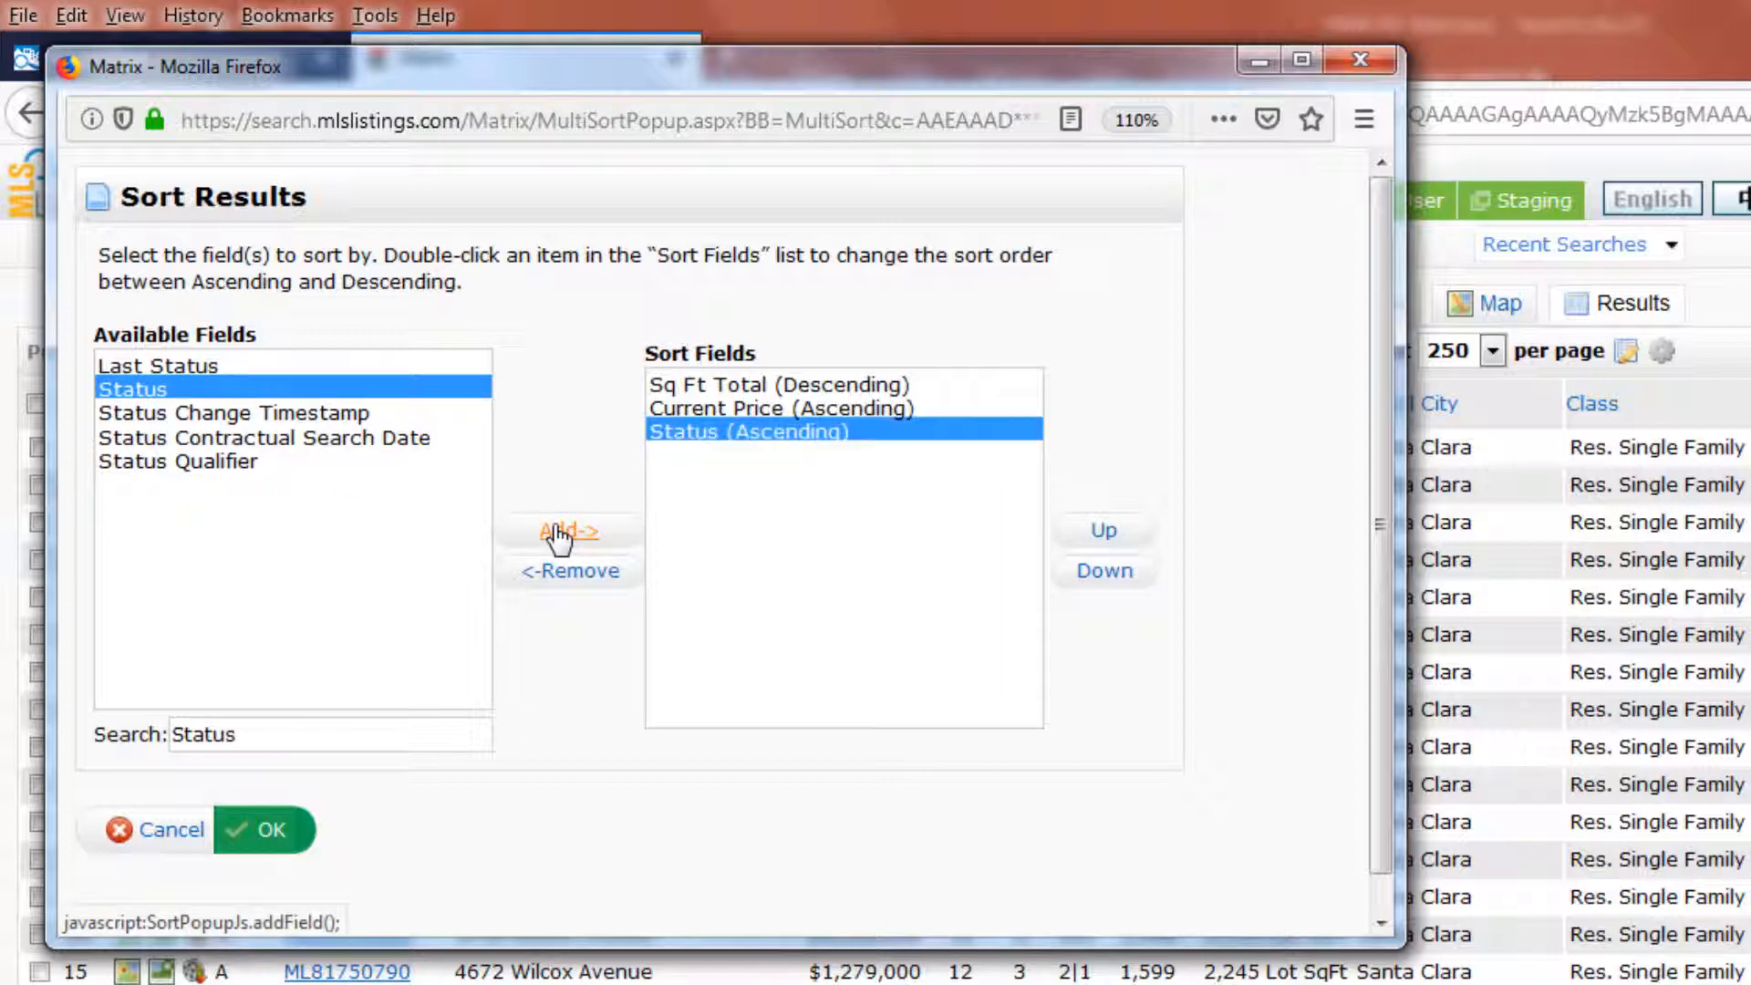
{"action": "mouse_move", "coordinate": [830, 525]}
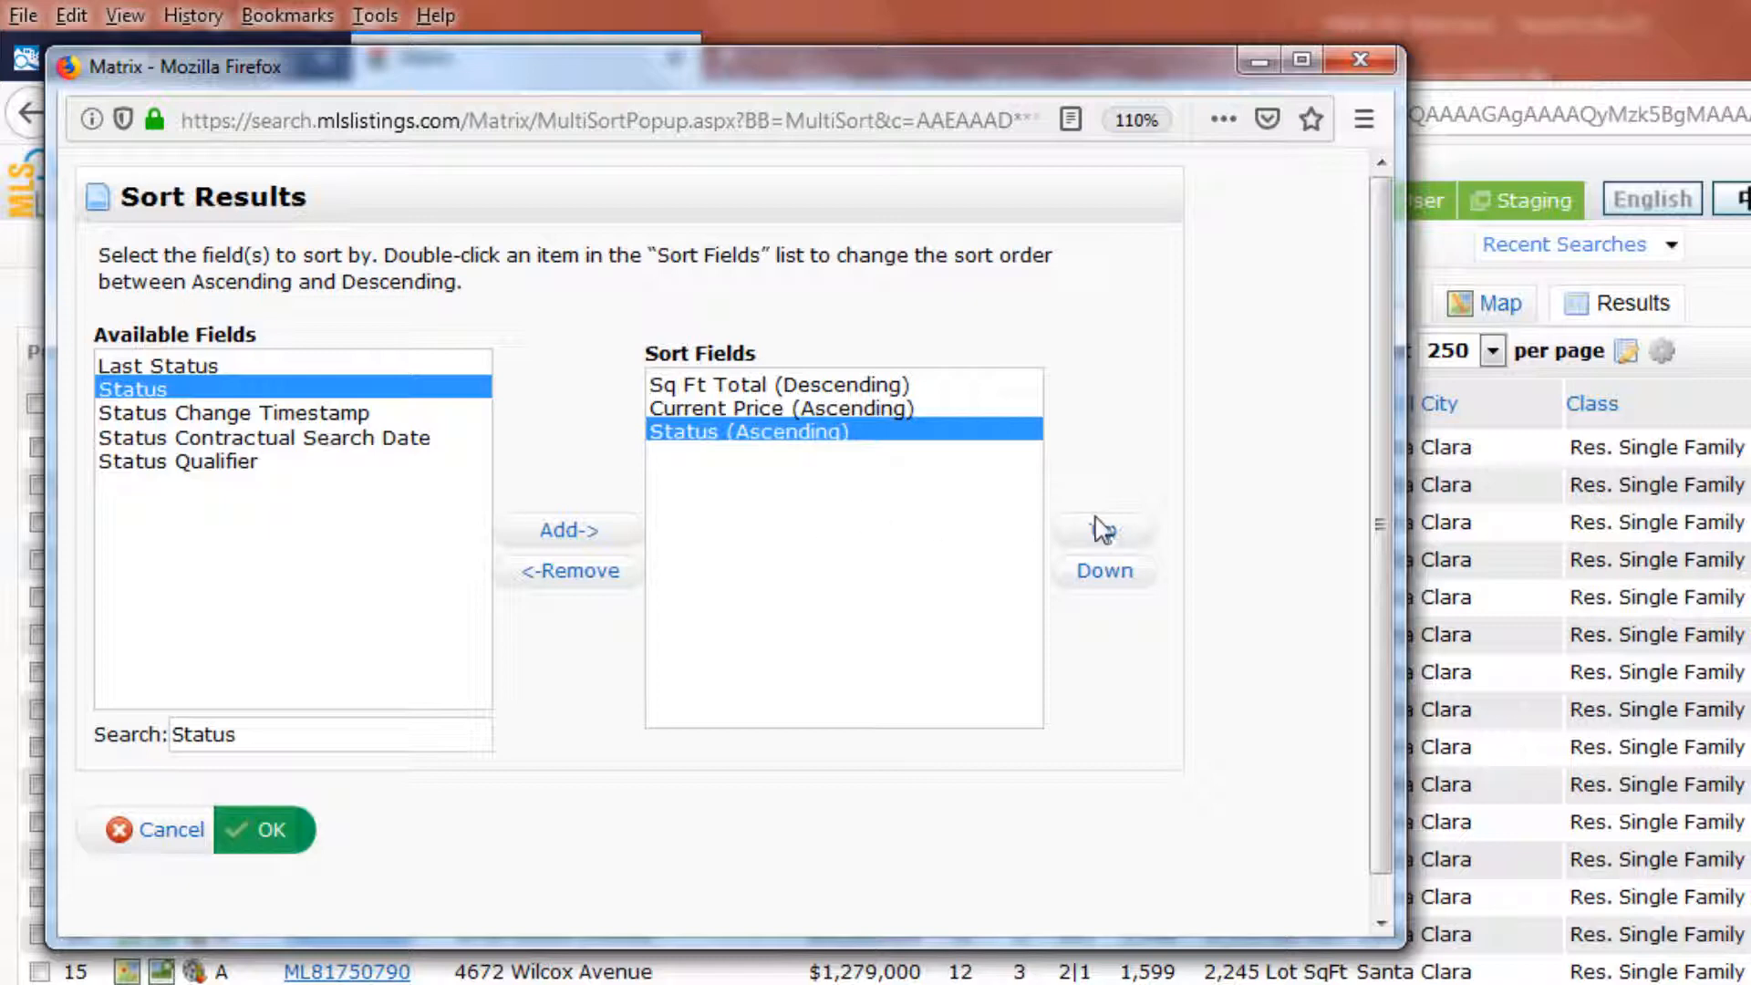
{"action": "left_click", "coordinate": [1102, 531]}
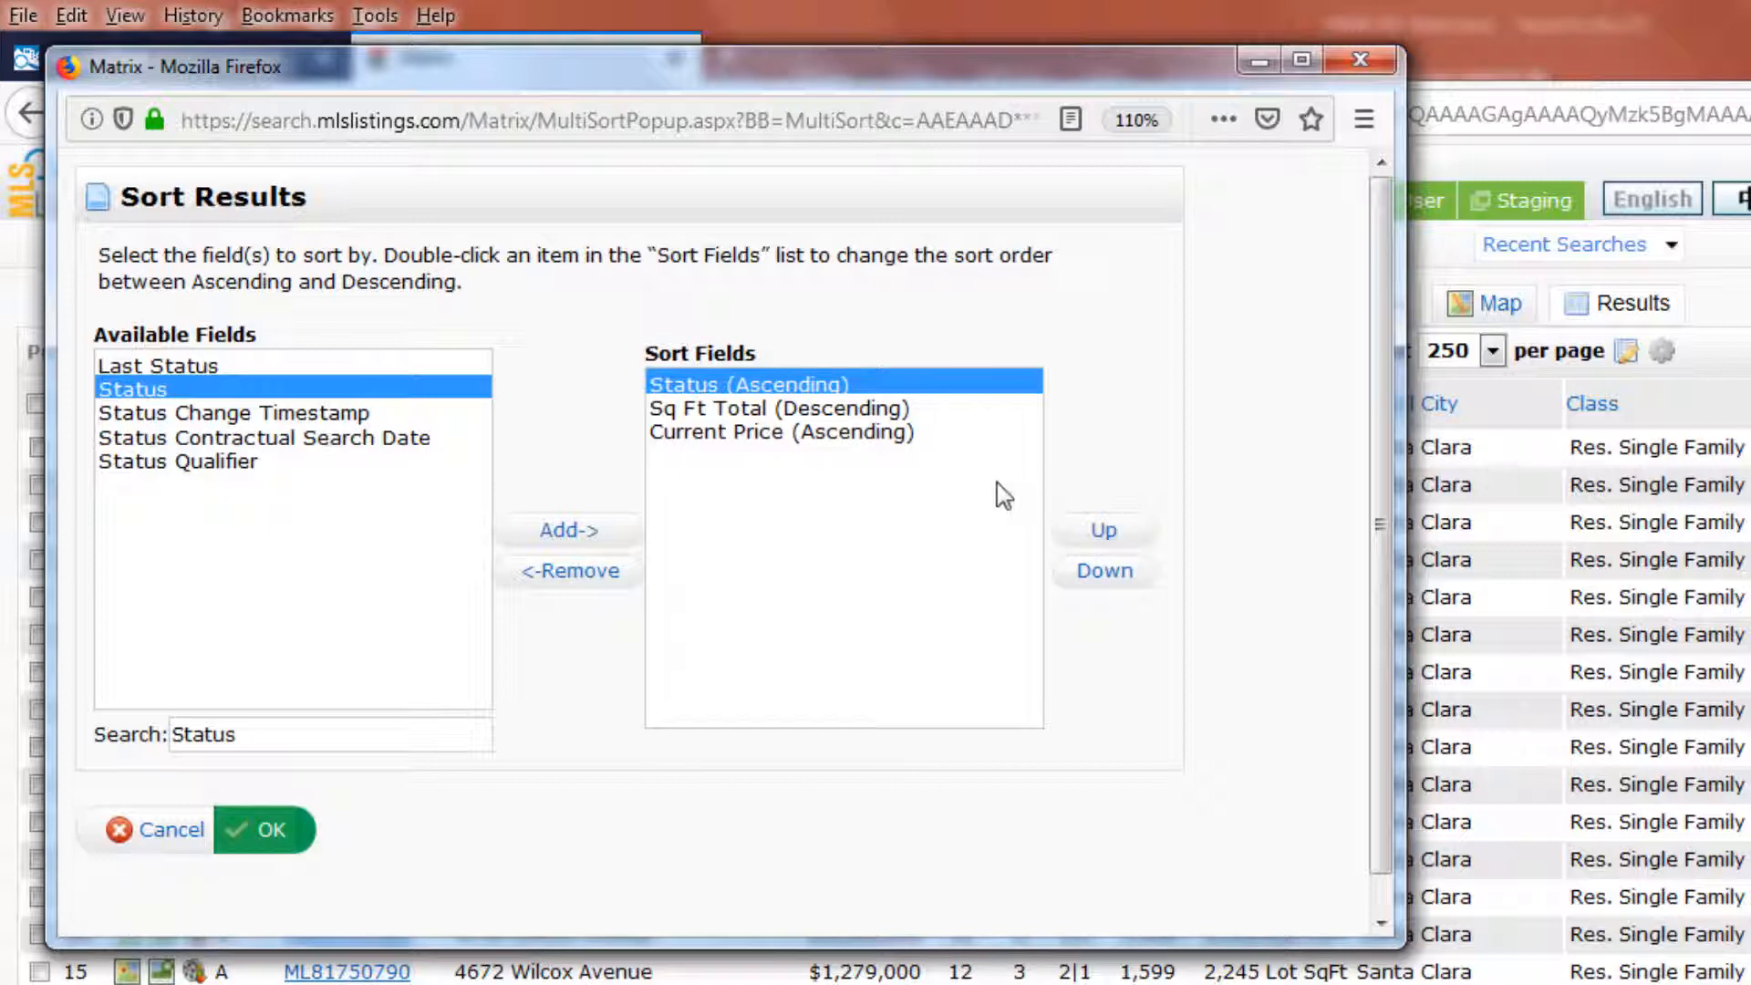
{"action": "mouse_move", "coordinate": [968, 465]}
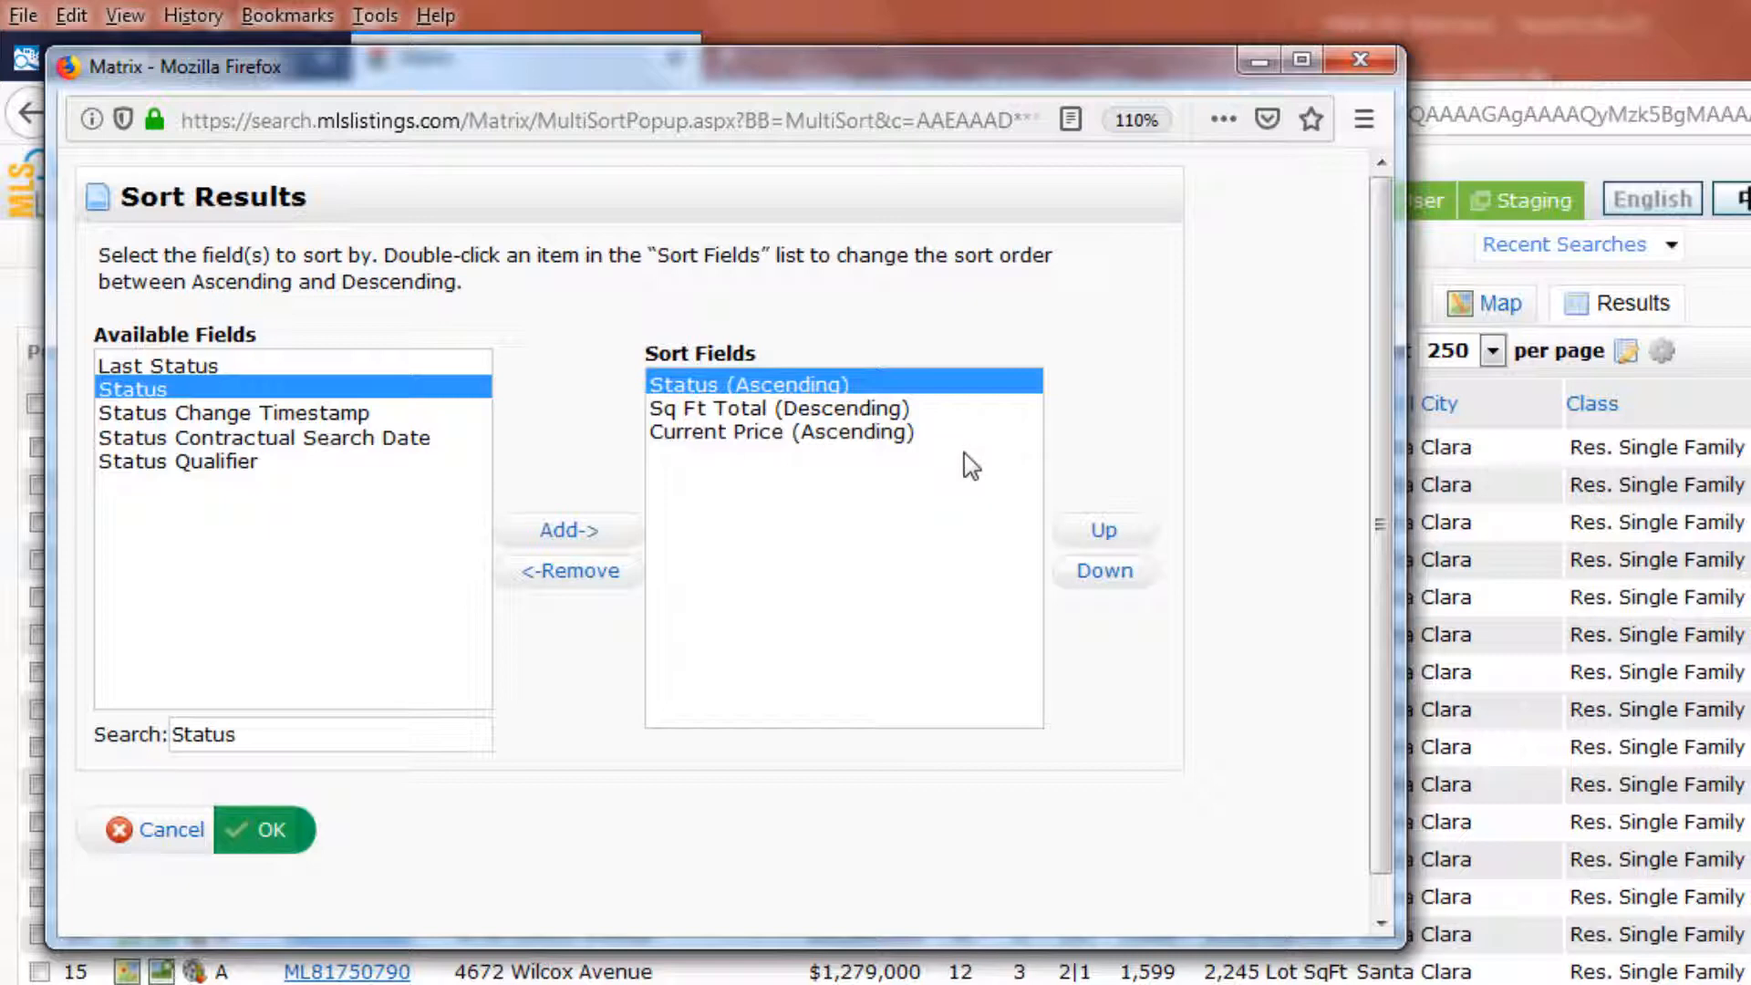
- Remove Sq Ft Total, set Current Price to descending, and apply the sort
{"action": "left_click", "coordinate": [781, 407]}
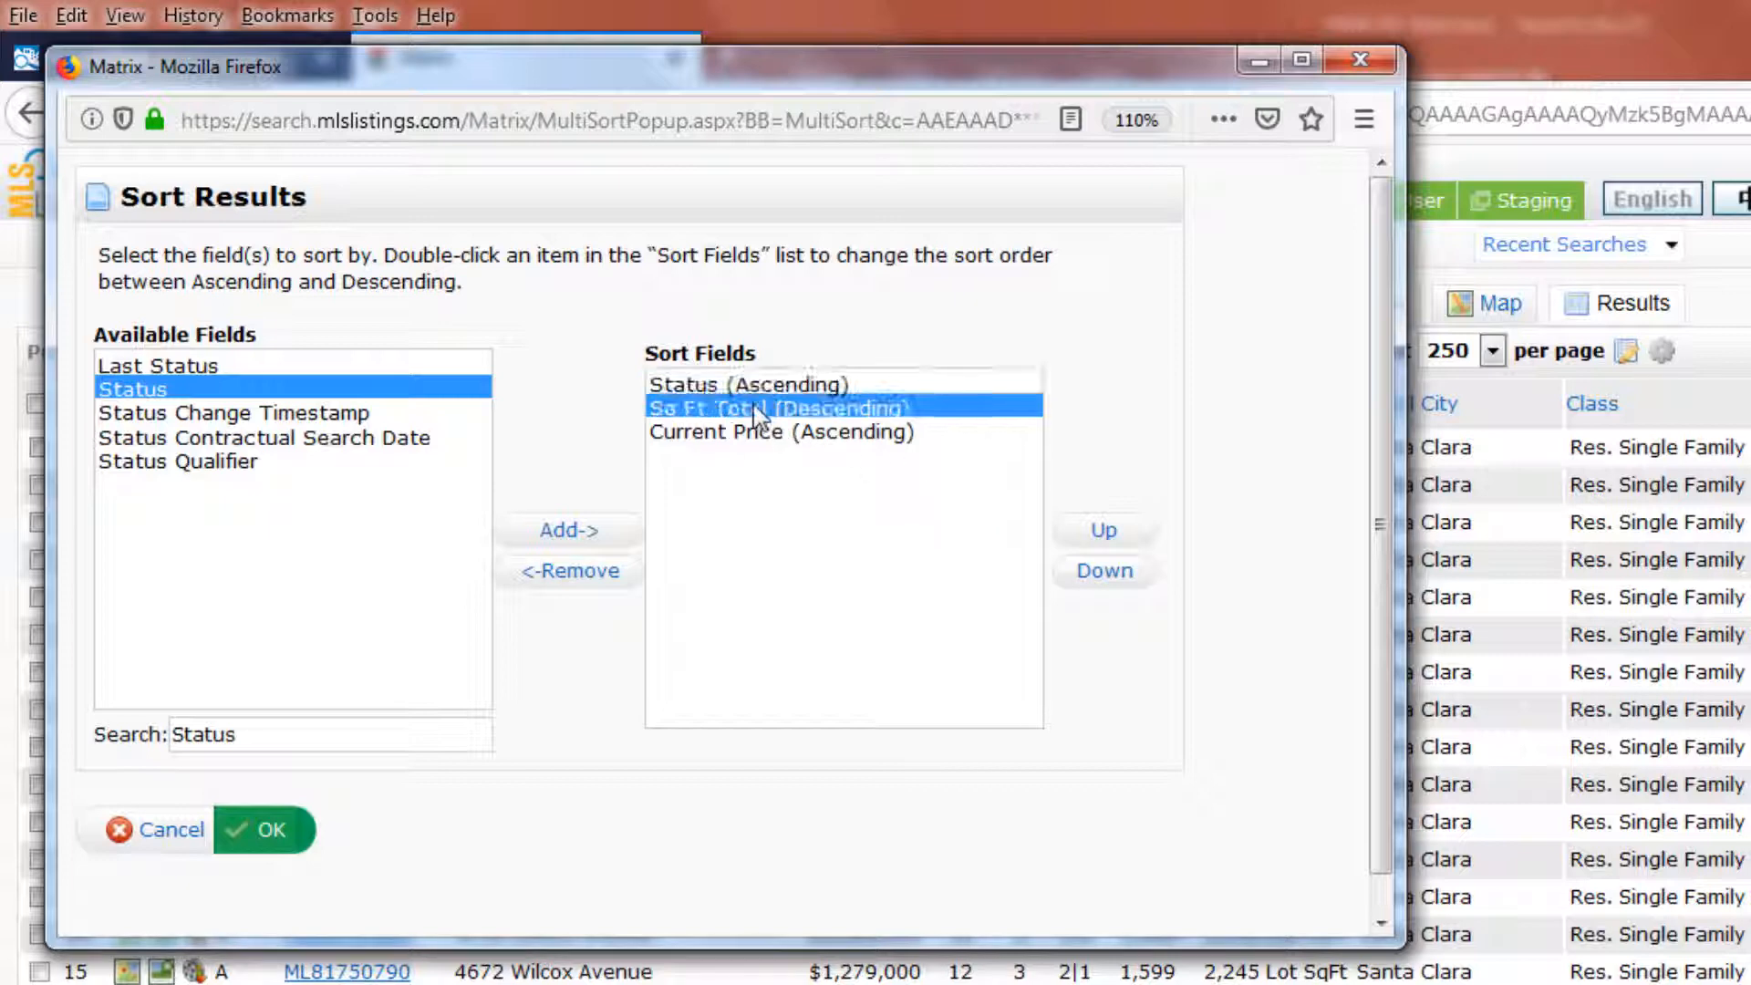
{"action": "left_click", "coordinate": [571, 571]}
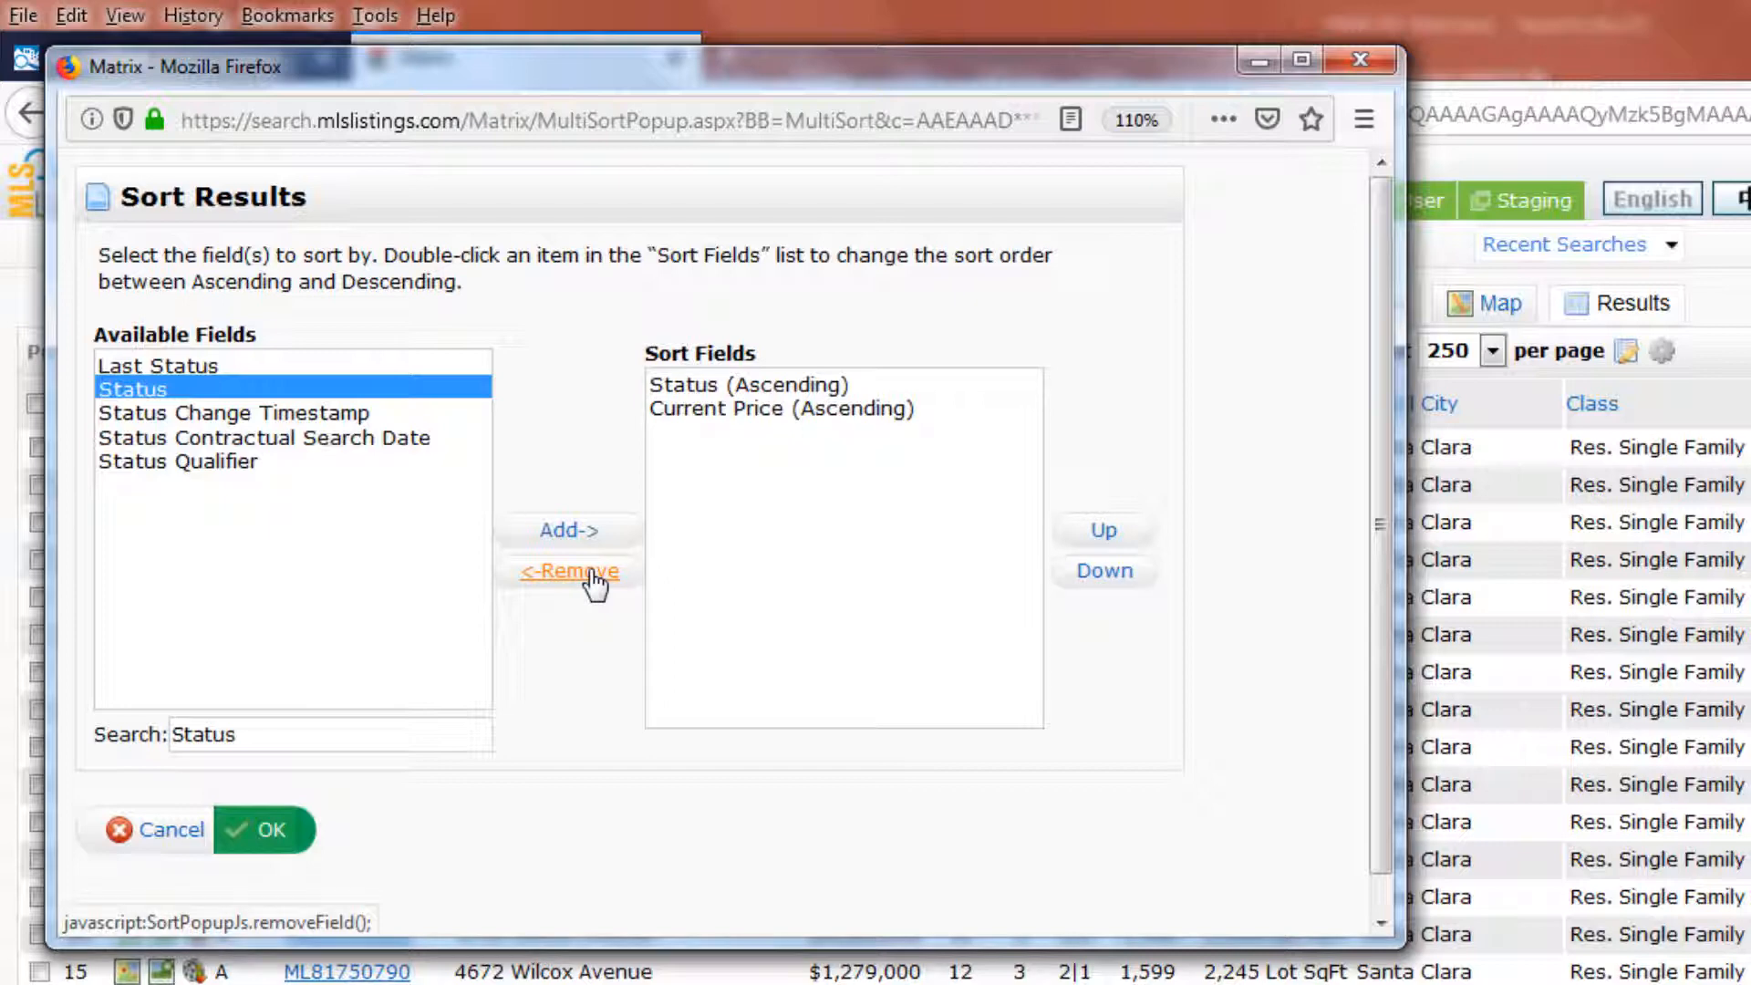
{"action": "mouse_move", "coordinate": [604, 645]}
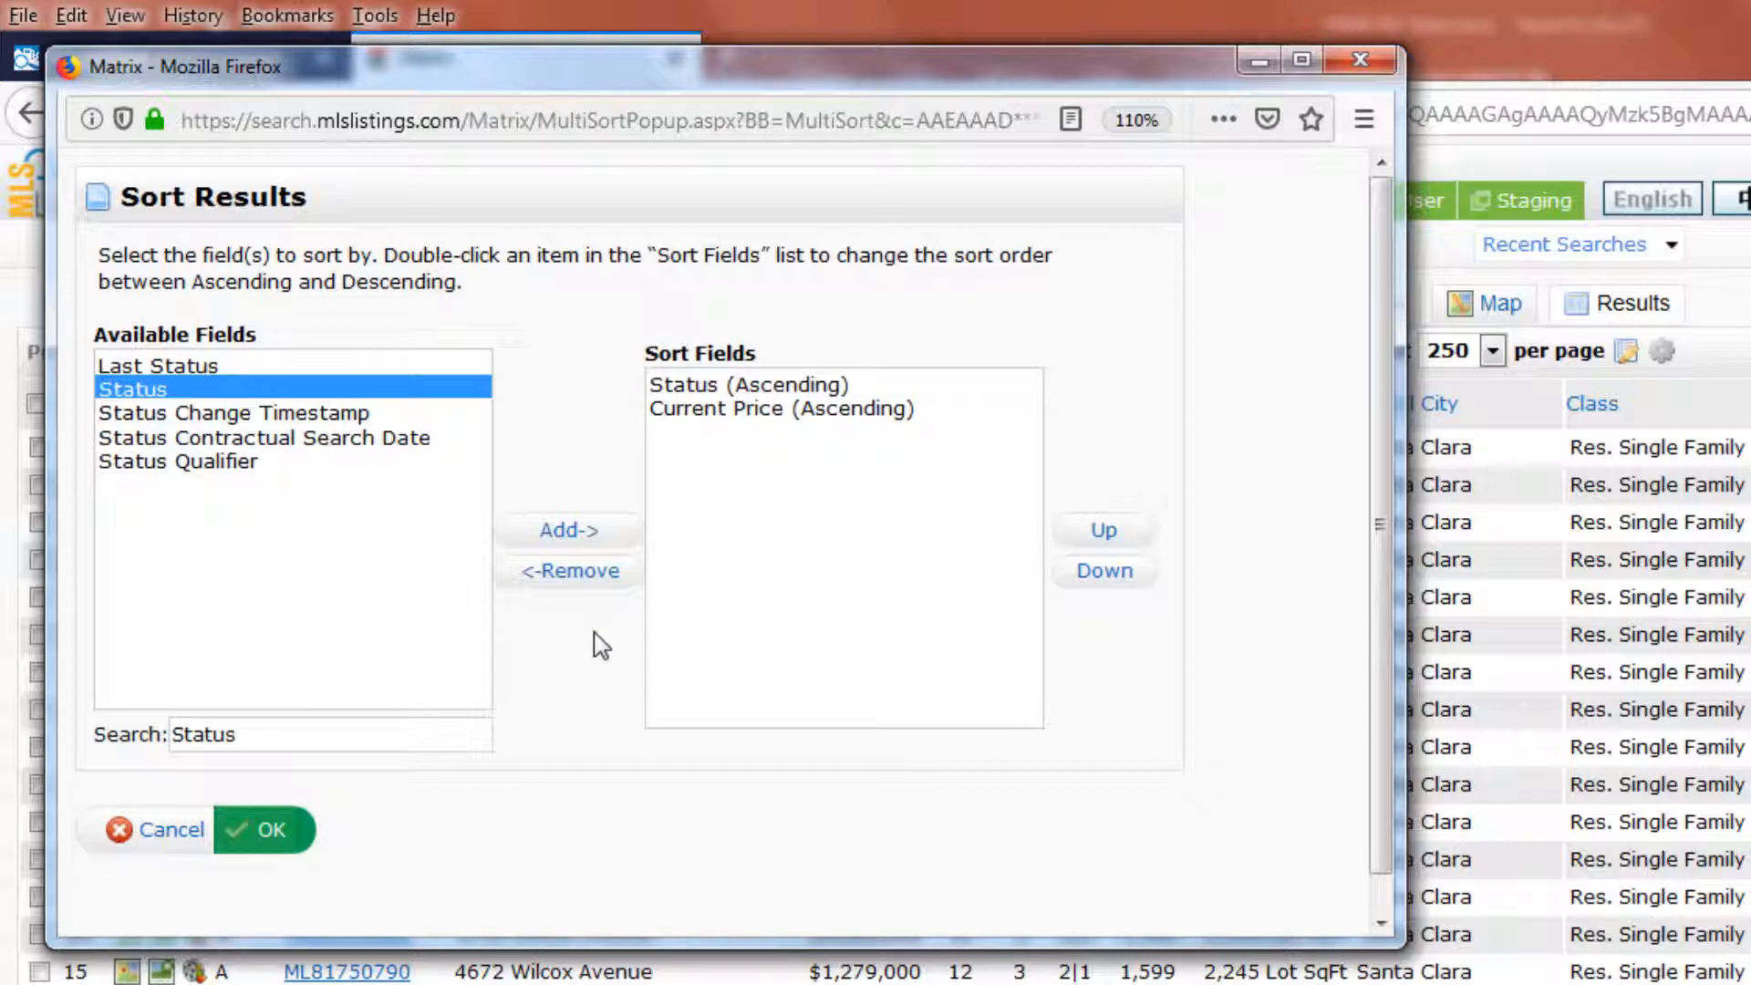
{"action": "mouse_move", "coordinate": [883, 405]}
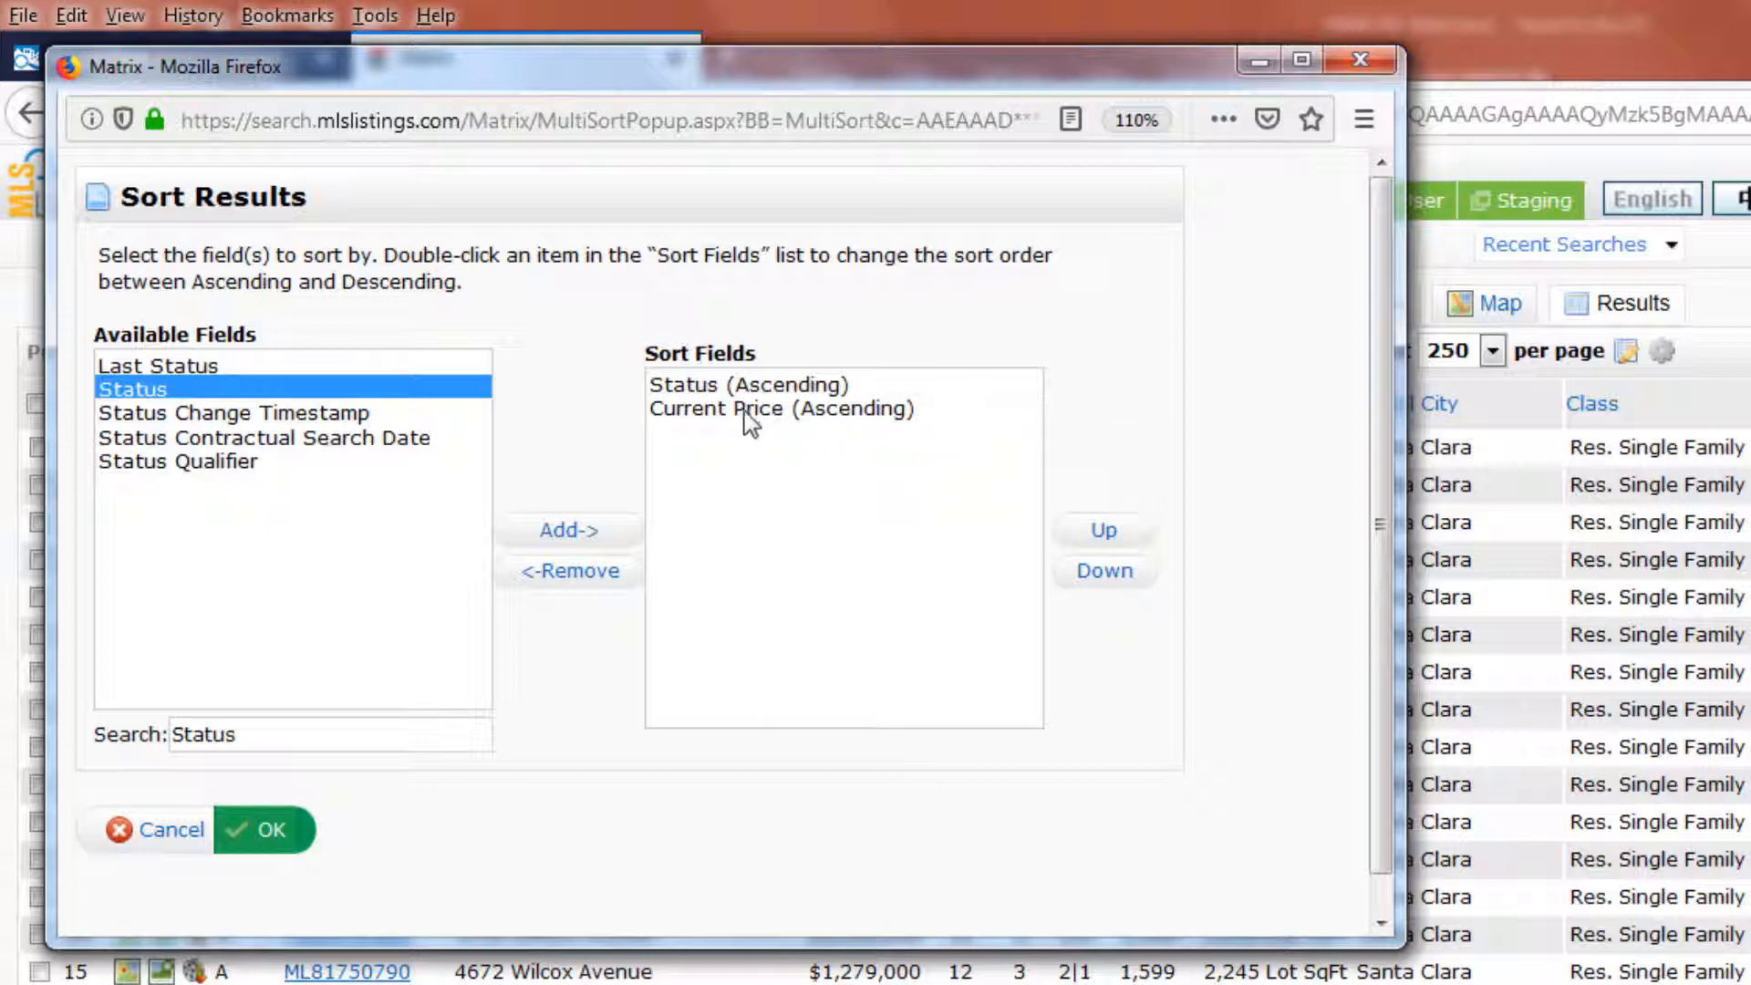
{"action": "left_click", "coordinate": [782, 407]}
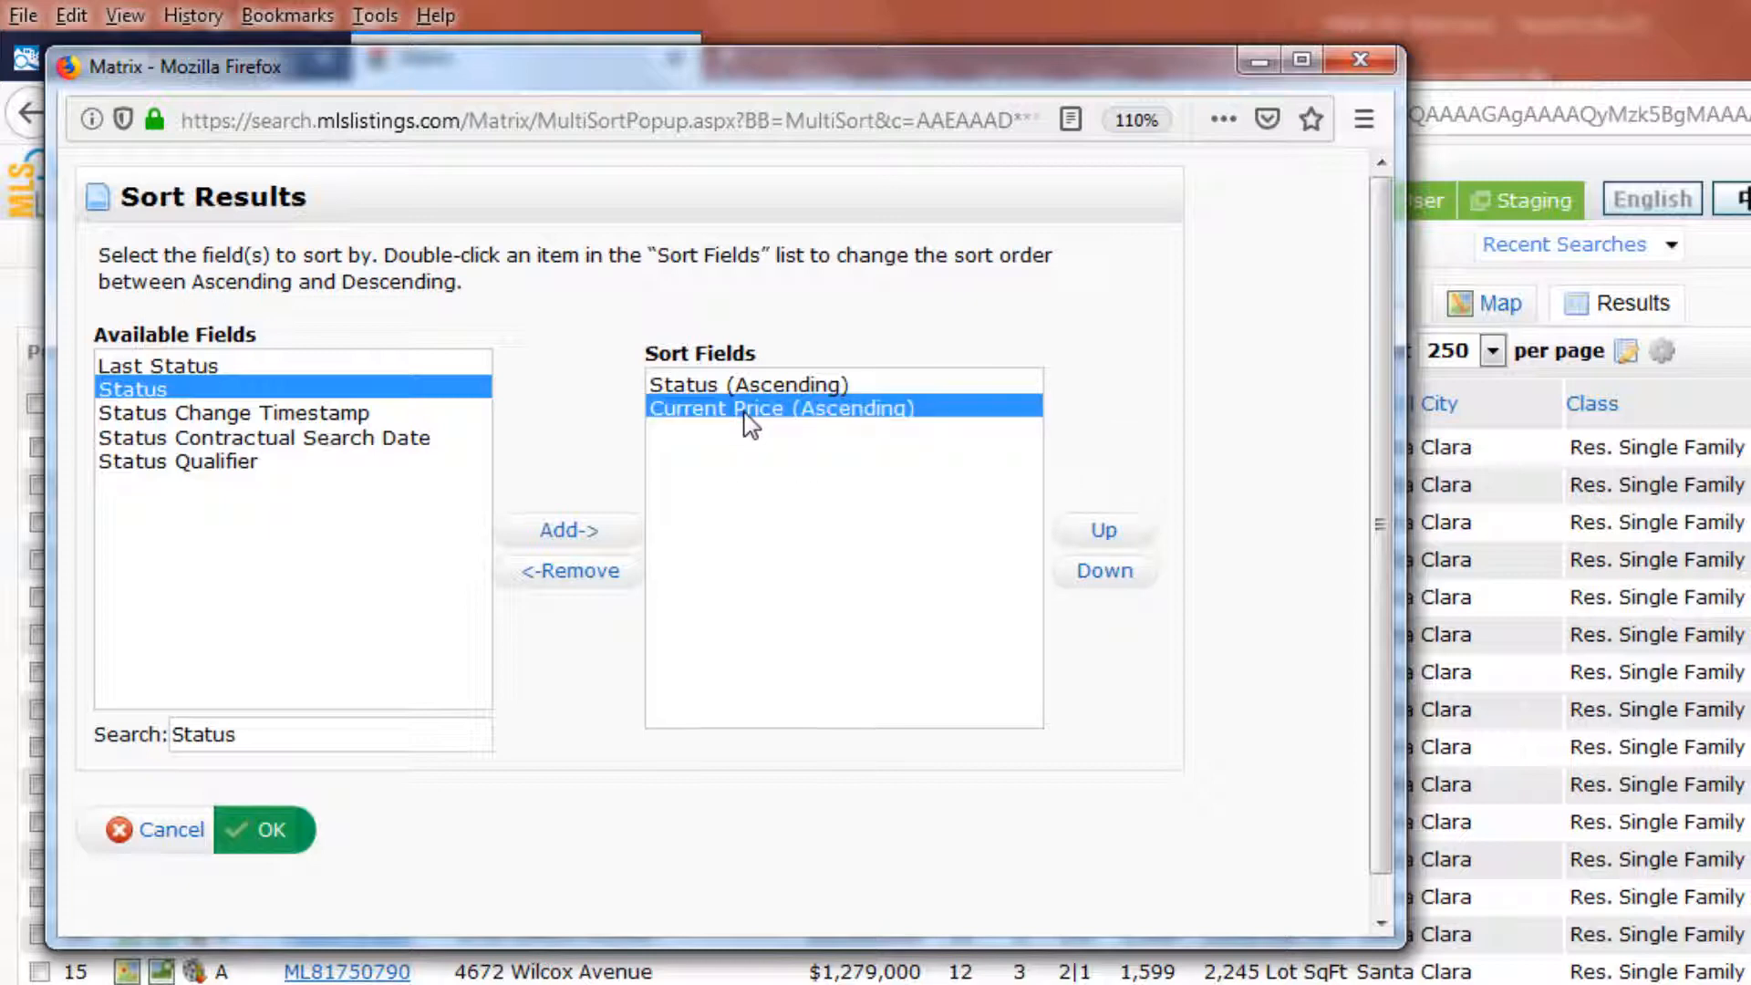
{"action": "double_click", "coordinate": [782, 406]}
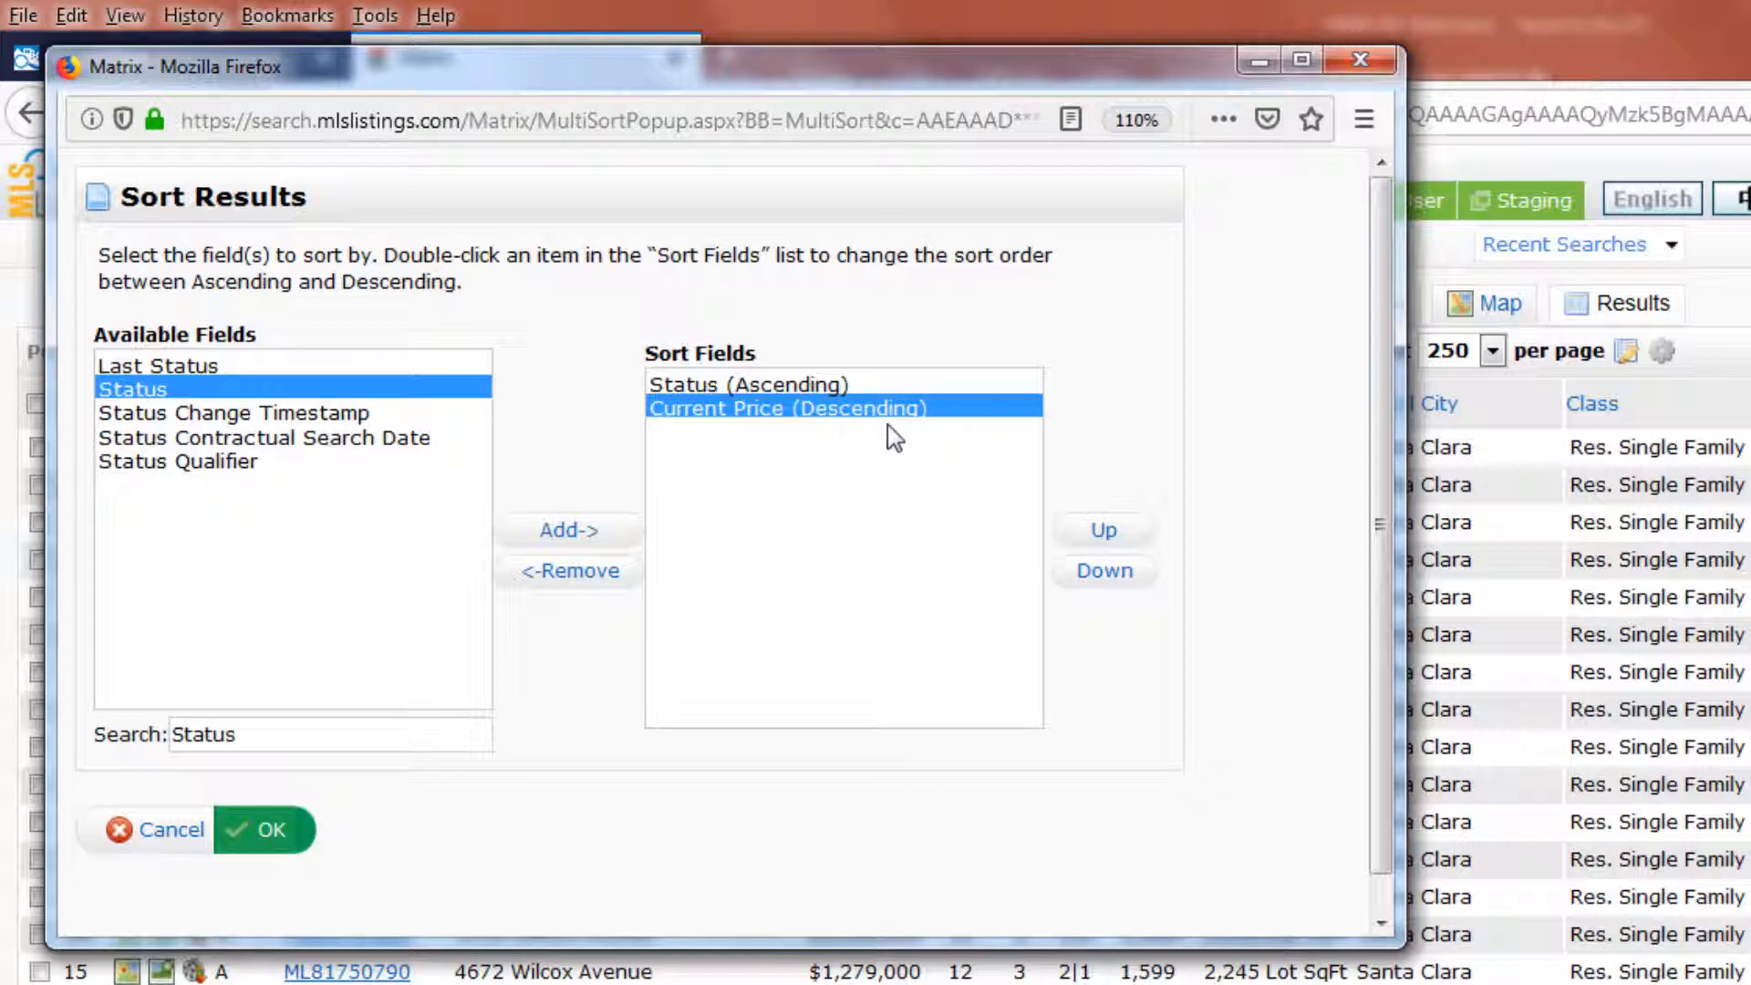
{"action": "mouse_move", "coordinate": [655, 646]}
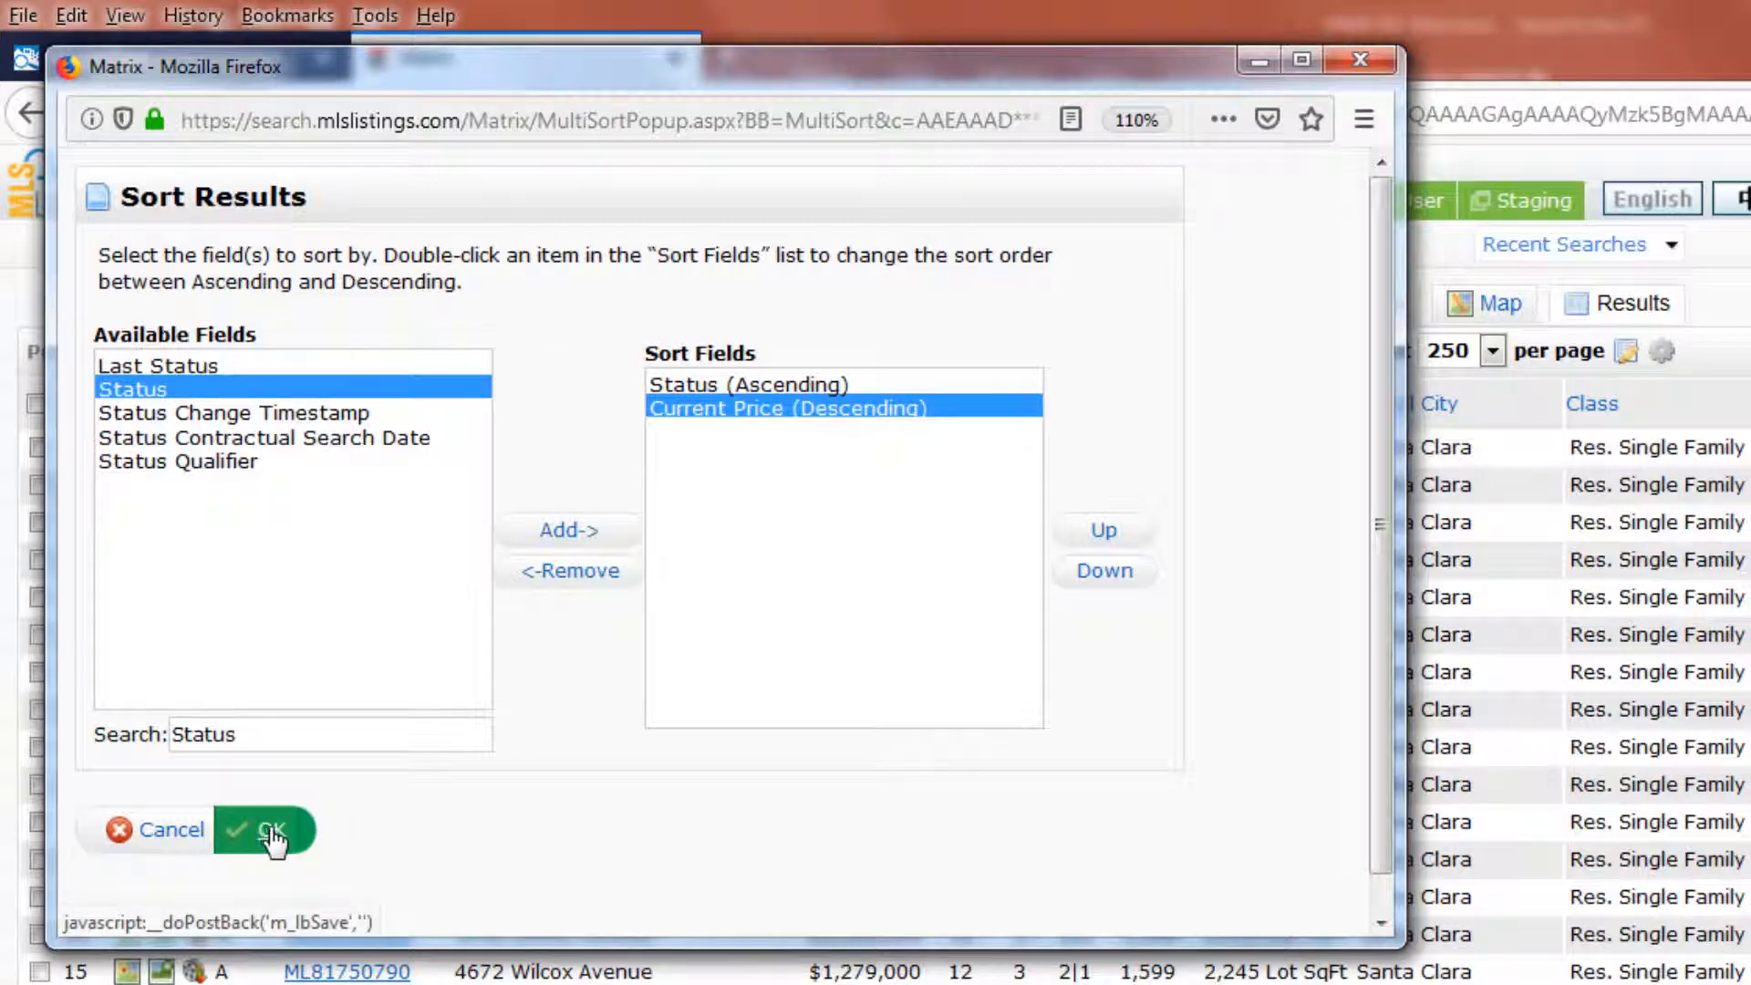
{"action": "left_click", "coordinate": [266, 830]}
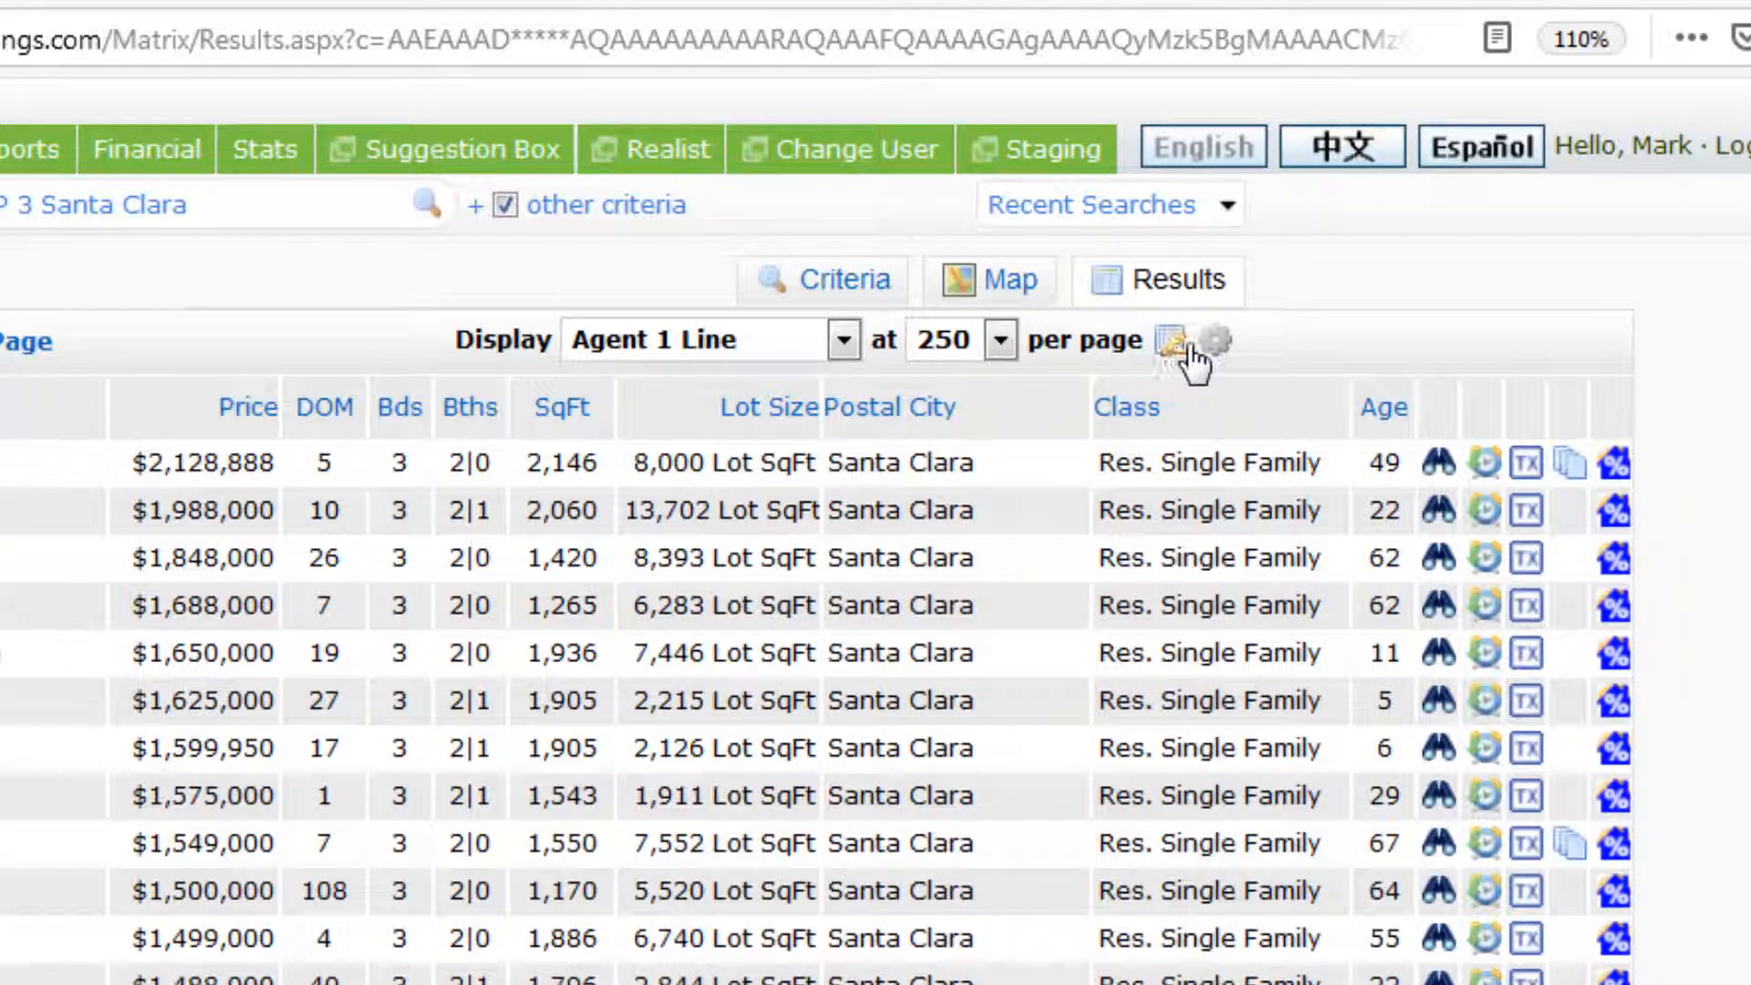
{"action": "mouse_move", "coordinate": [1215, 359]}
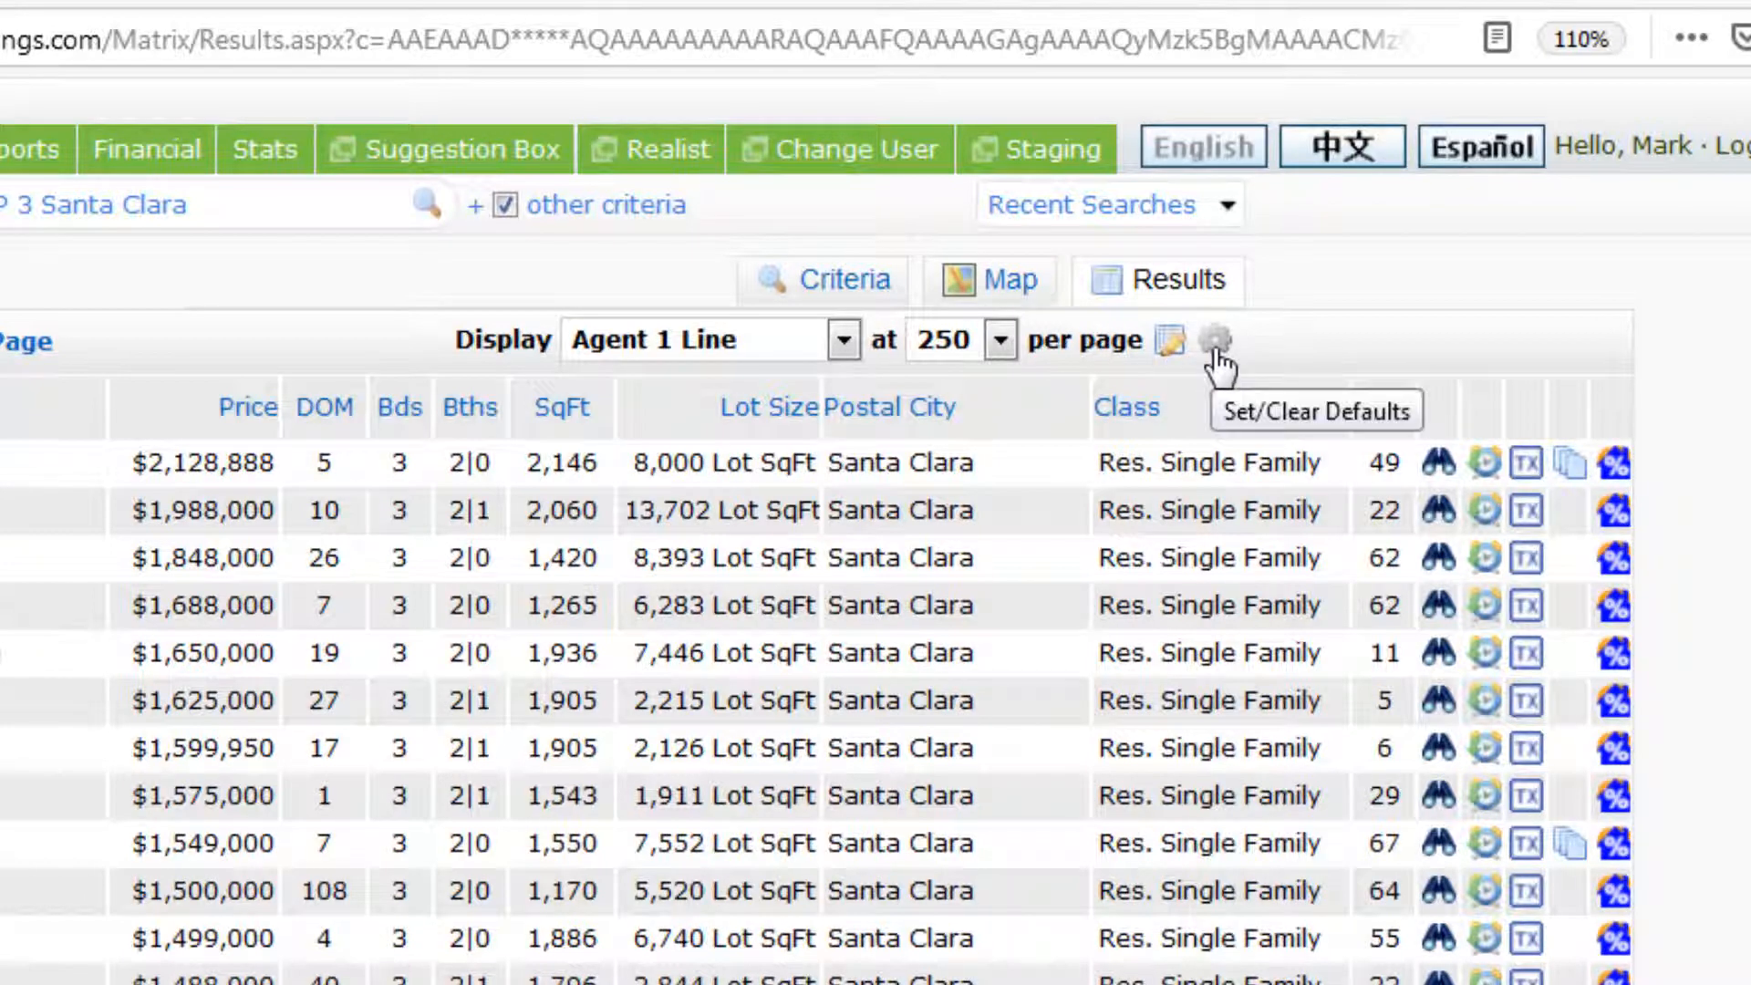
- Show the Set/Clear Defaults options for the current display and sort order
{"action": "left_click", "coordinate": [1221, 341]}
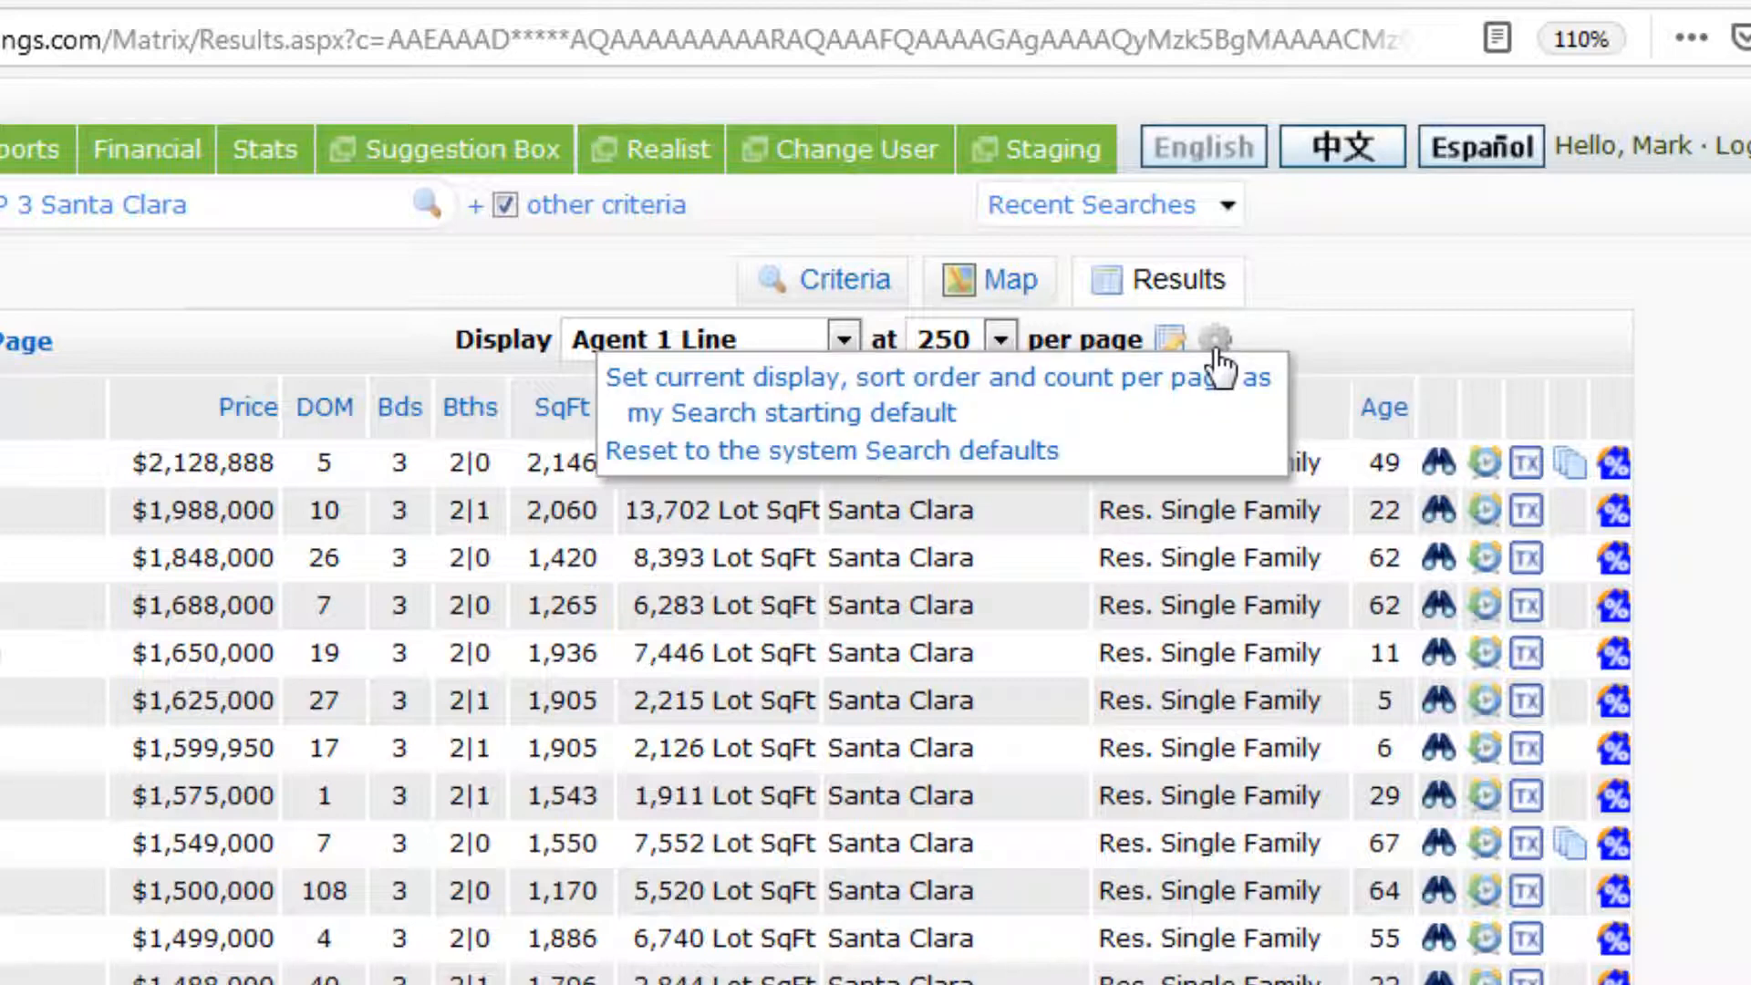
{"action": "mouse_move", "coordinate": [955, 394]}
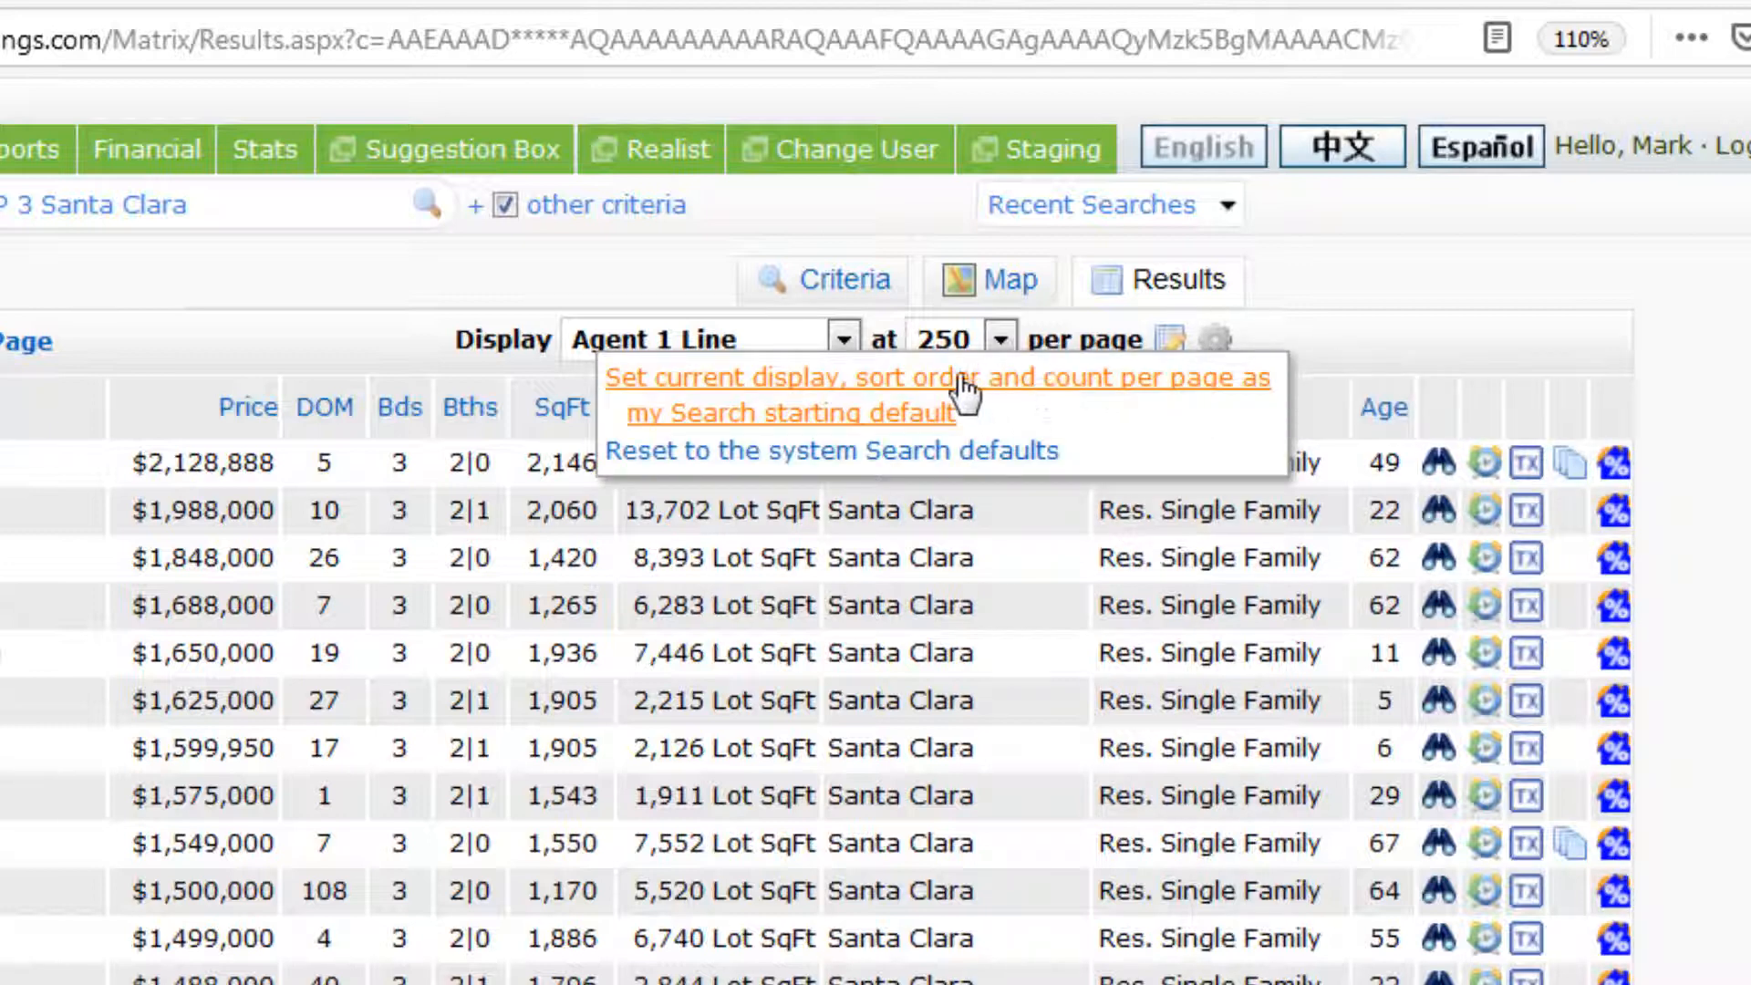
{"action": "mouse_move", "coordinate": [982, 405]}
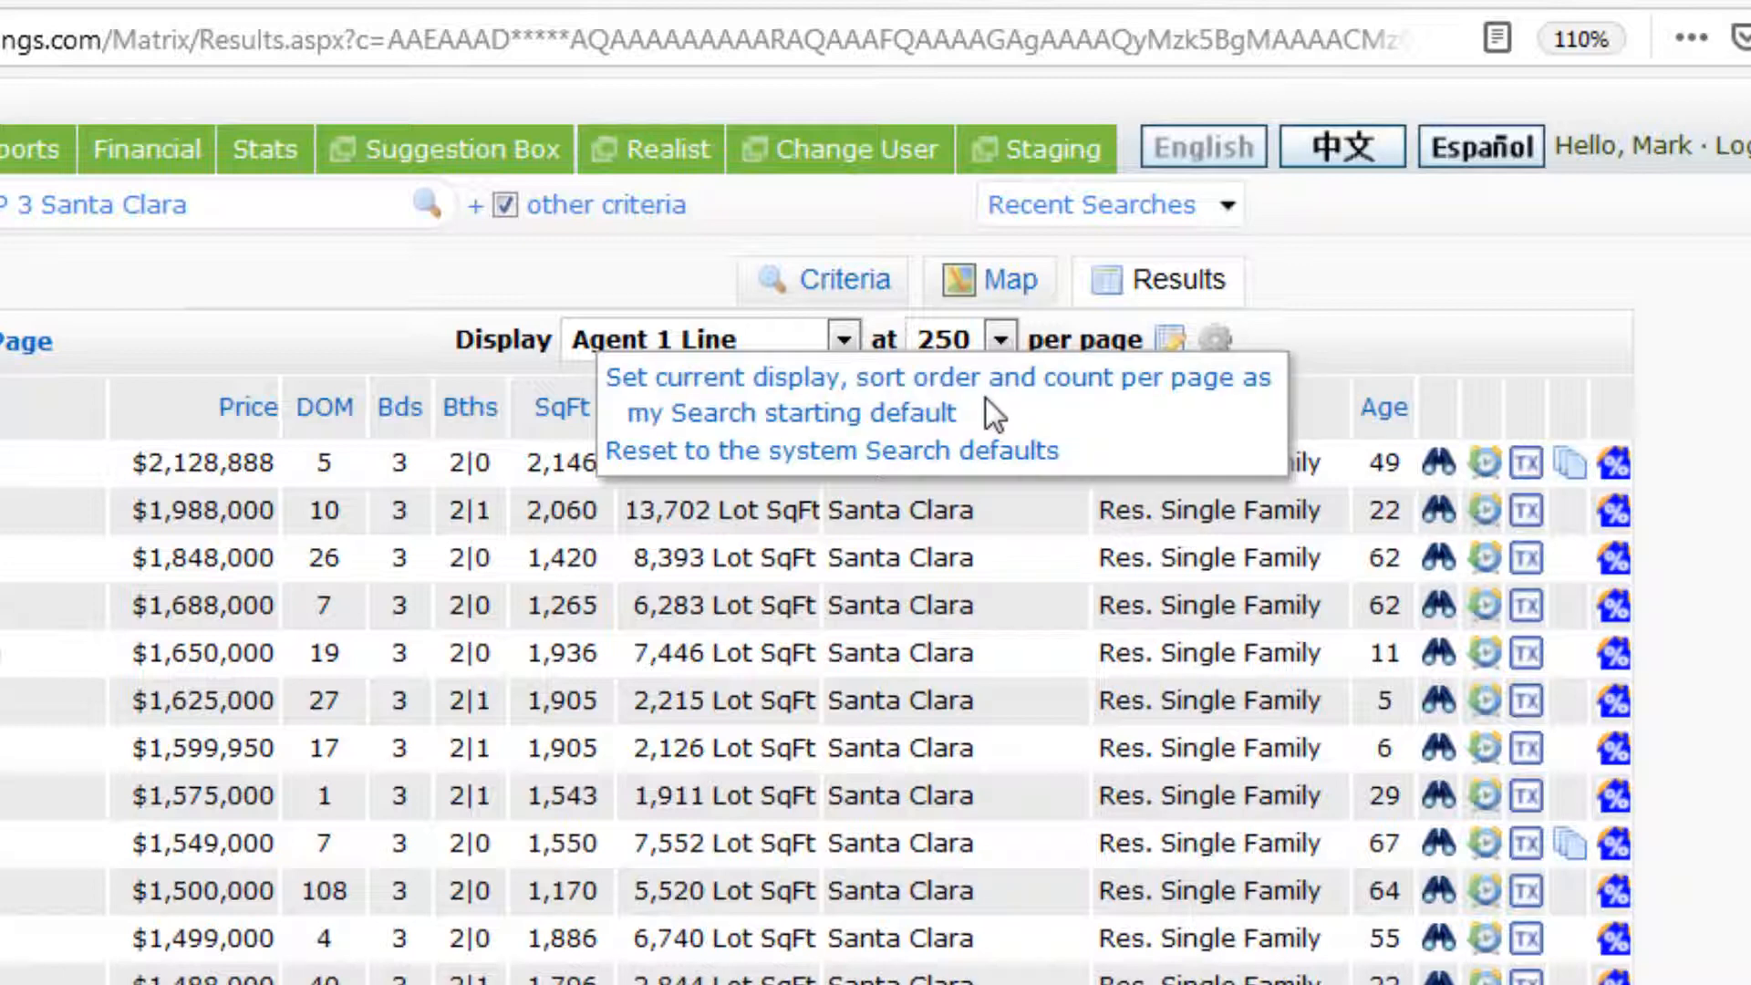
{"action": "mouse_move", "coordinate": [941, 396]}
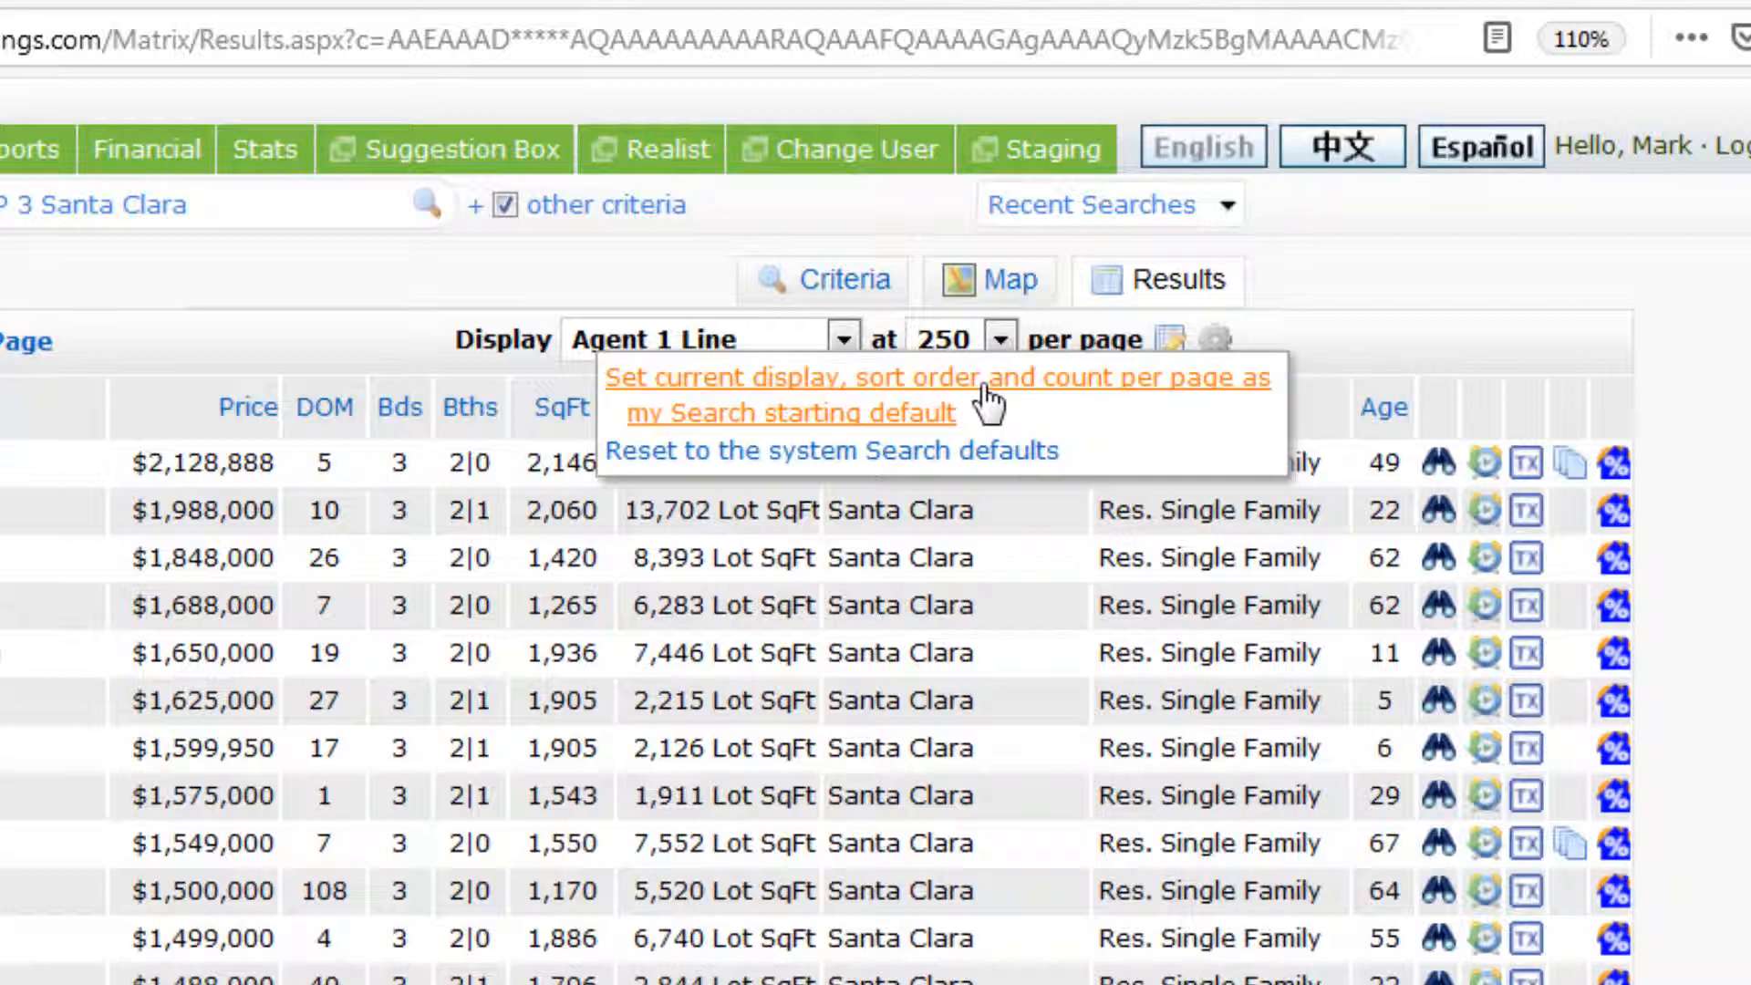